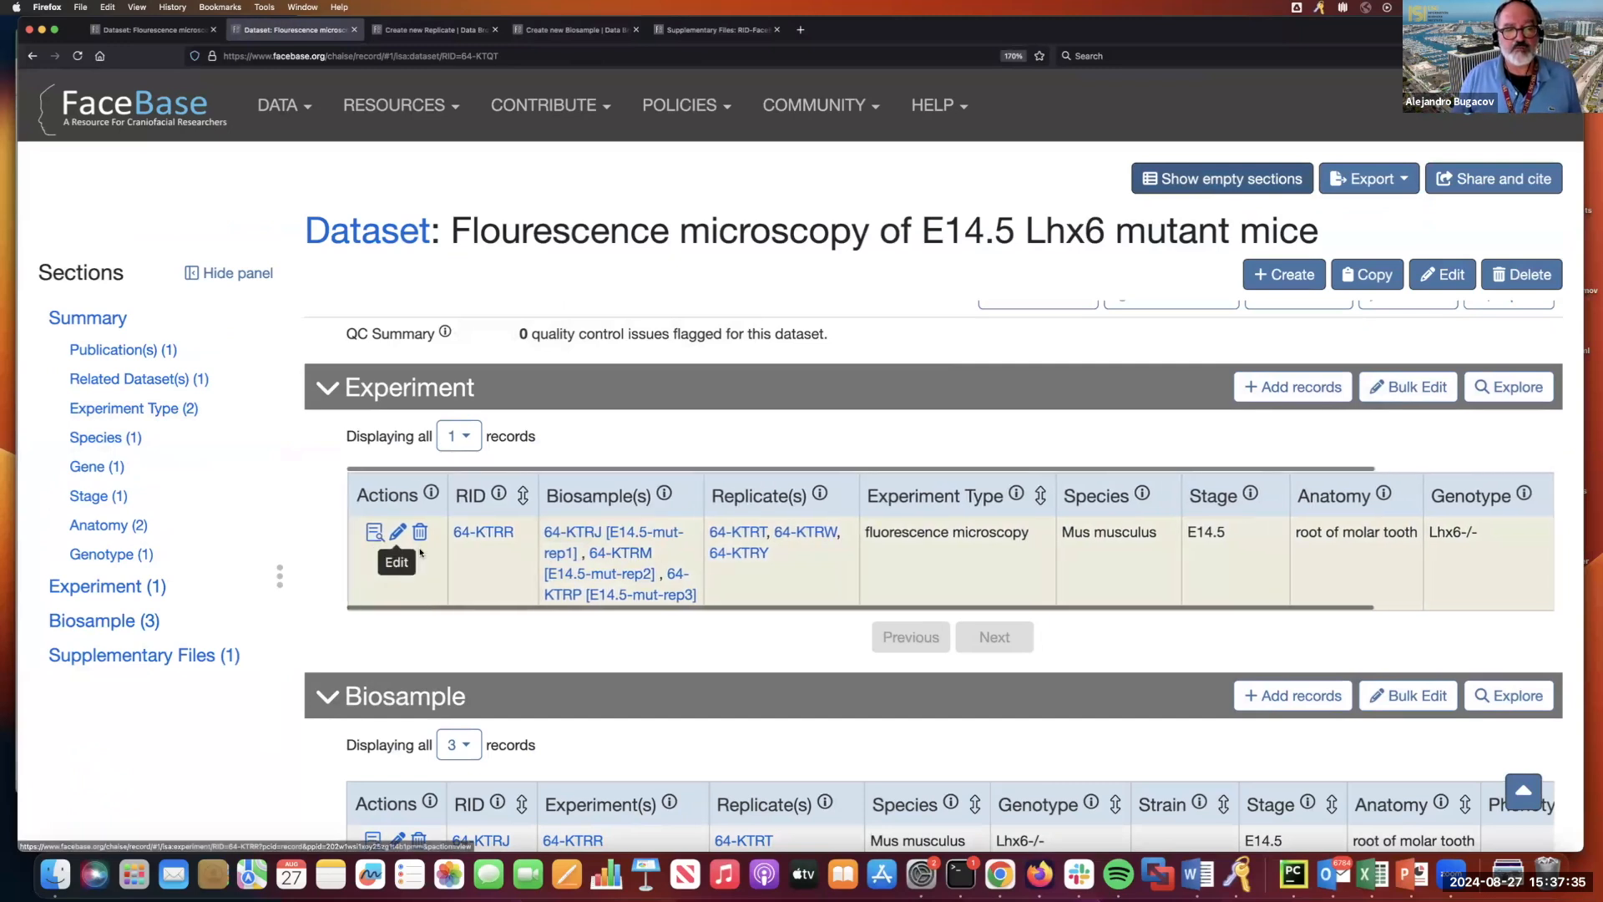
mouse_move(372, 531)
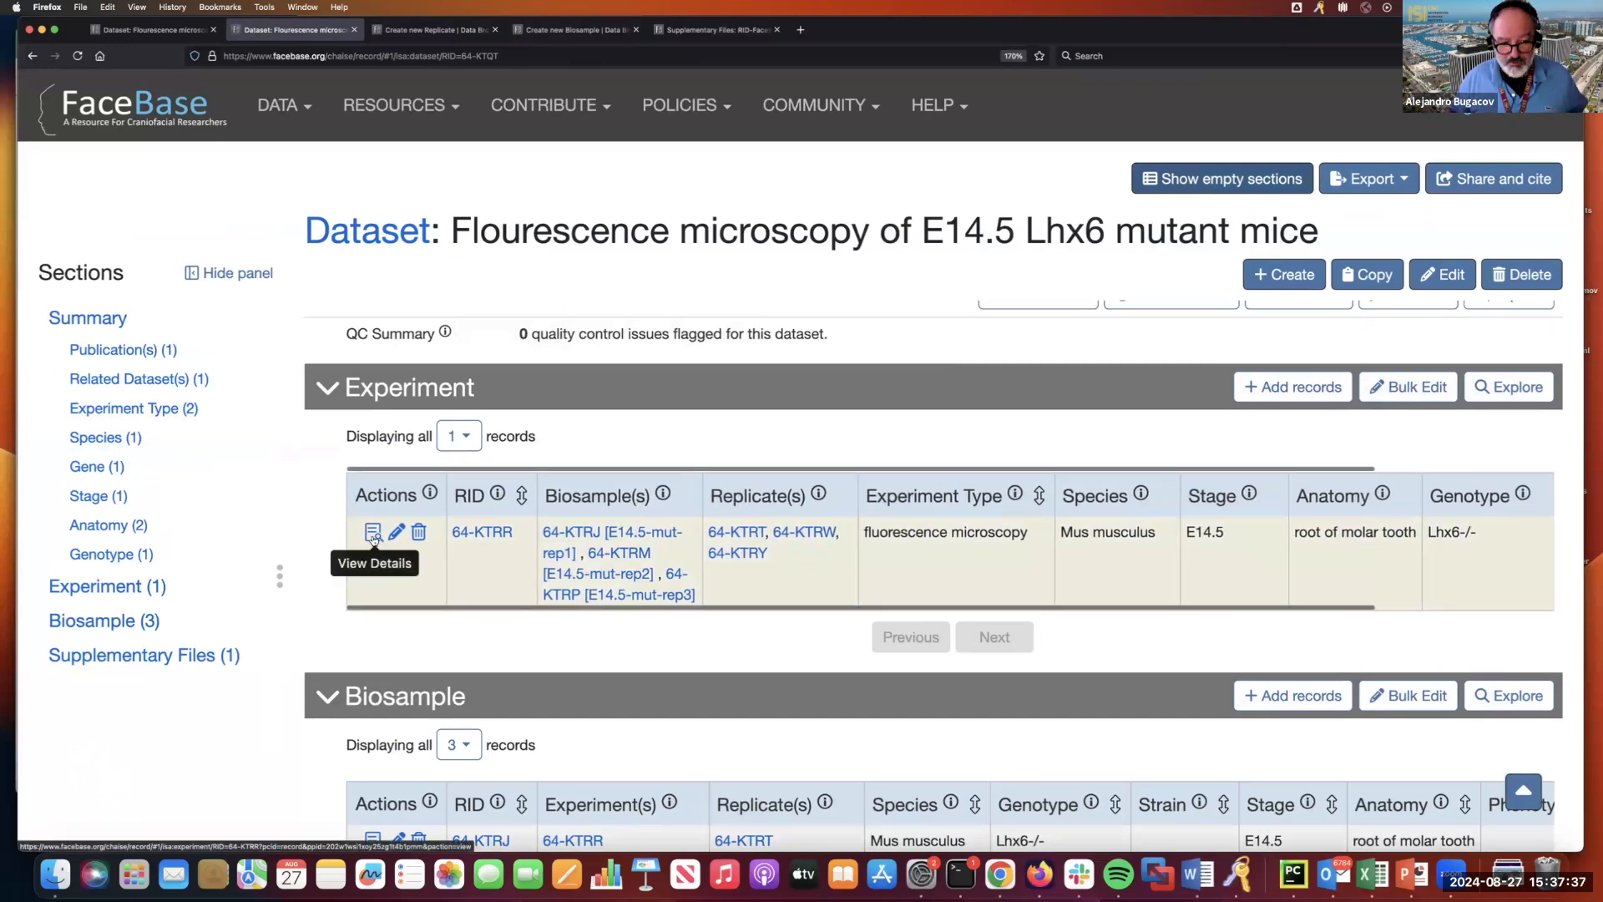
View the full record for experiment 64-KTRR from the dataset's Experiment table.
left_click(373, 531)
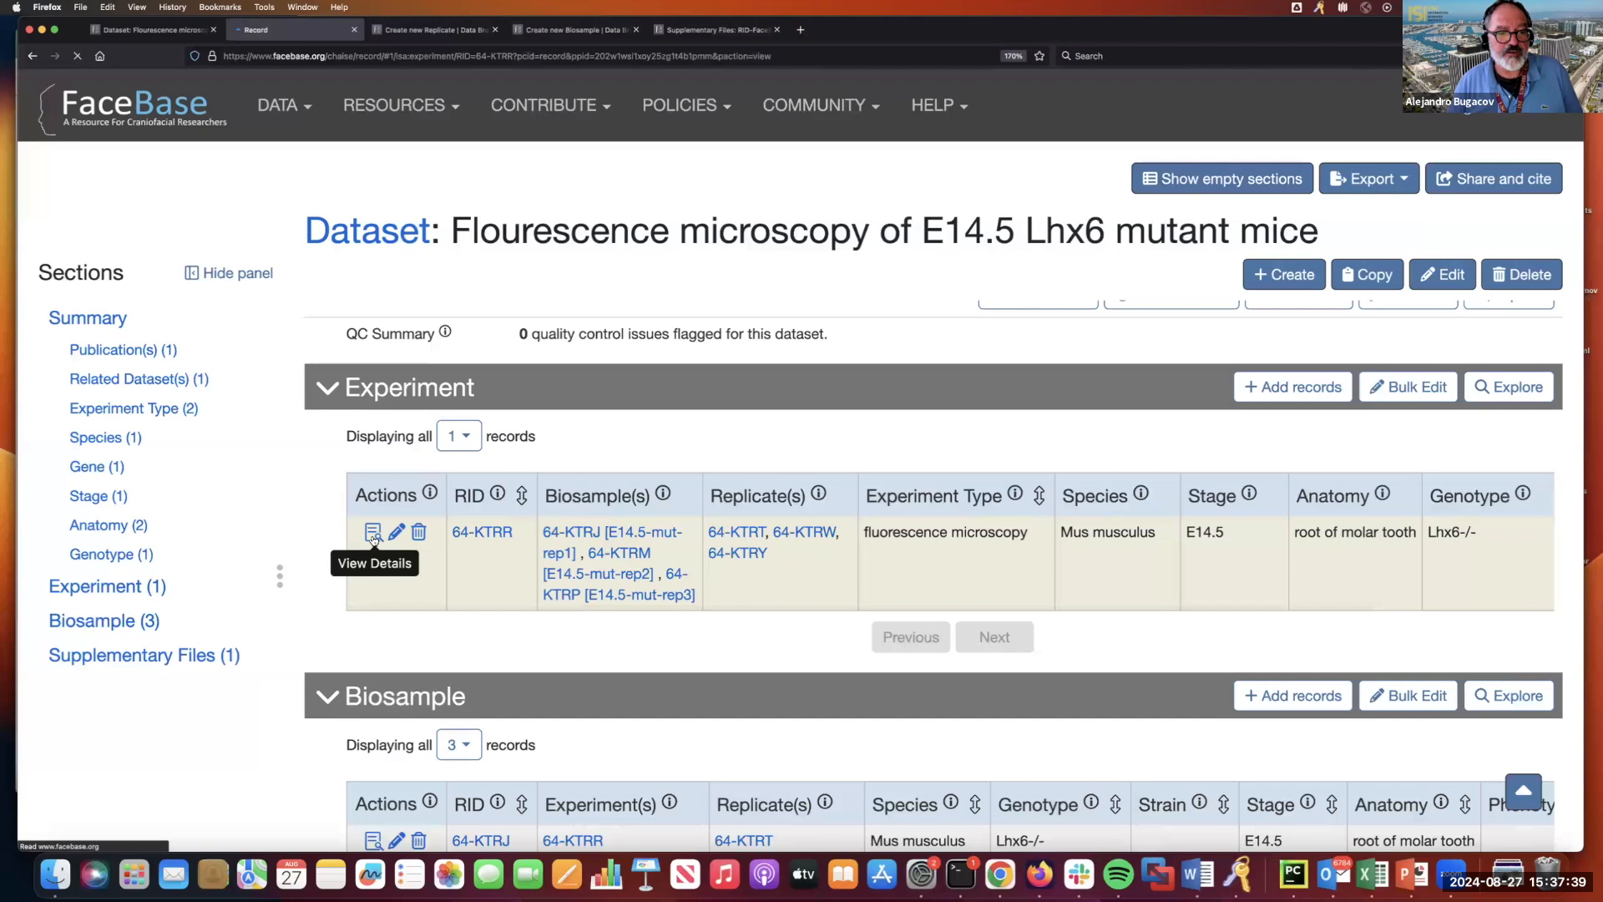
left_click(372, 531)
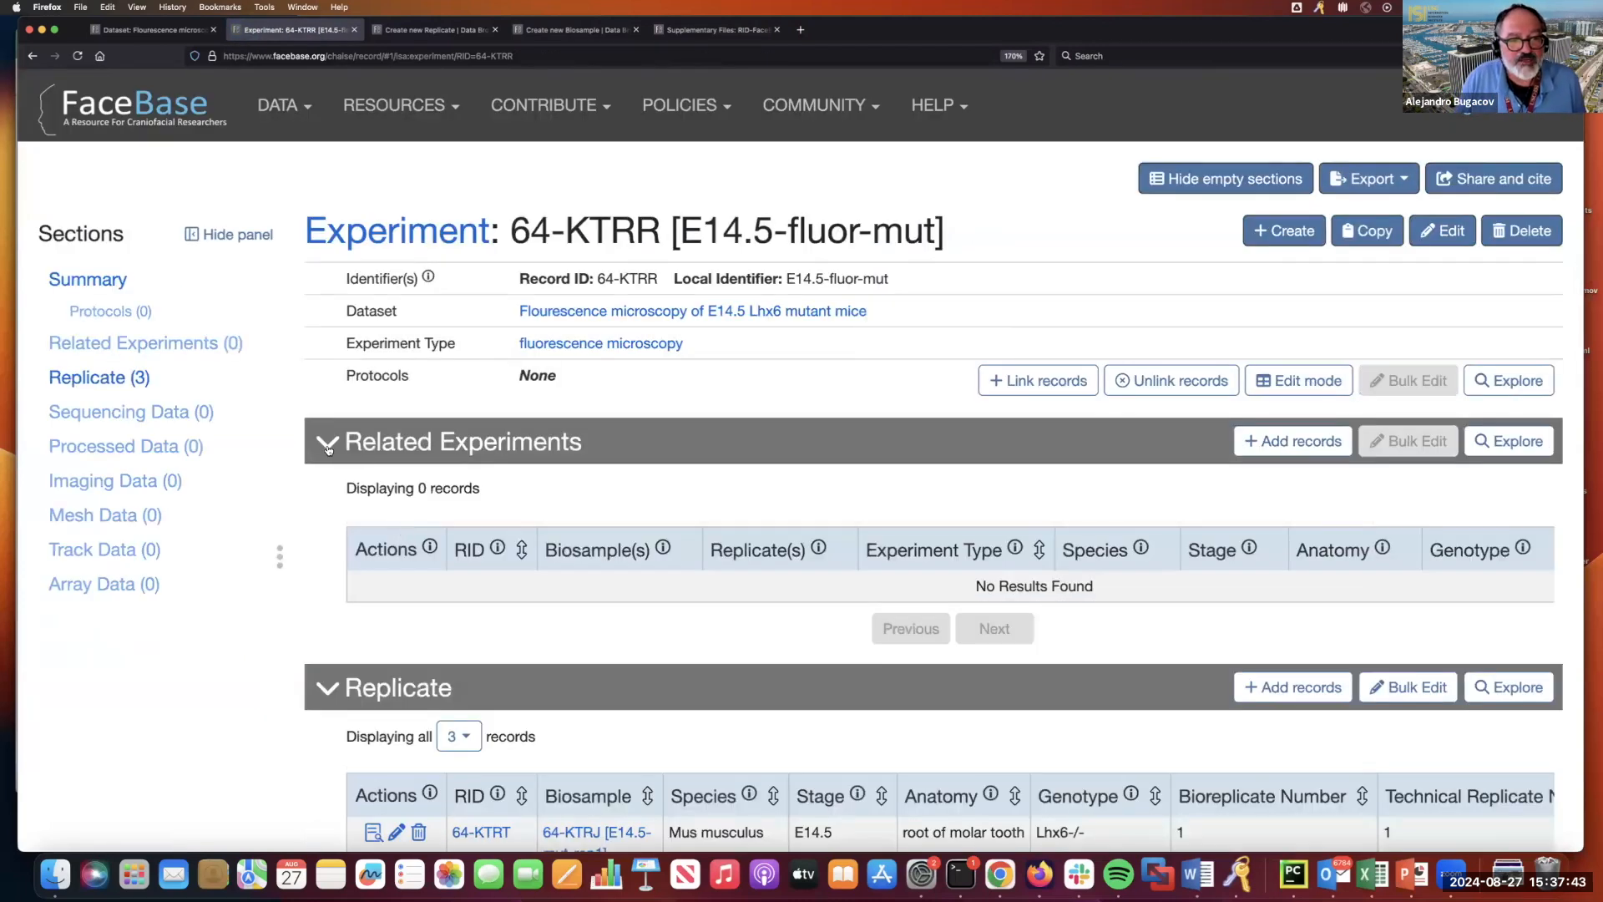
View the record for replicate 64-KTRT from the experiment's Replicate table.
left_click(326, 441)
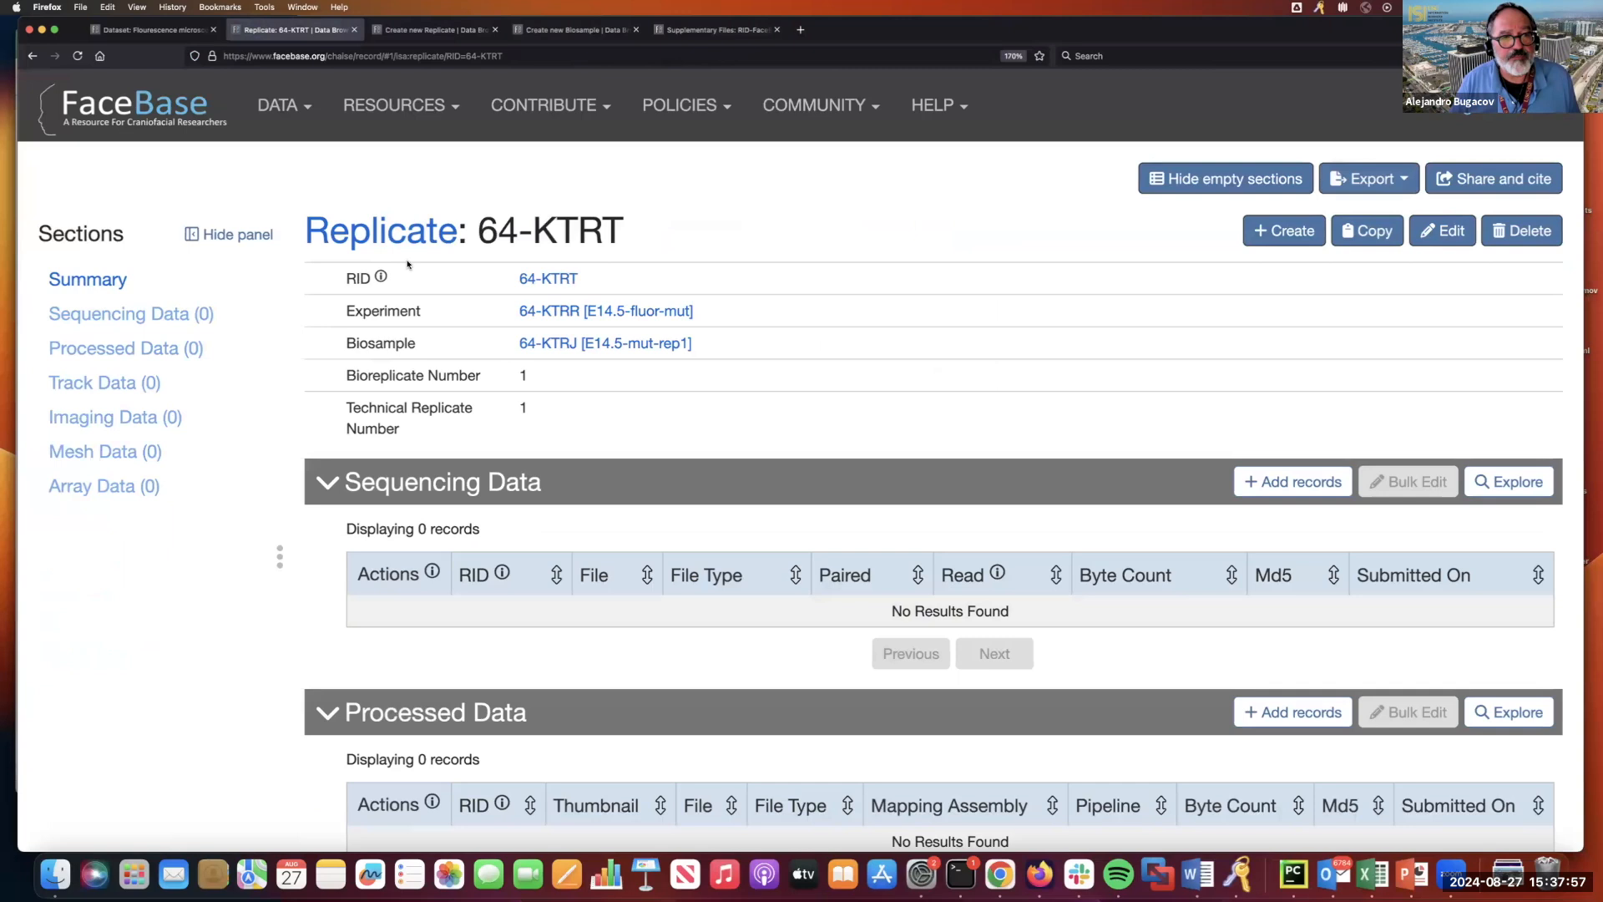
mouse_move(755, 310)
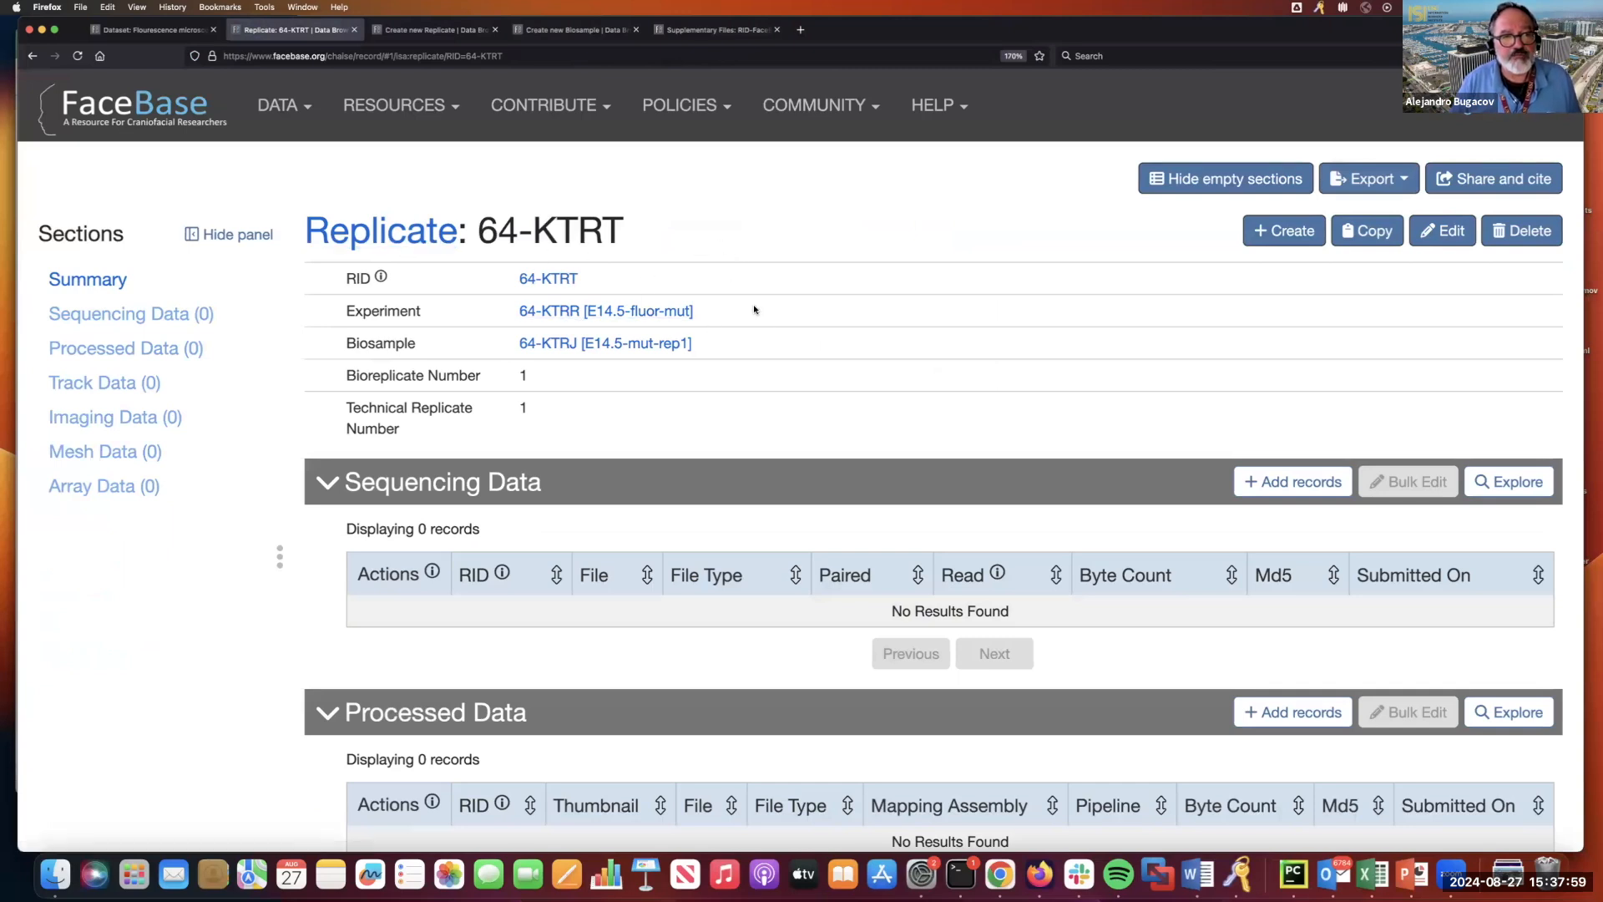
scroll("down", 3)
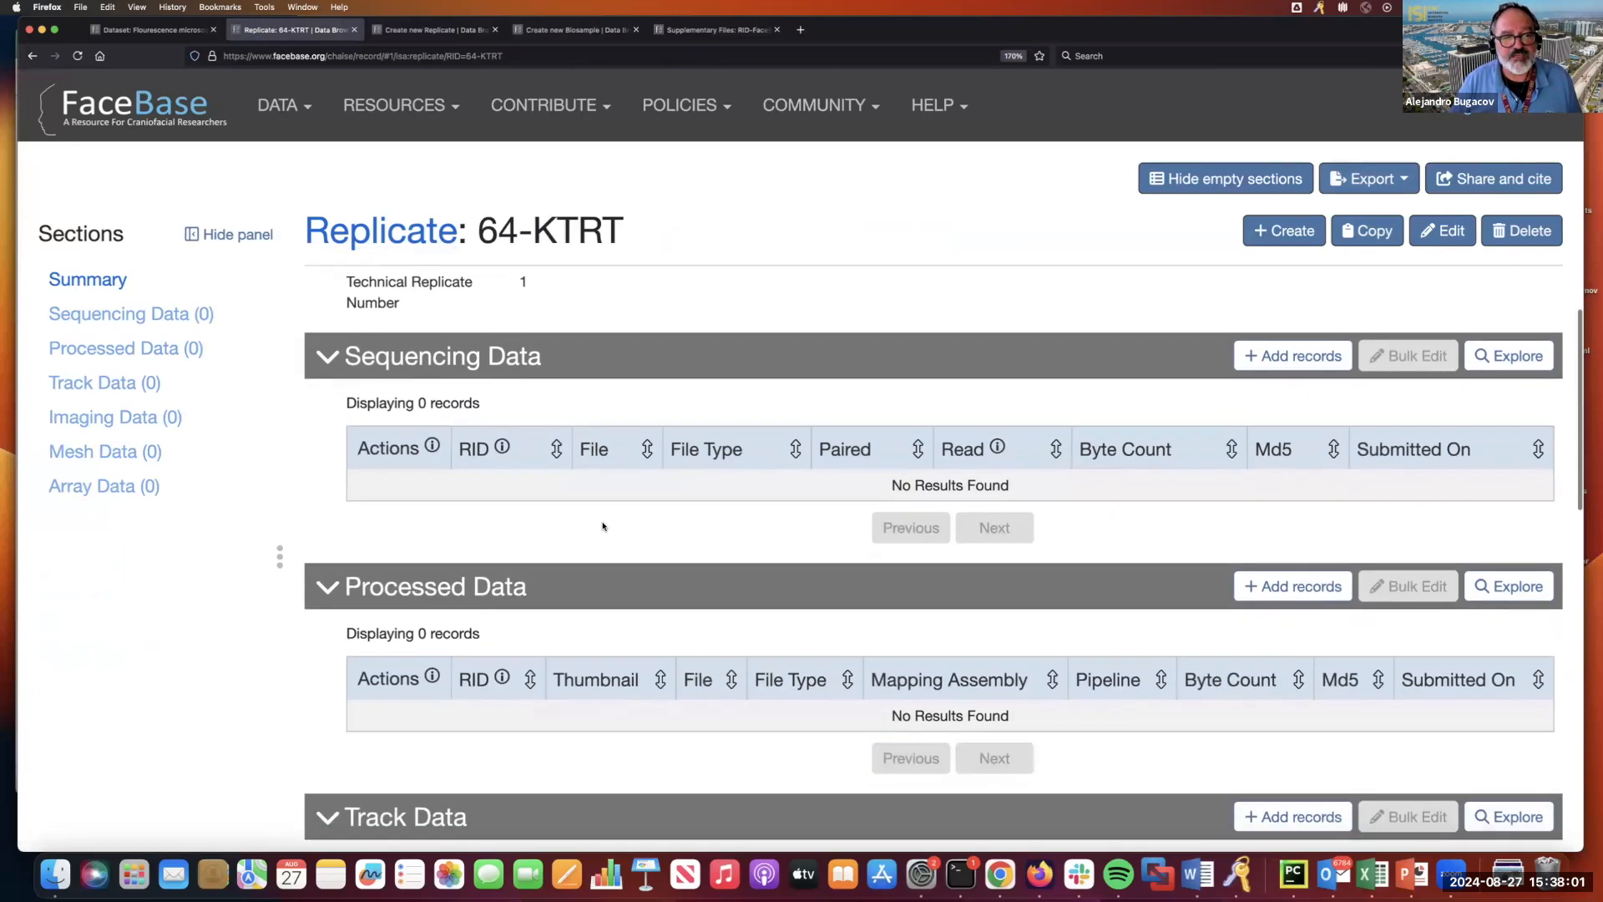
scroll("up", 3)
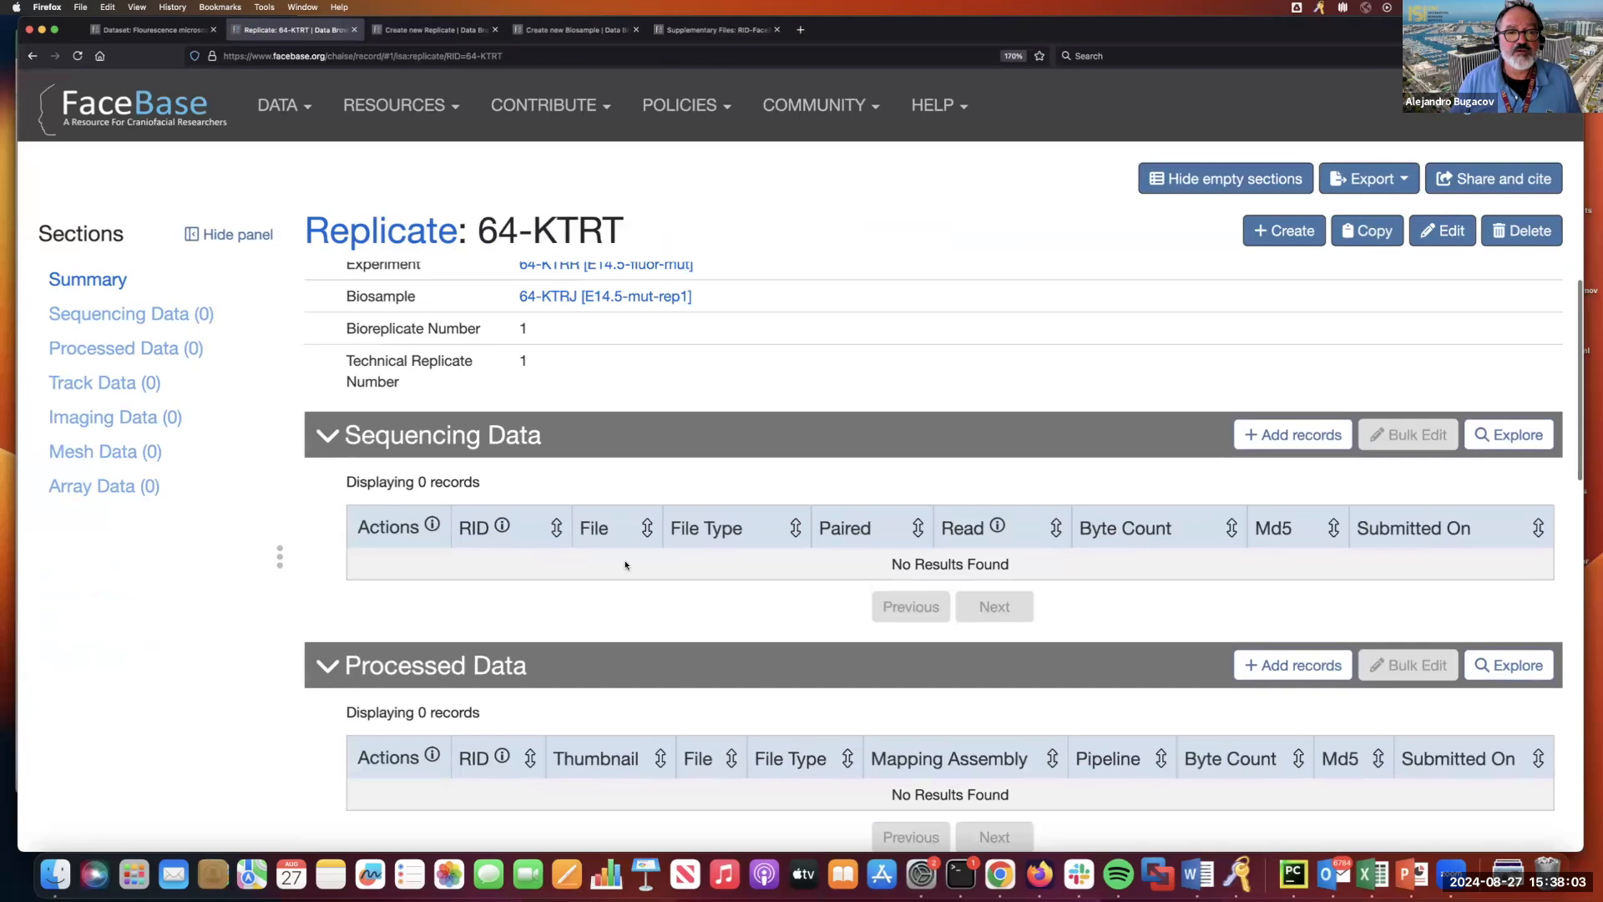
scroll("up", 3)
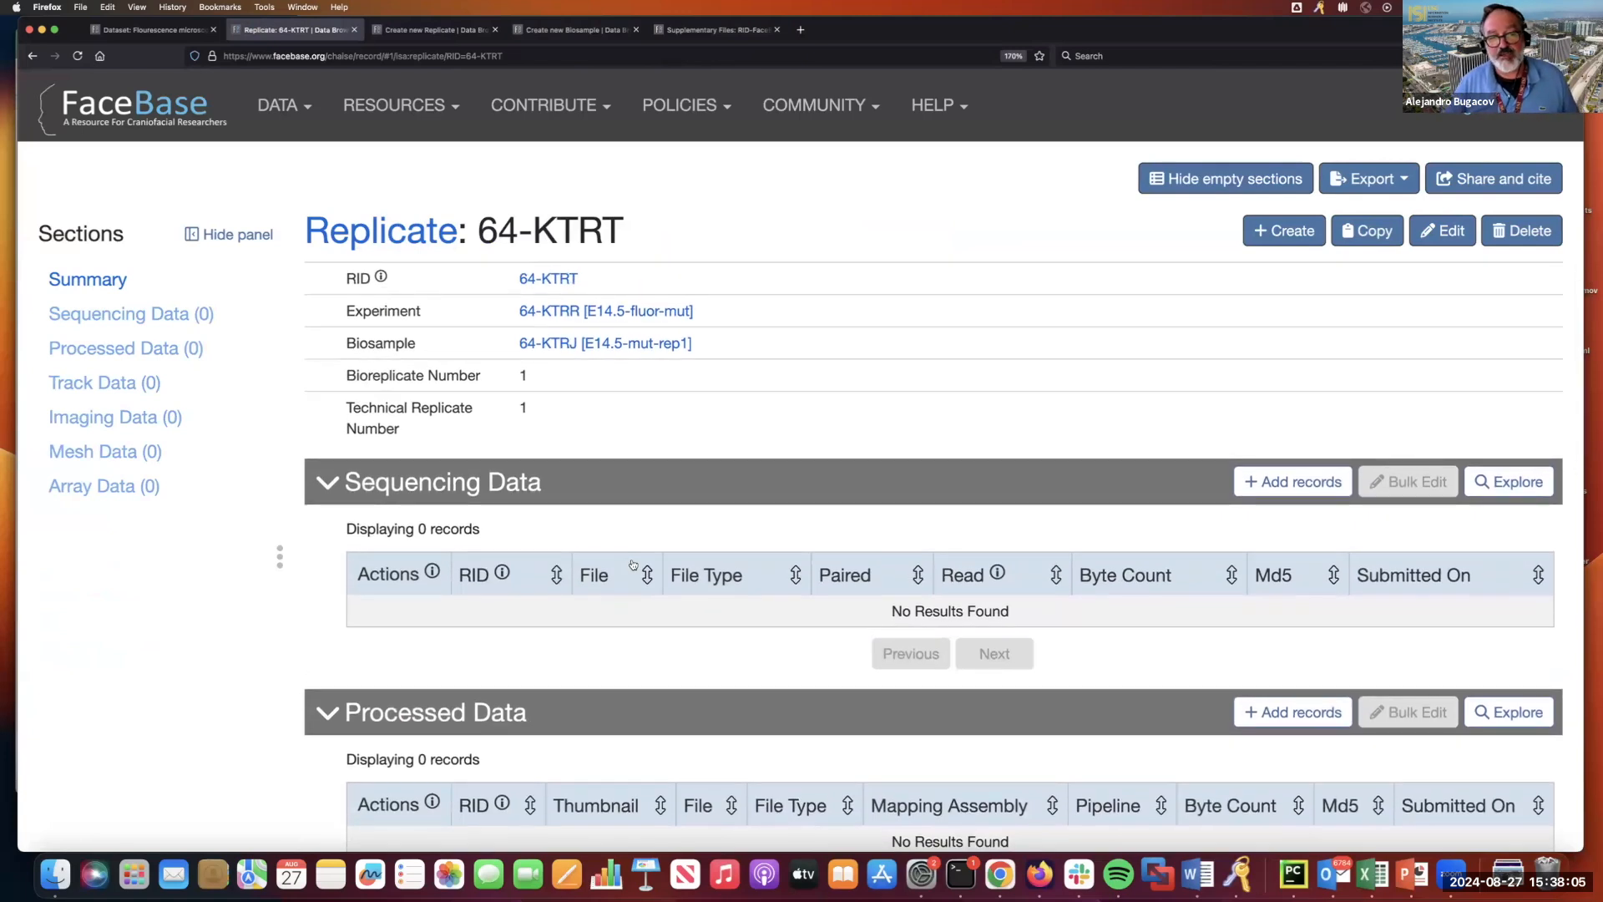
mouse_move(611, 494)
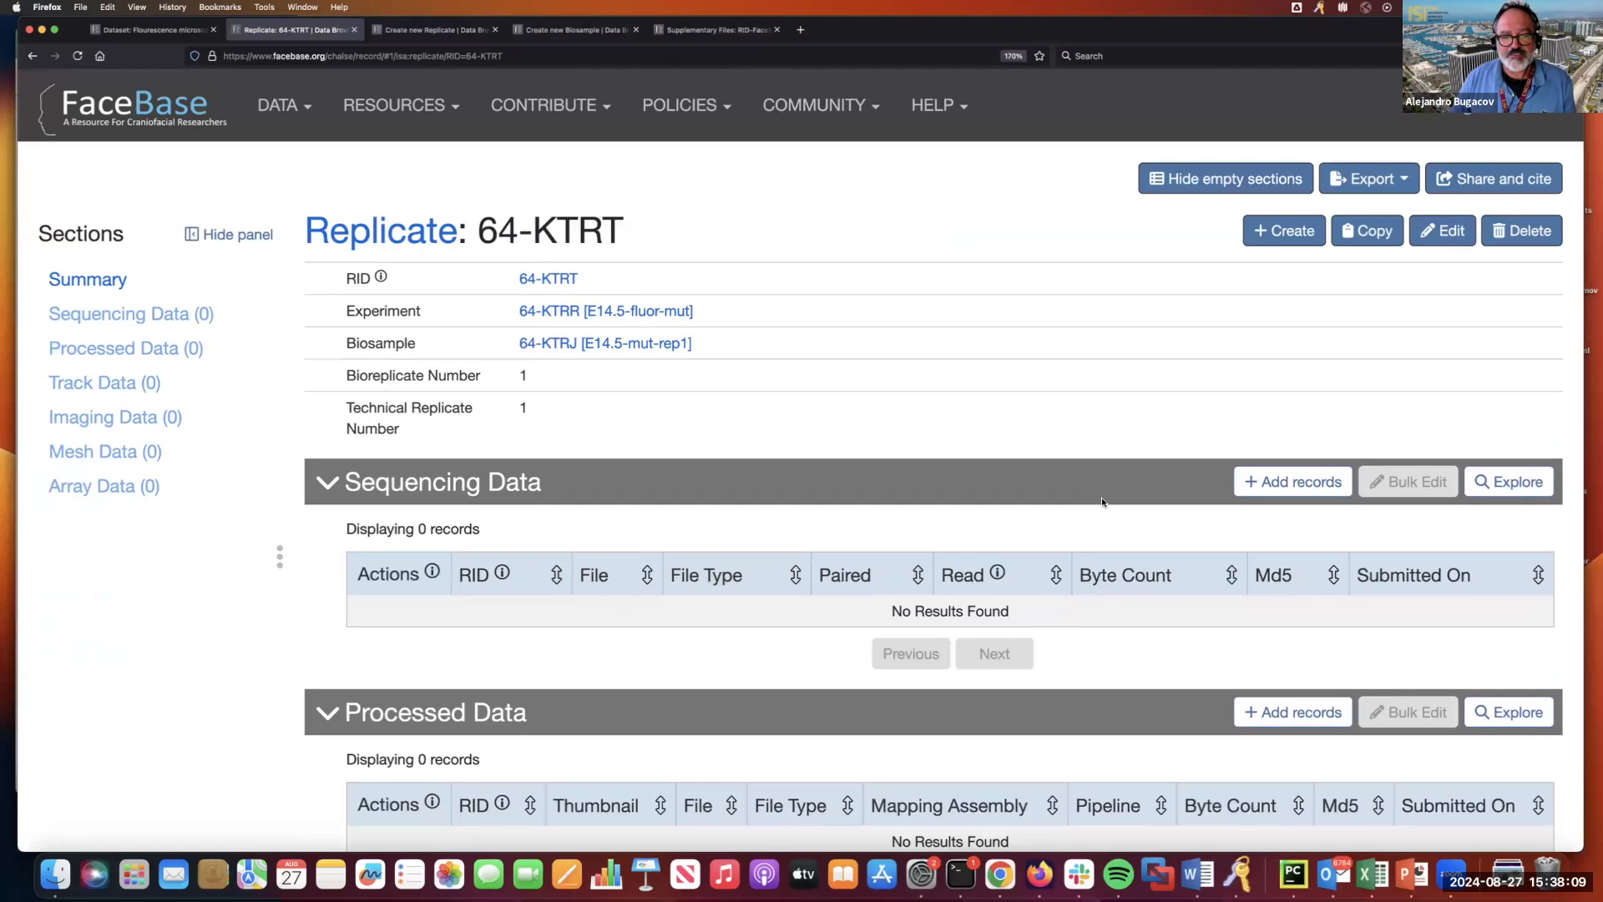
scroll("down", 3)
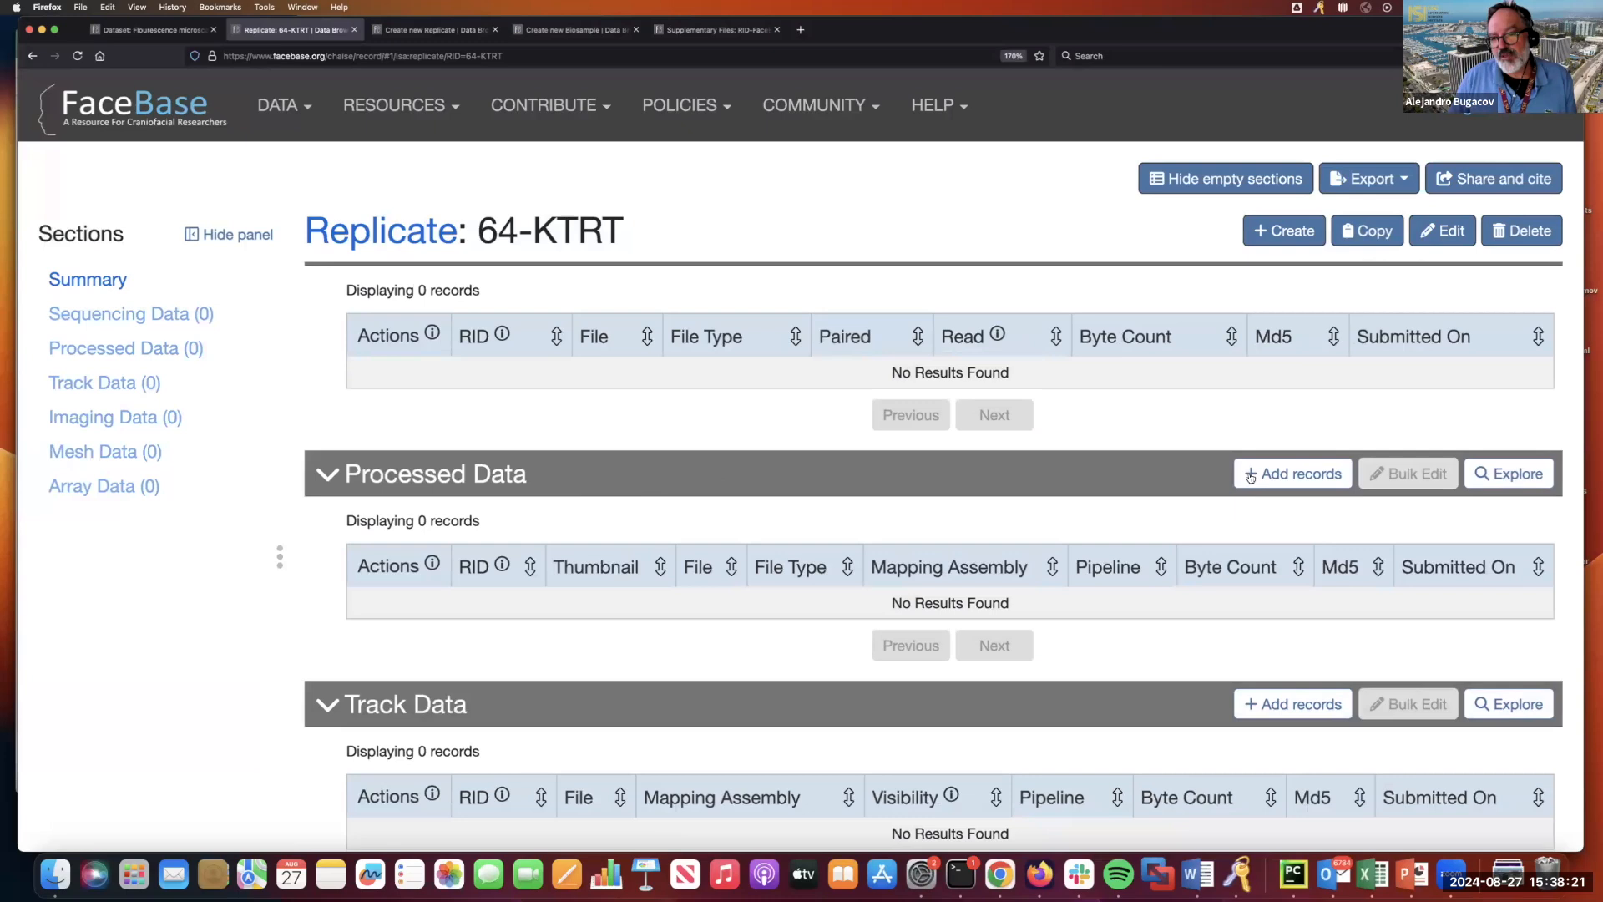
scroll("down", 3)
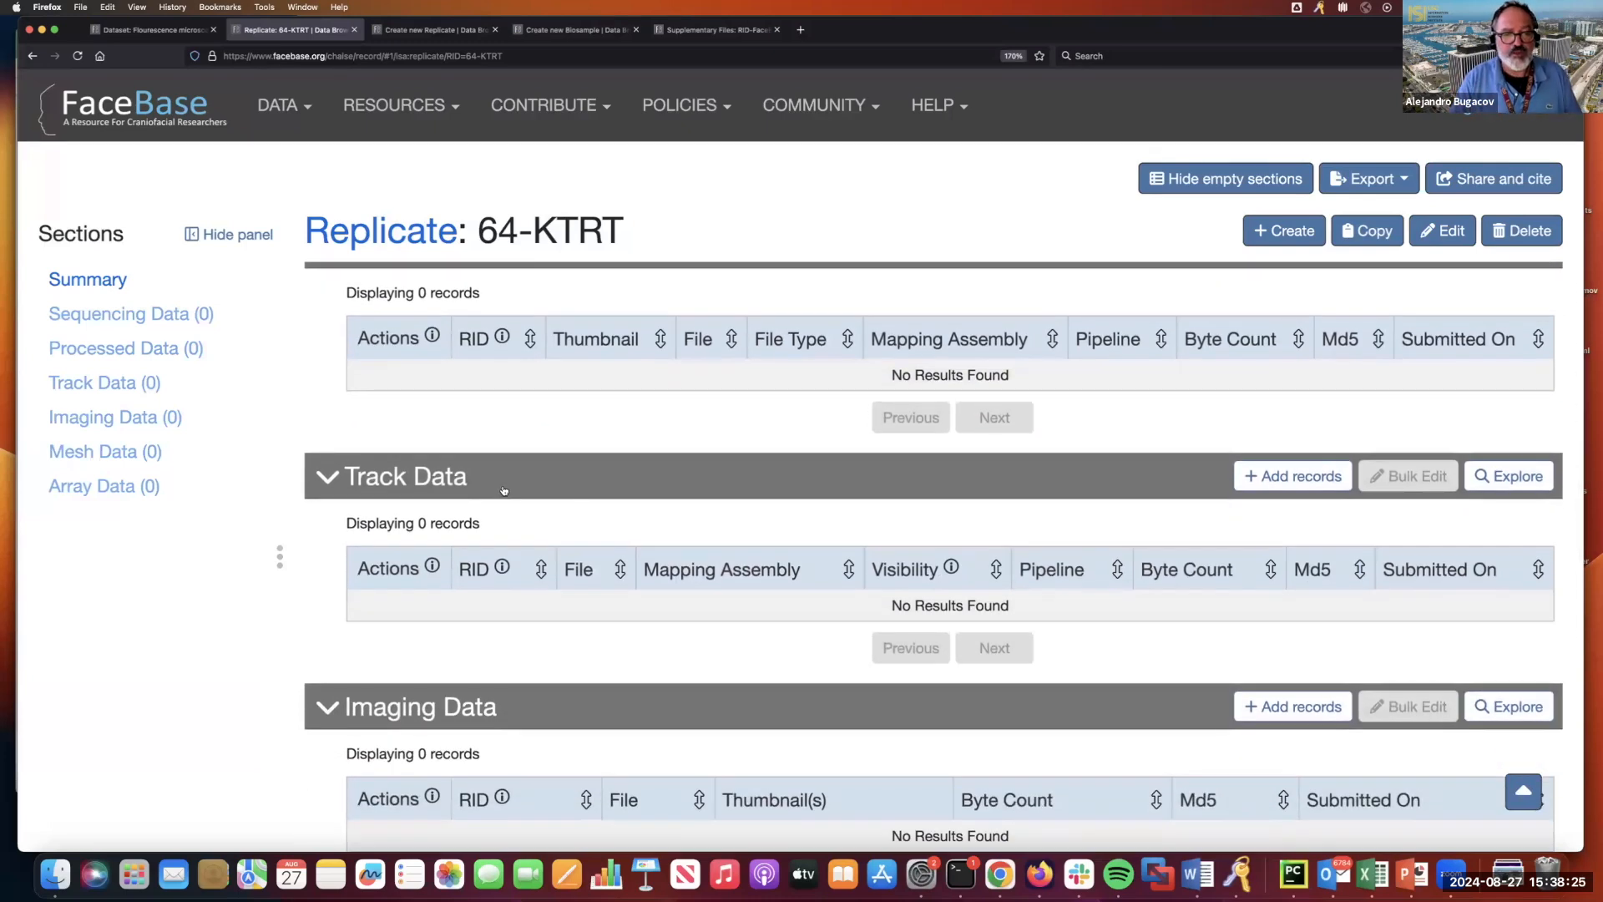
mouse_move(1082, 476)
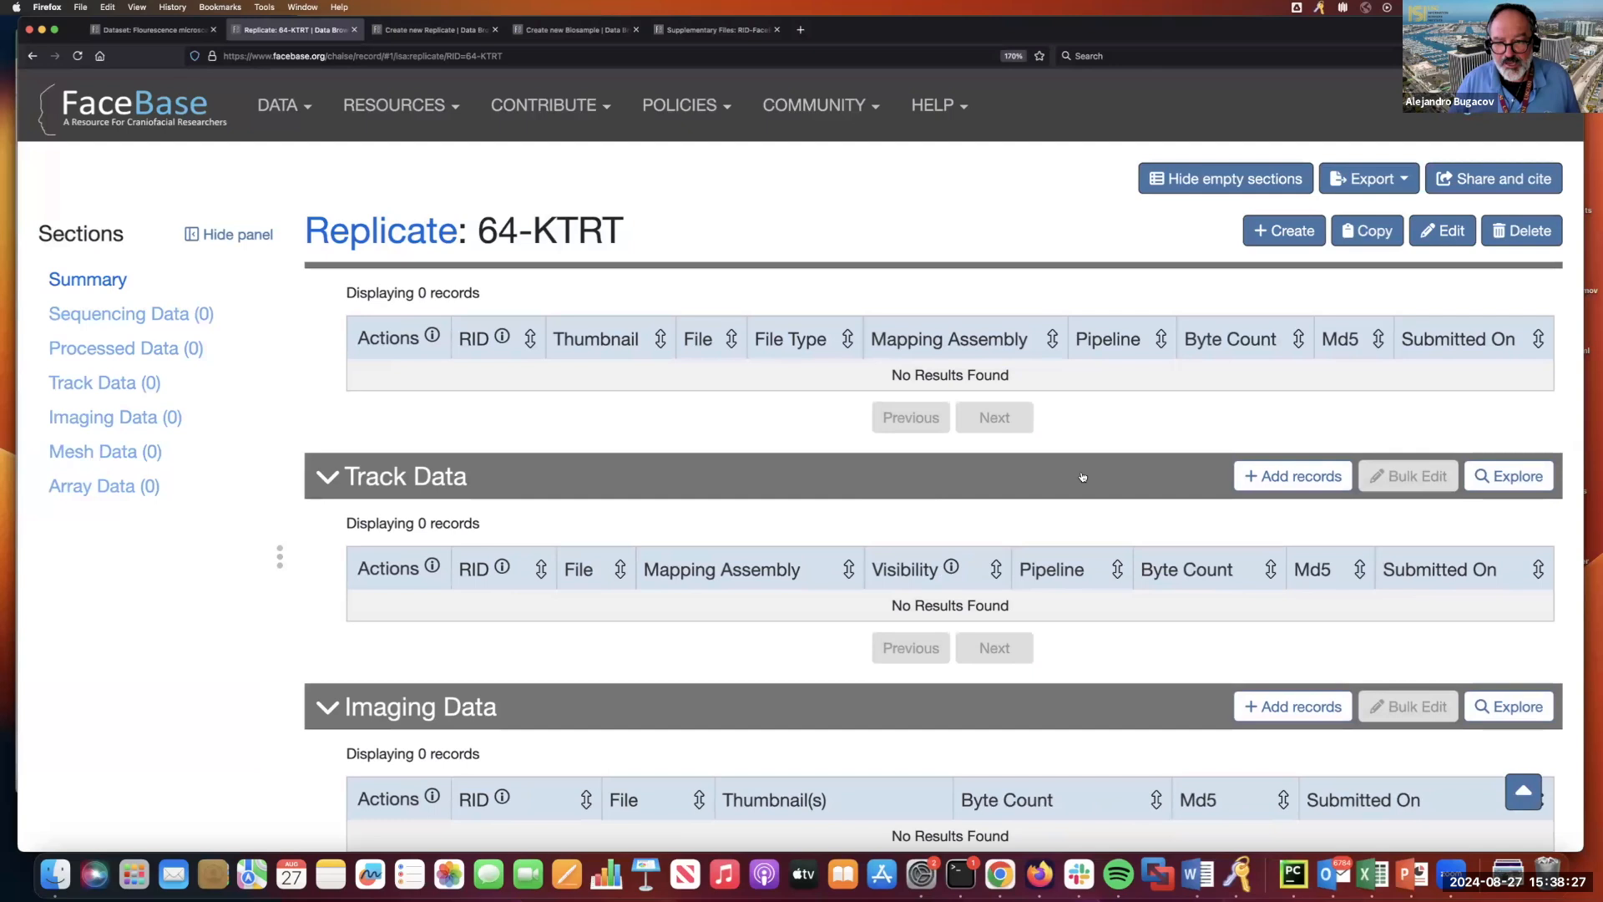
mouse_move(1045, 491)
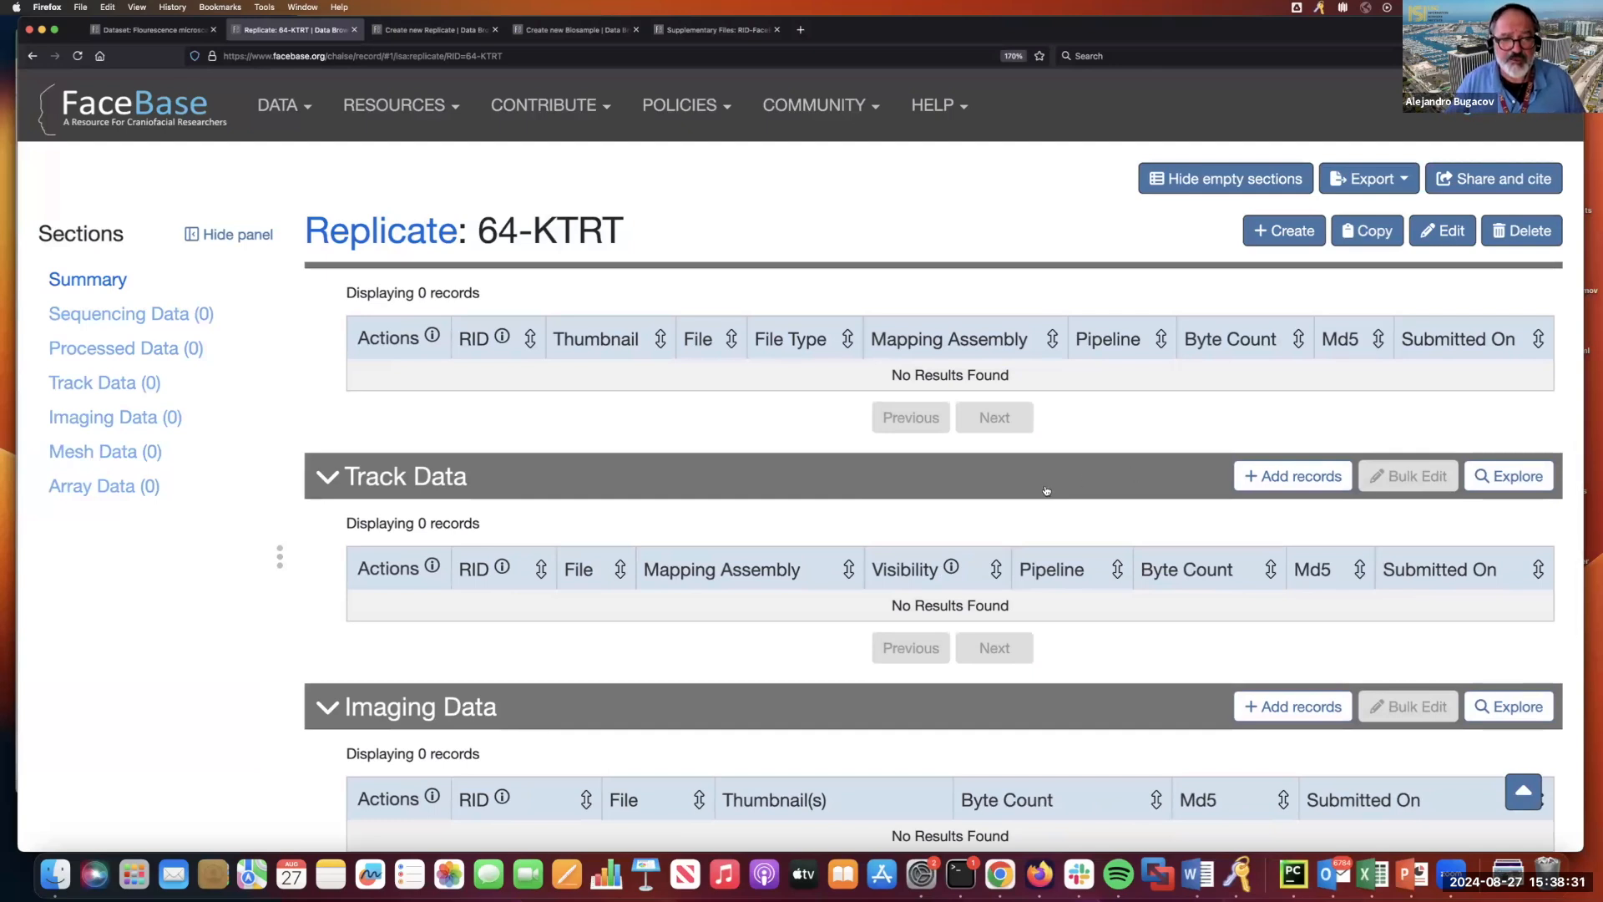
mouse_move(912, 536)
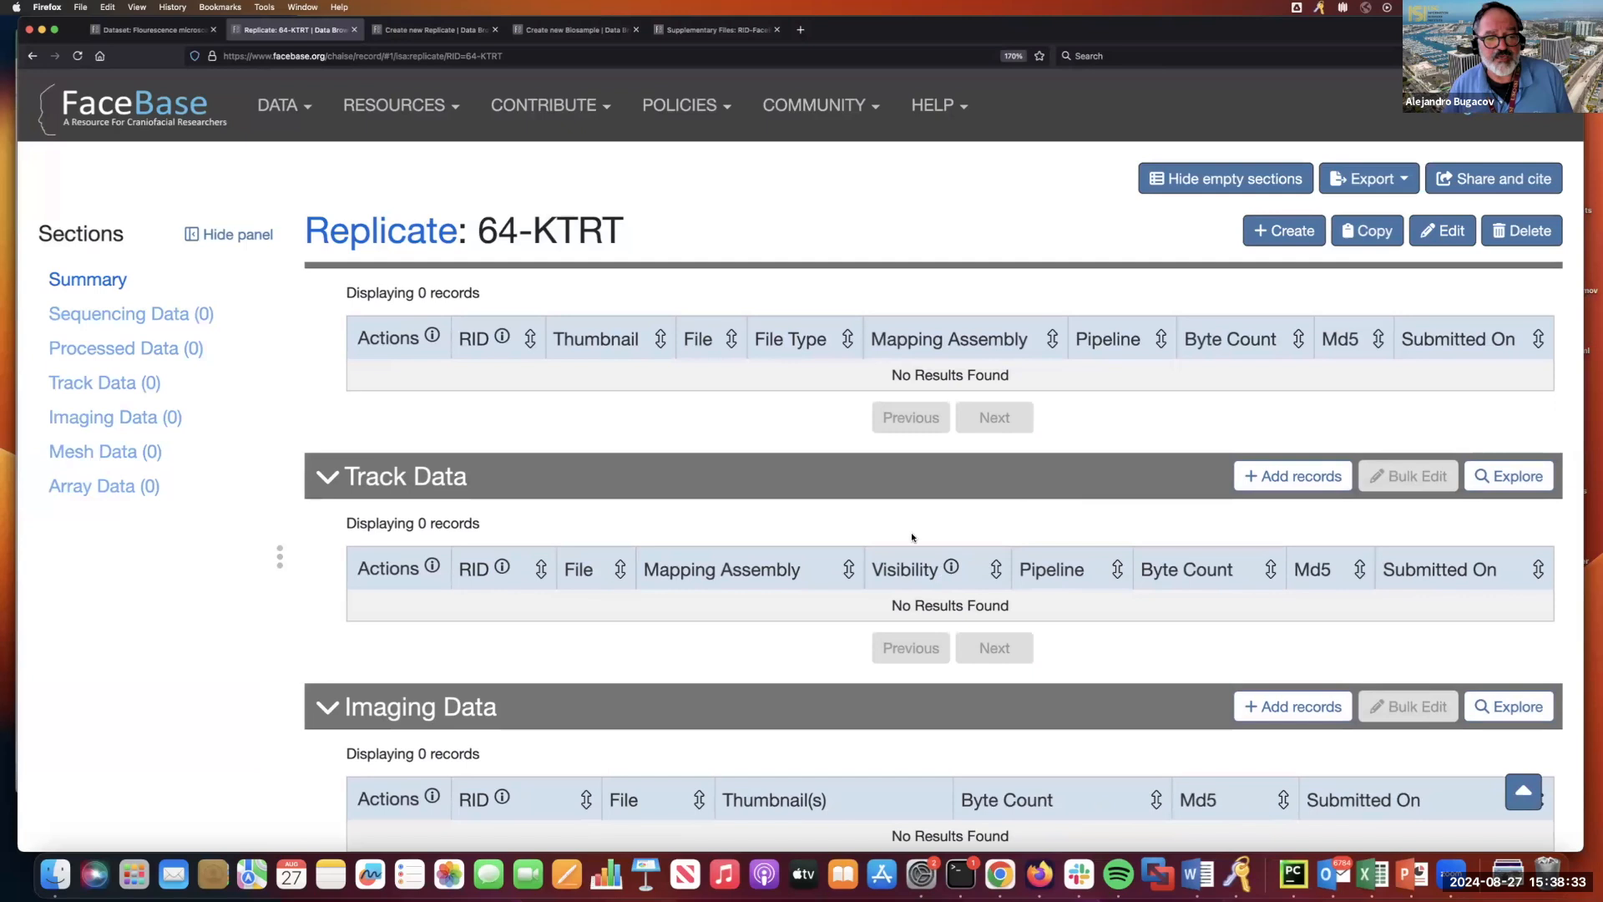
scroll("down", 3)
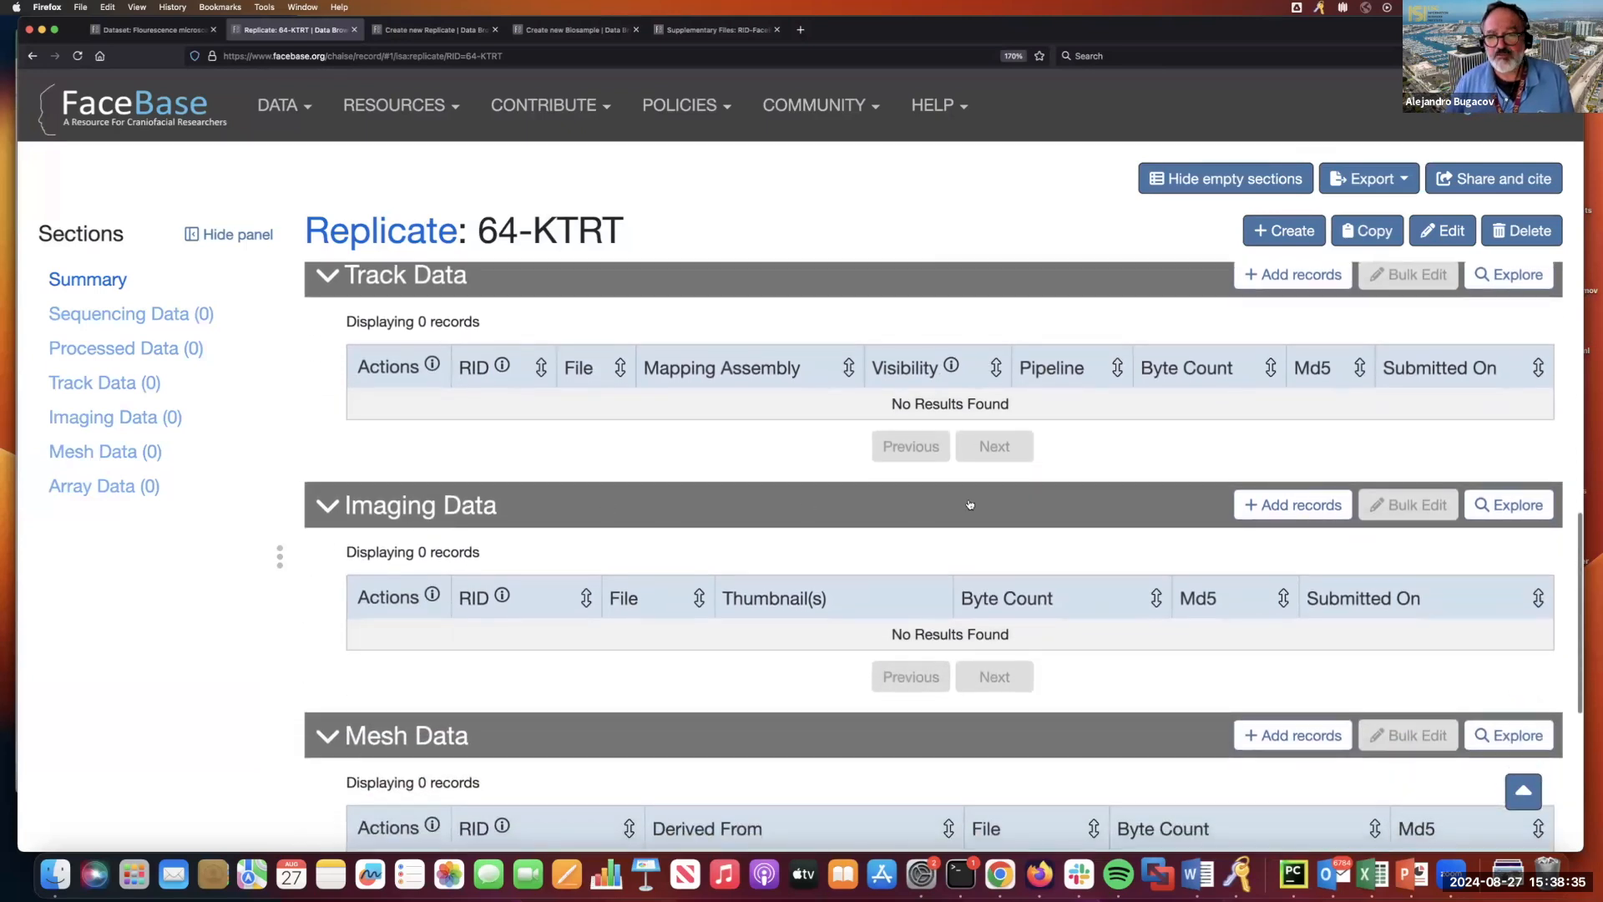
mouse_move(1152, 511)
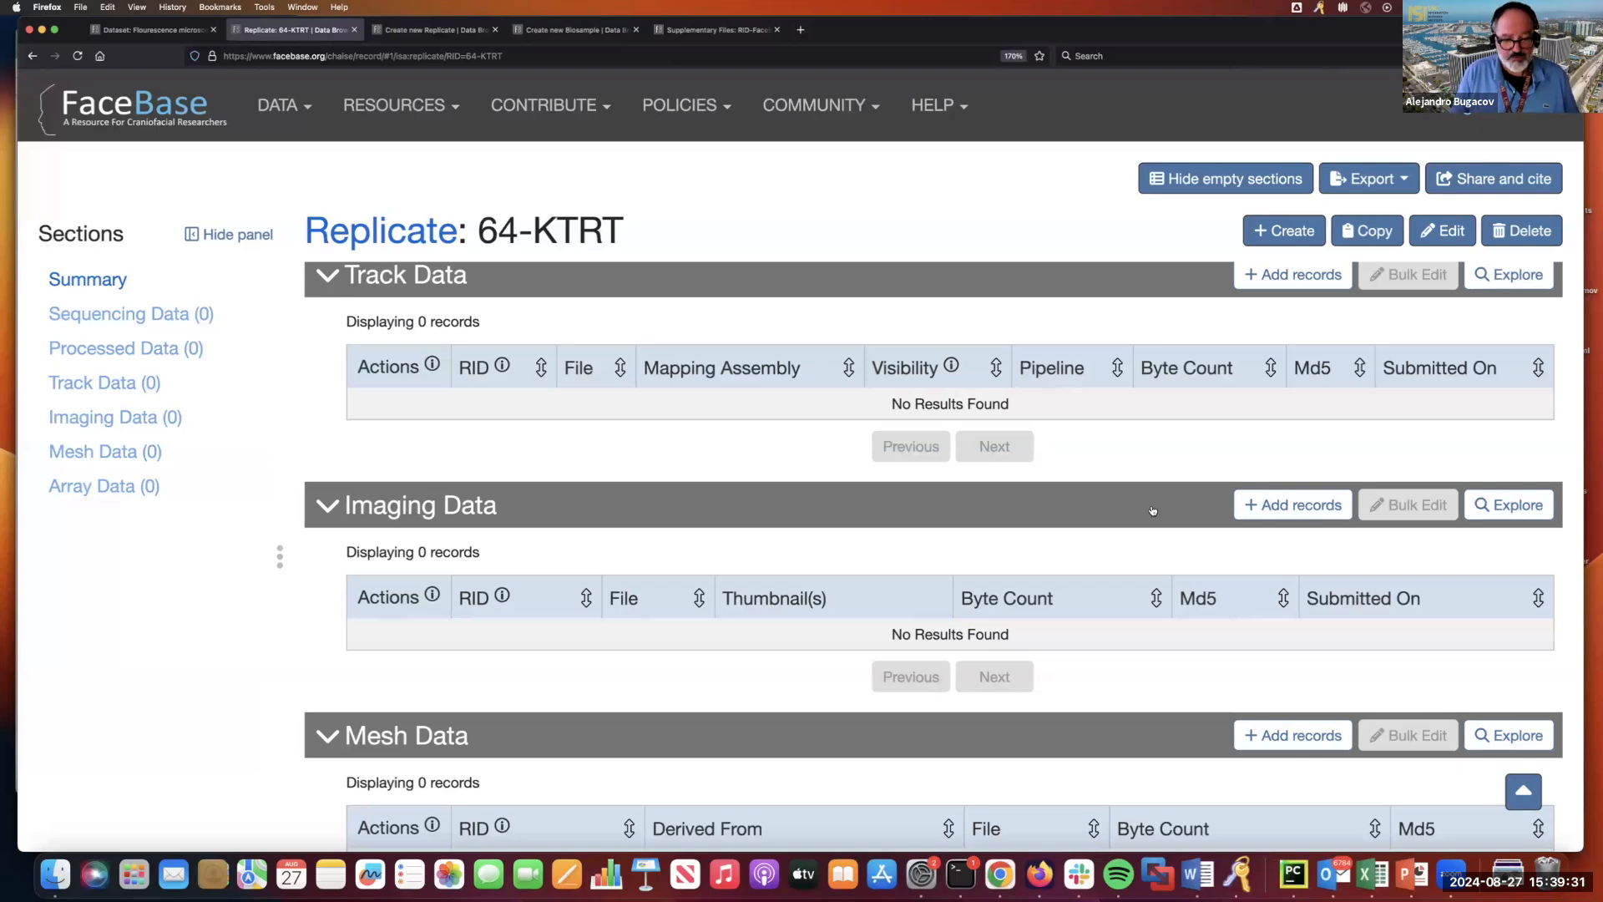
mouse_move(915, 473)
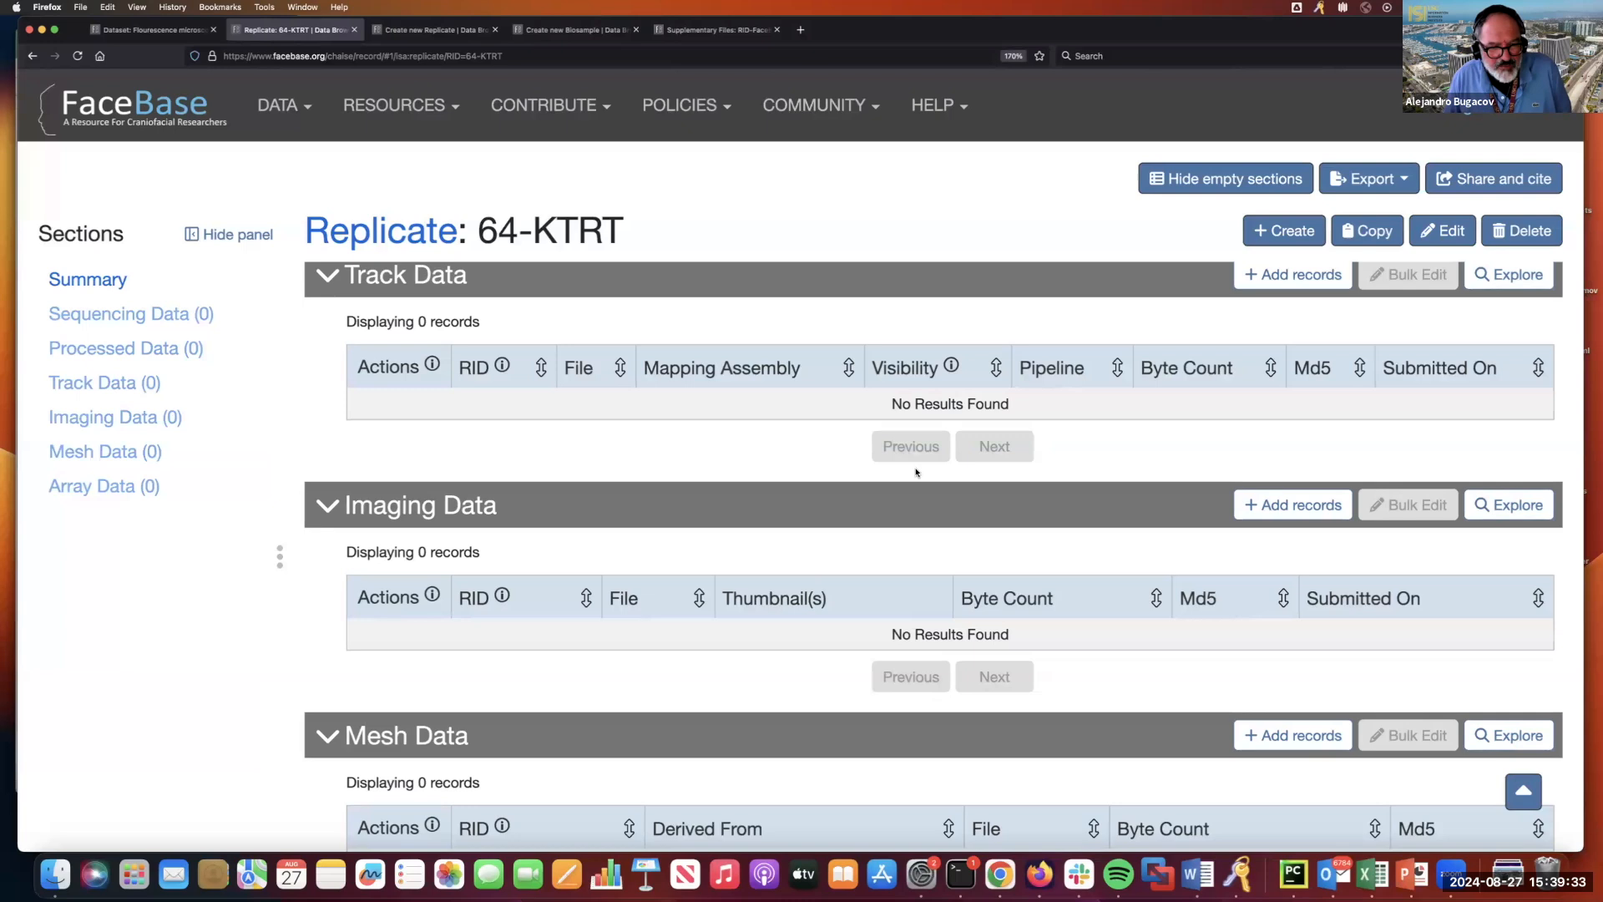
mouse_move(410, 511)
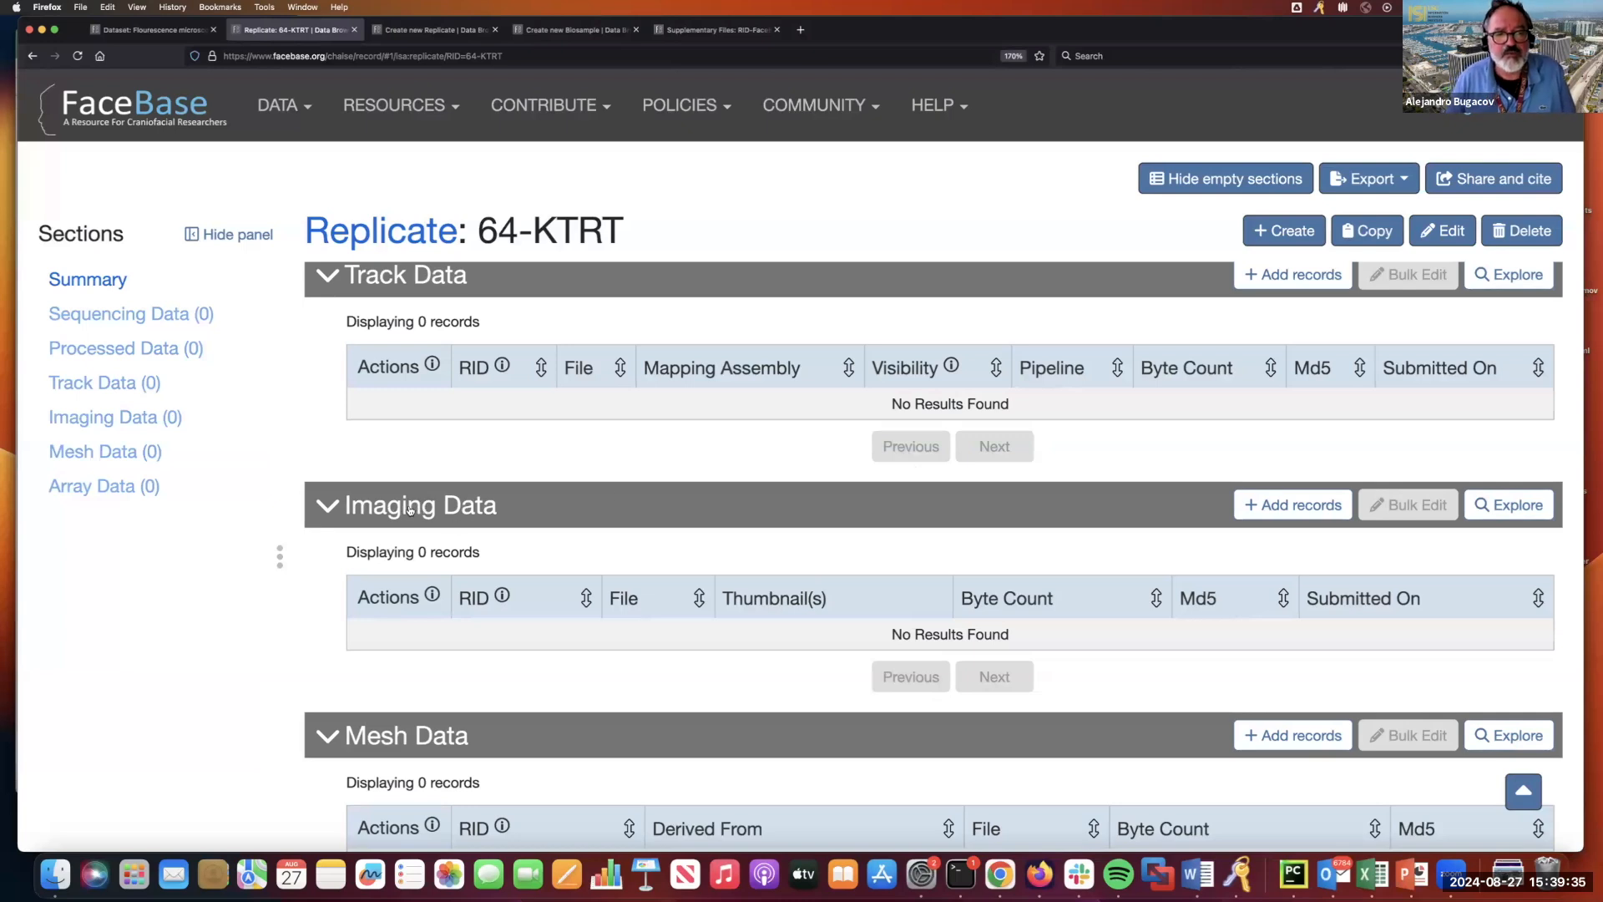
mouse_move(1113, 516)
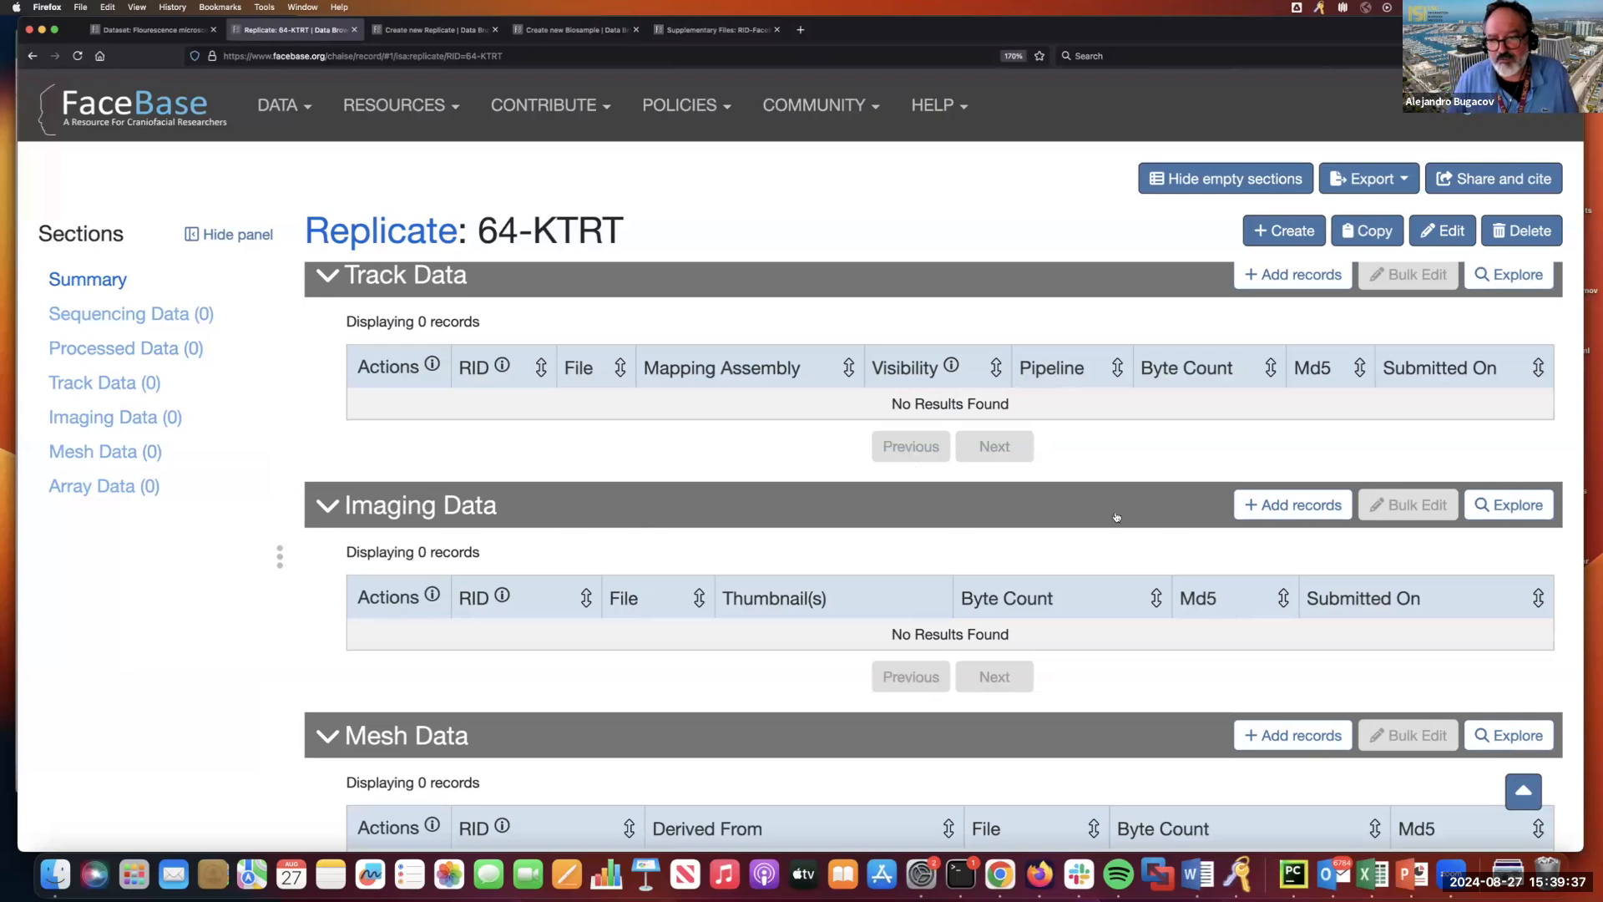
mouse_move(1290, 504)
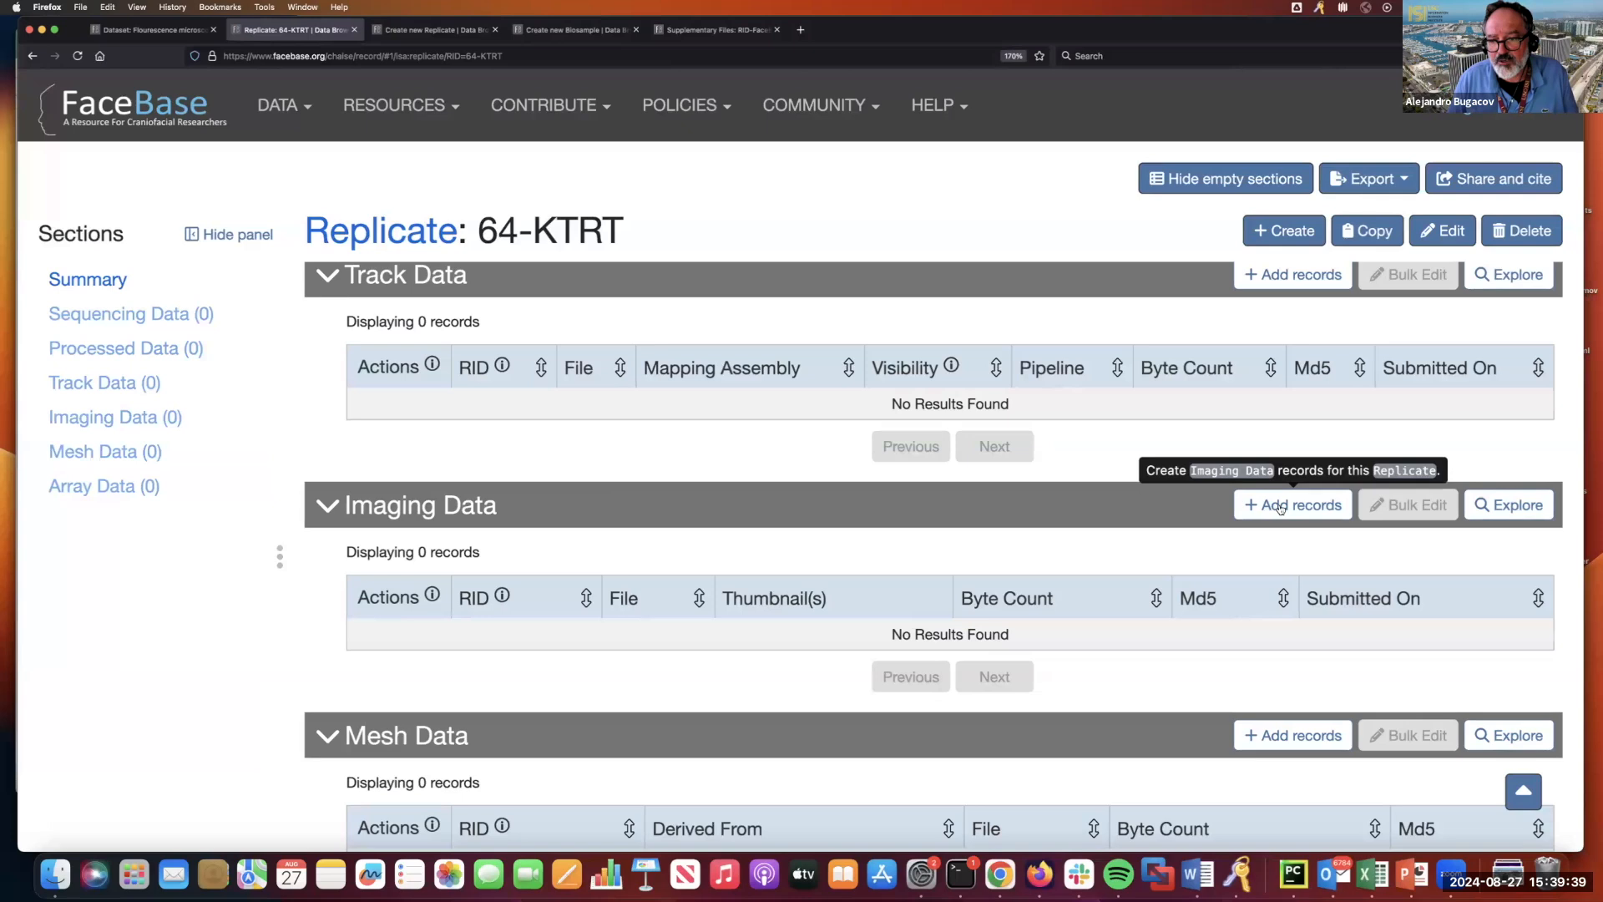
Start a new Imaging Data record for 64-KTRT and attach Lhx6_mut_rep1A.tif as its file.
left_click(1291, 504)
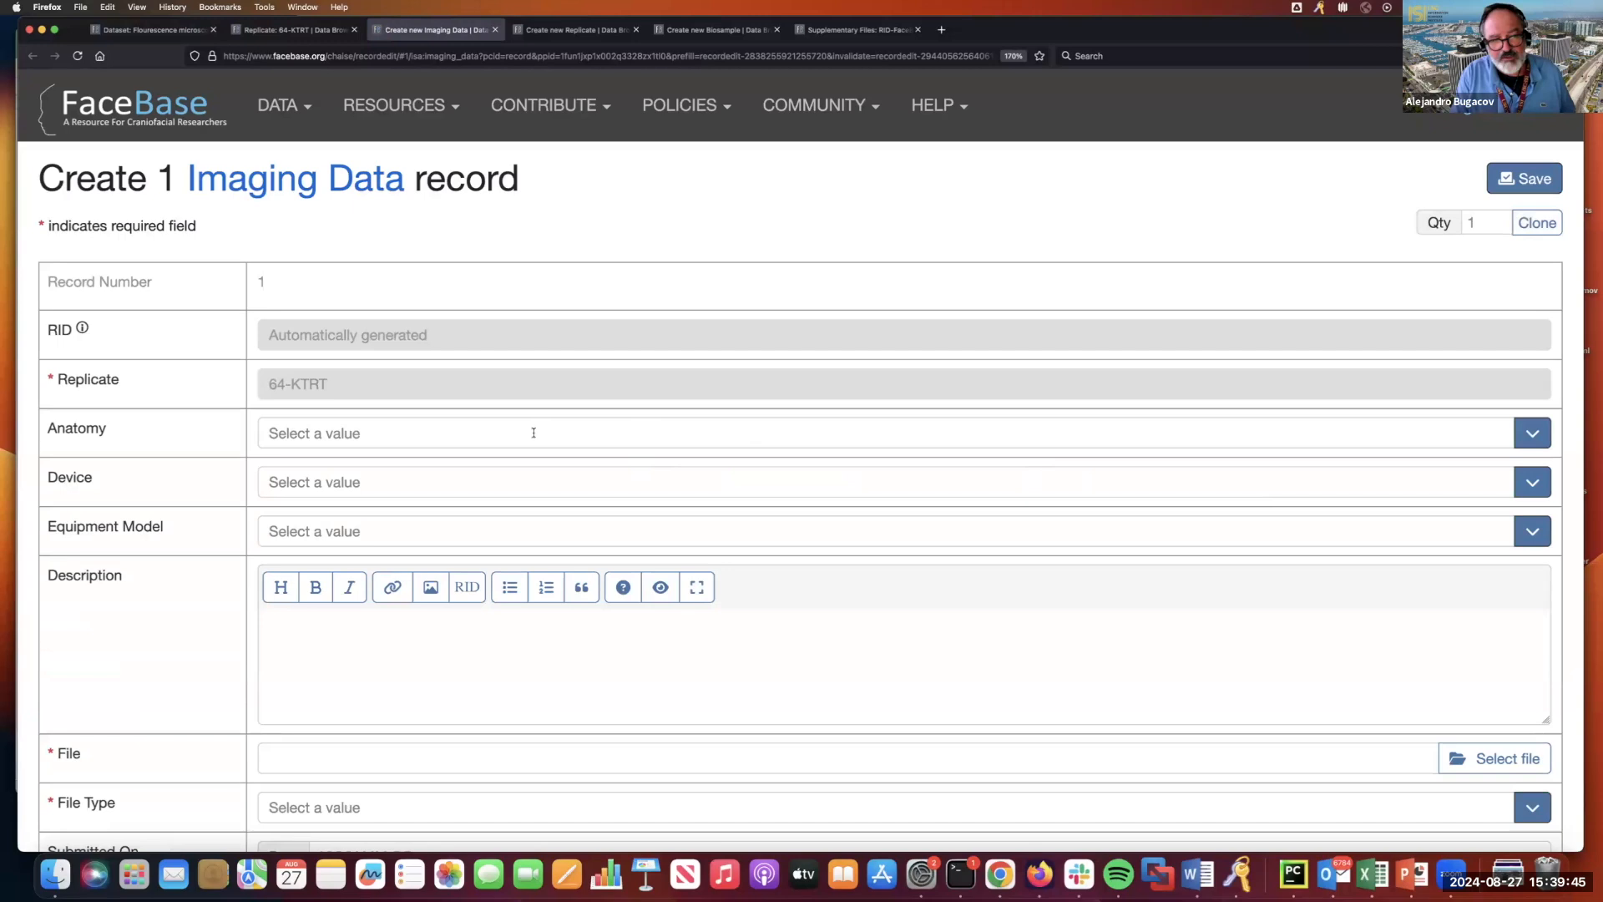
mouse_move(508, 475)
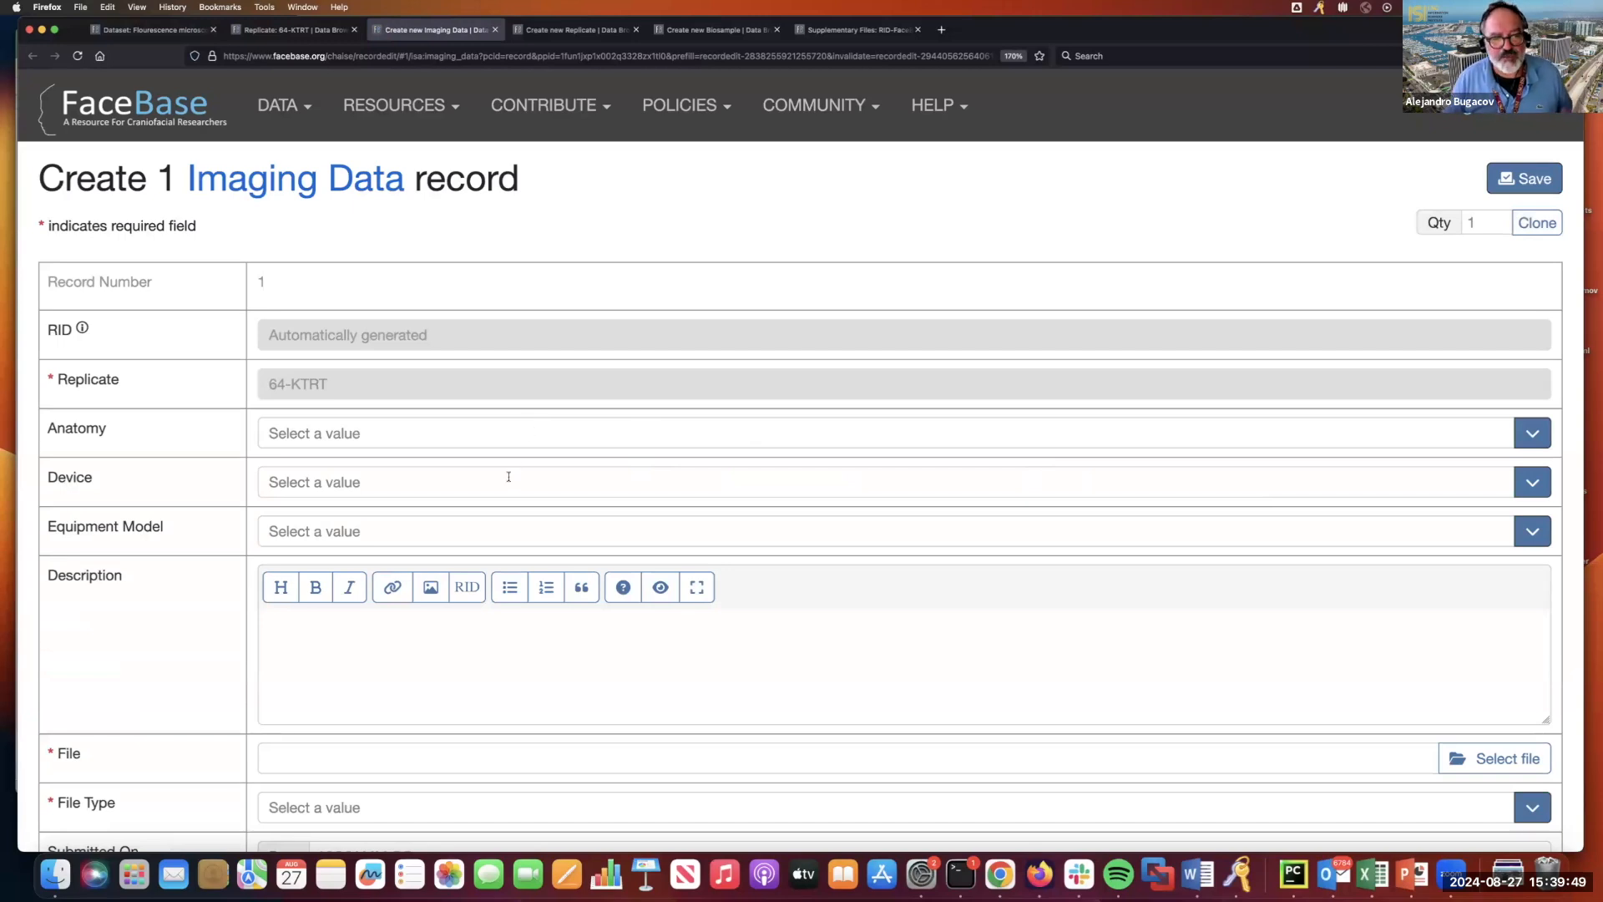
mouse_move(505, 531)
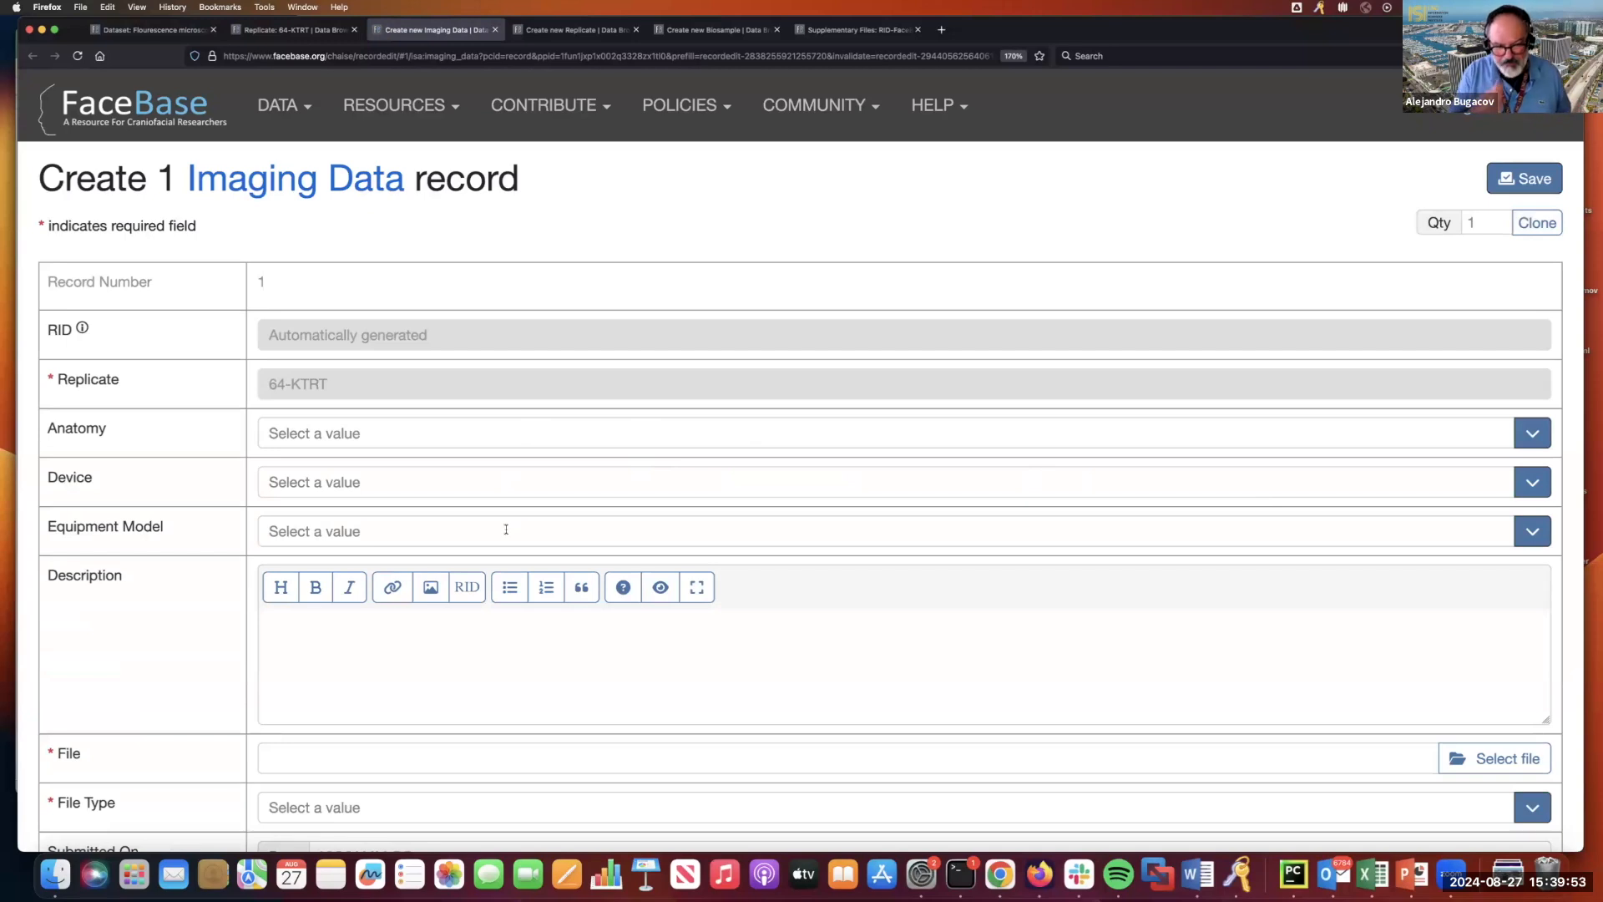
scroll("down", 3)
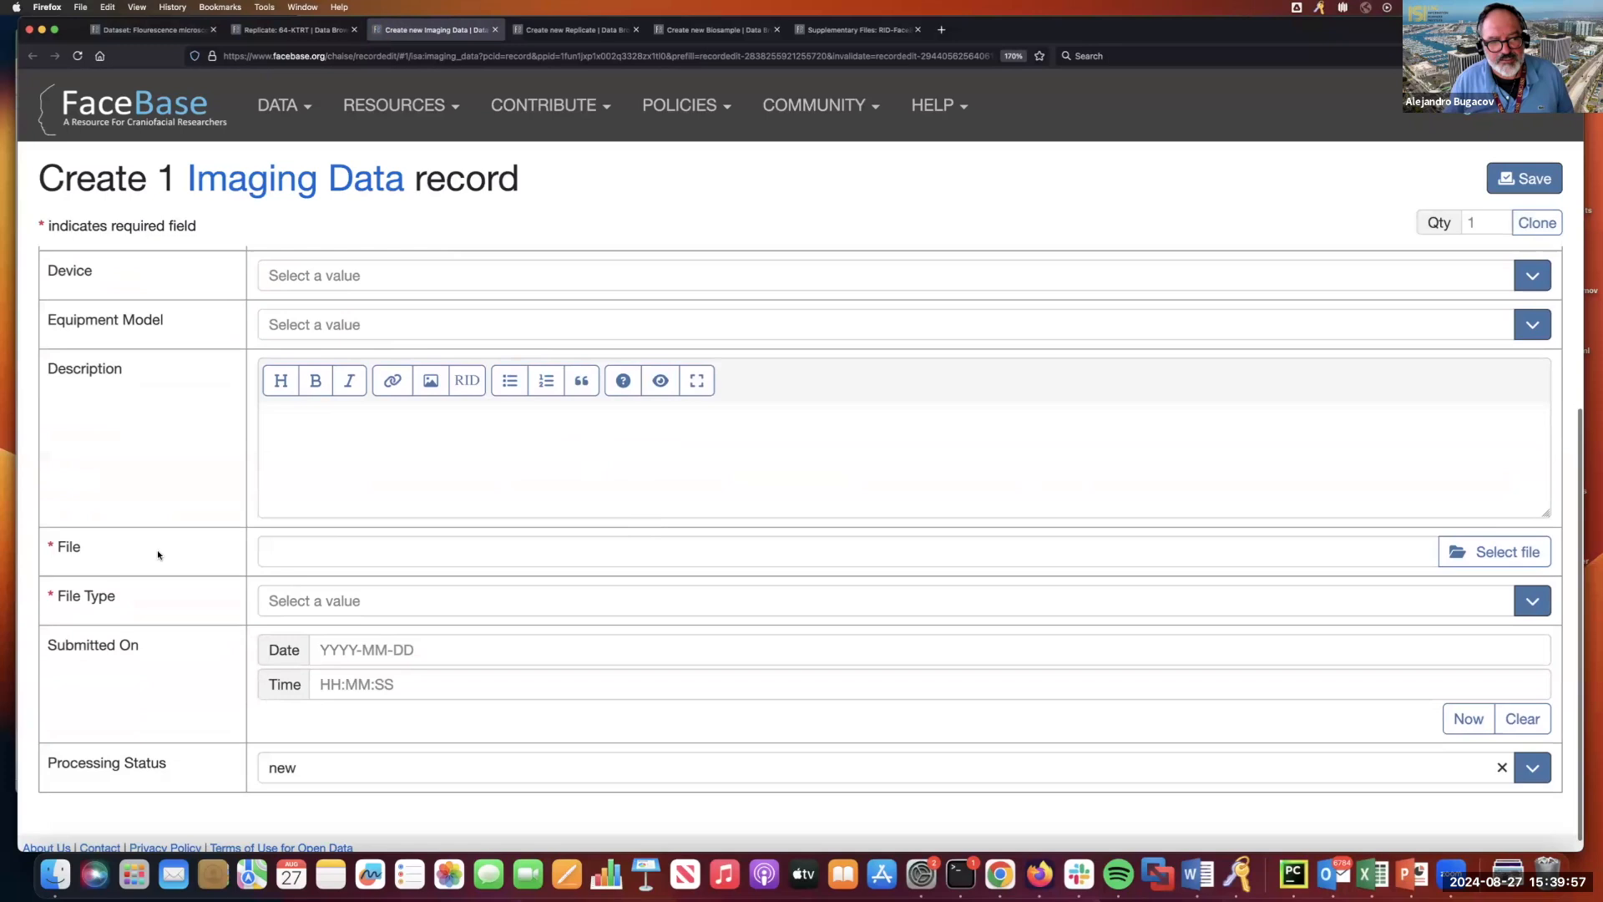
mouse_move(1493, 551)
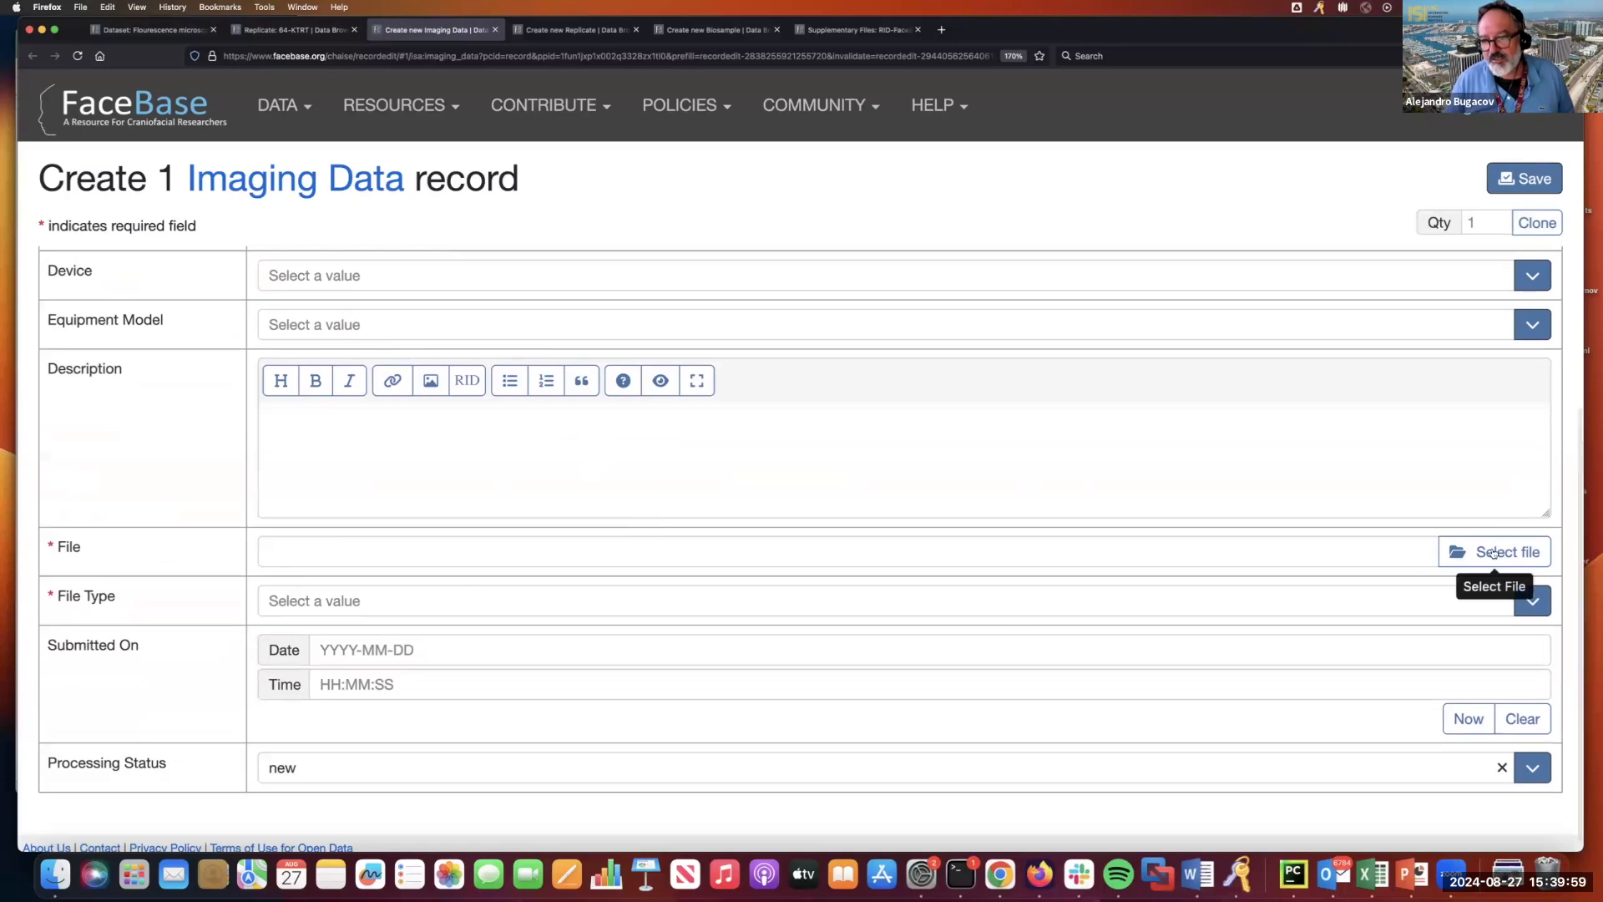
left_click(1492, 551)
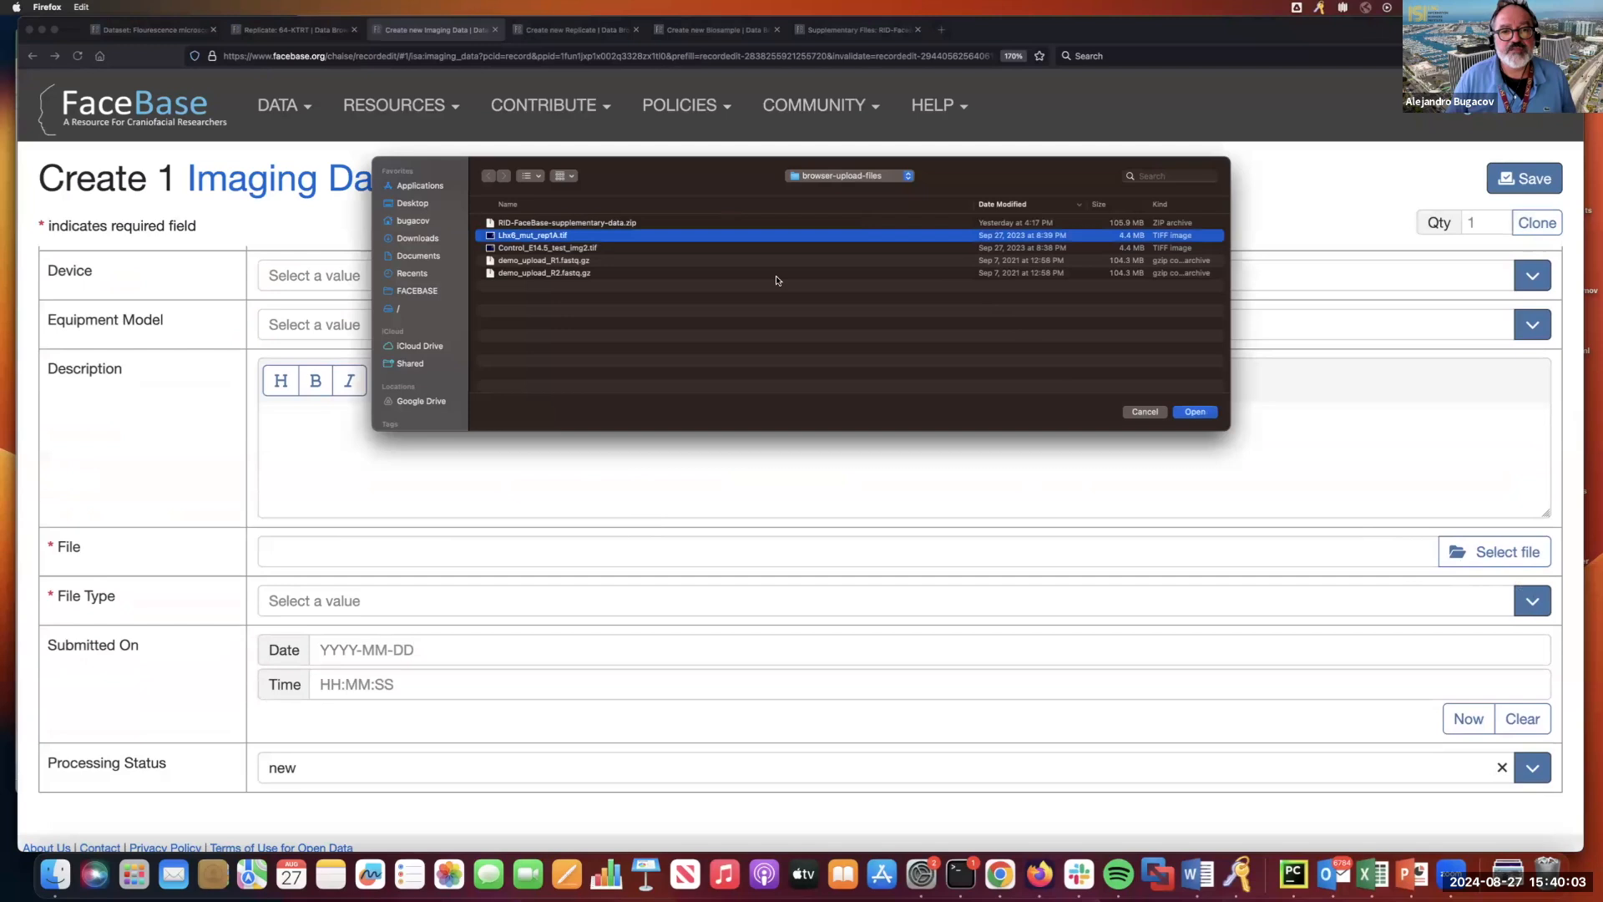
left_click(1192, 411)
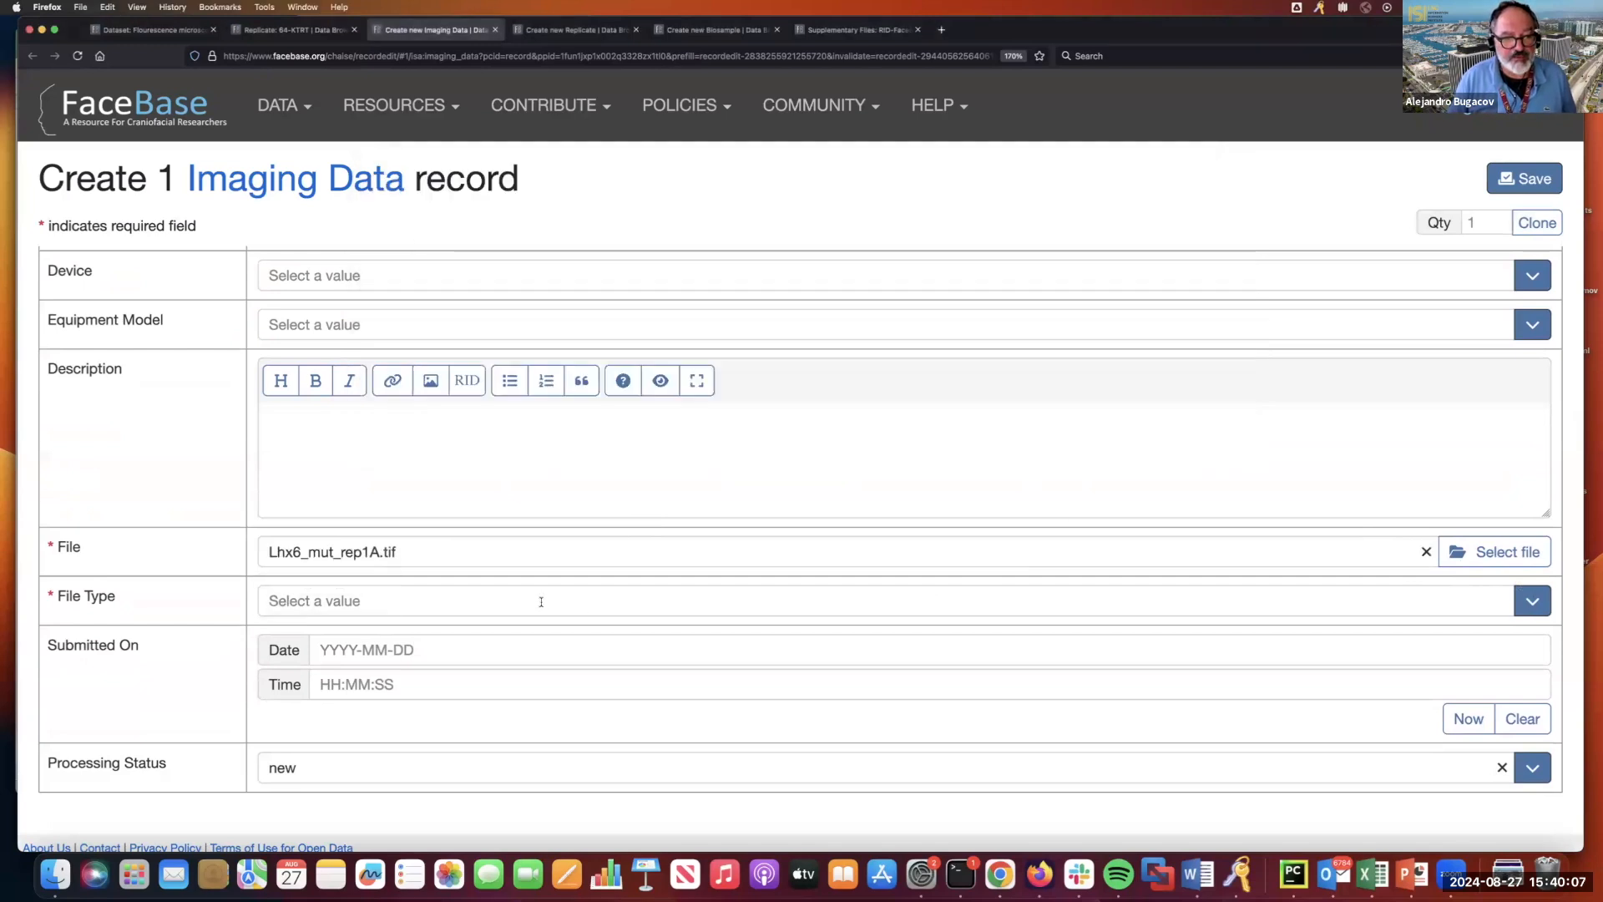
Search the file types for 'tif' and choose TIFF as the record's file type.
left_click(1531, 600)
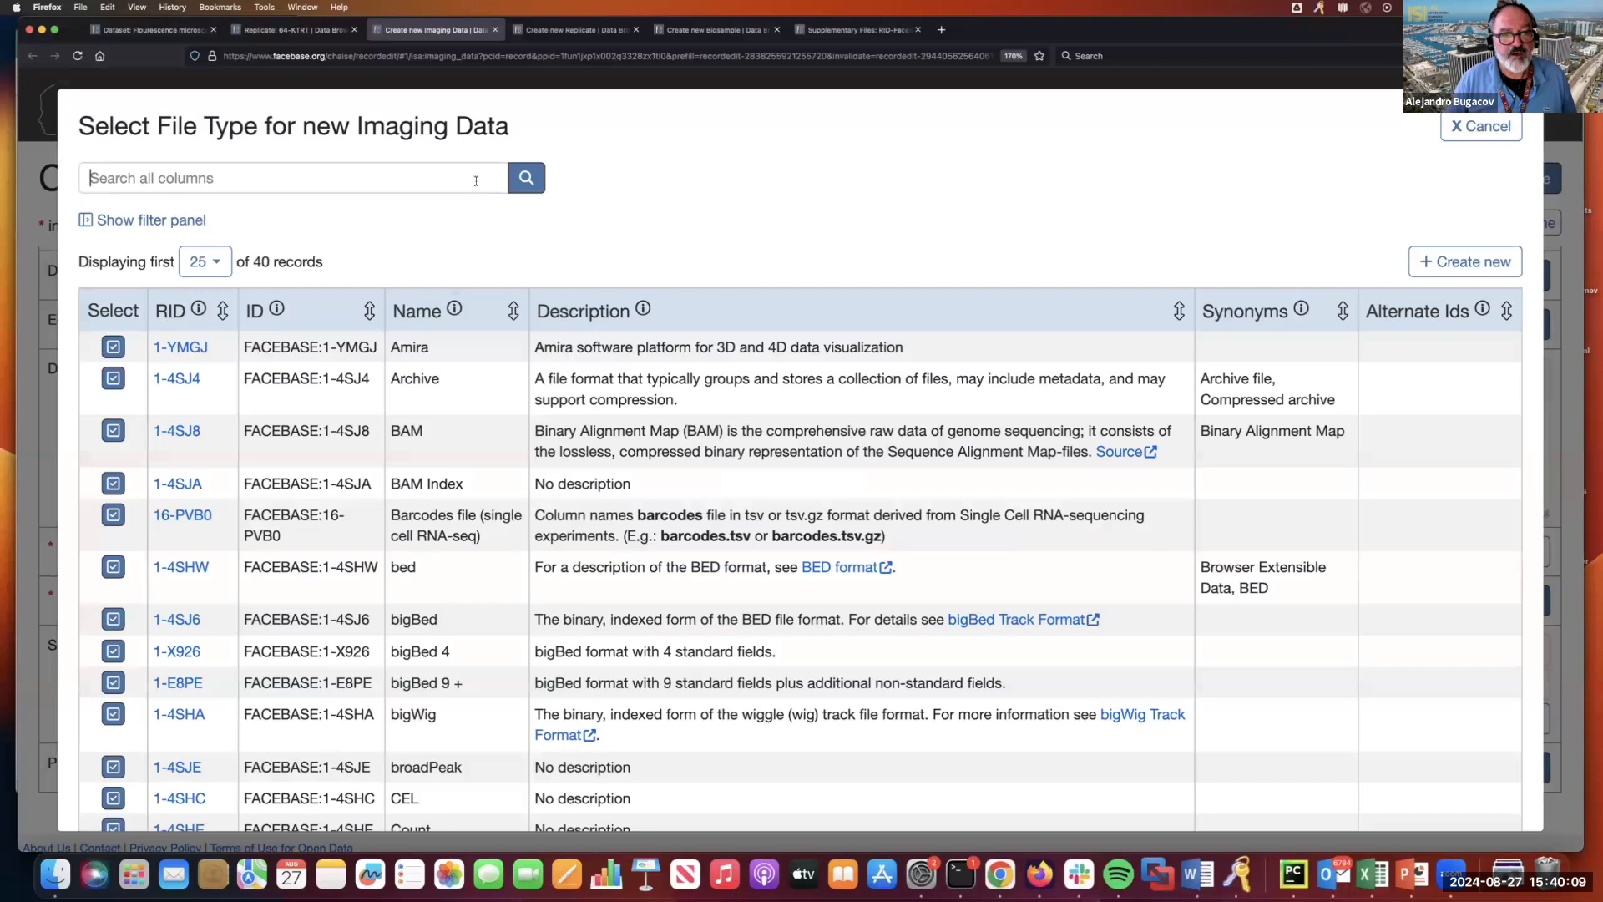
type("ti")
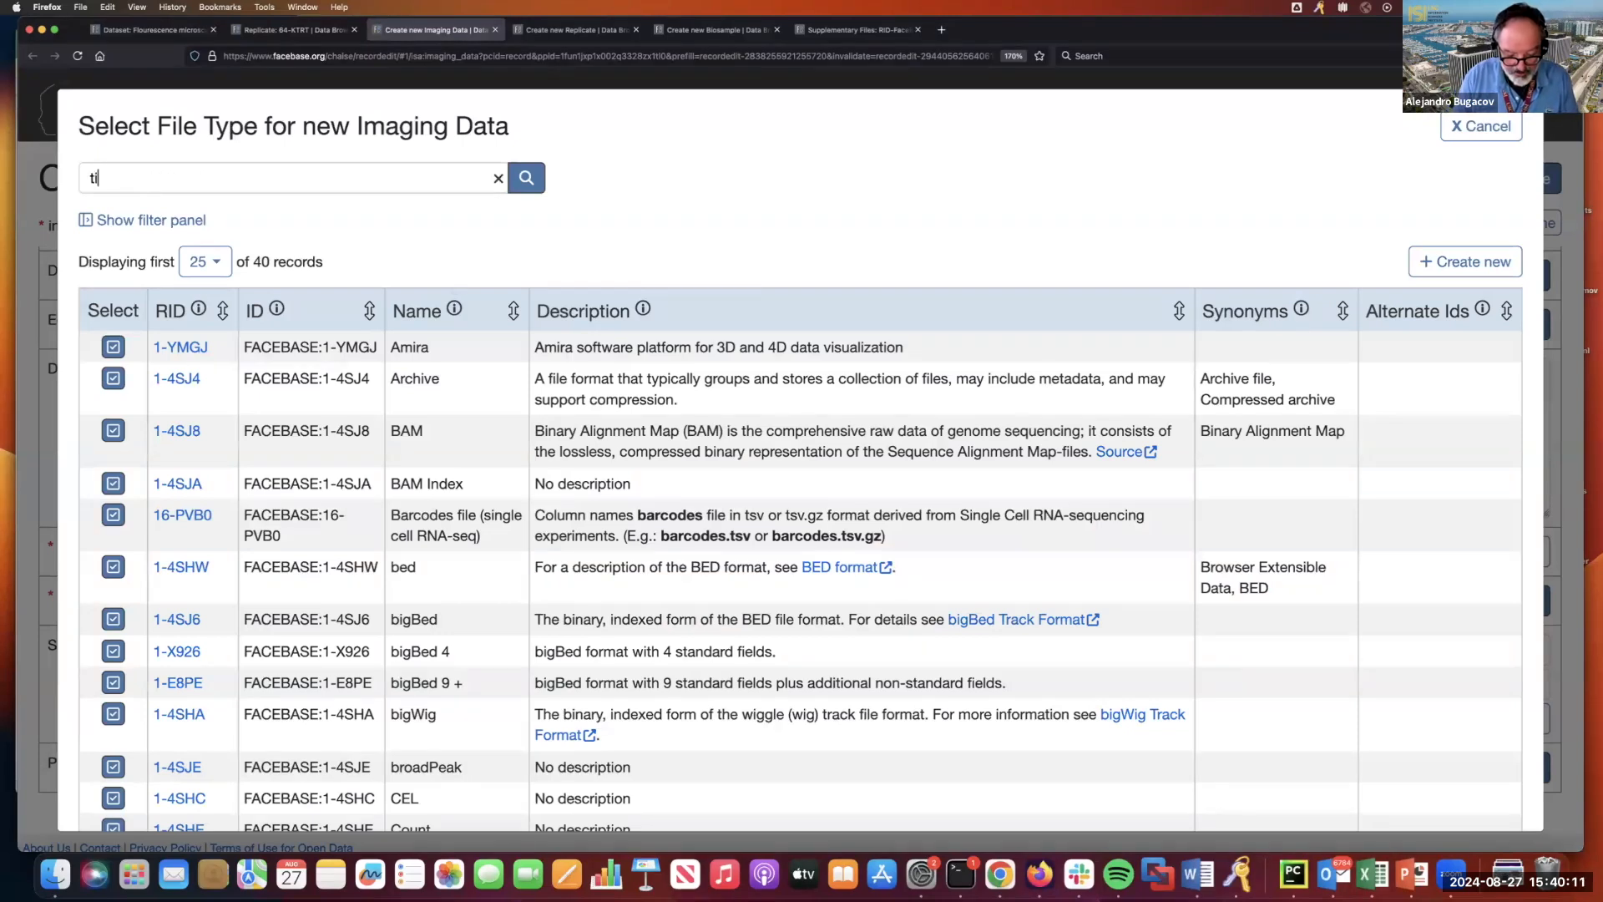
type("f")
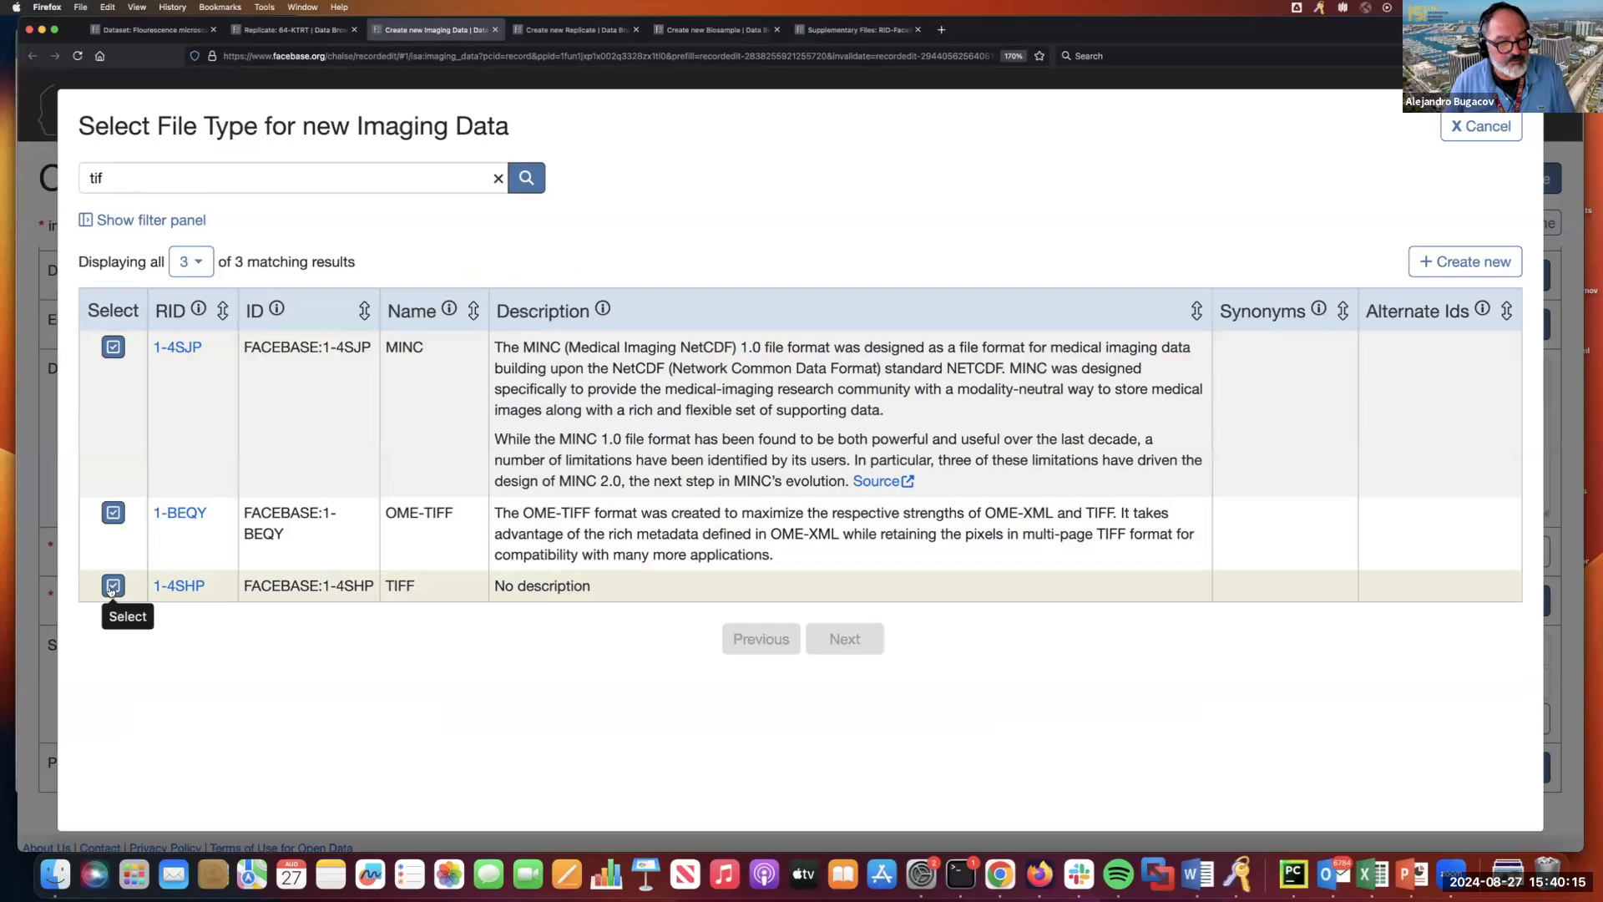
left_click(112, 584)
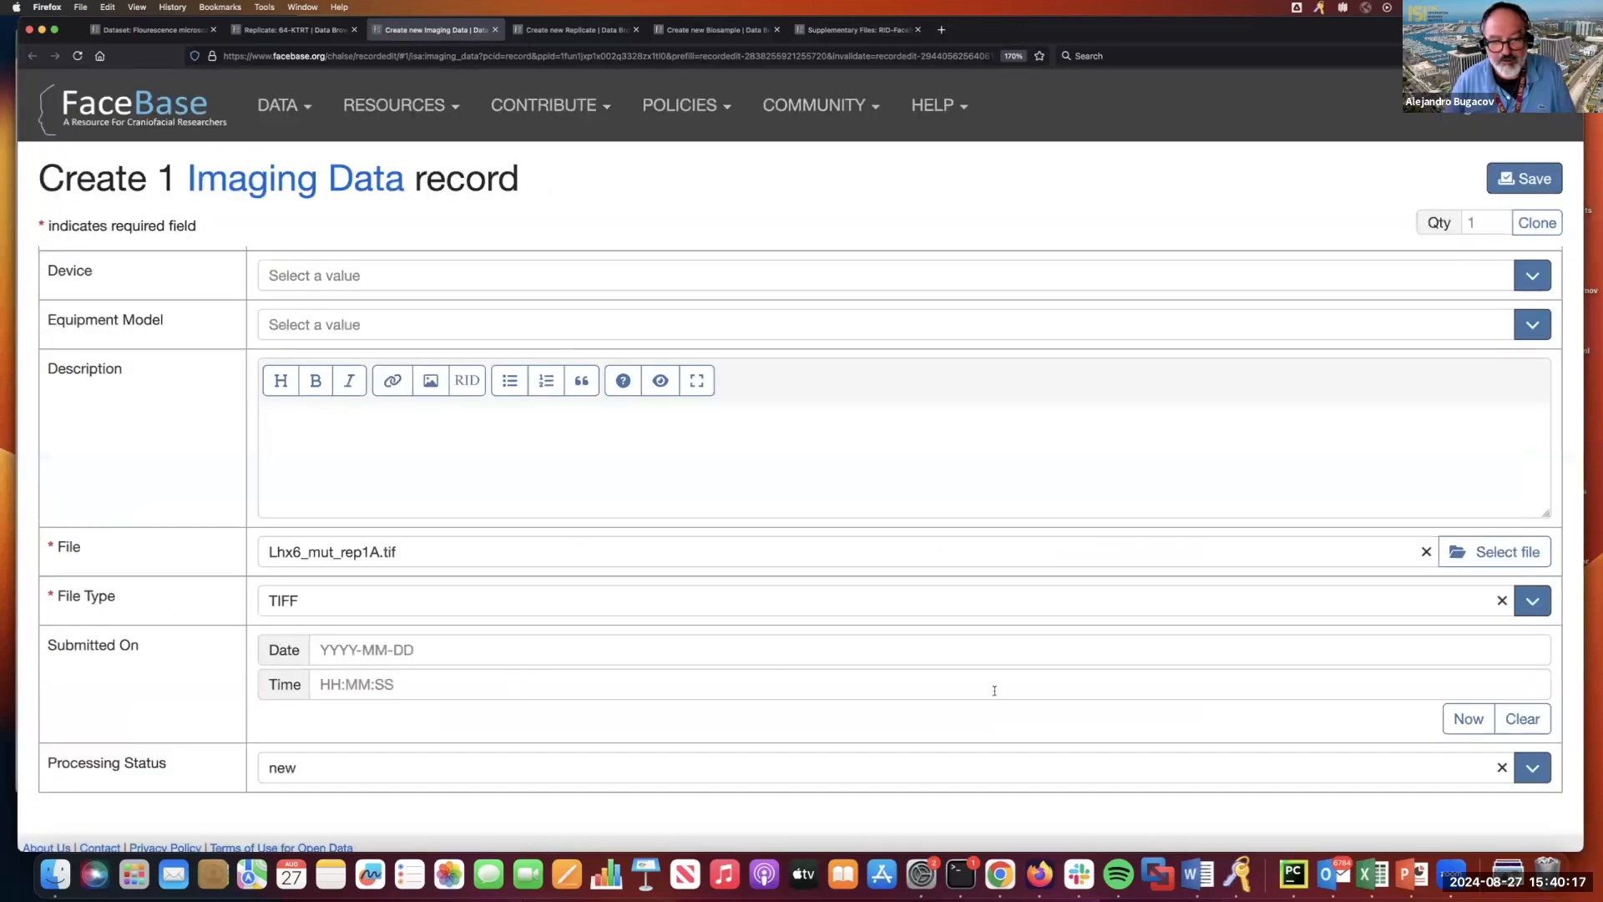
Fill Submitted On with the current time and save the Lhx6_mut_rep1A.tif record.
left_click(1468, 718)
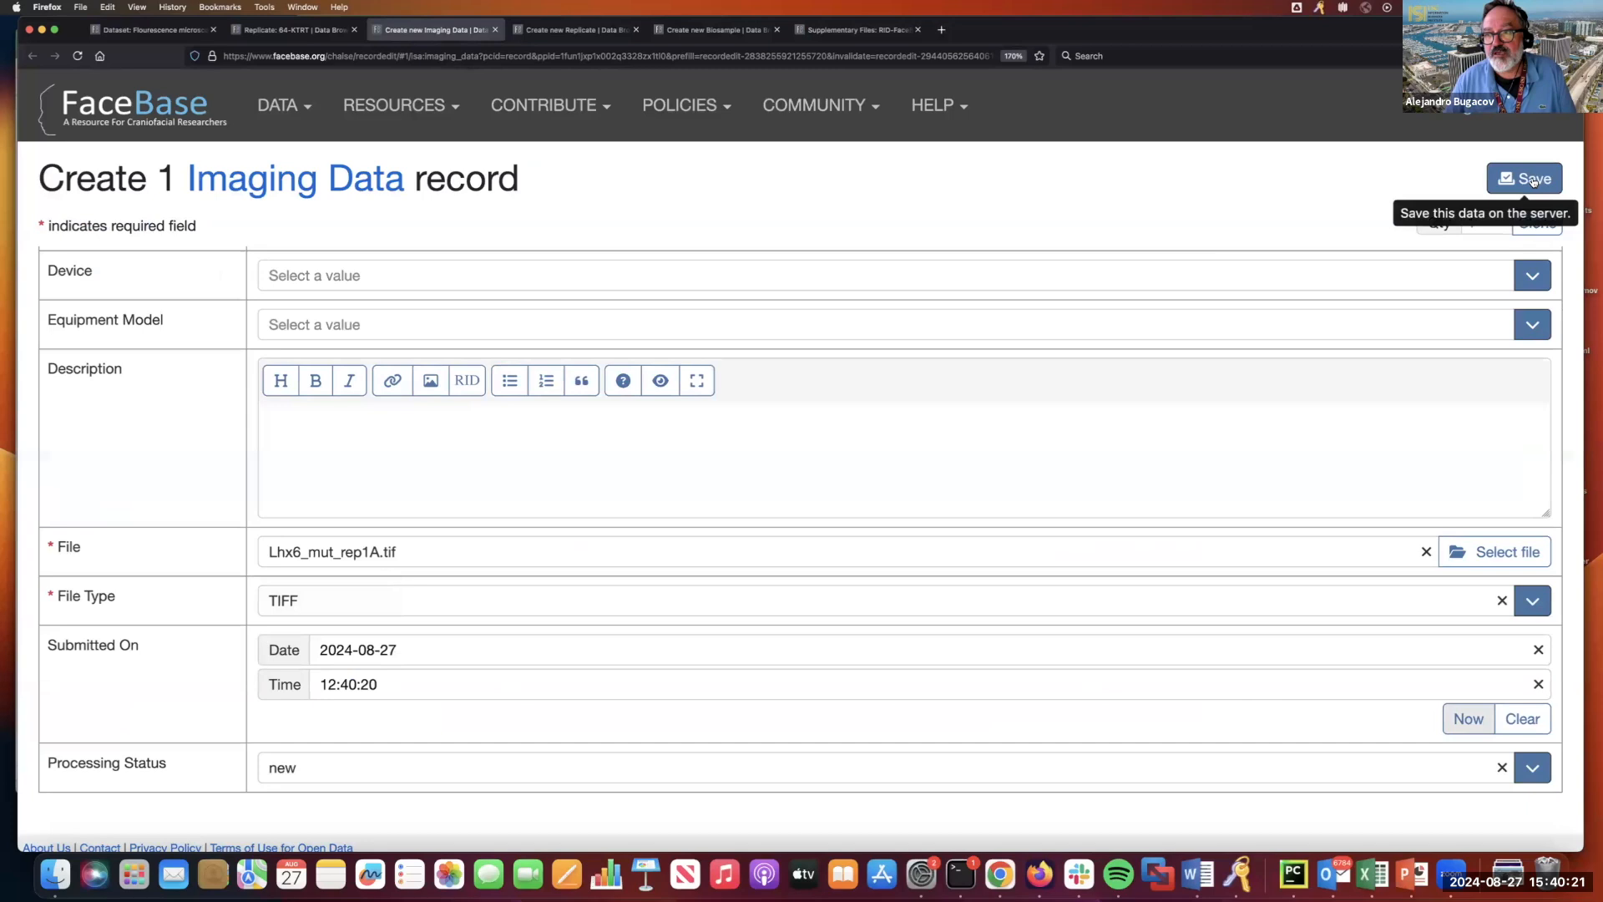
left_click(1525, 179)
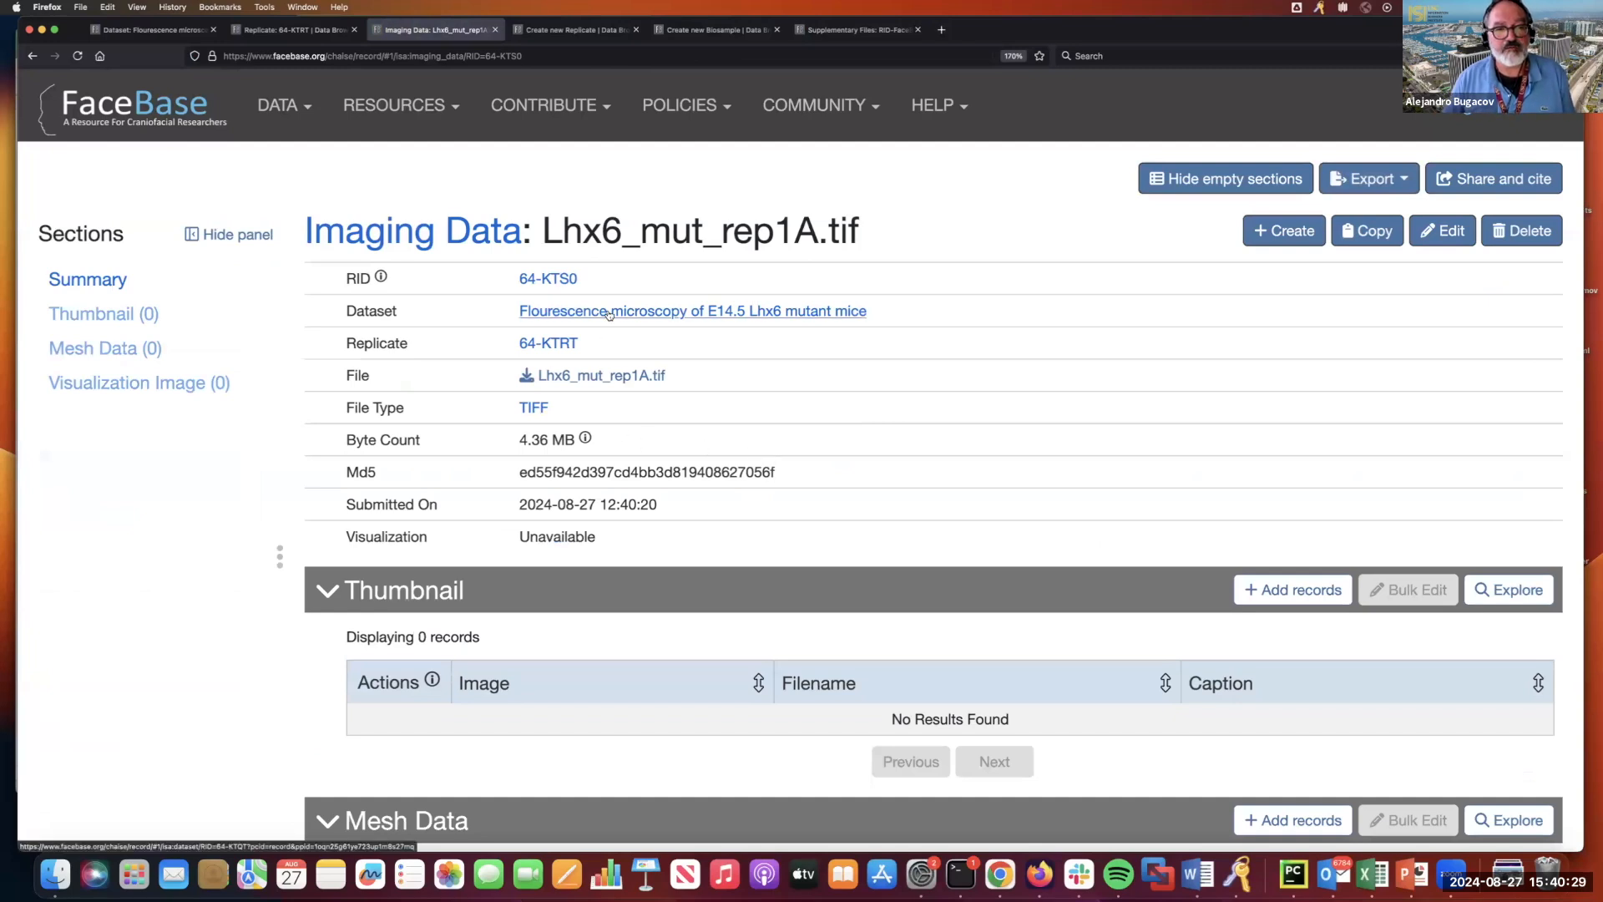
Go to the record's parent dataset, hide its empty sections and review the Imaging Data listing.
left_click(691, 310)
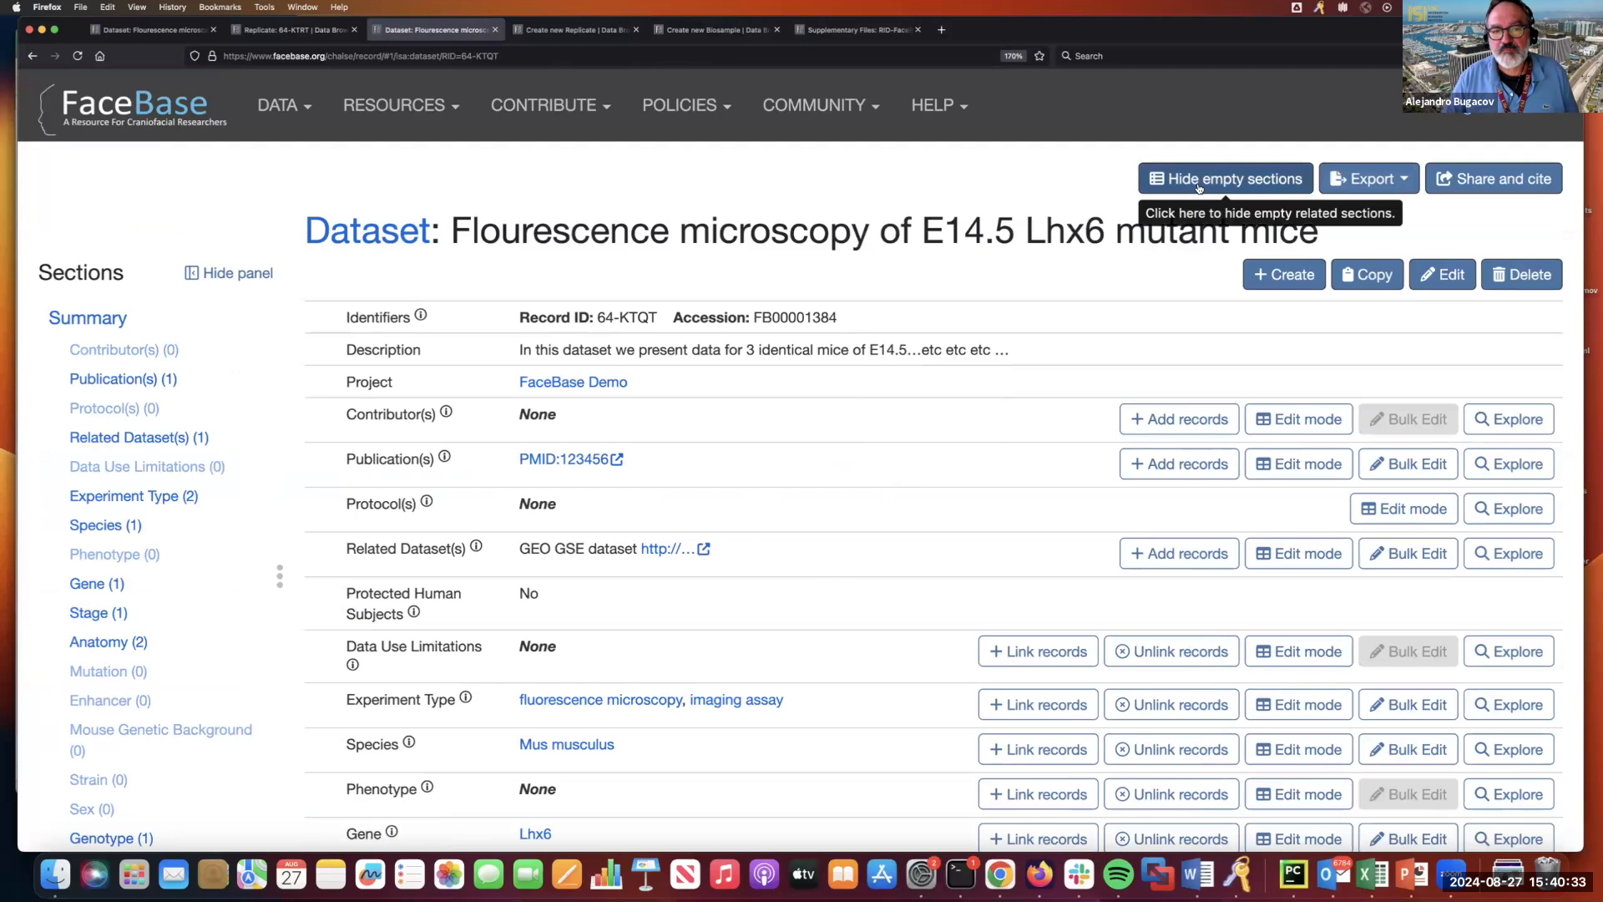
left_click(1224, 178)
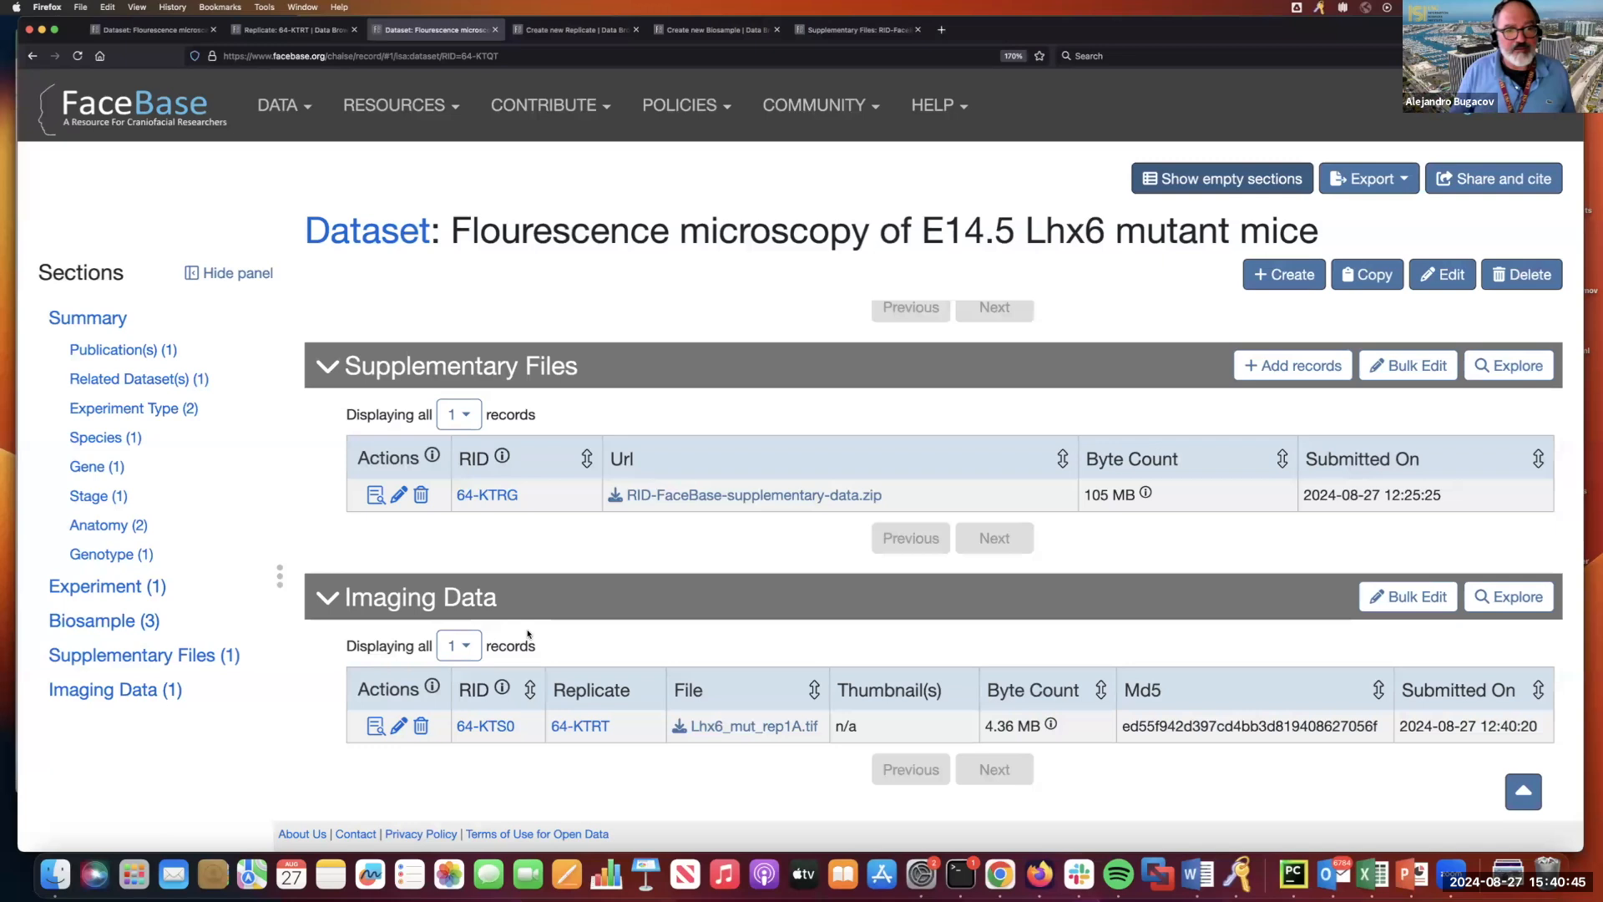
scroll("up", 3)
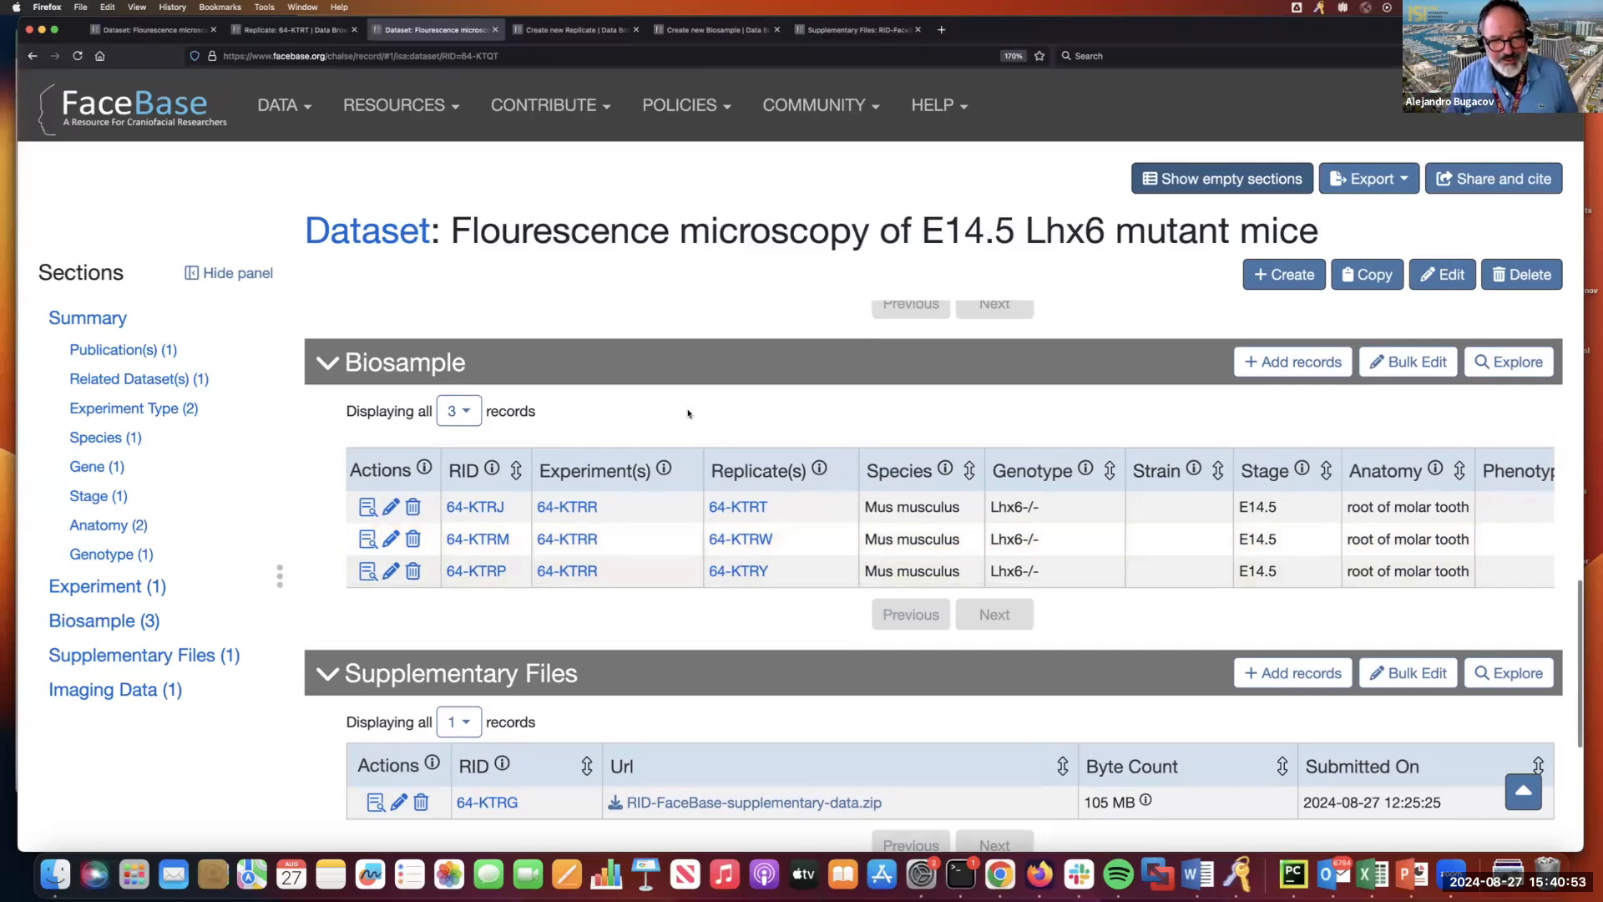
mouse_move(743, 428)
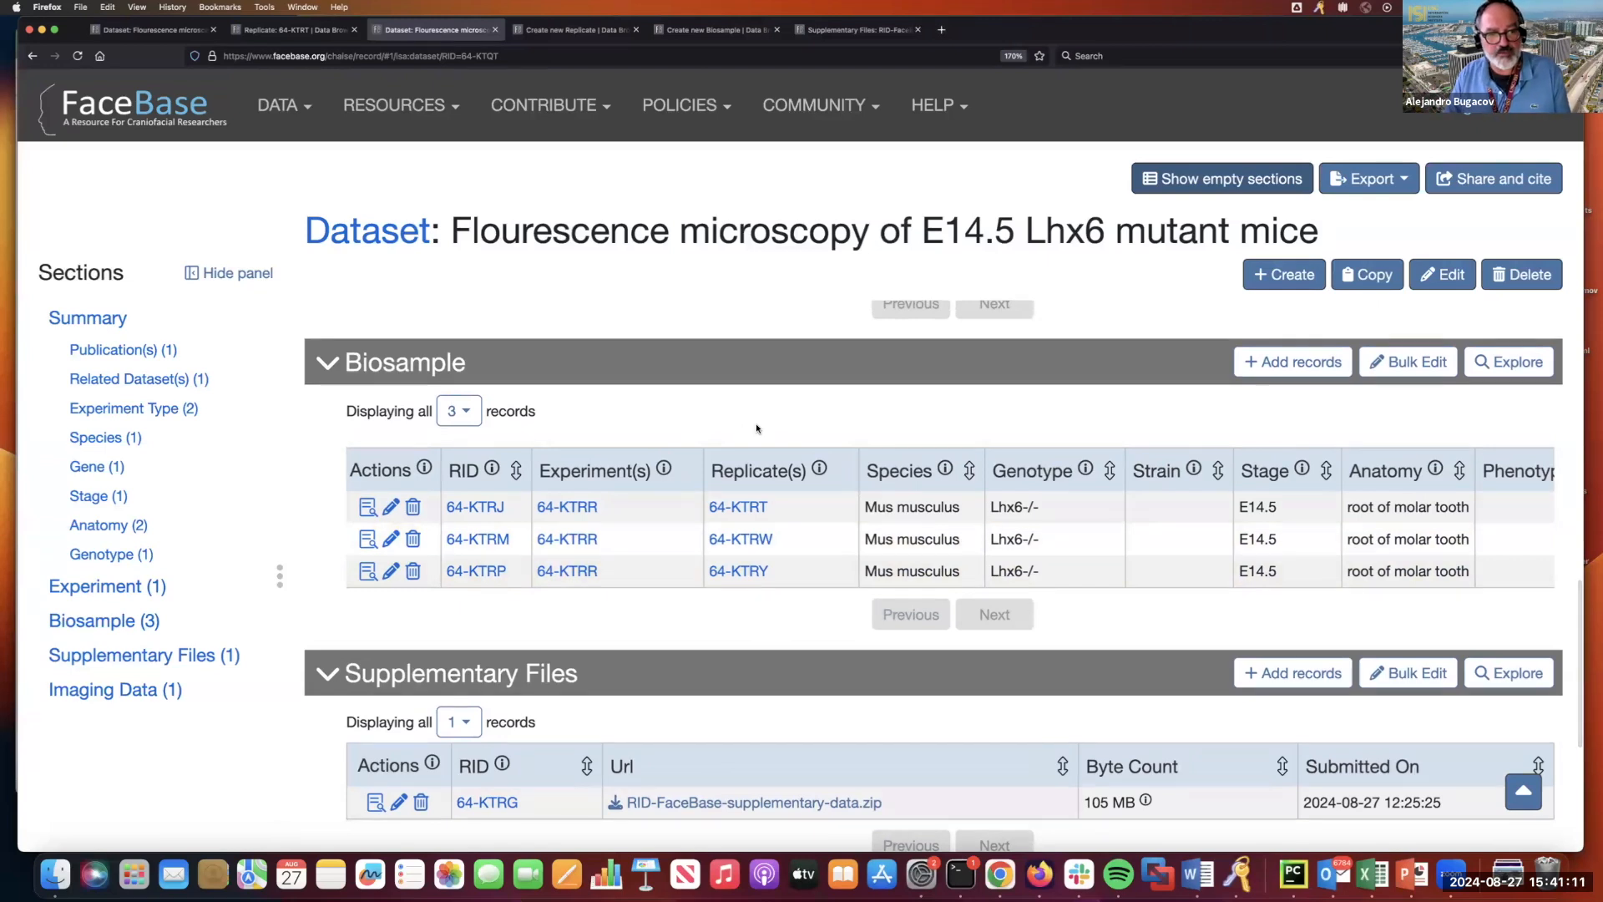
scroll("down", 3)
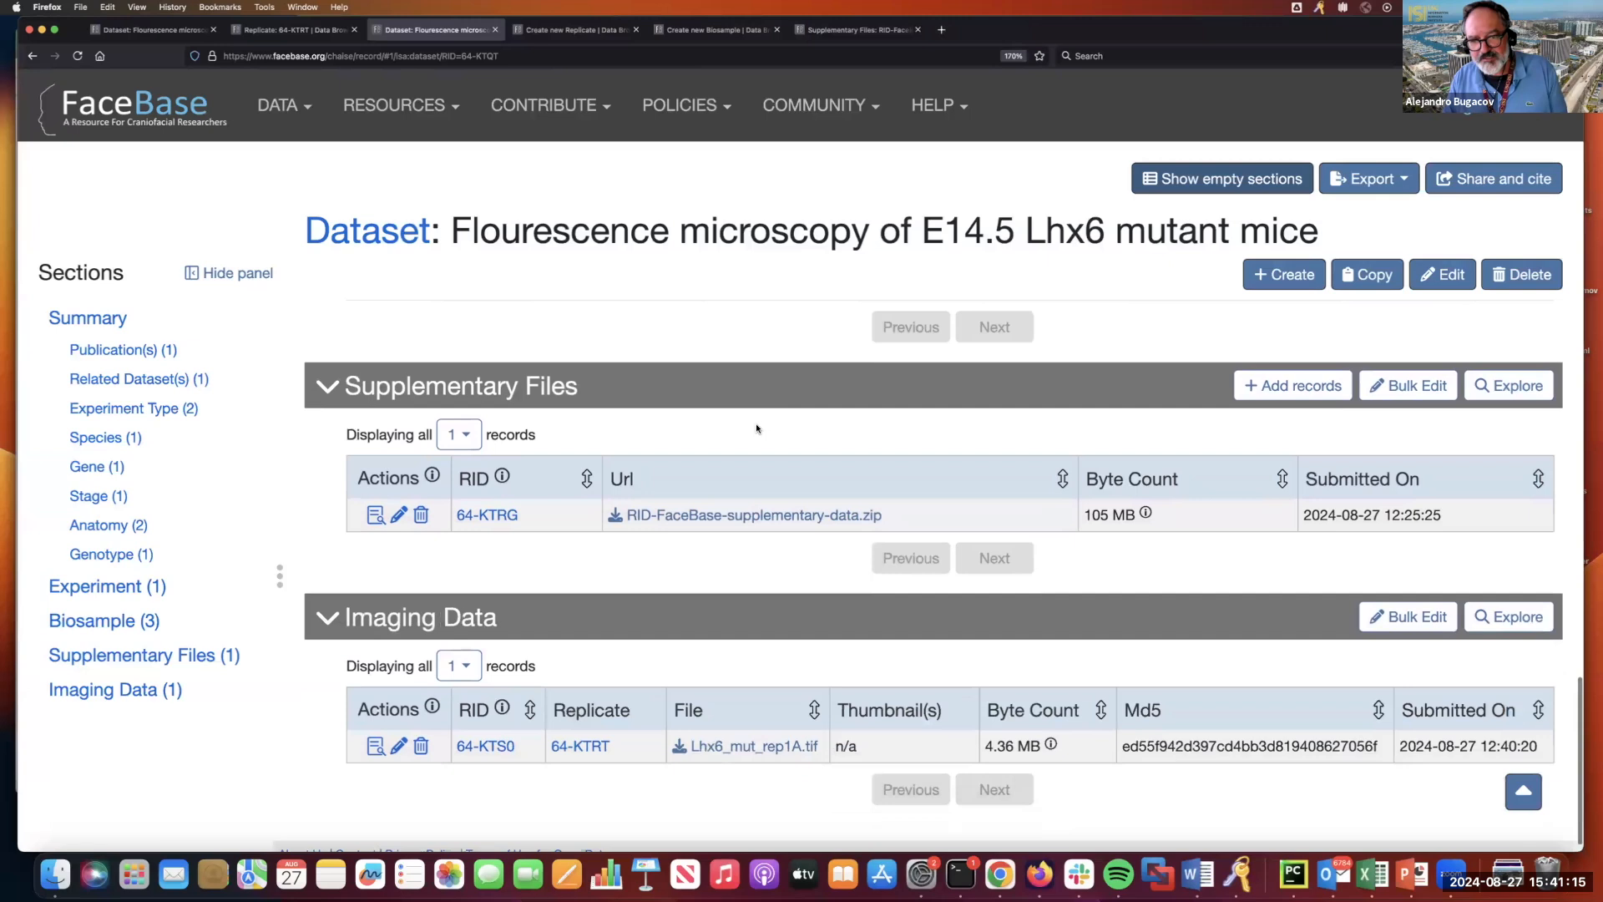
scroll("up", 3)
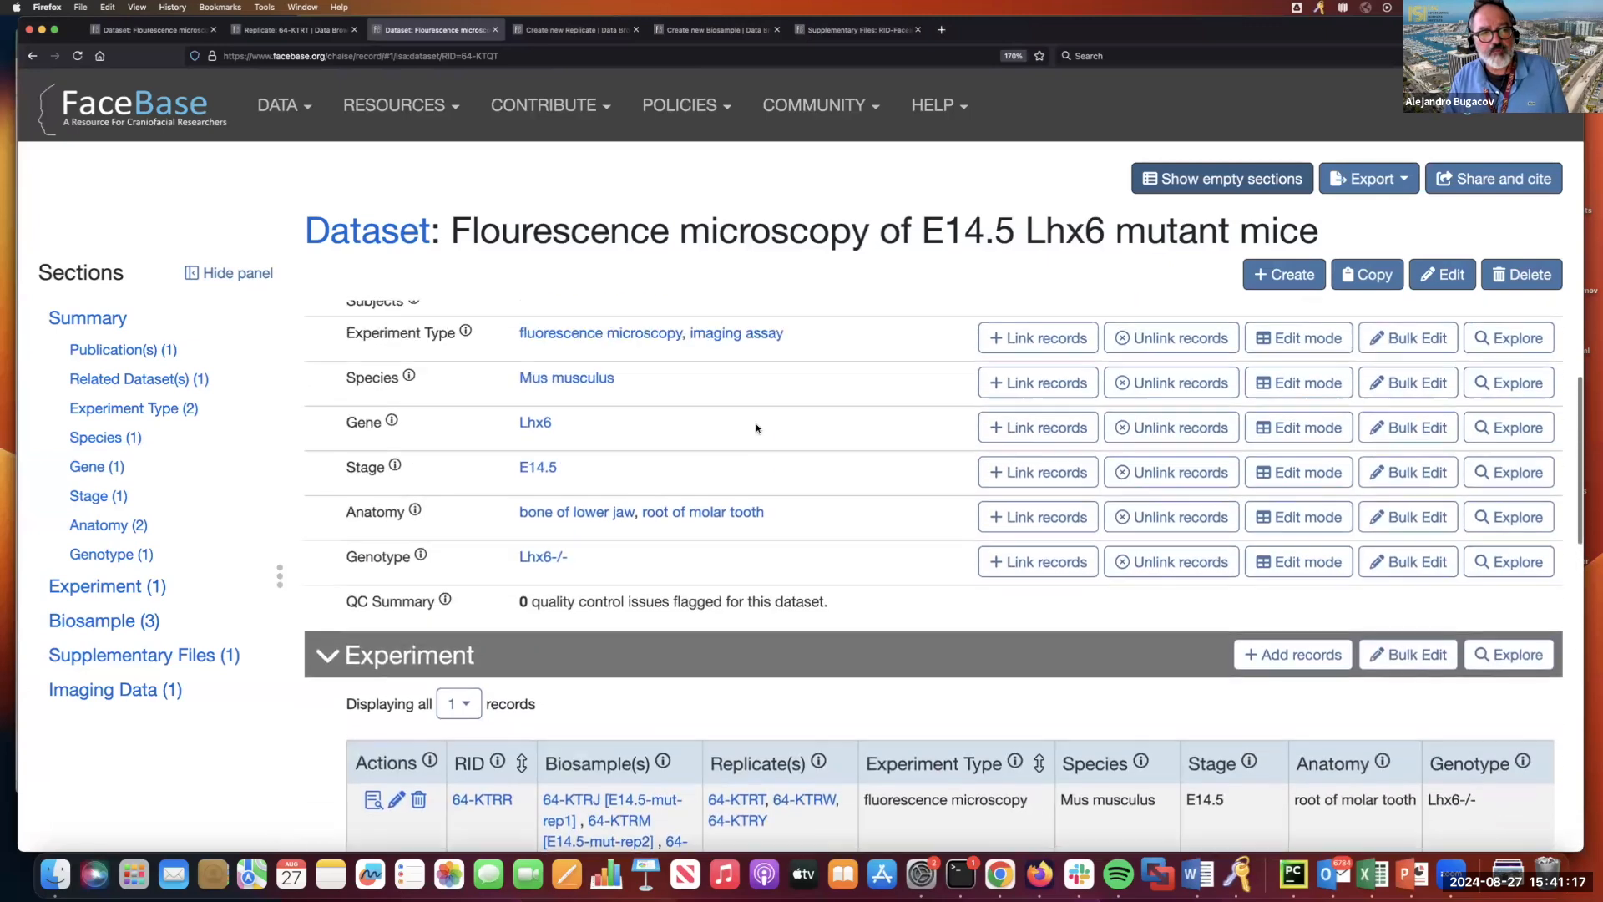
scroll("up", 3)
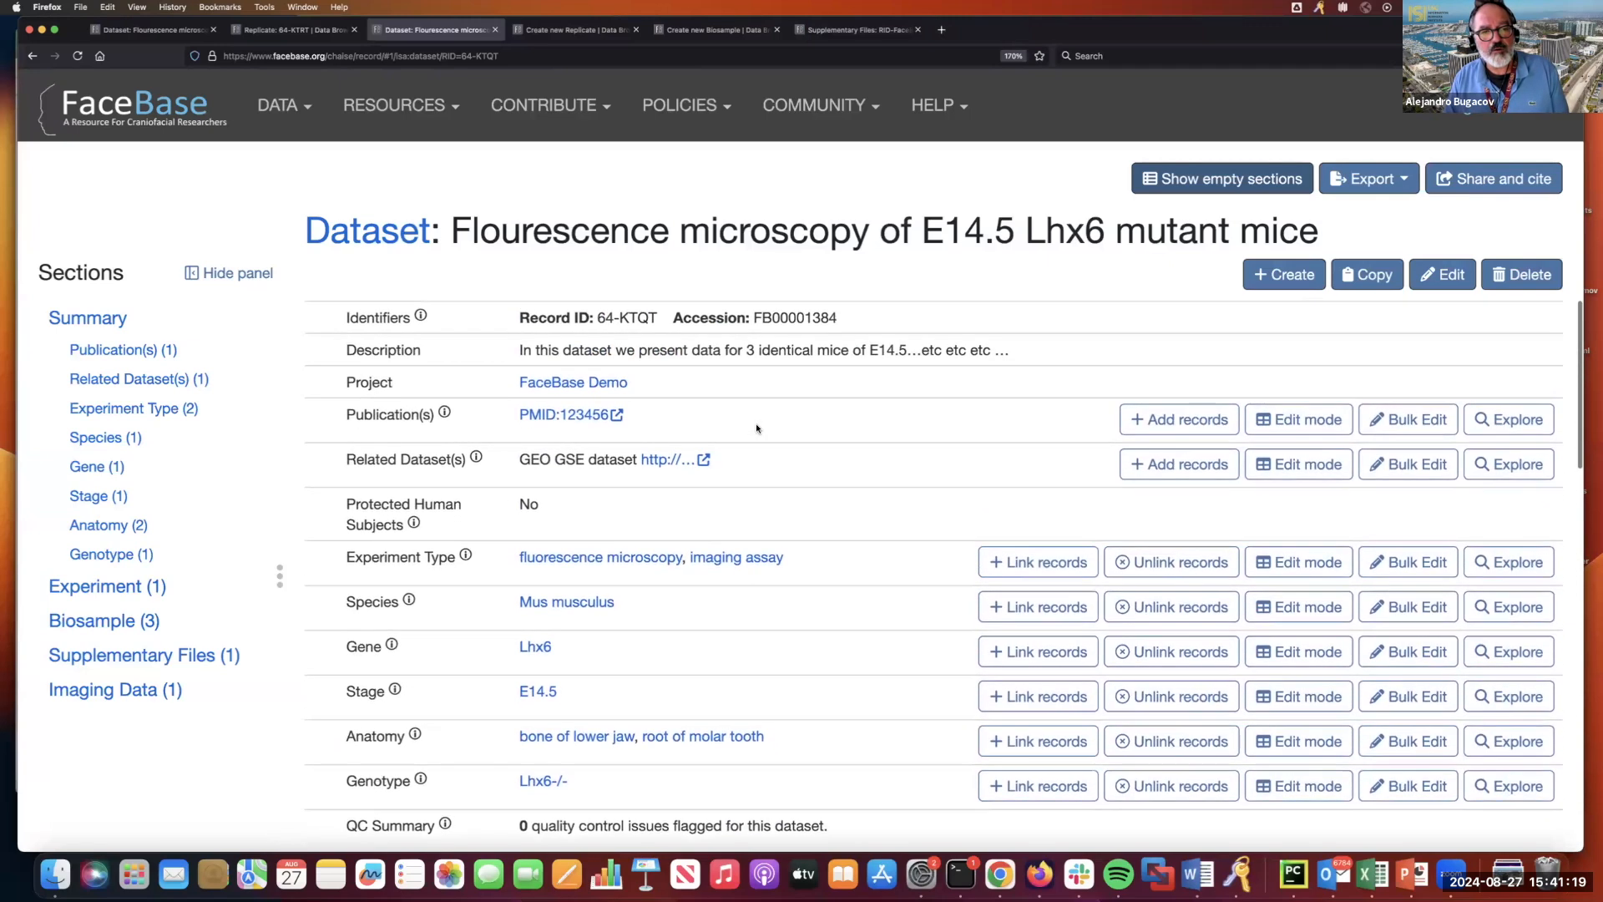
scroll("down", 3)
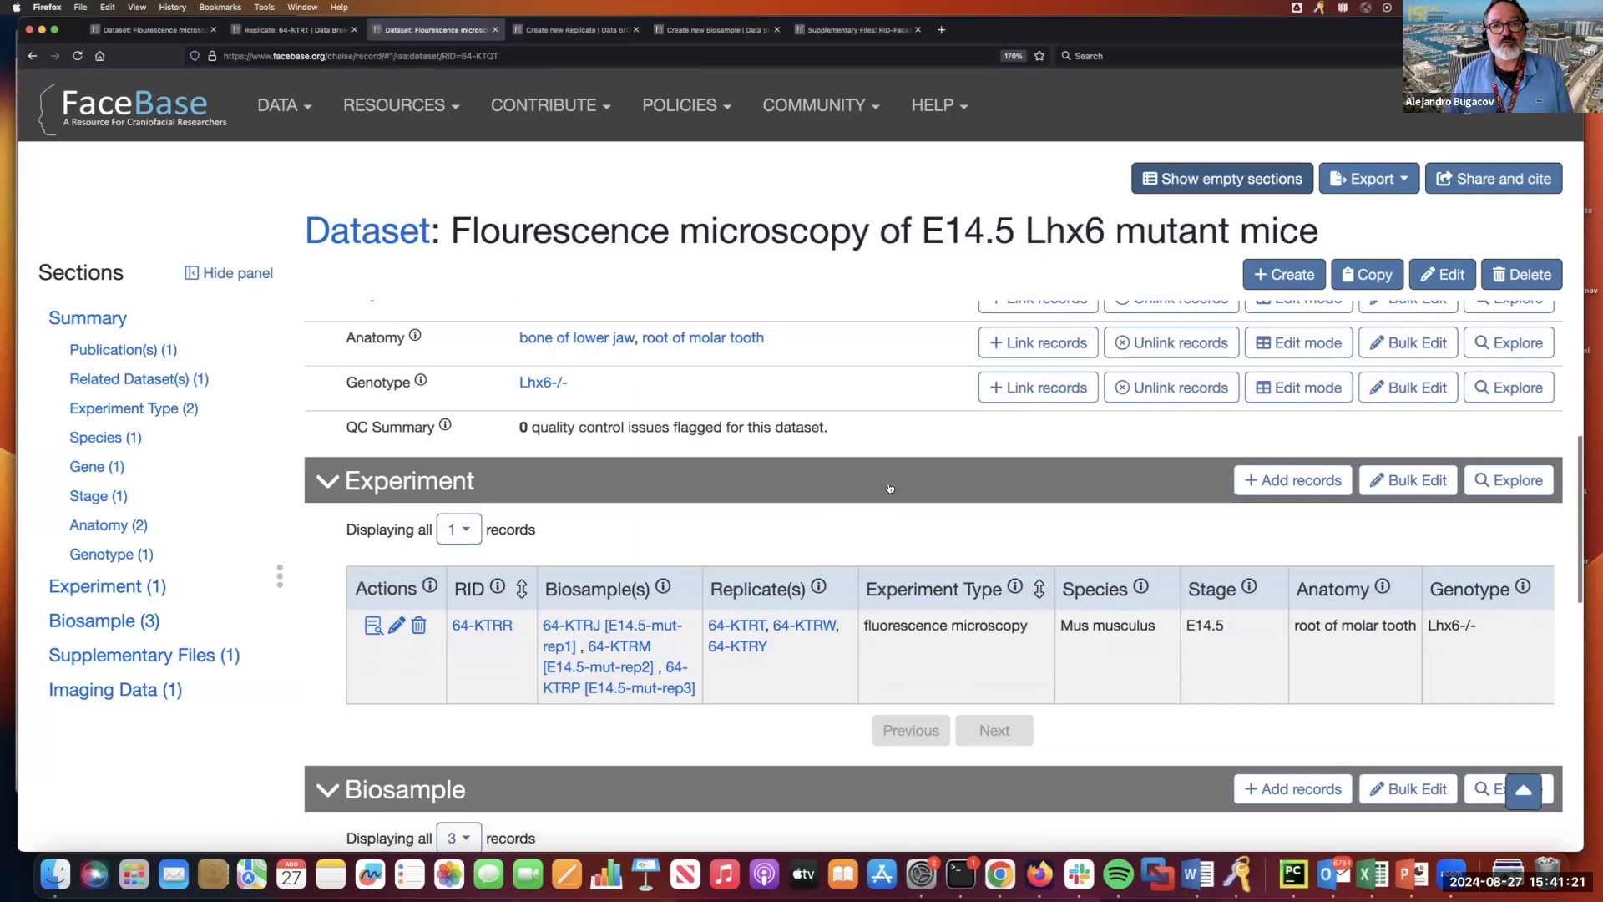
Reach the For Contributors documentation from the HELP menu.
left_click(932, 104)
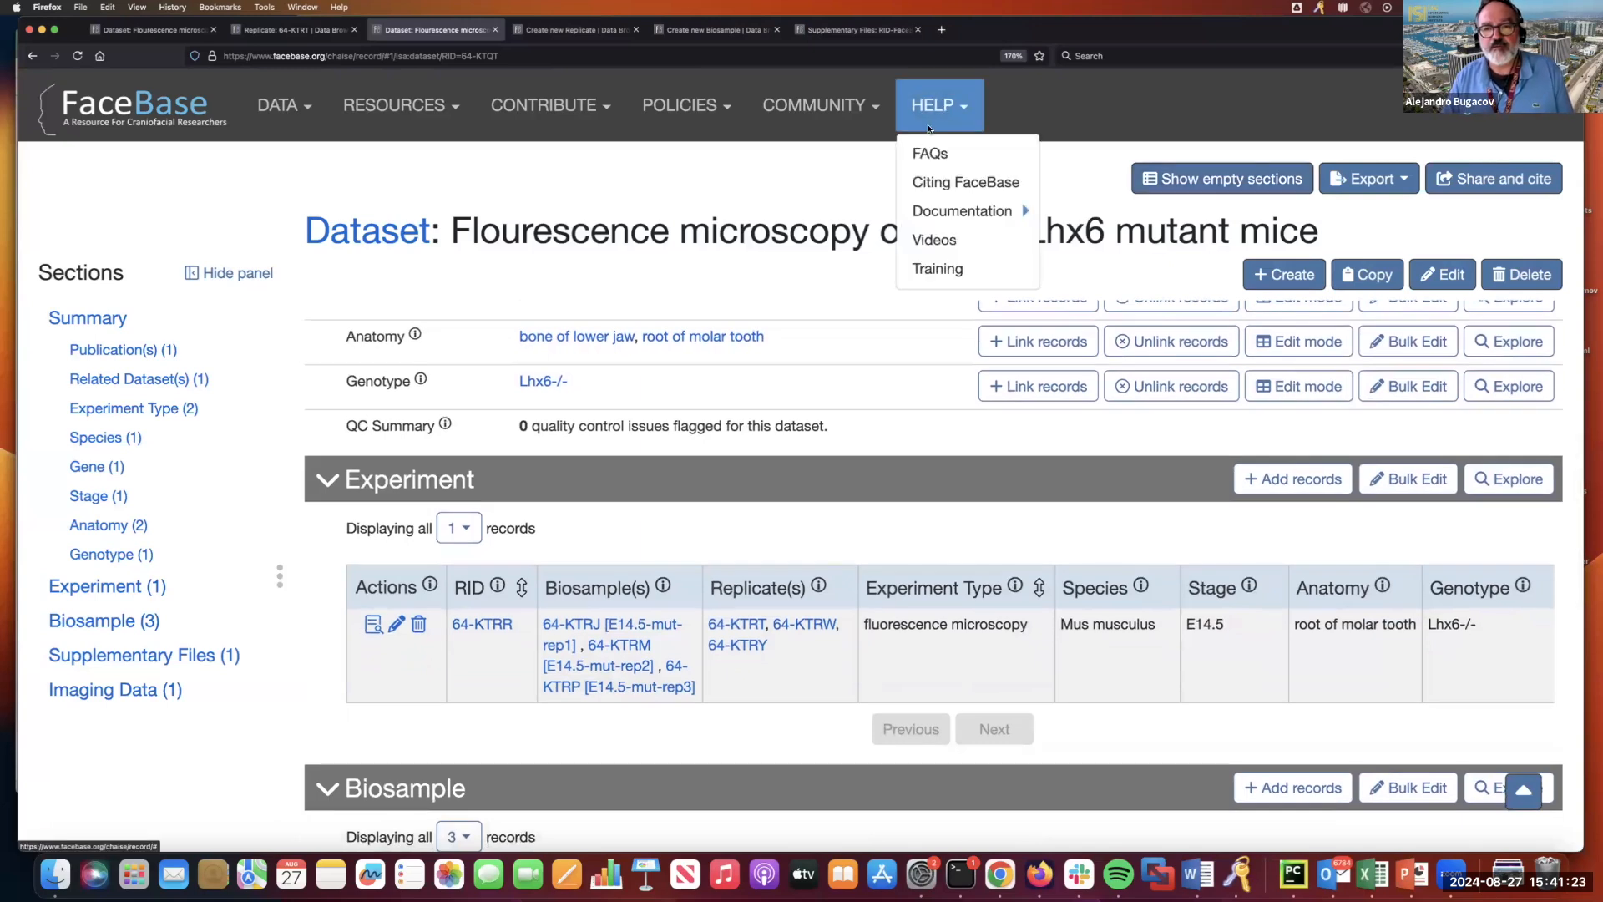
mouse_move(960, 210)
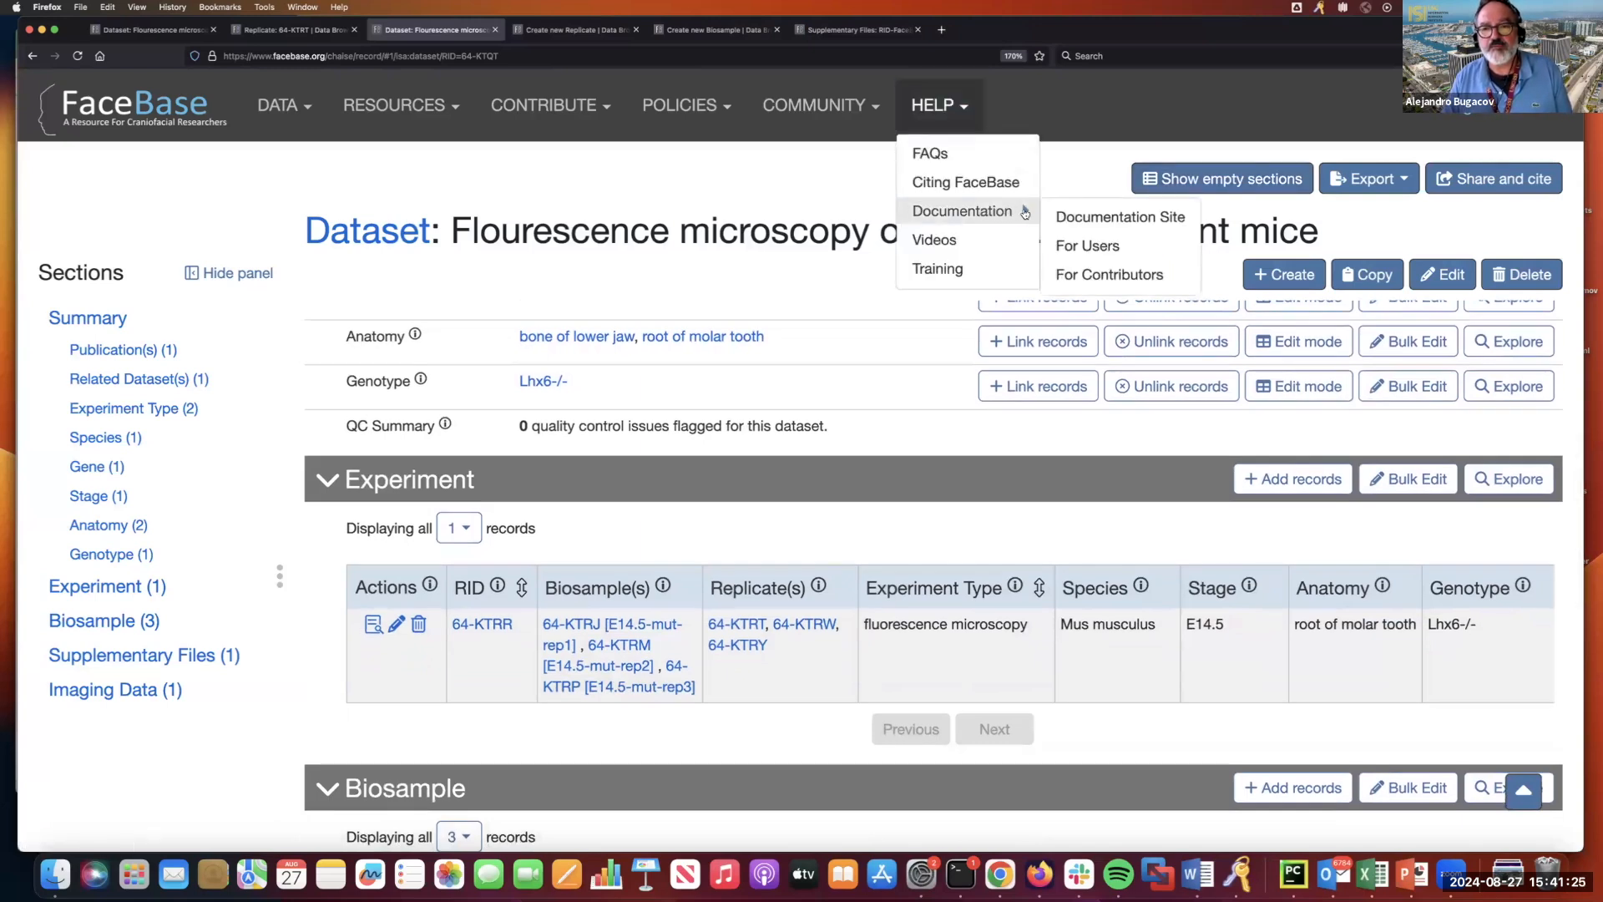
left_click(1109, 274)
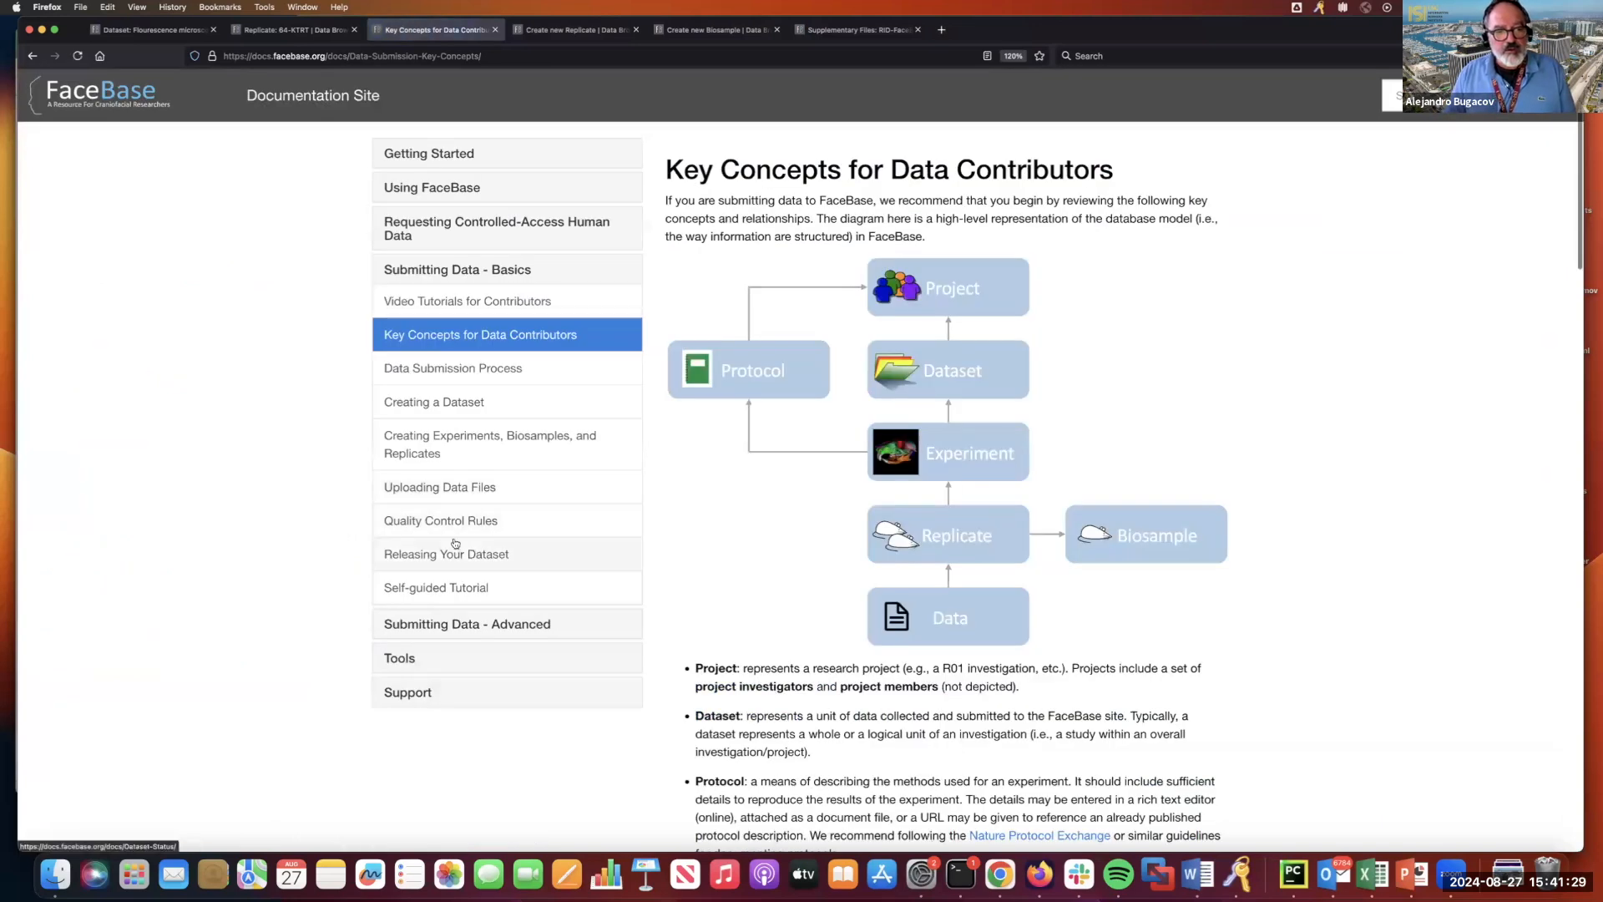
Review the Uploading Data Files guide's directory layout, highlighting the img folder, down to DERIVA client setup.
left_click(439, 486)
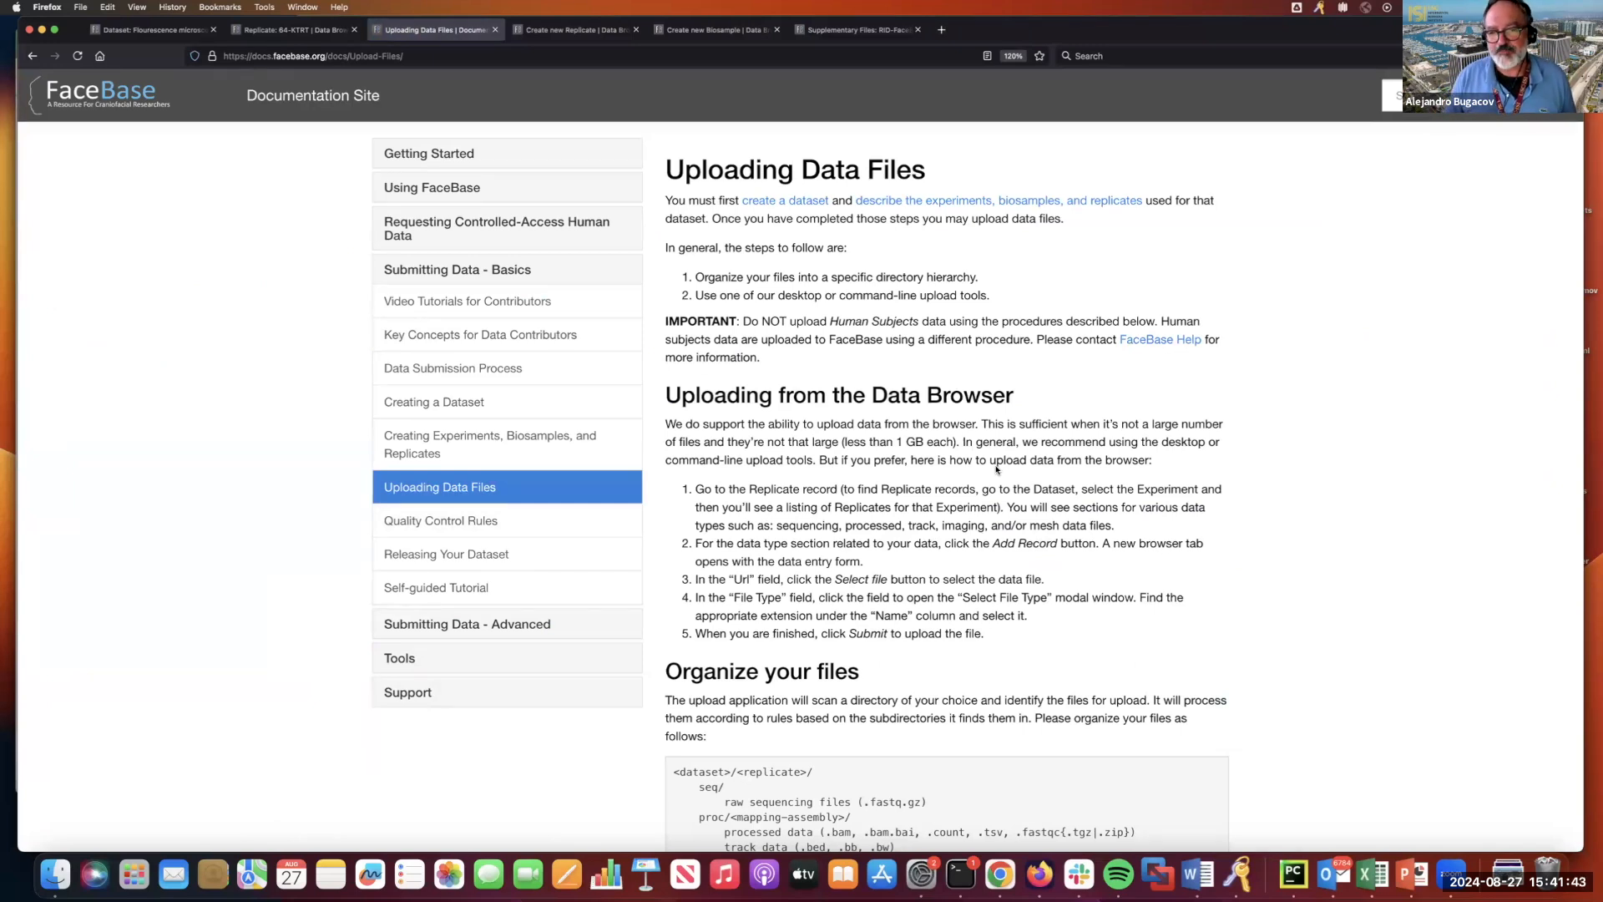
scroll("down", 3)
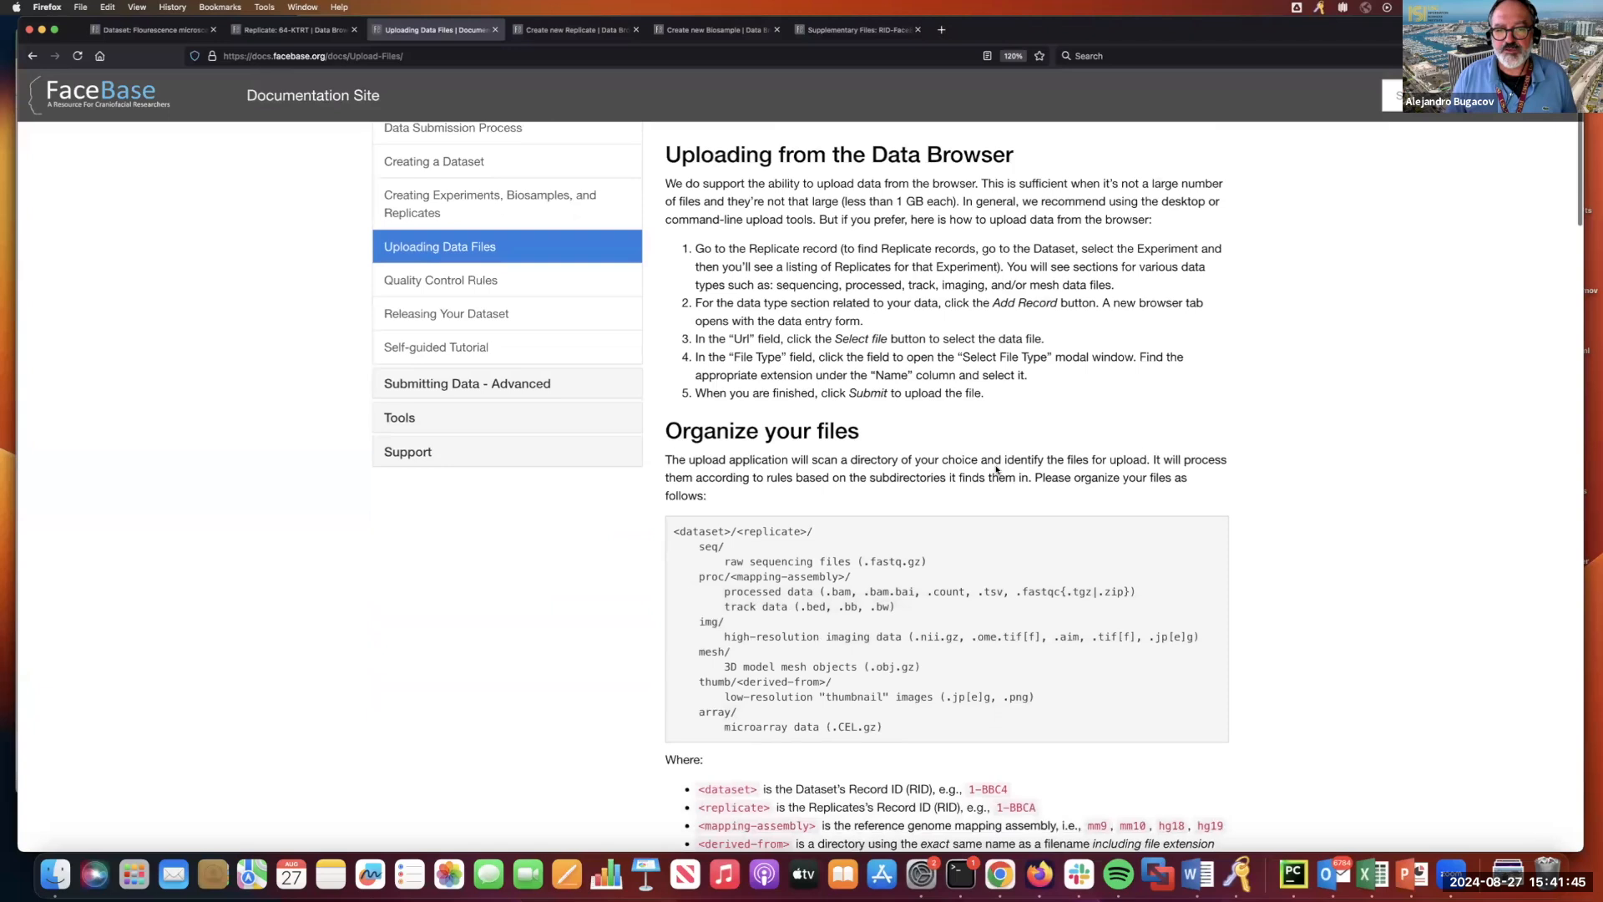
scroll("down", 3)
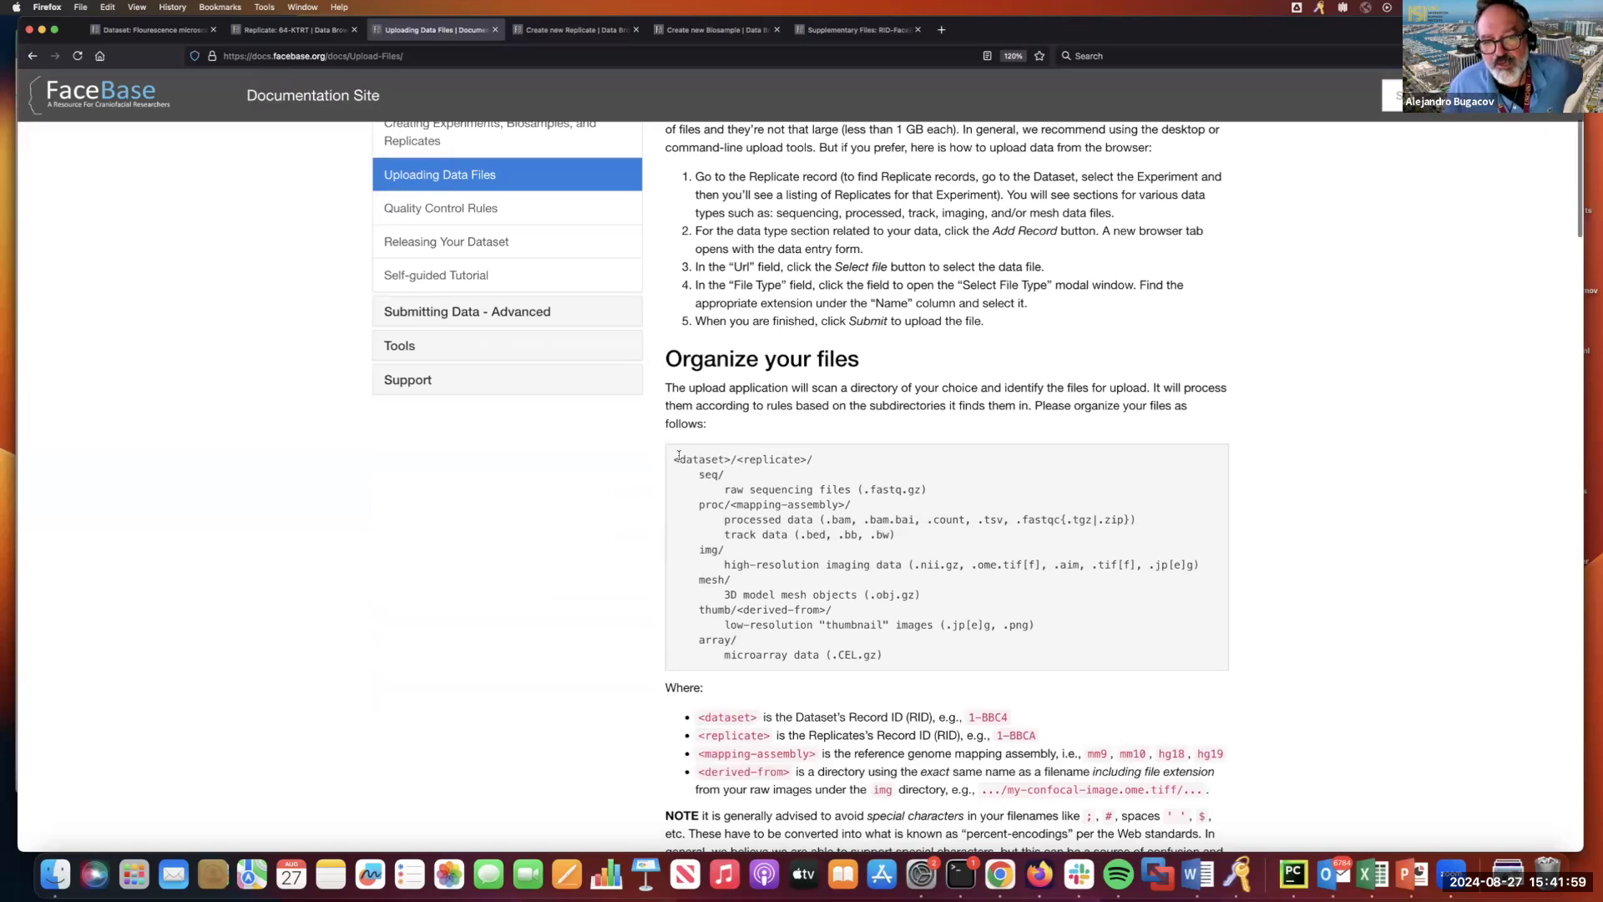
double_click(699, 458)
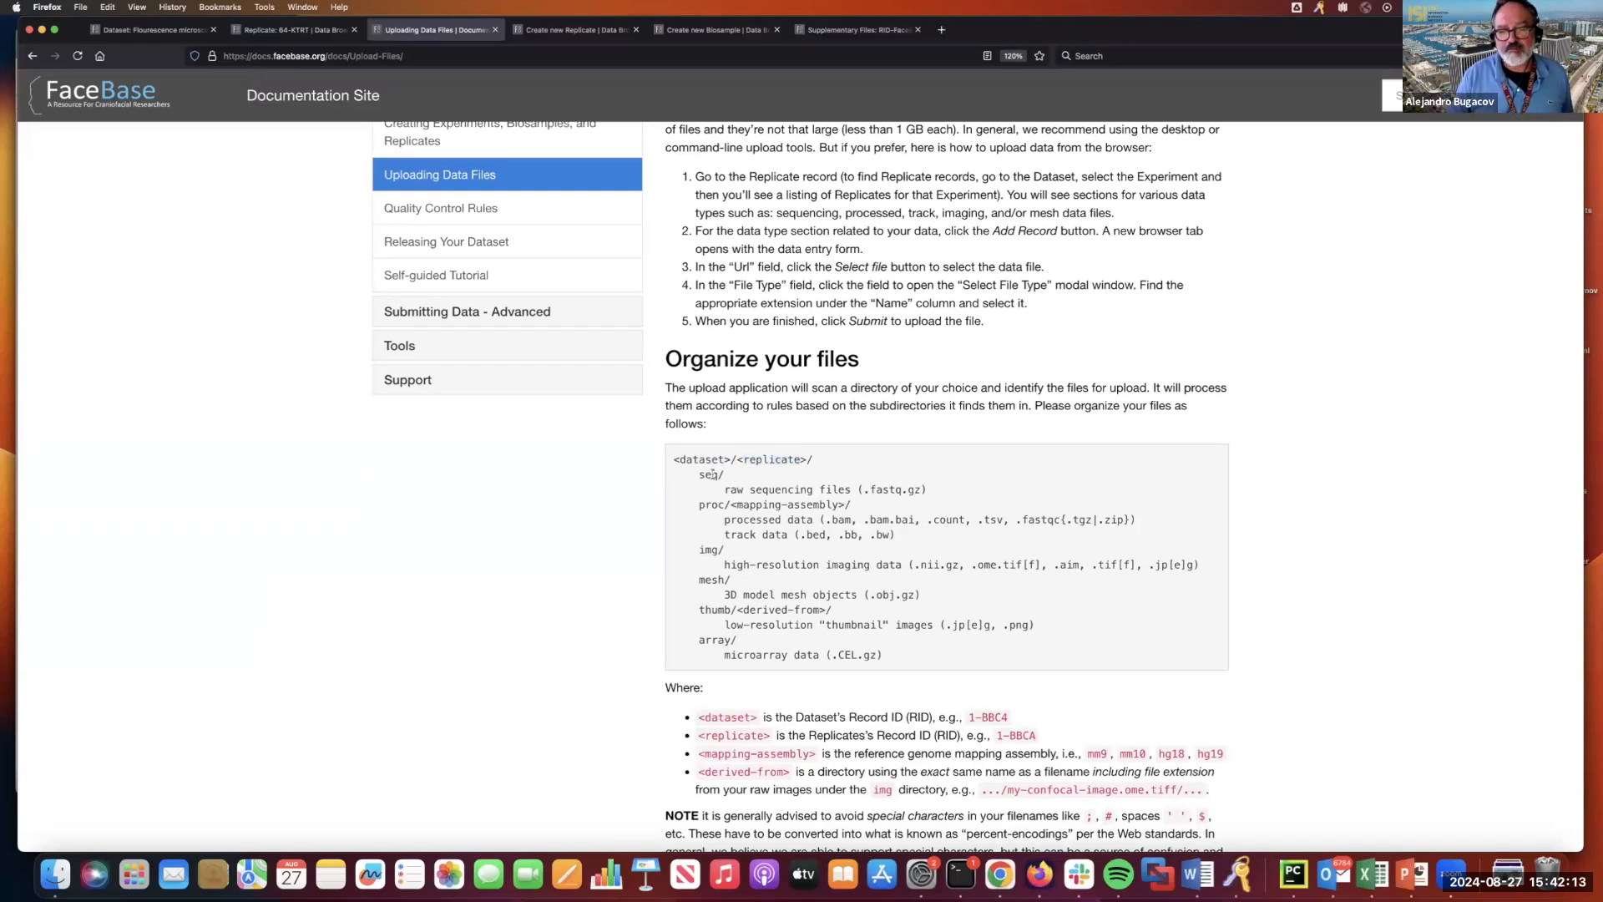
scroll("down", 3)
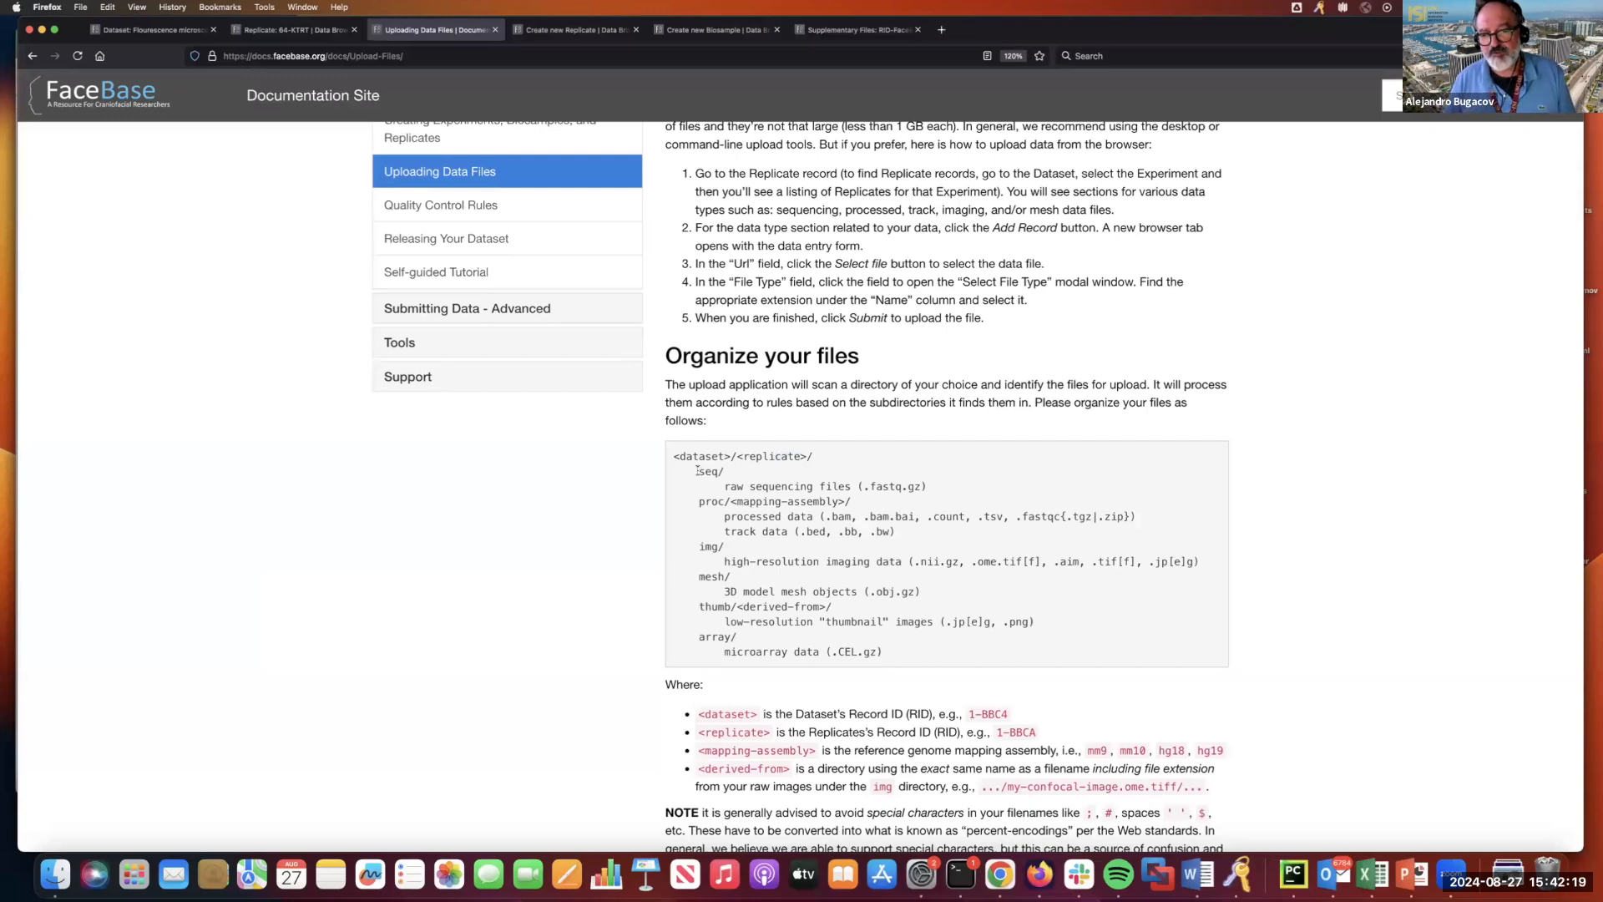
double_click(712, 501)
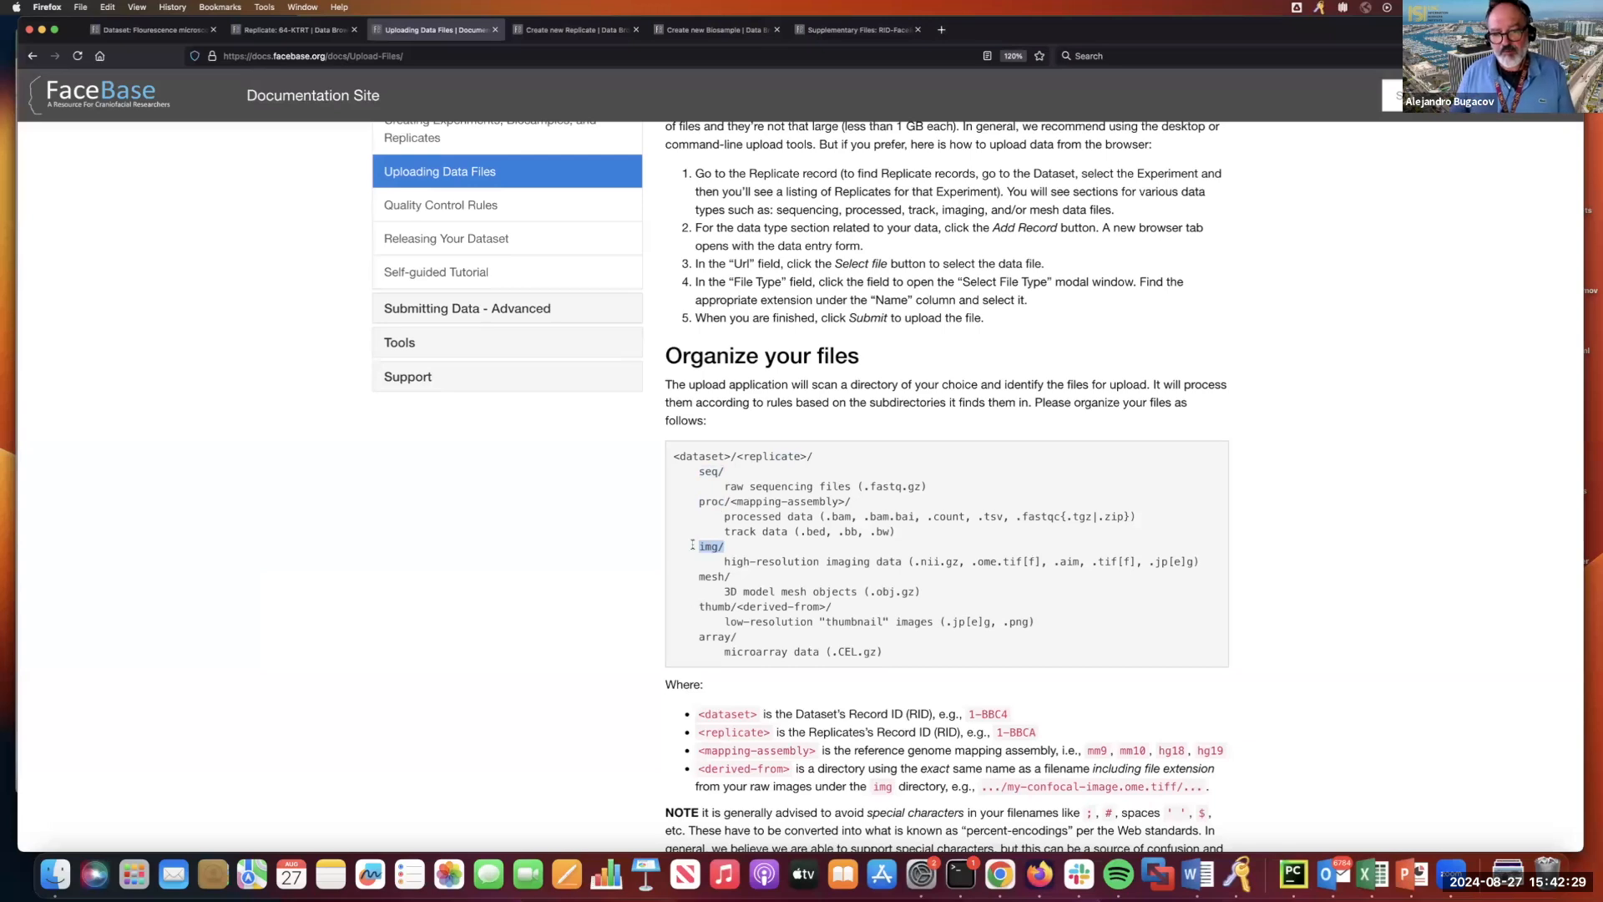
scroll("down", 3)
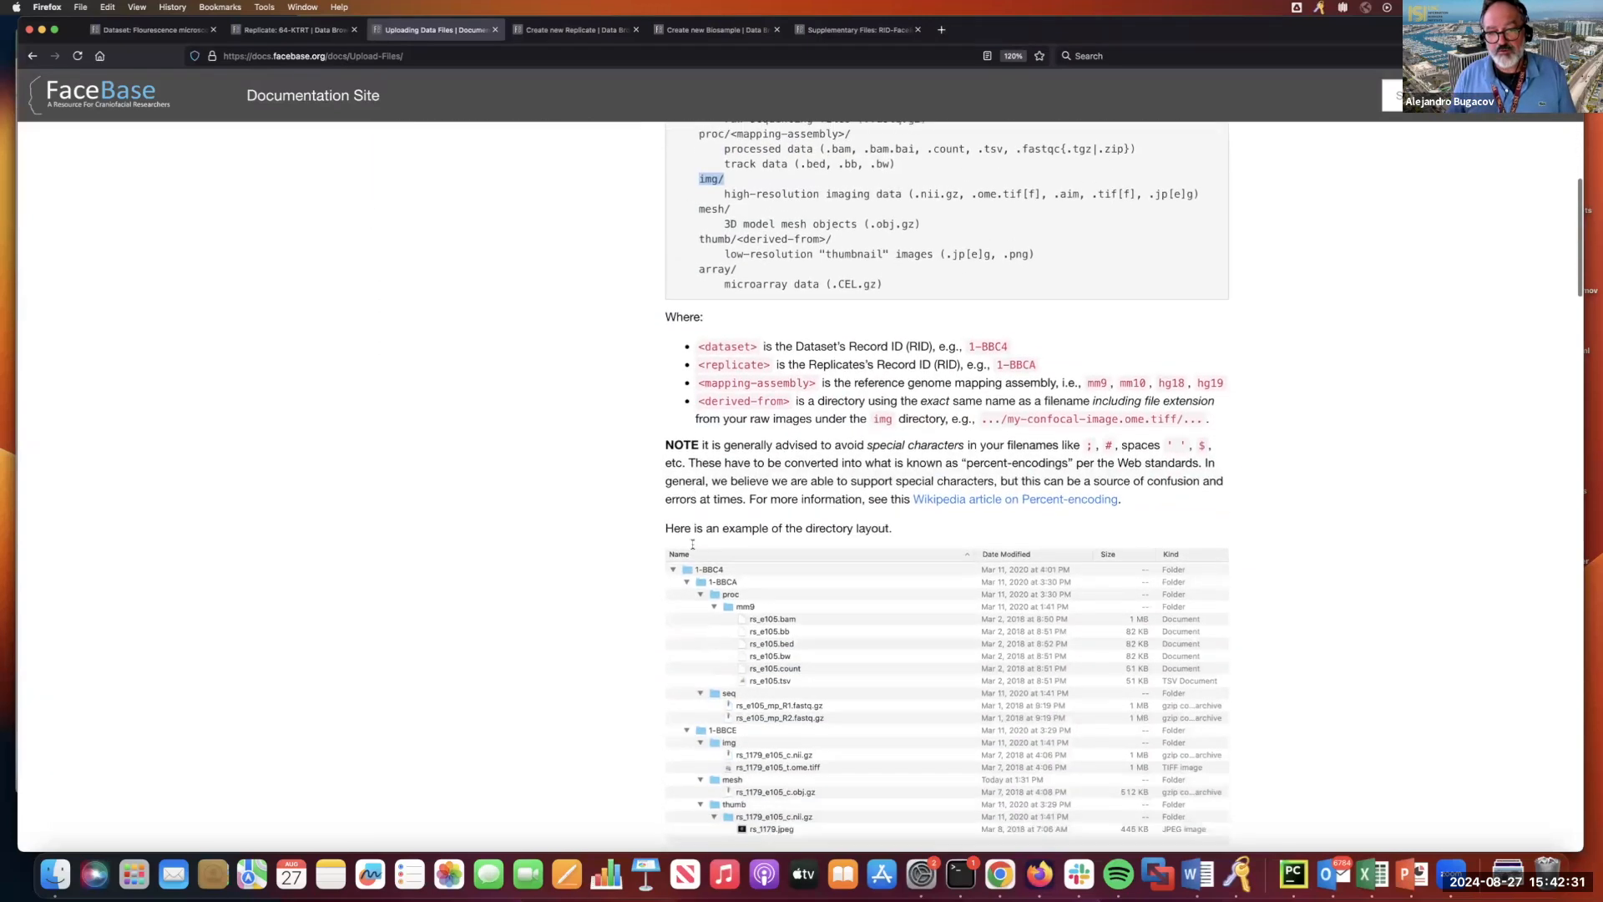
scroll("down", 3)
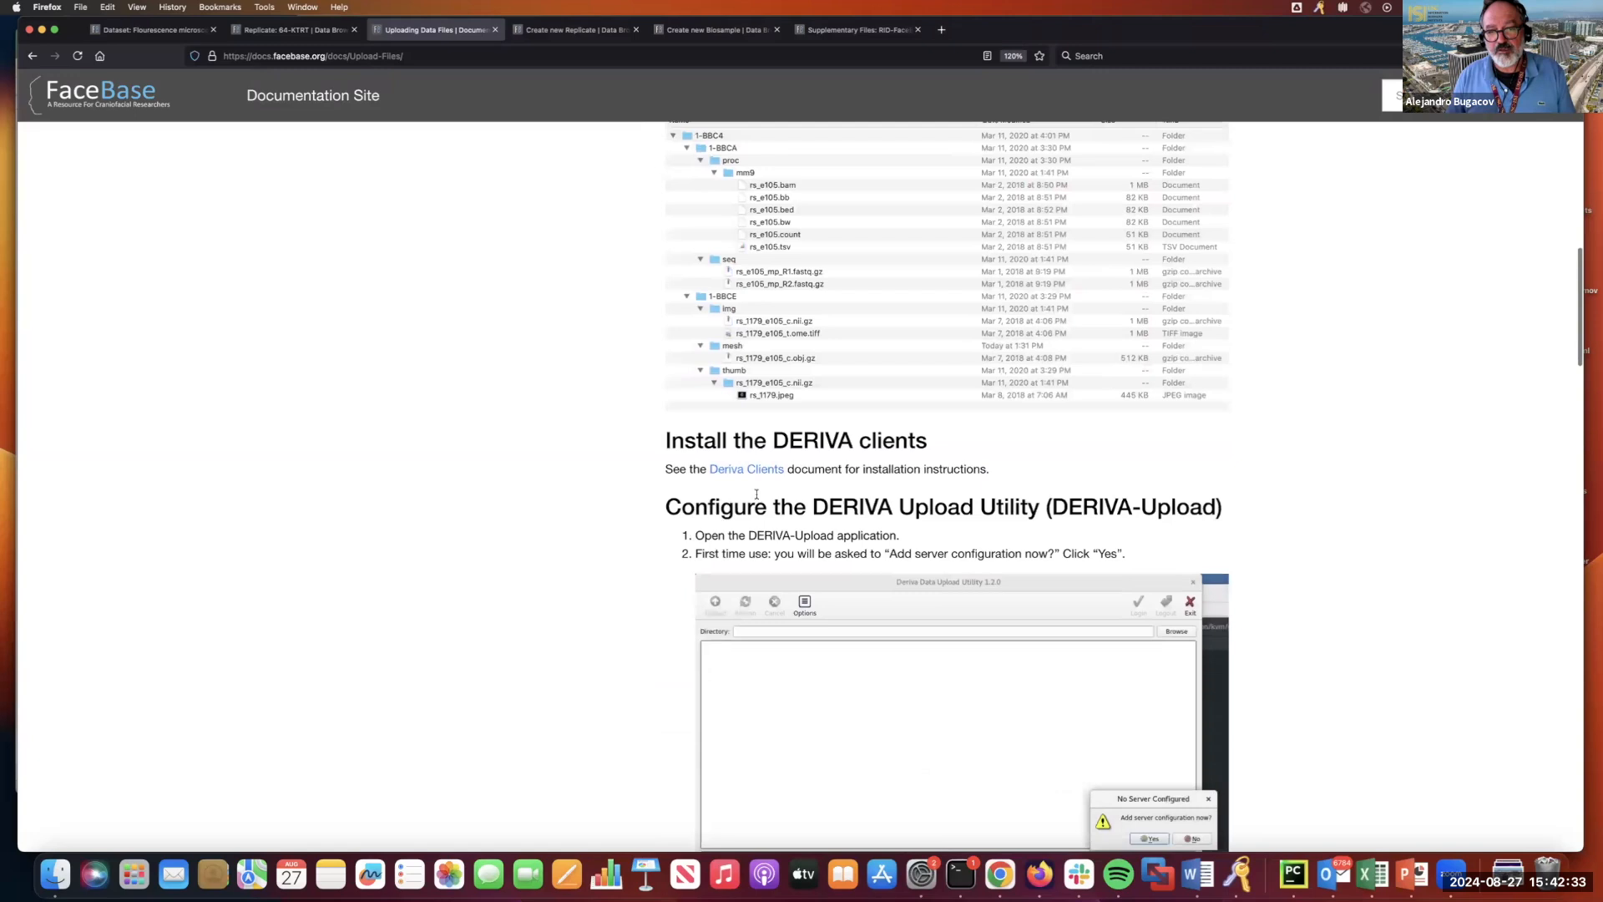
left_click(745, 467)
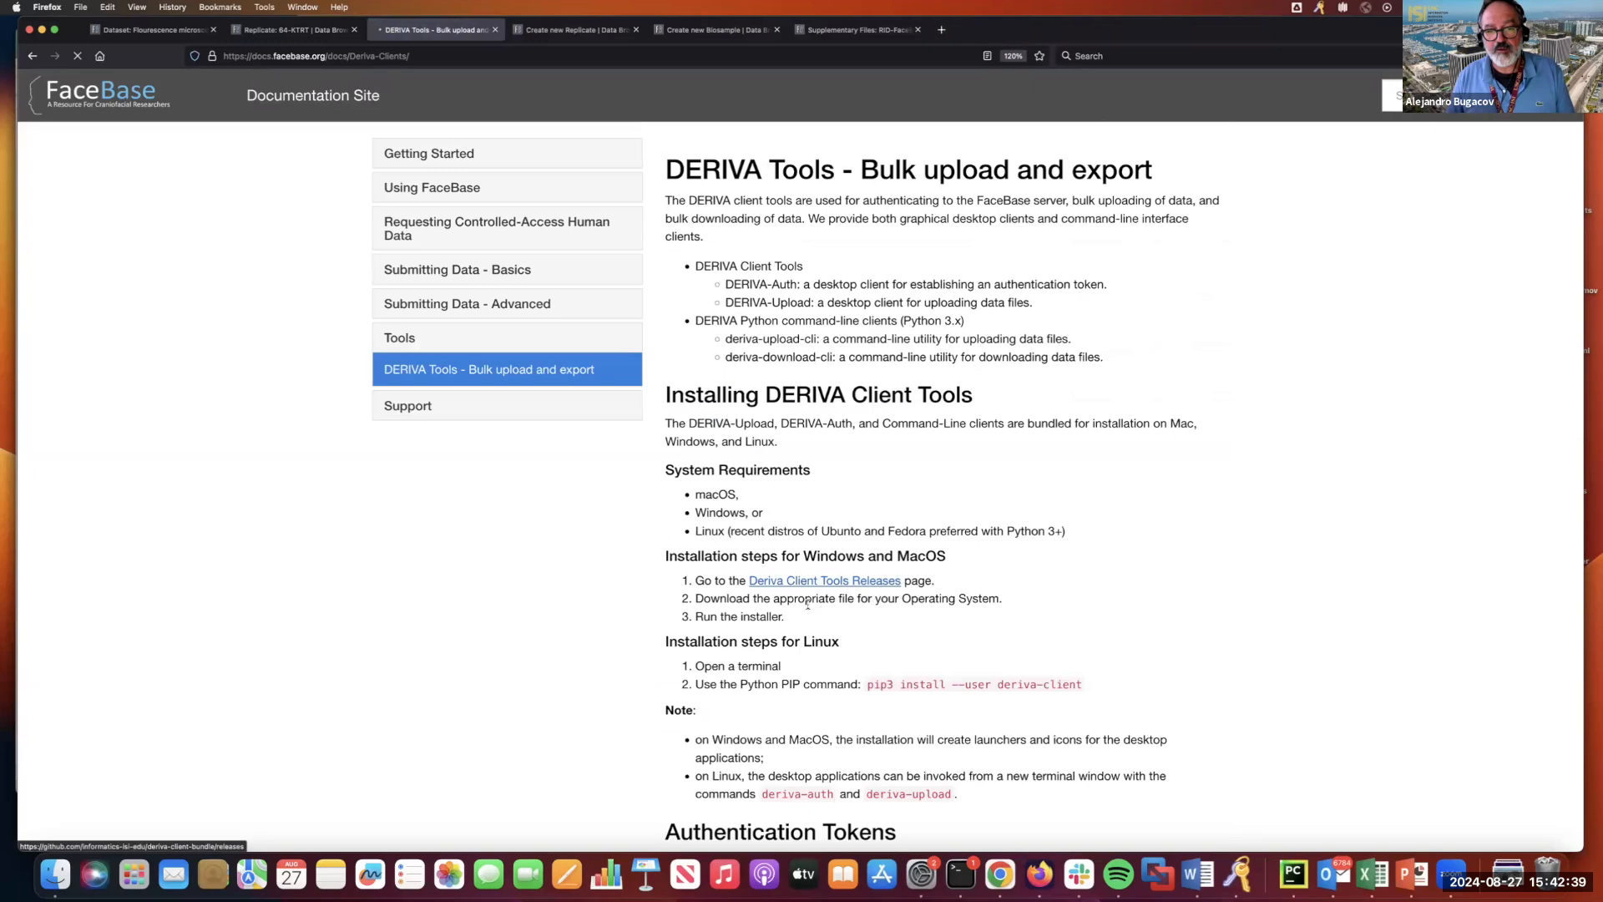
left_click(823, 580)
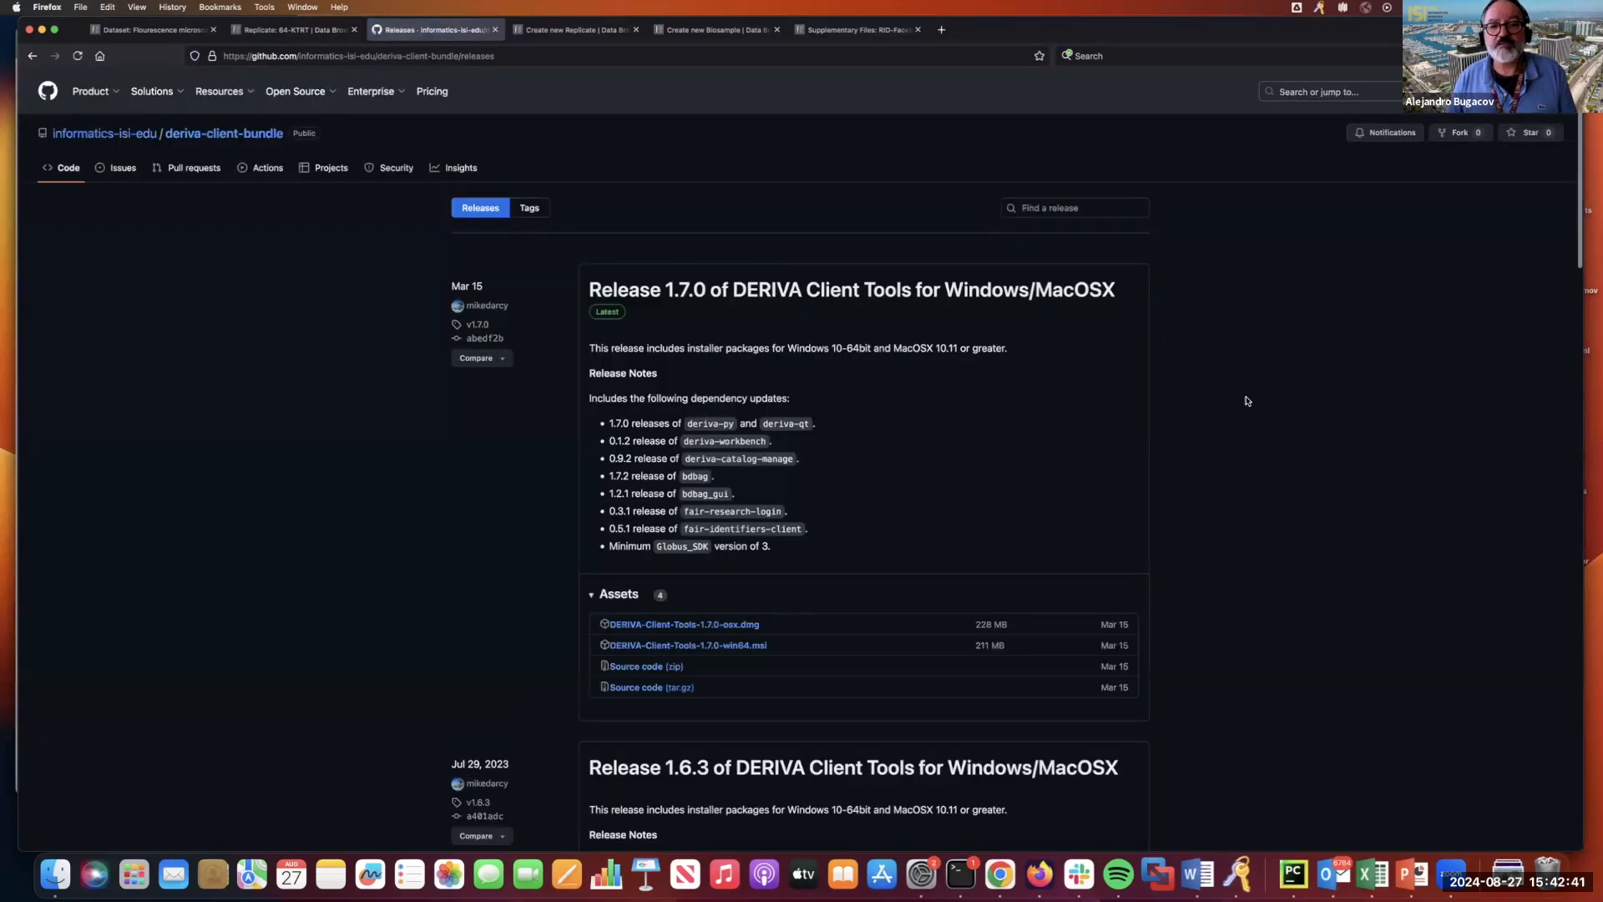
mouse_move(1231, 426)
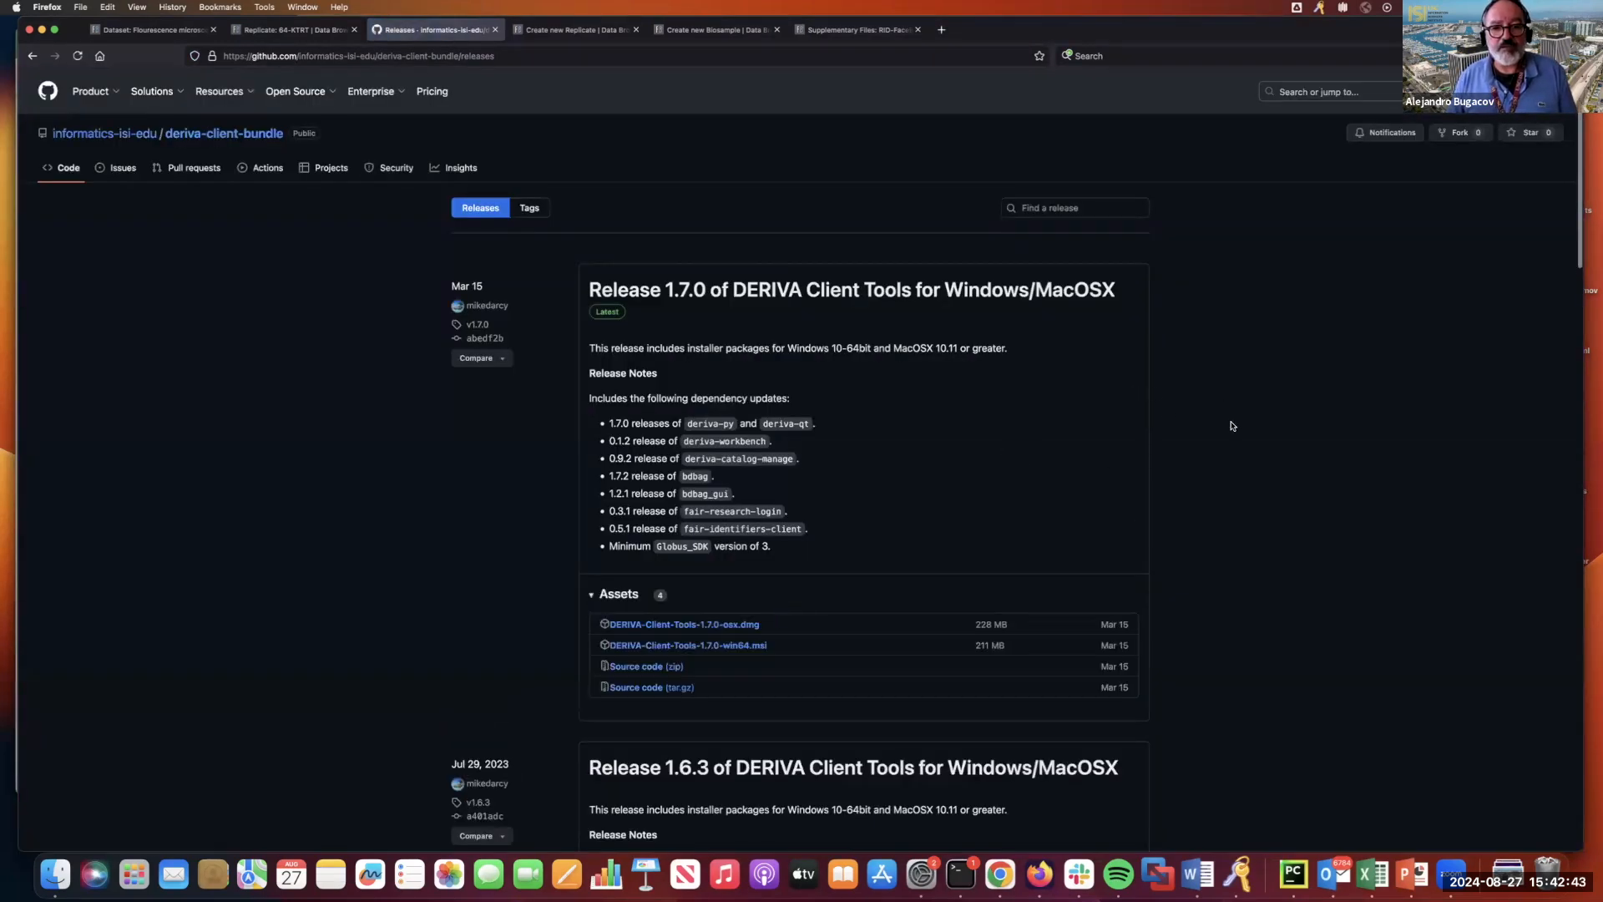
scroll("down", 3)
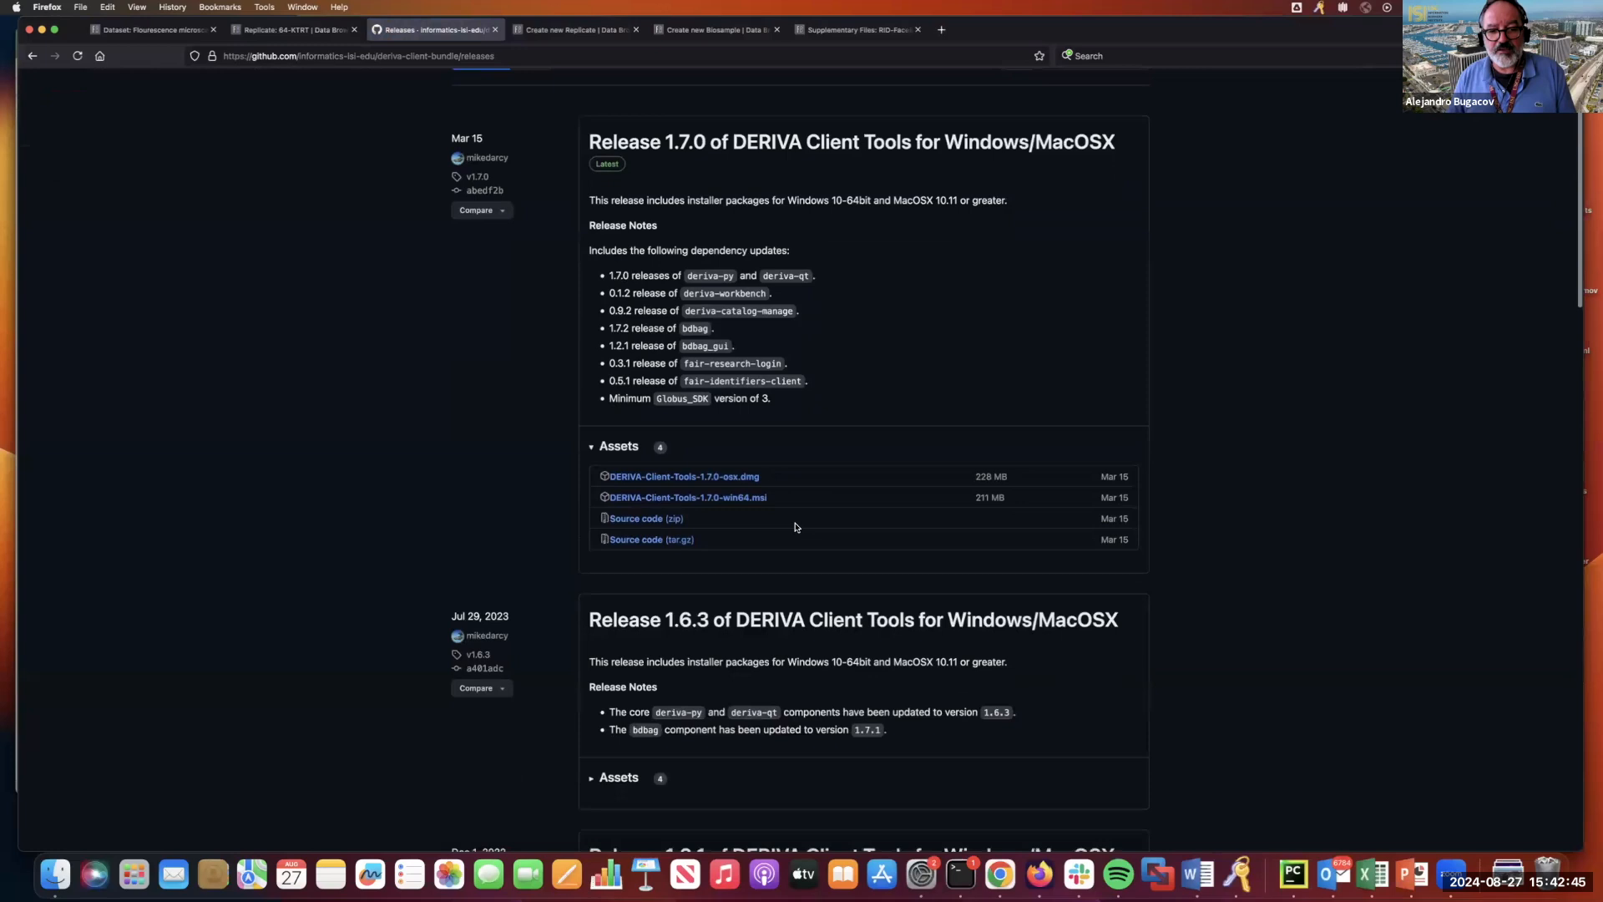
mouse_move(681, 474)
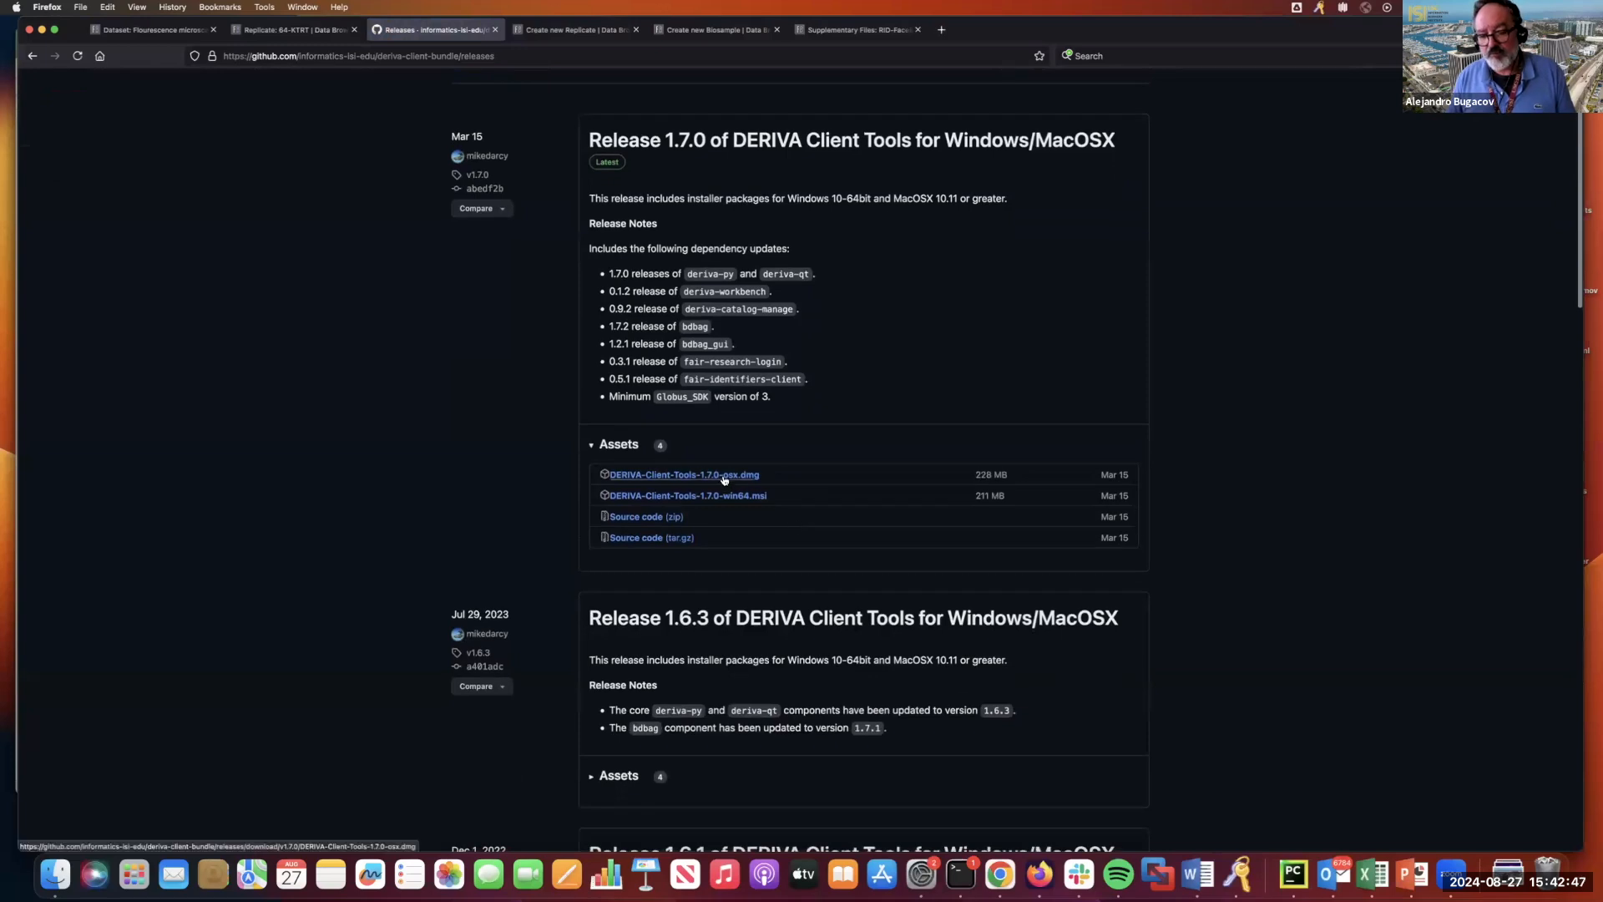
mouse_move(686, 494)
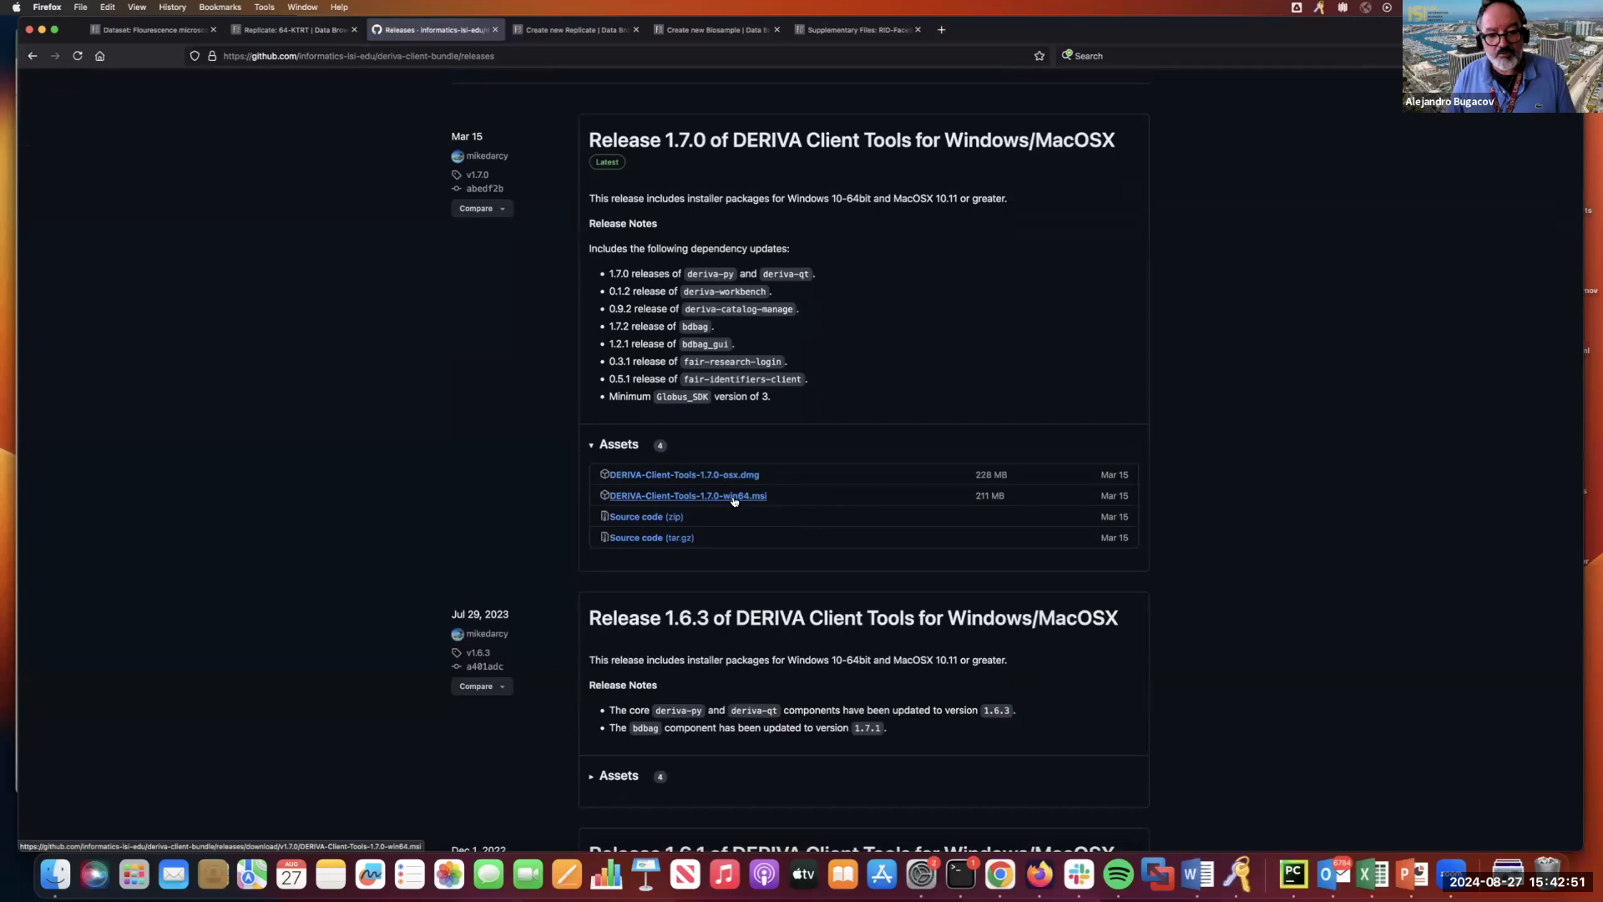
scroll("down", 3)
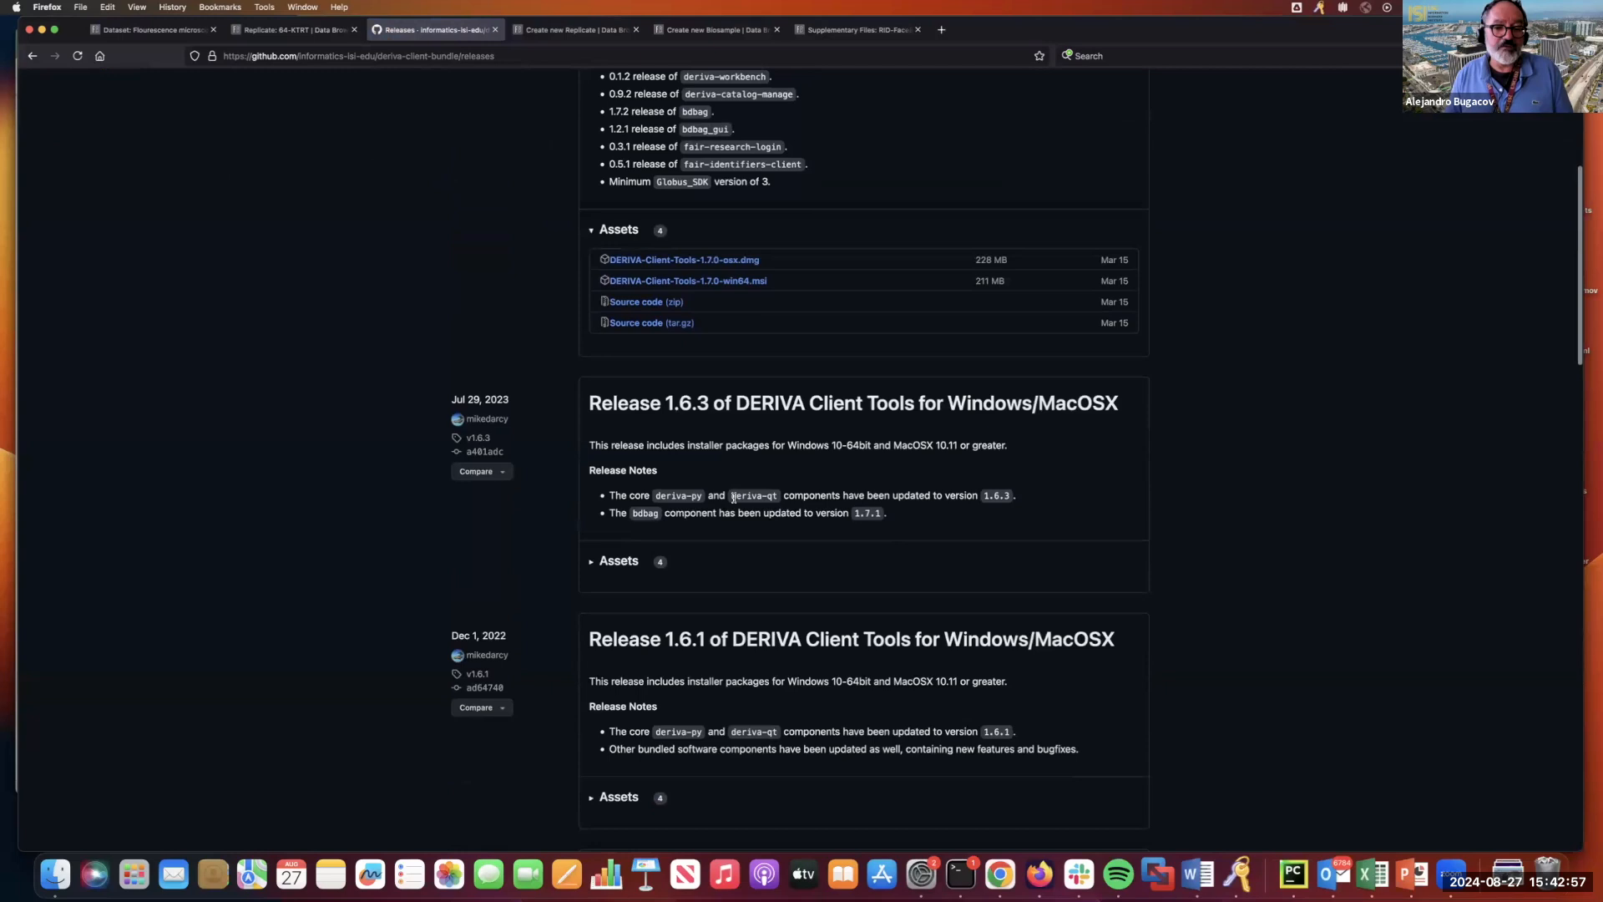
scroll("up", 3)
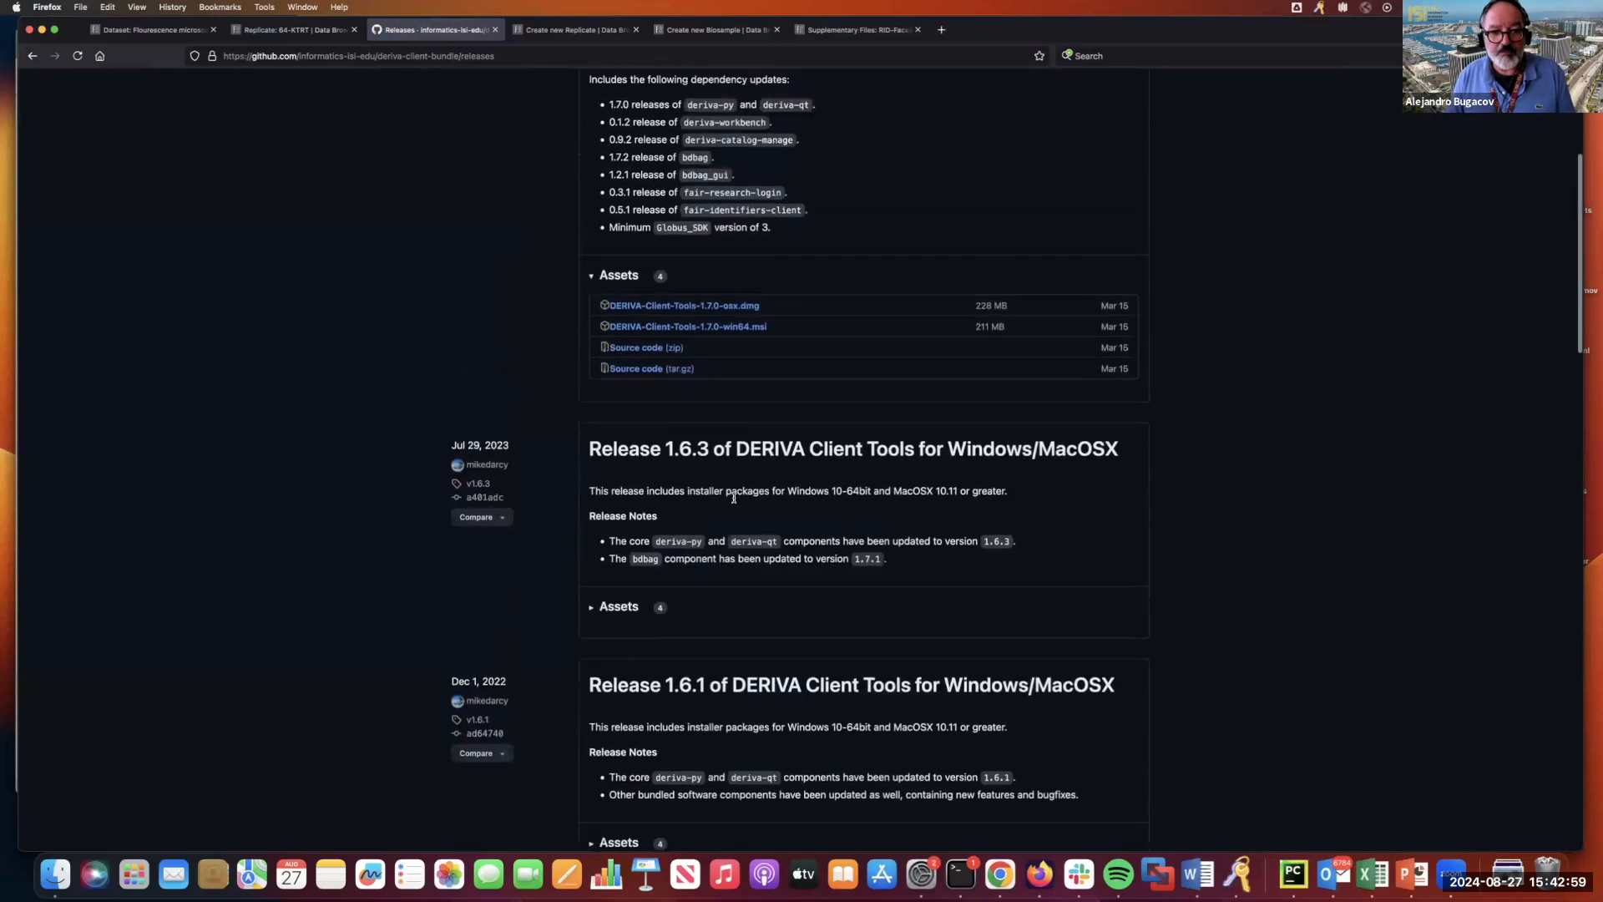
scroll("up", 3)
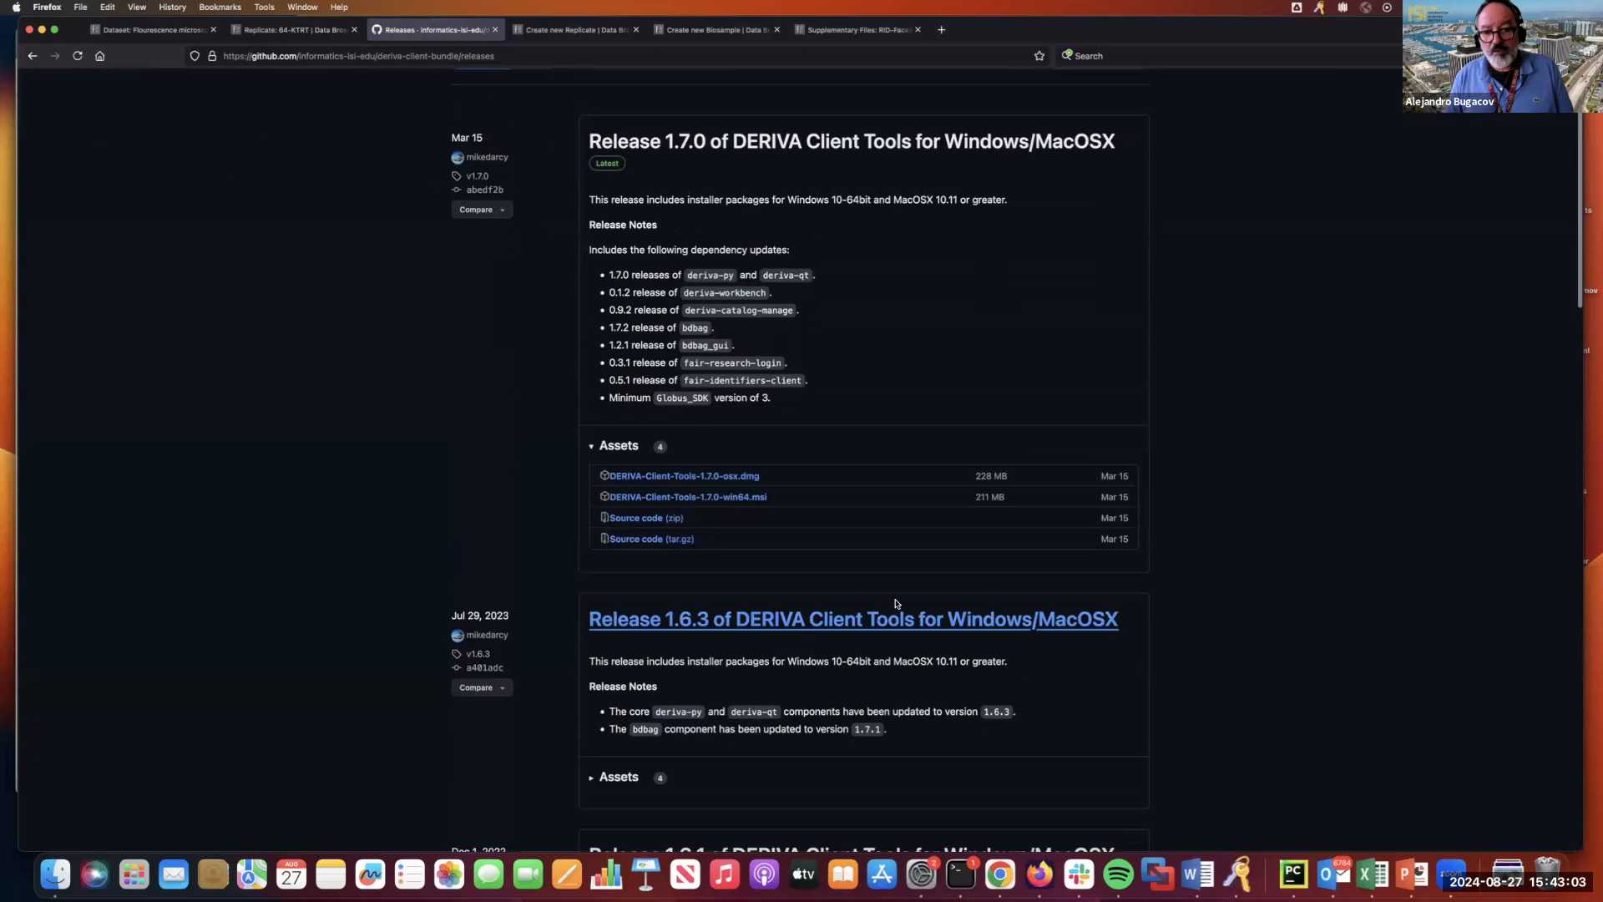
scroll("up", 3)
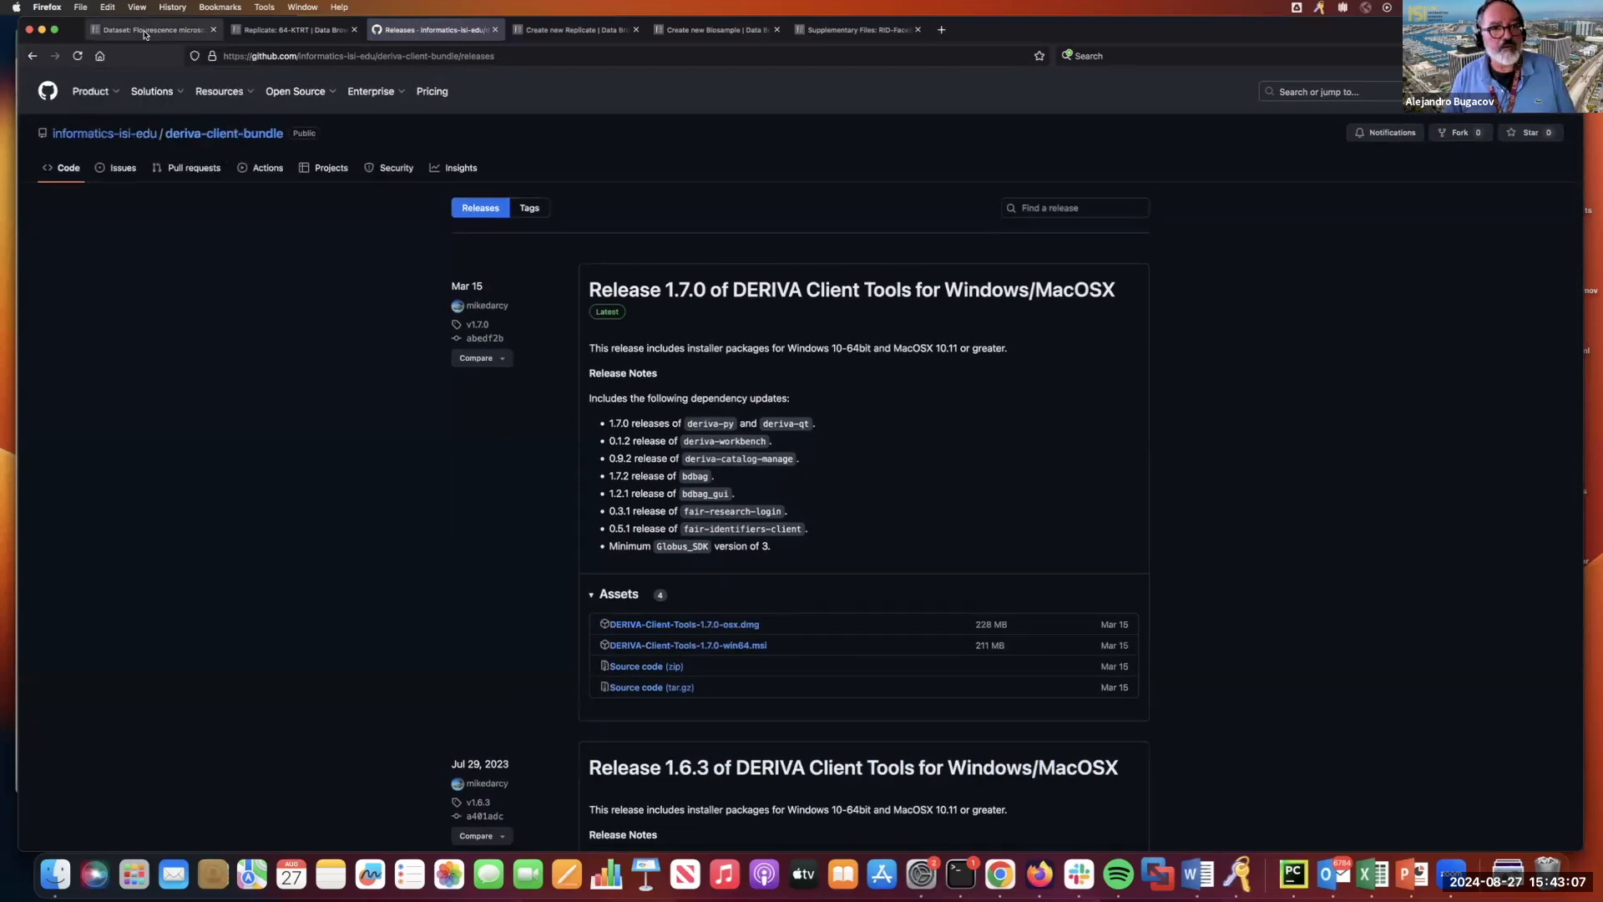
Copy record ID 64-KTQT from the dataset page and rename the DATASET-RID folder to it in Finder.
left_click(149, 28)
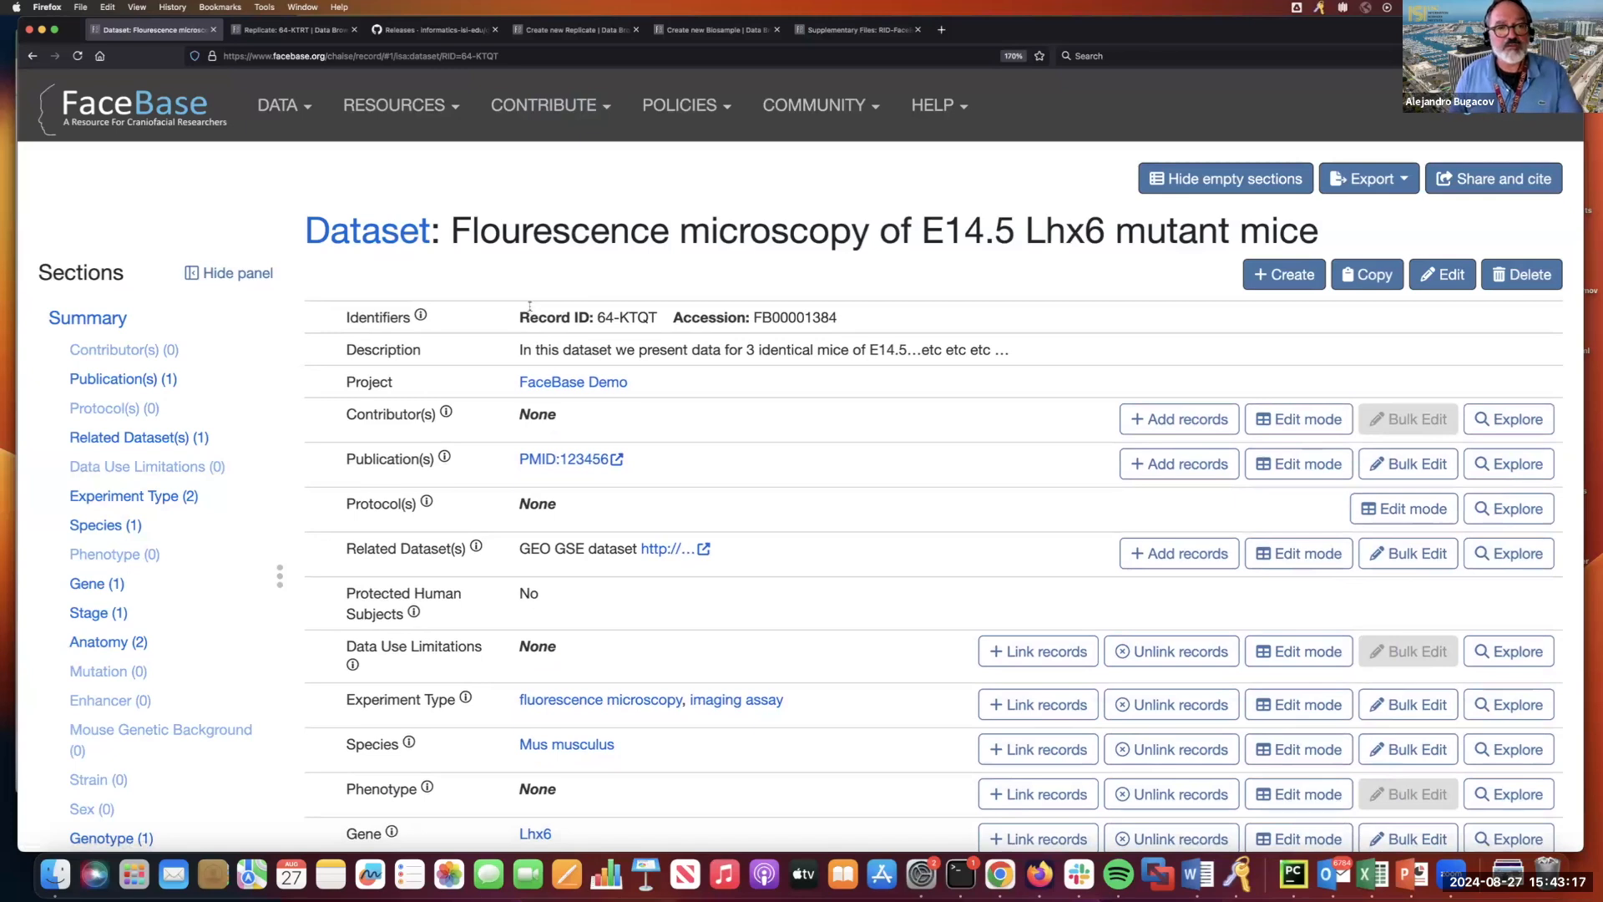
mouse_move(578, 263)
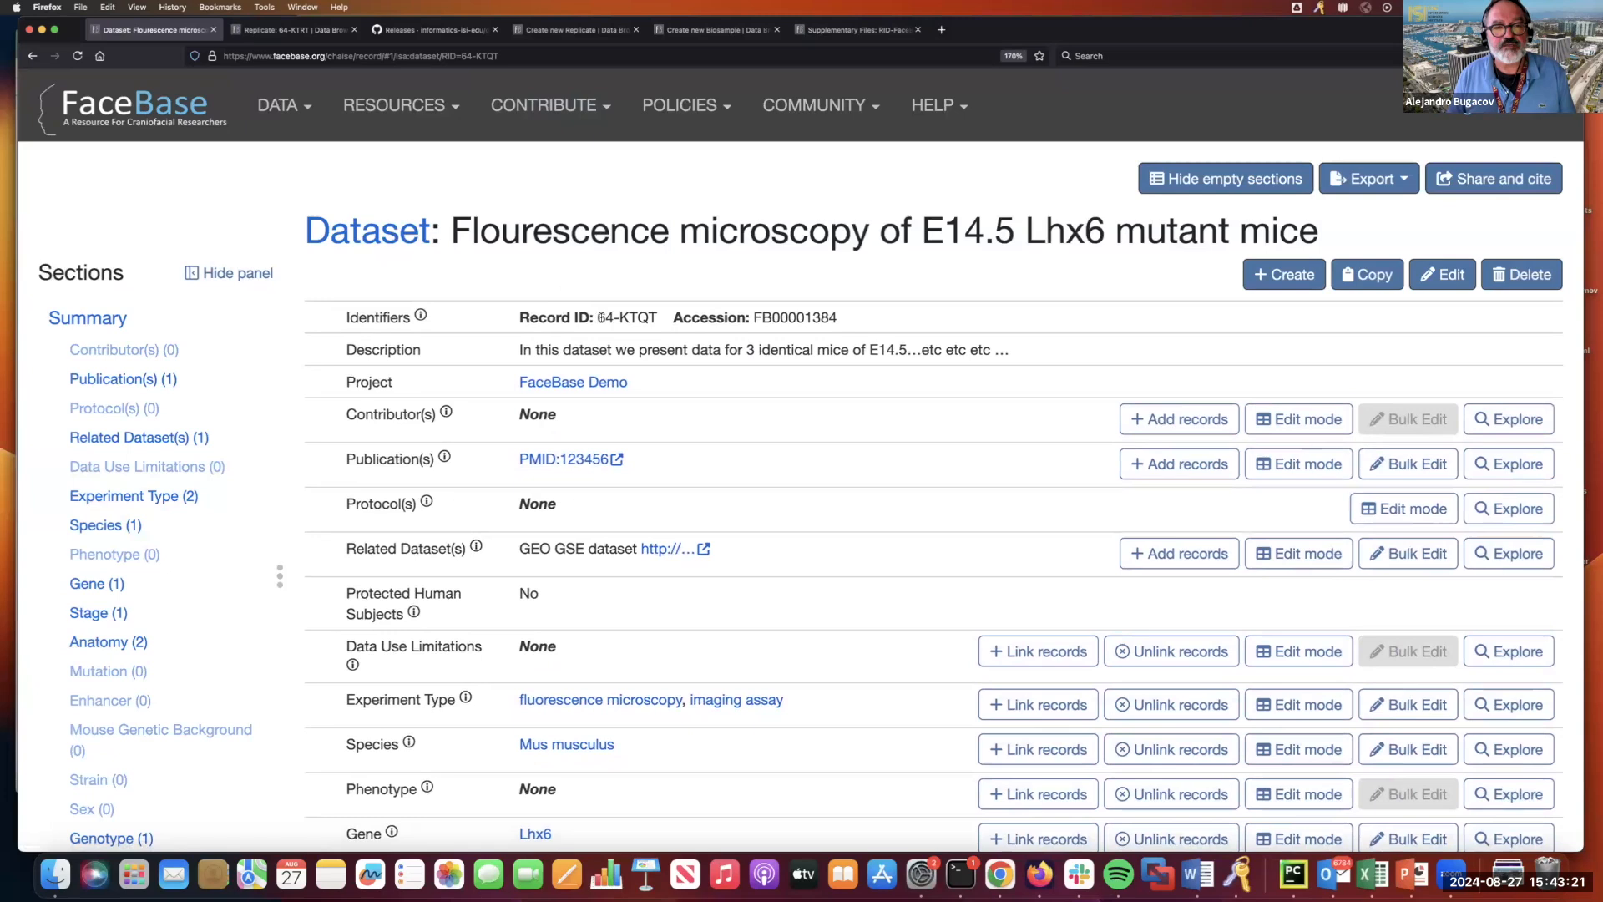
double_click(626, 318)
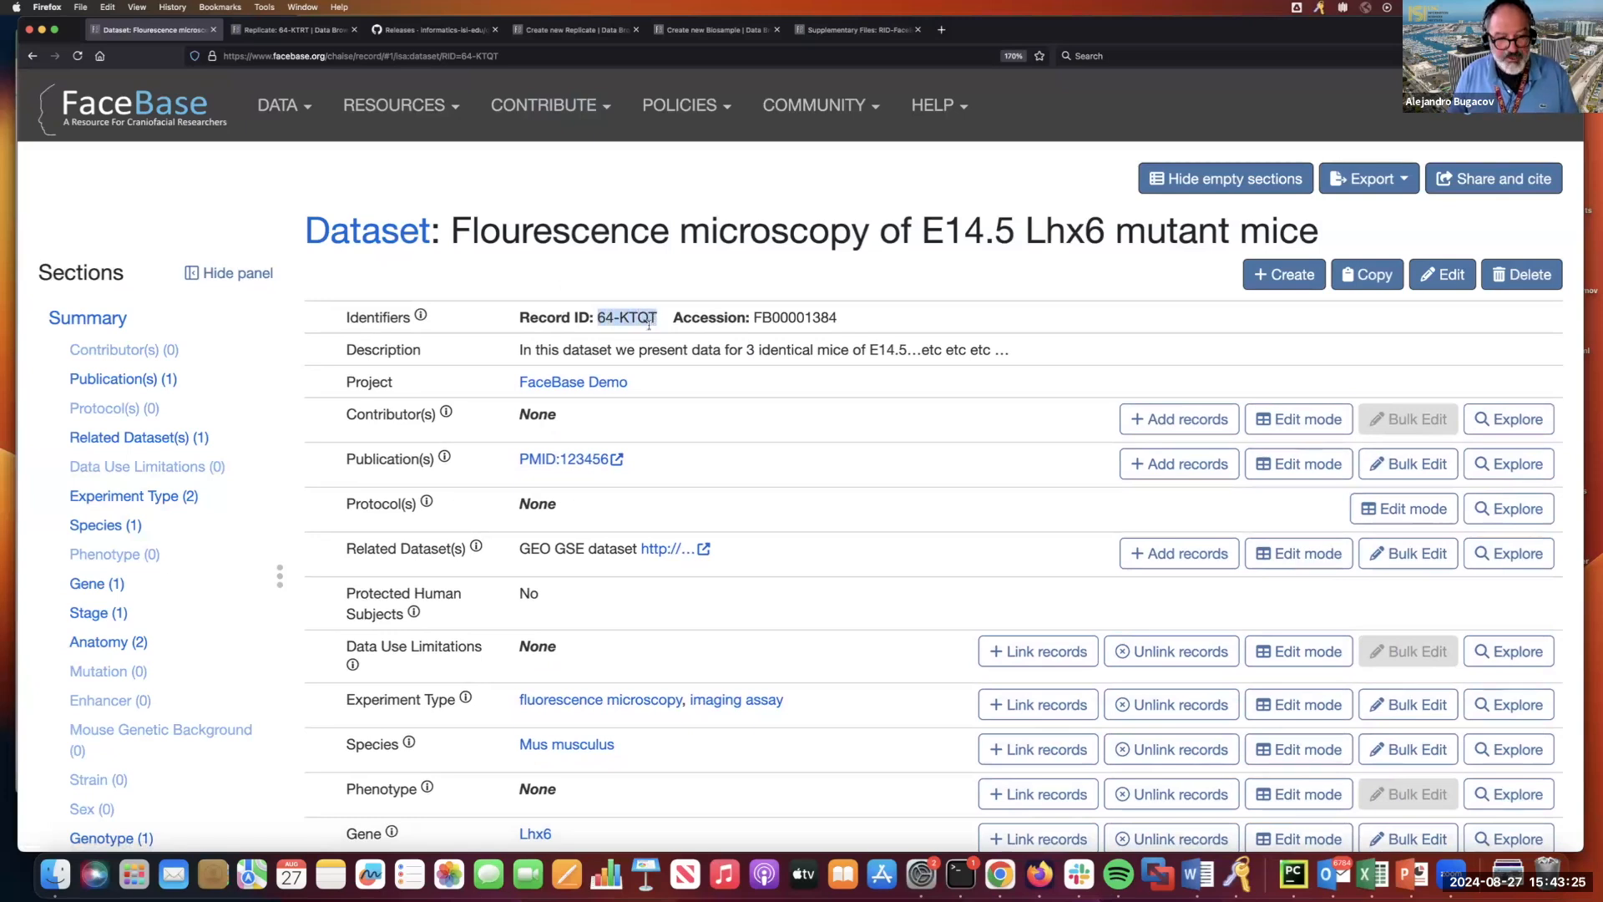
mouse_move(55, 874)
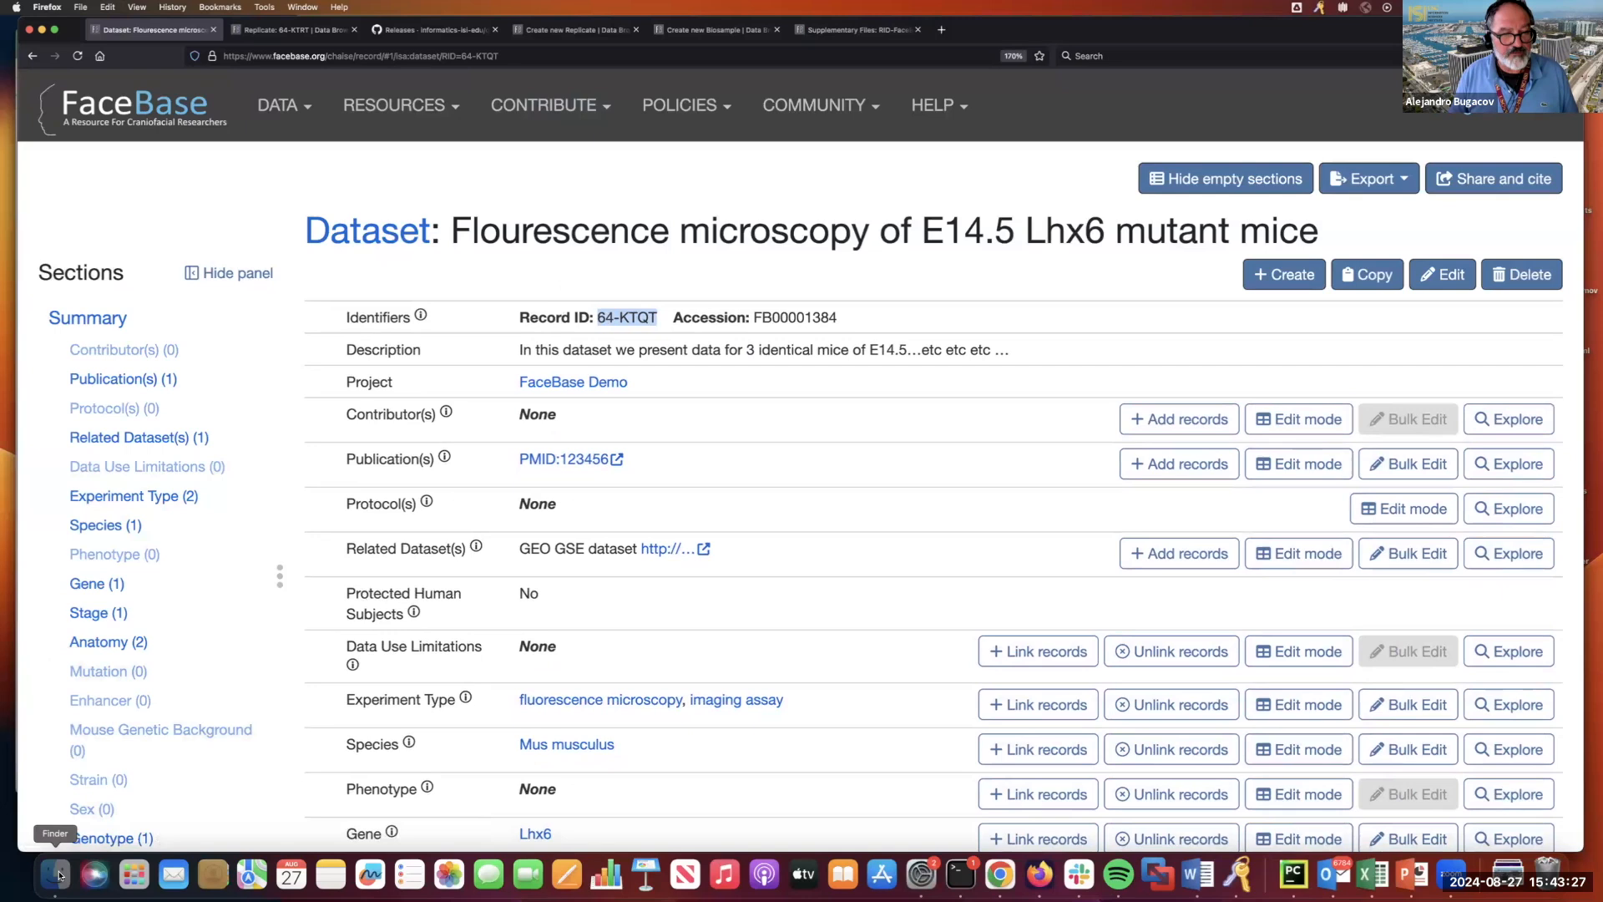
left_click(57, 873)
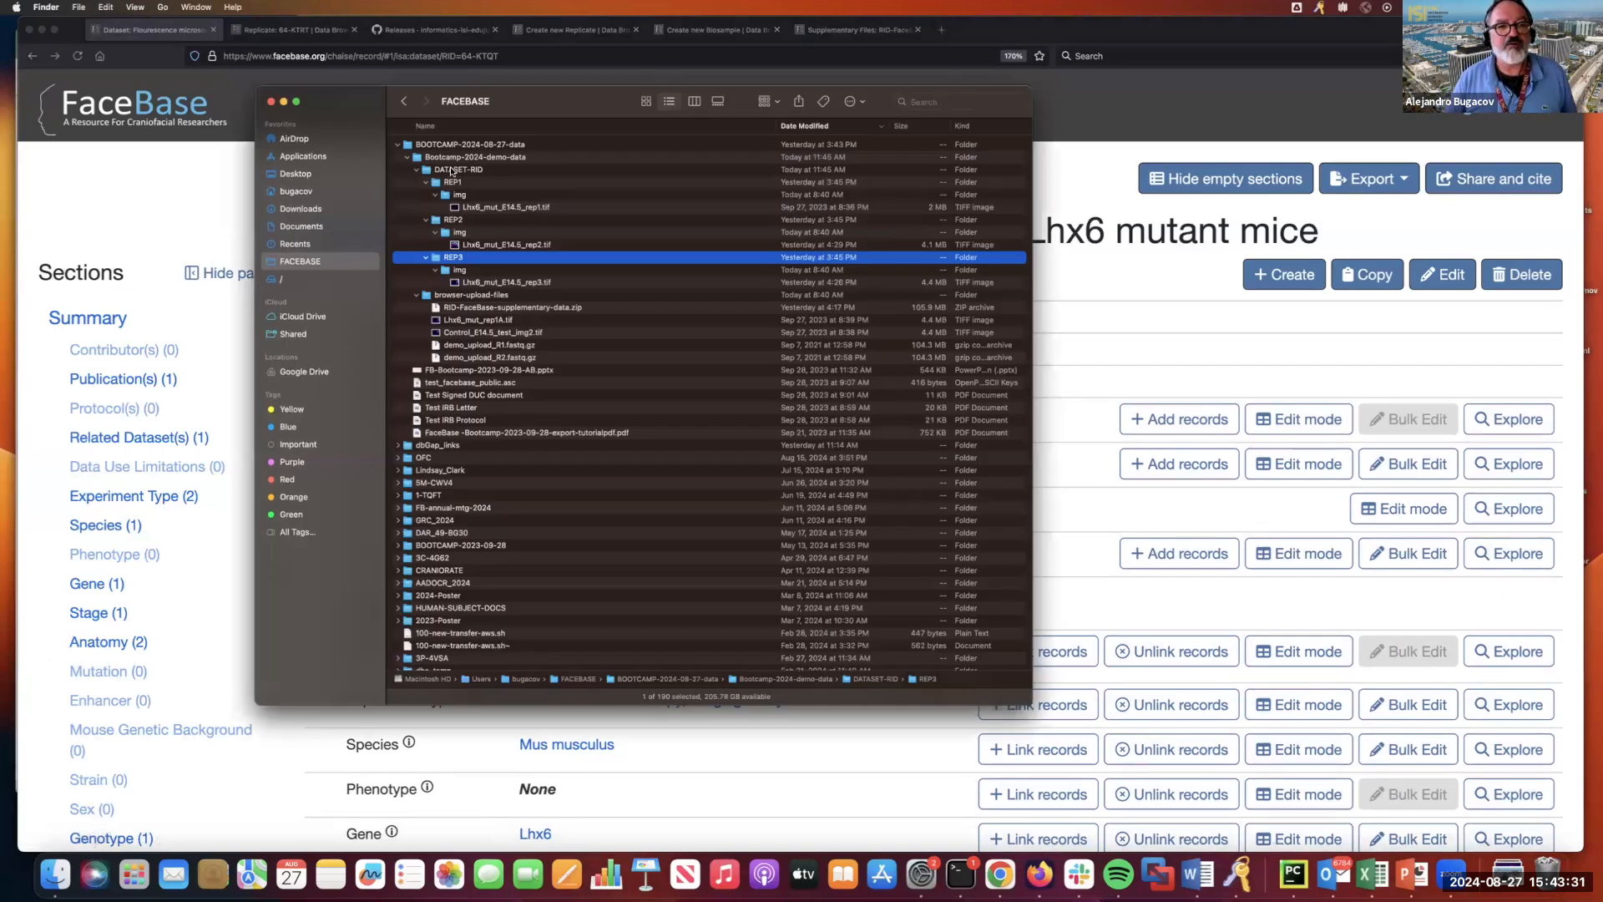
left_click(466, 170)
type("64-KTQT")
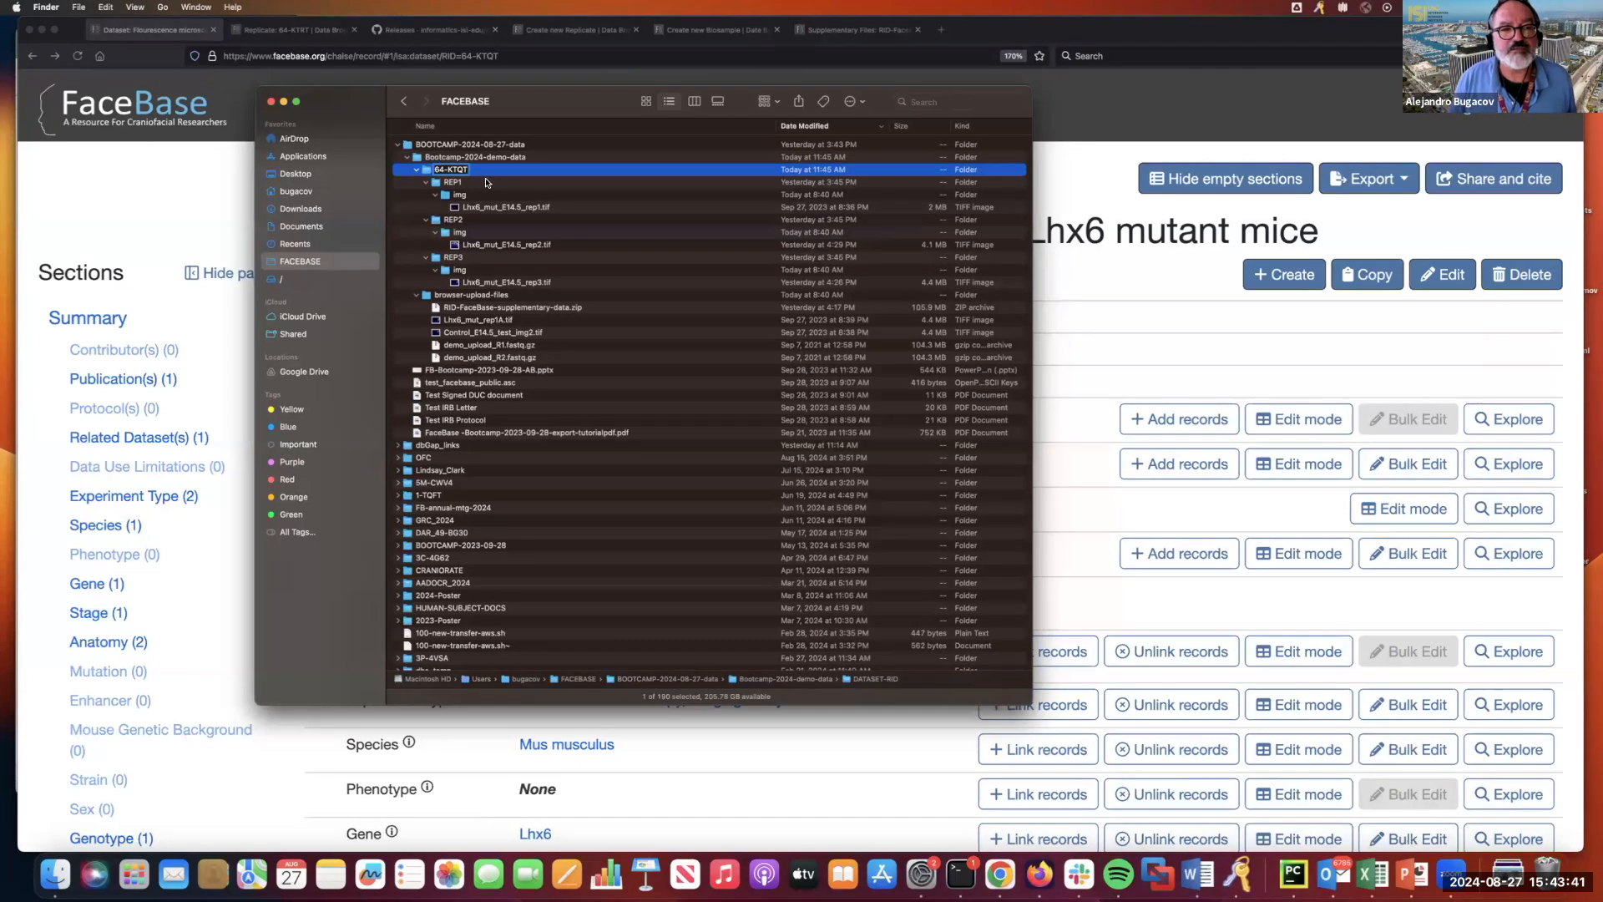
left_click(452, 182)
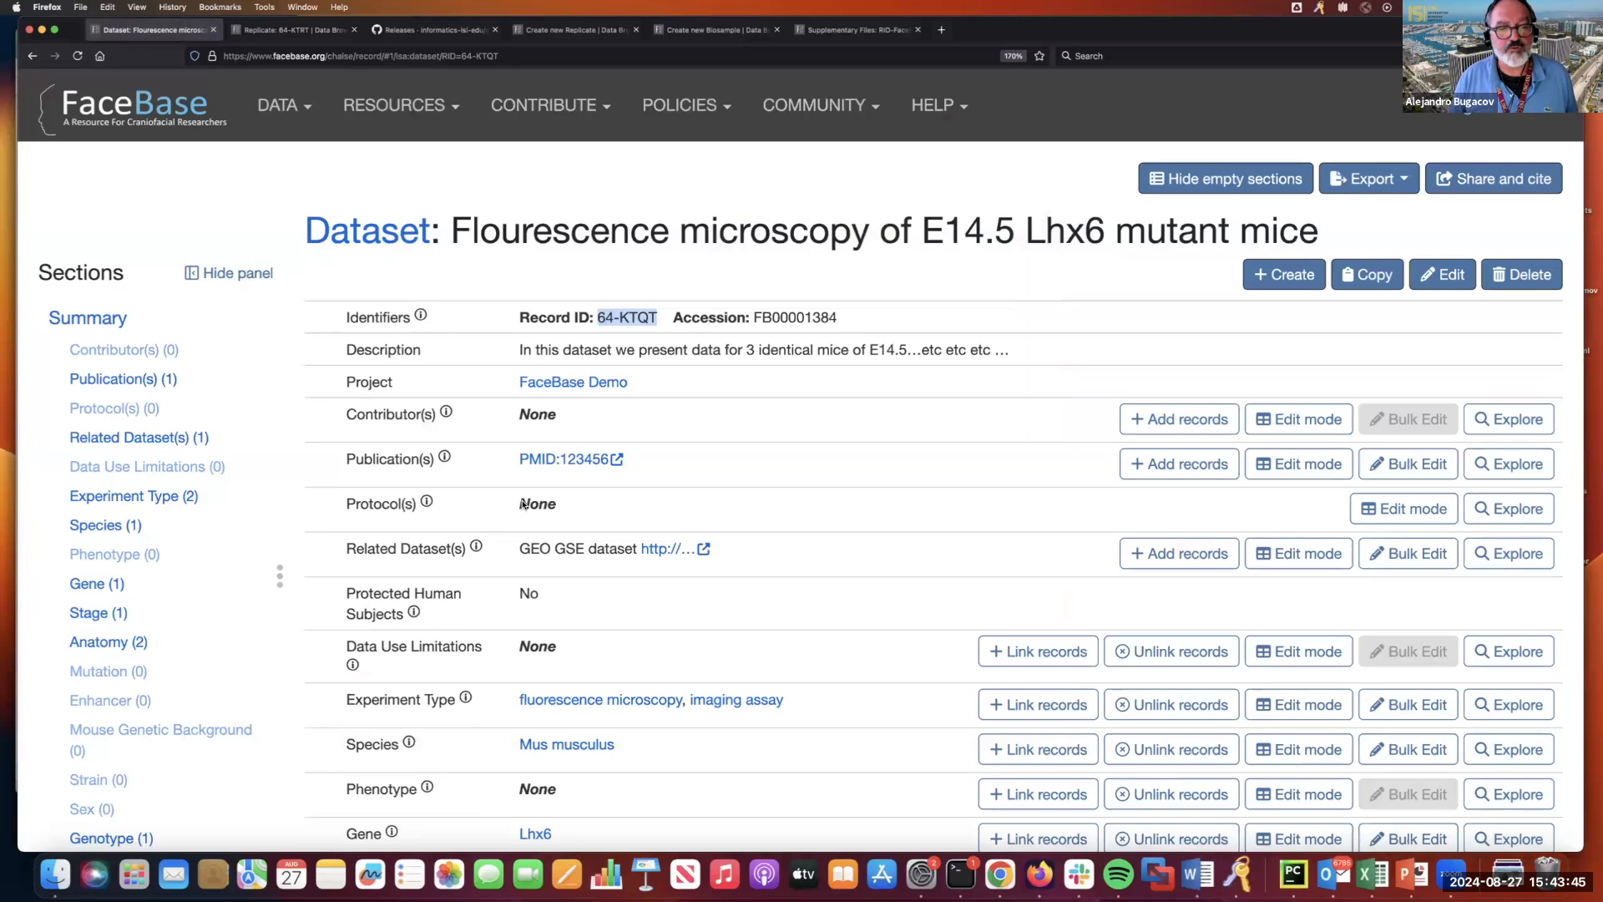
Rename the REP1, REP2 and REP3 folders to replicate IDs 64-KTRT, 64-KTRW and 64-KTRY.
scroll("down", 3)
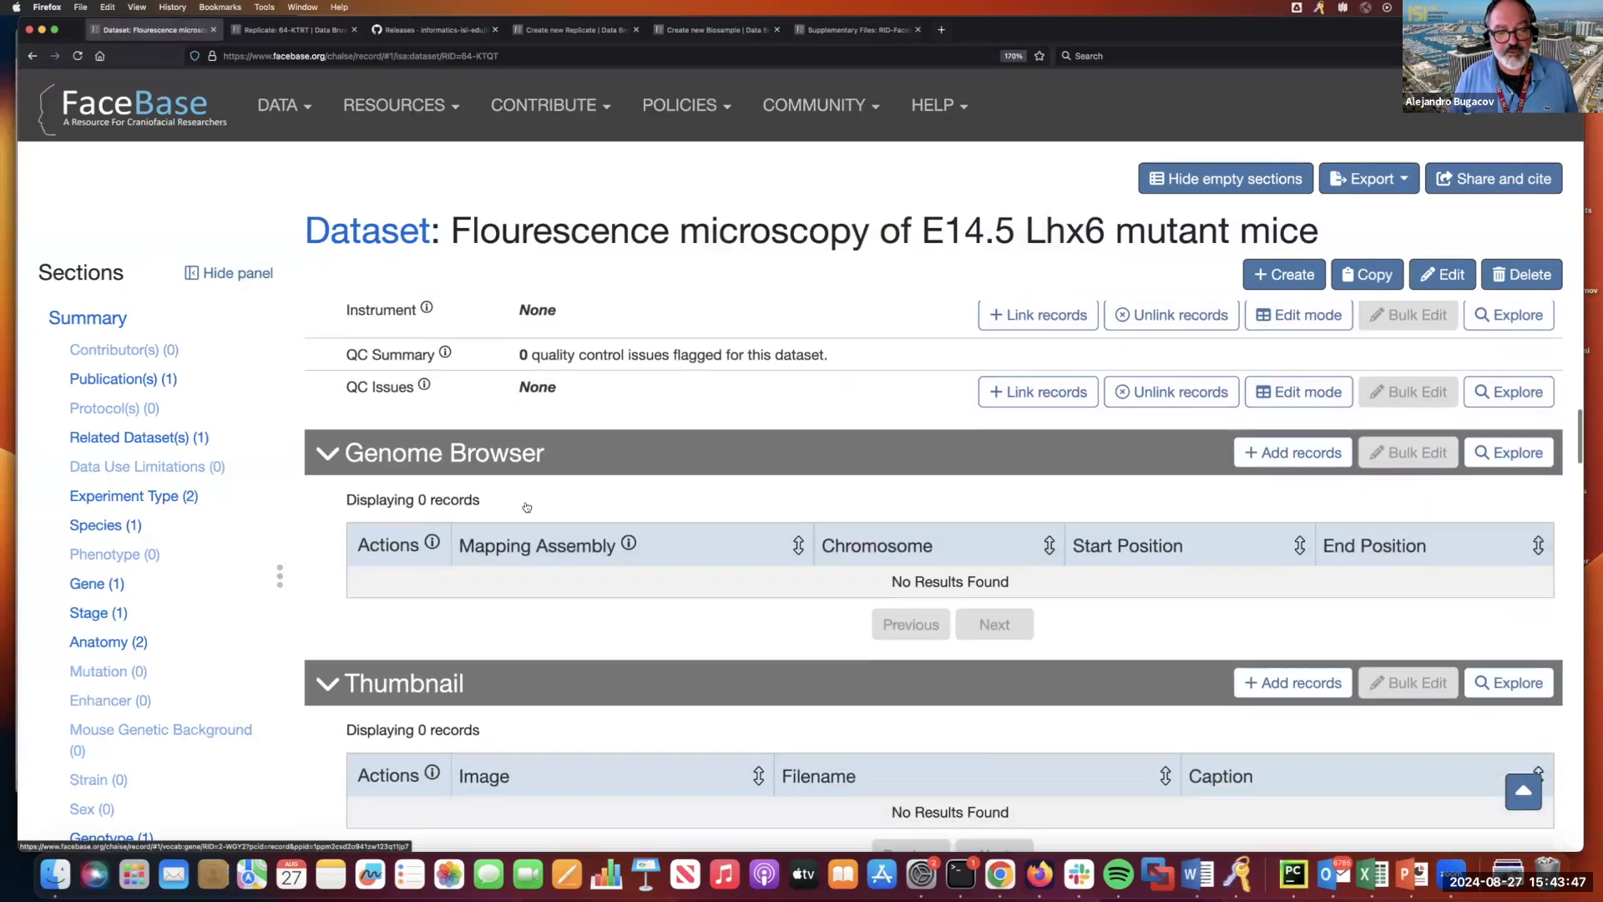
scroll("down", 3)
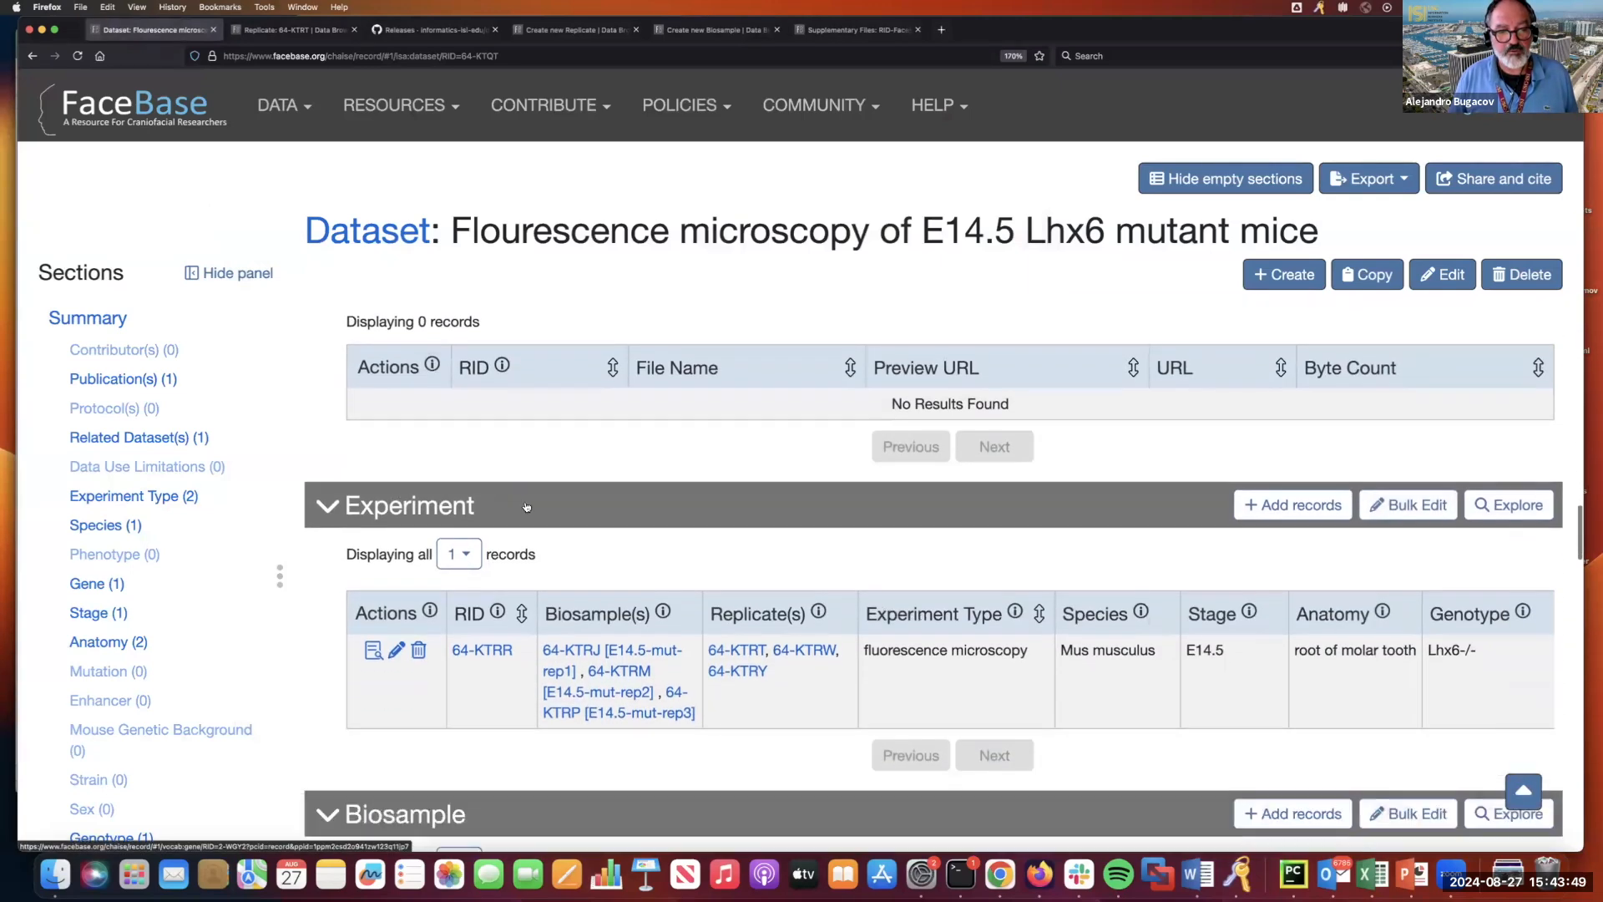
scroll("down", 3)
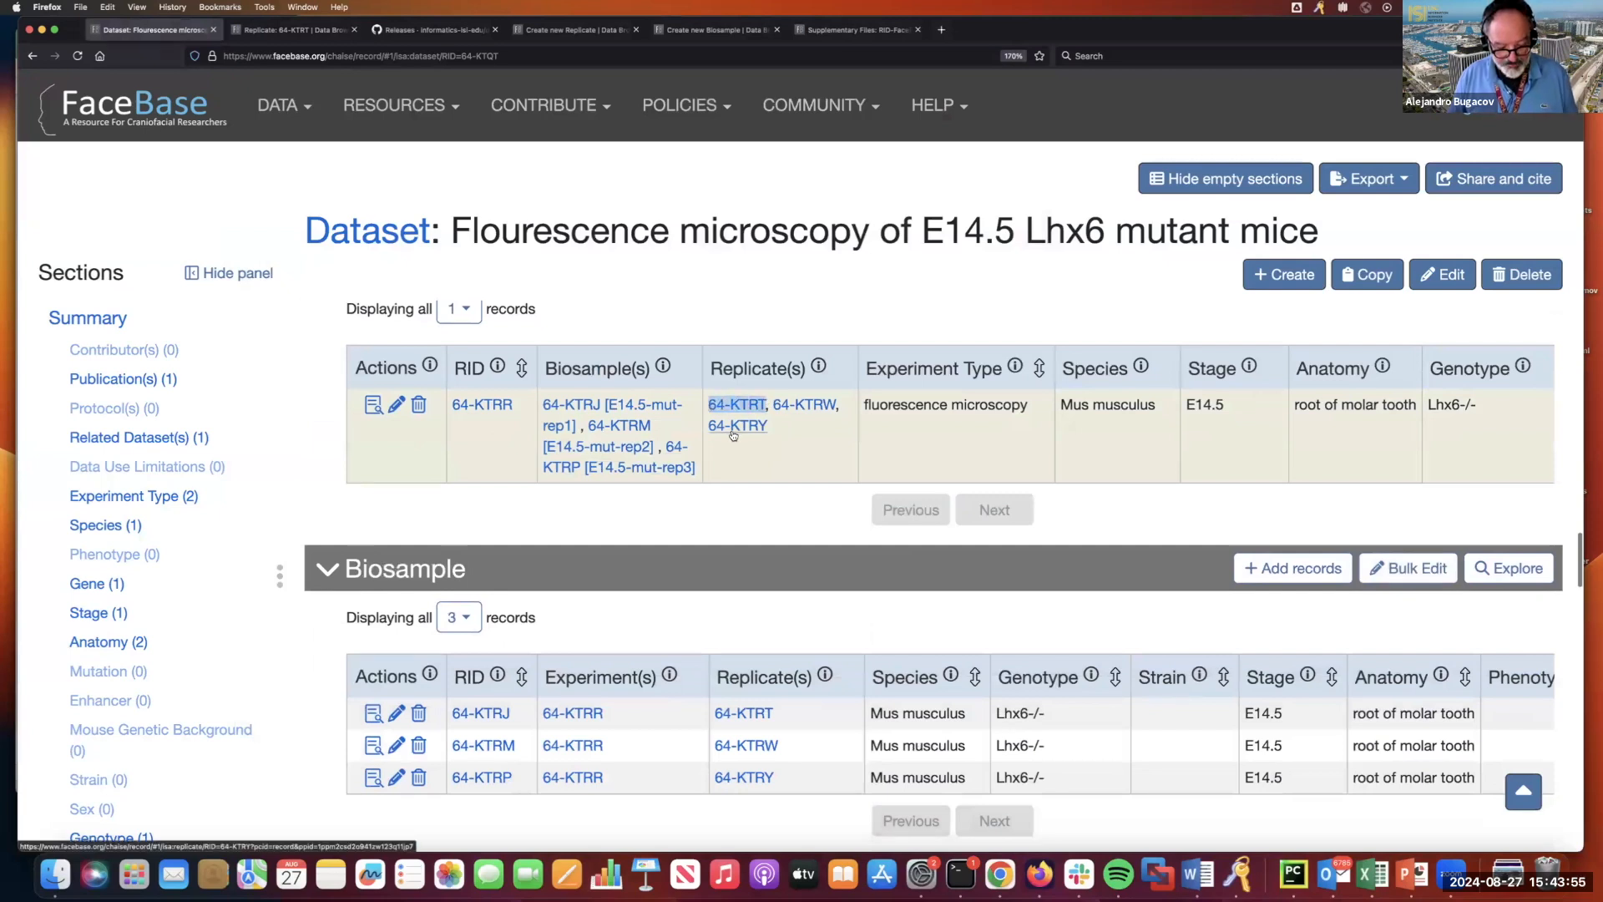
mouse_move(57, 877)
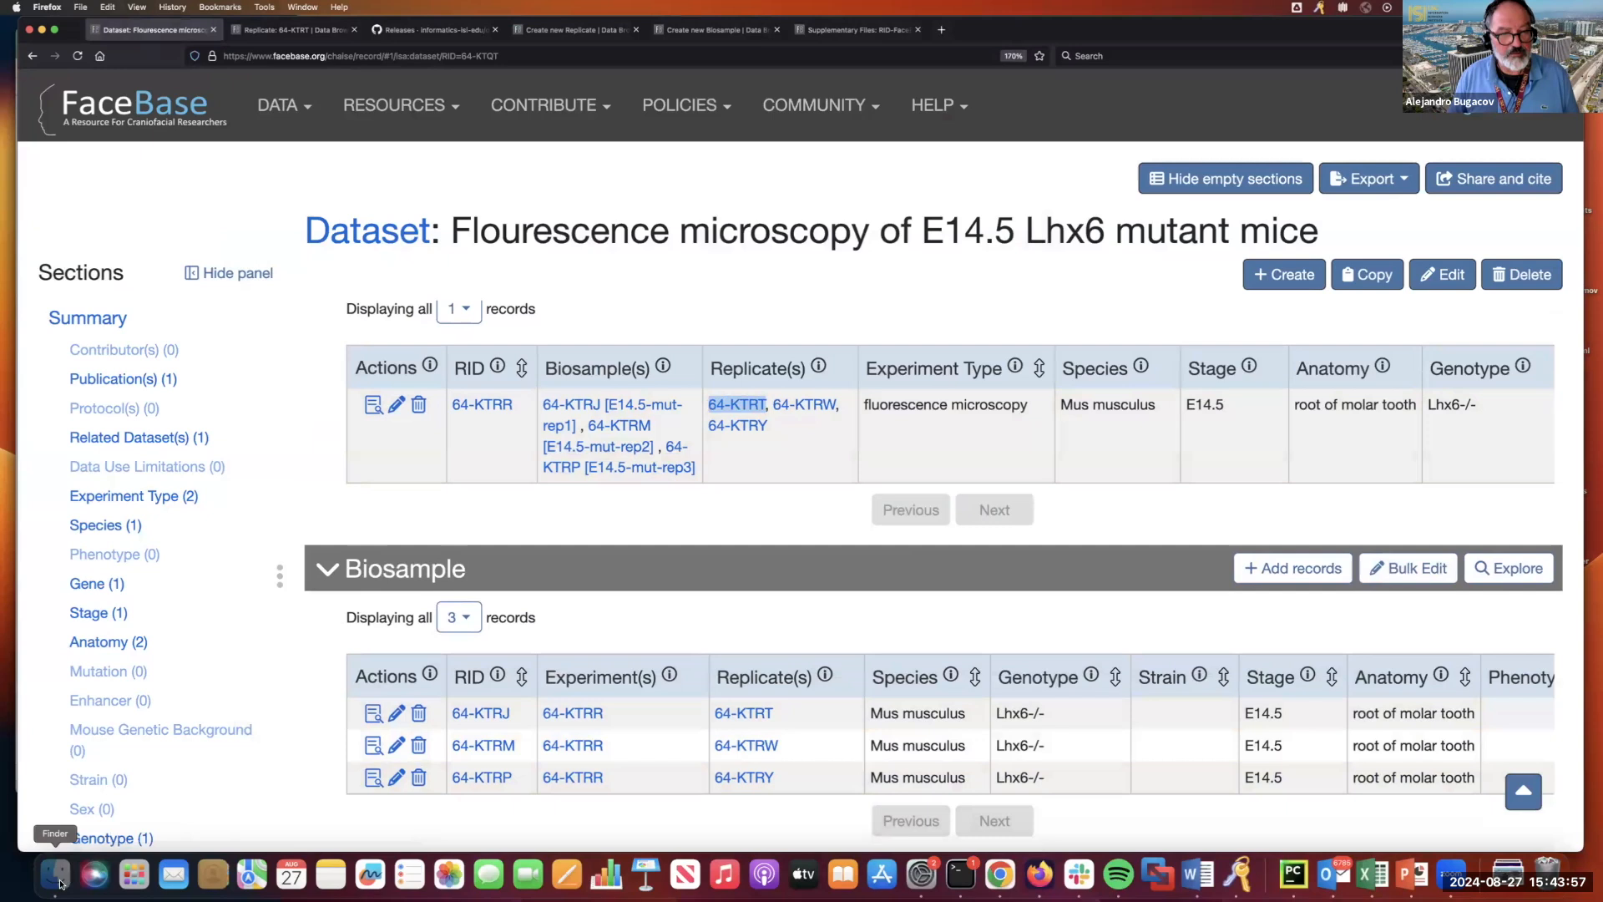
left_click(55, 874)
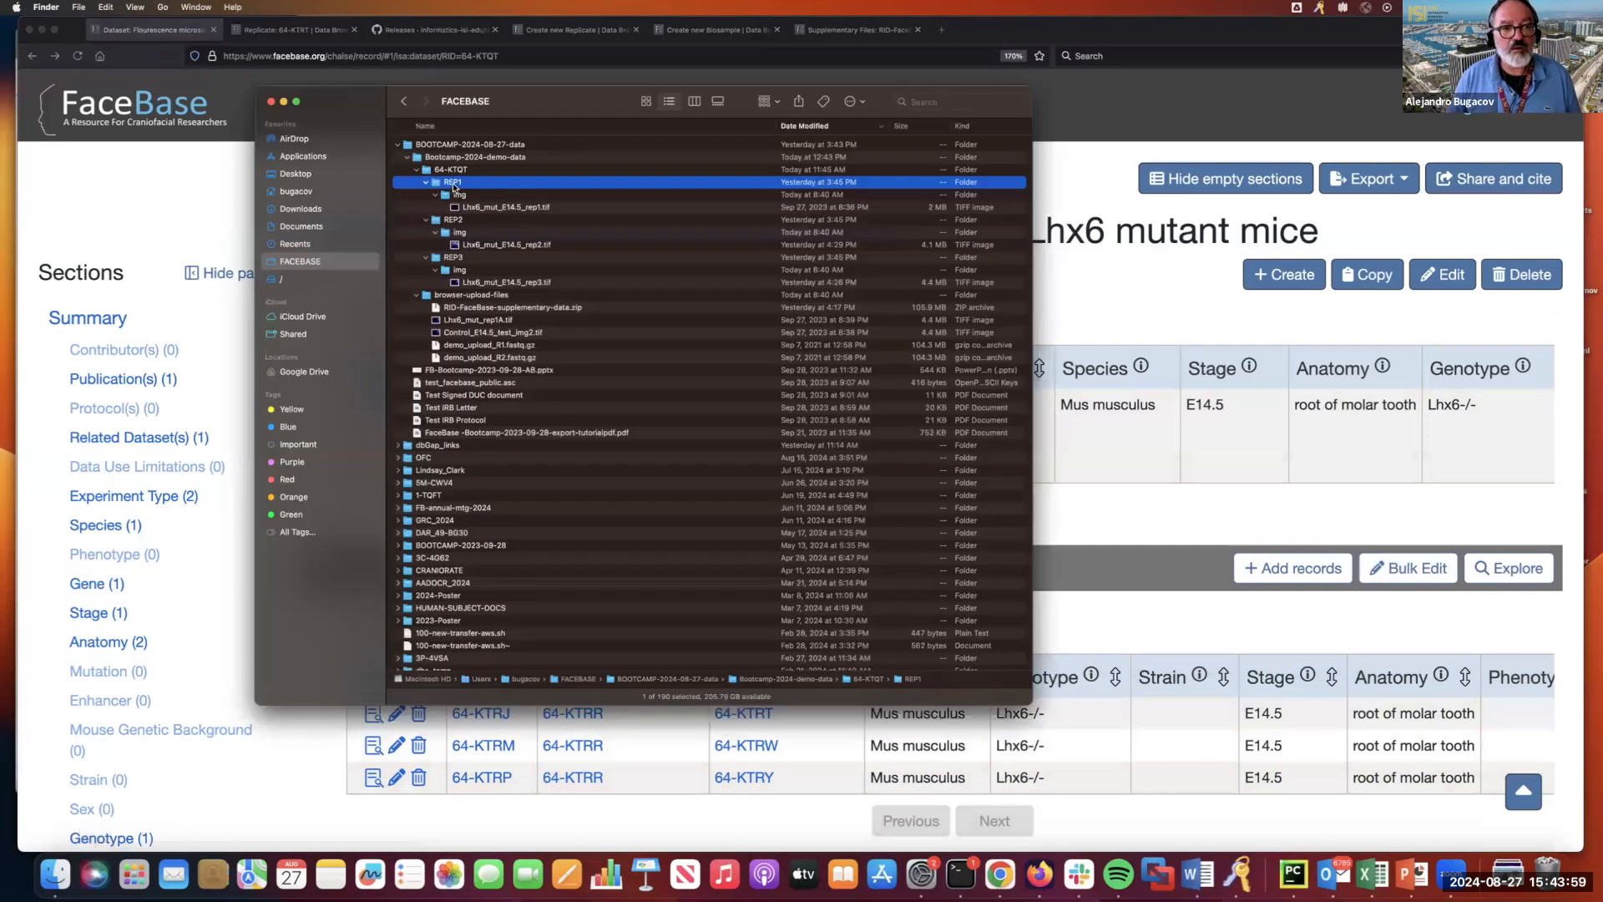
left_click(429, 182)
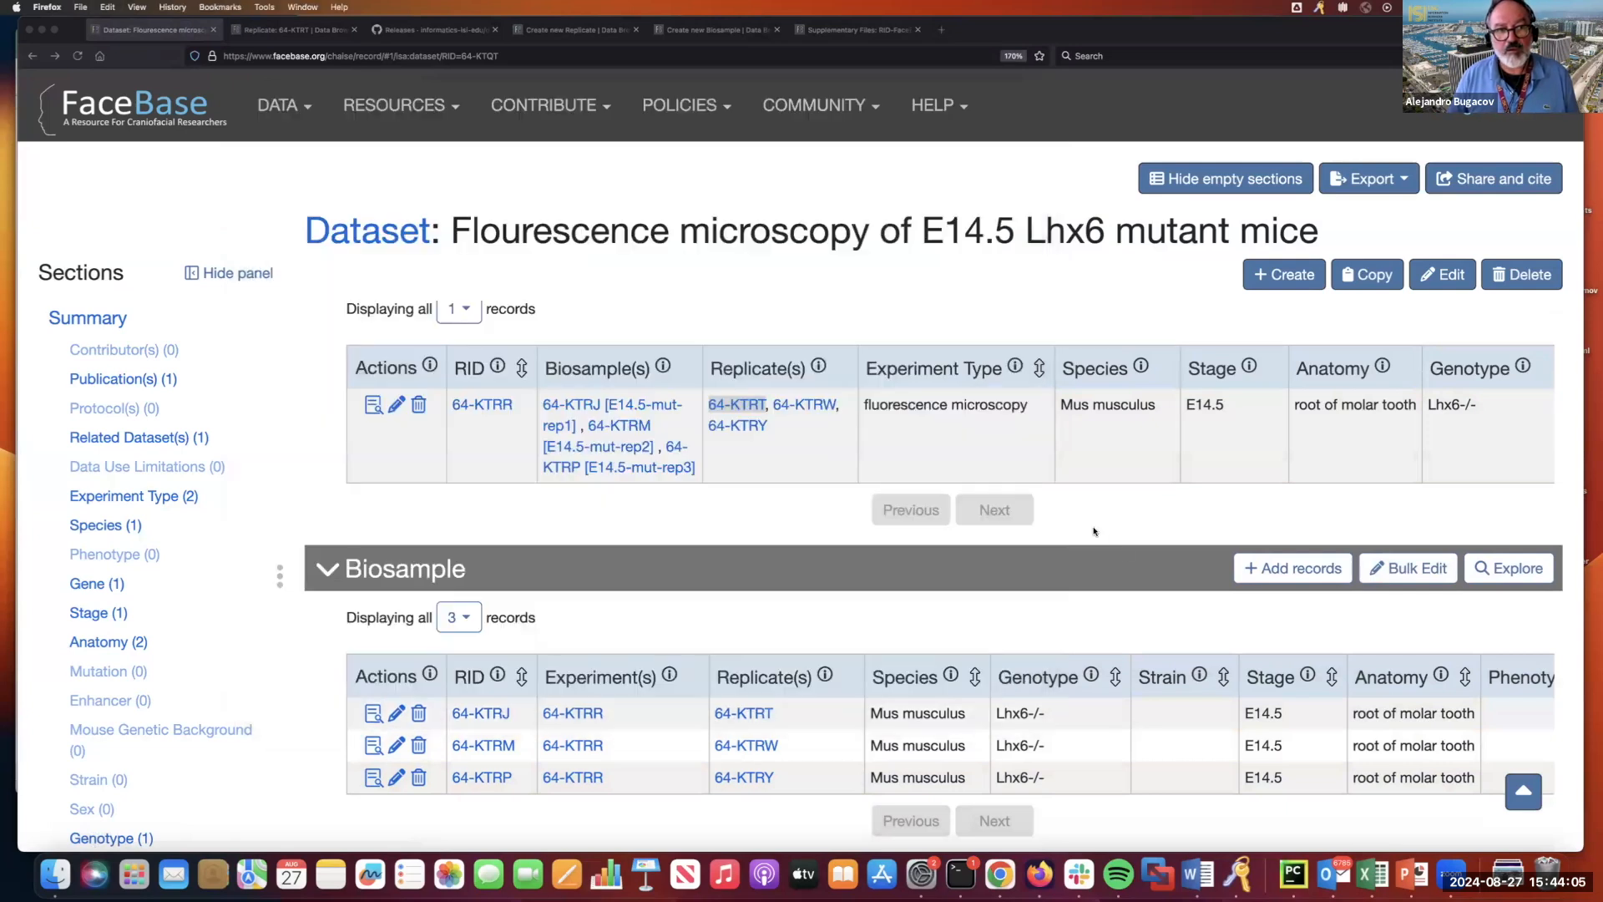
mouse_move(805, 404)
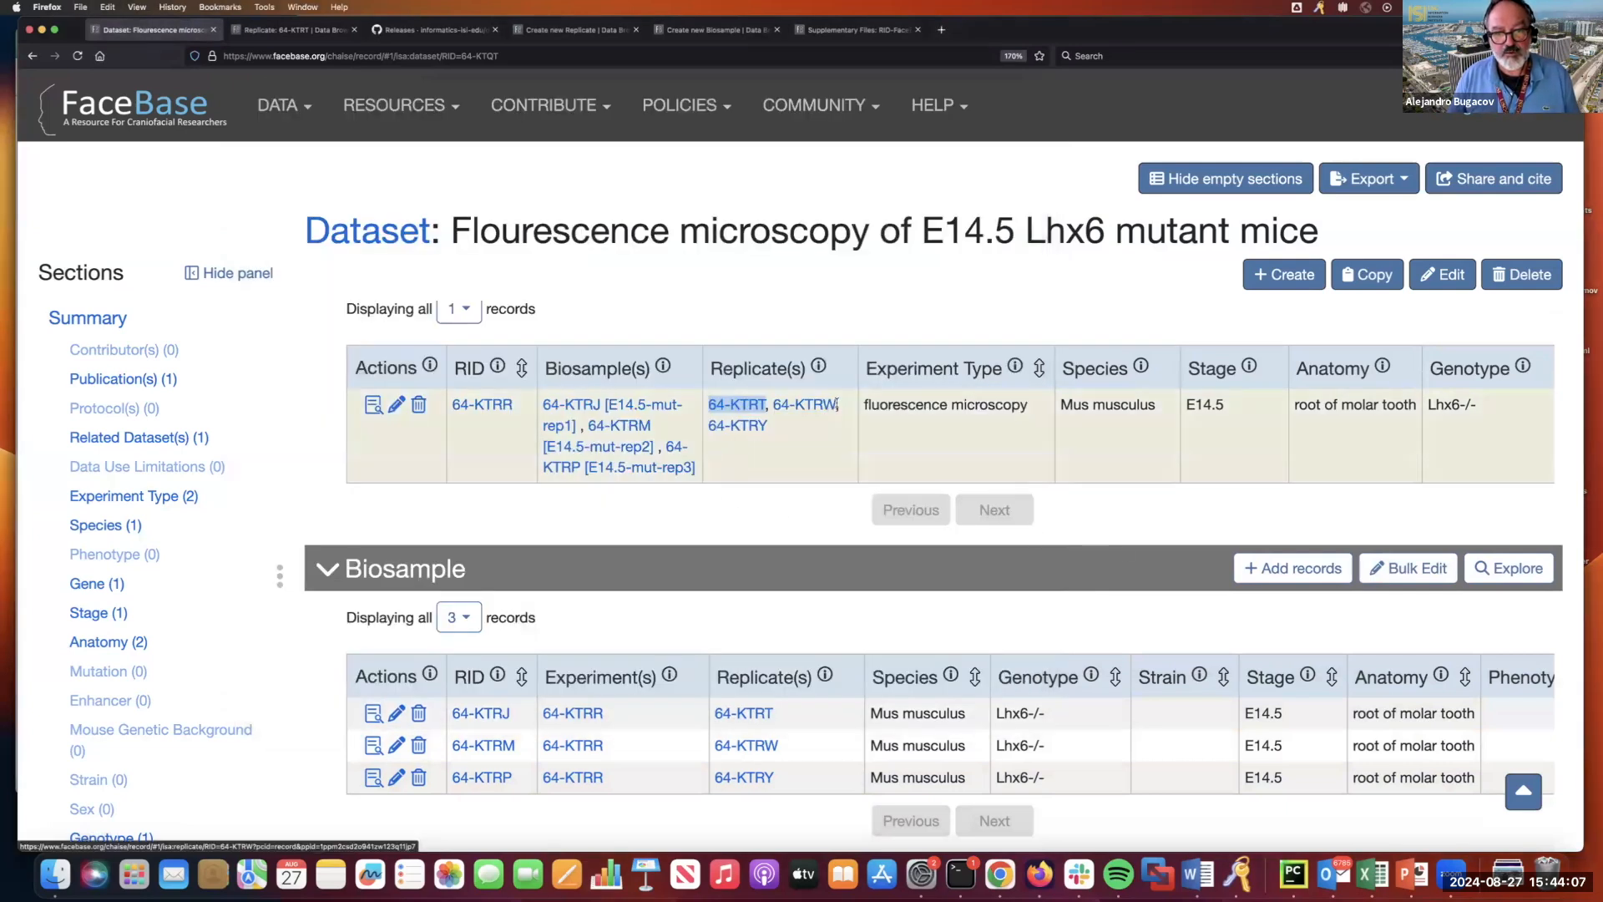
mouse_move(807, 404)
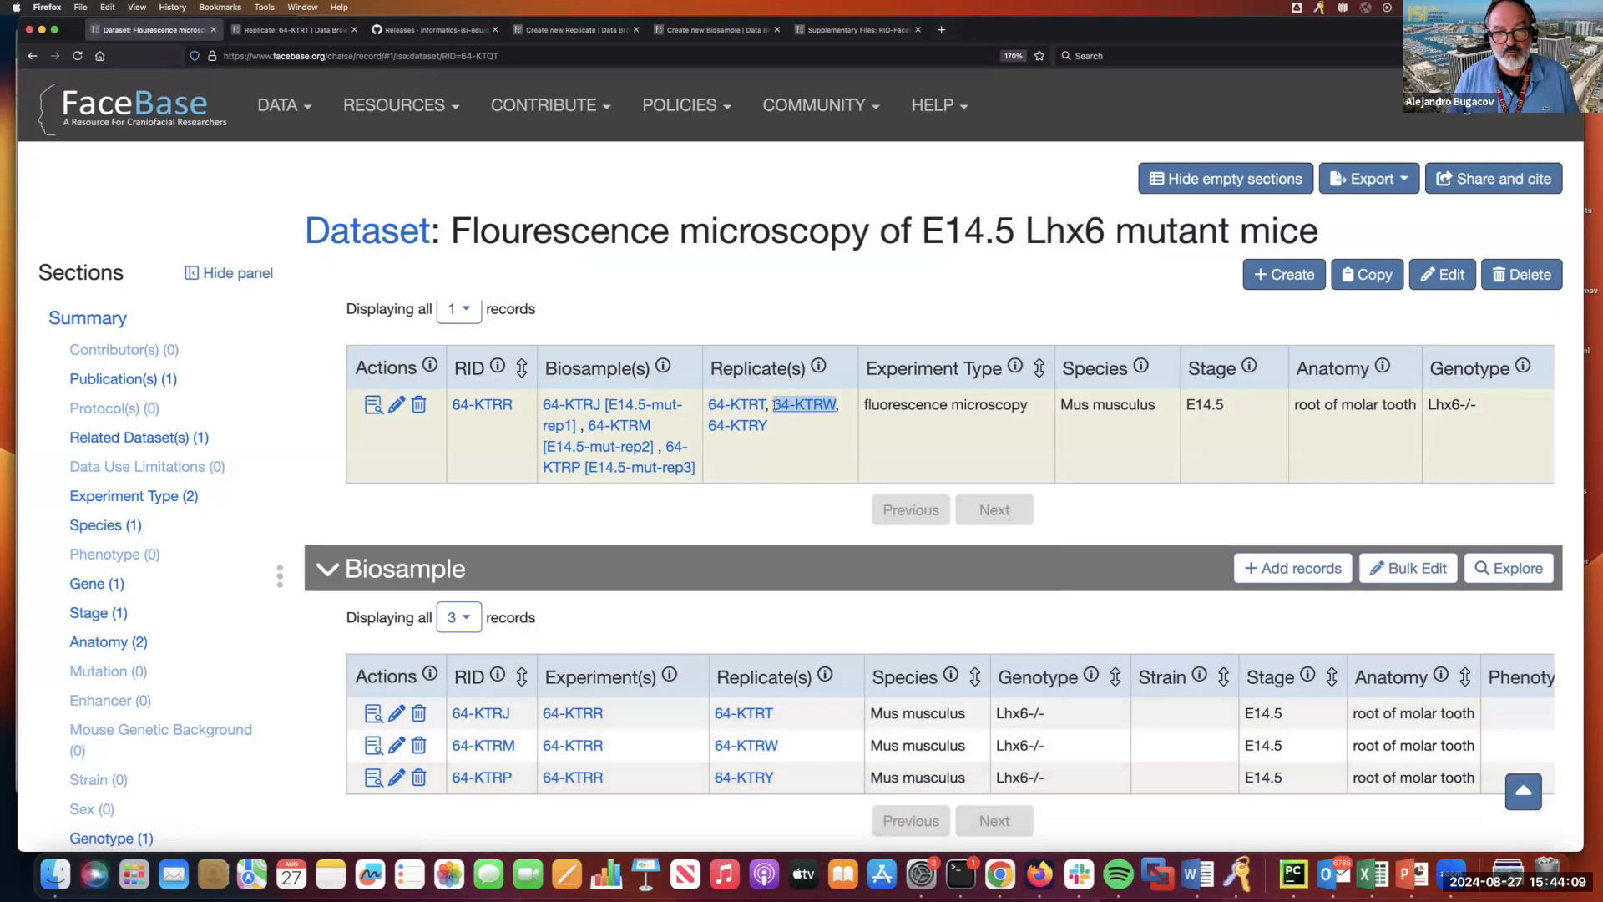
mouse_move(290, 874)
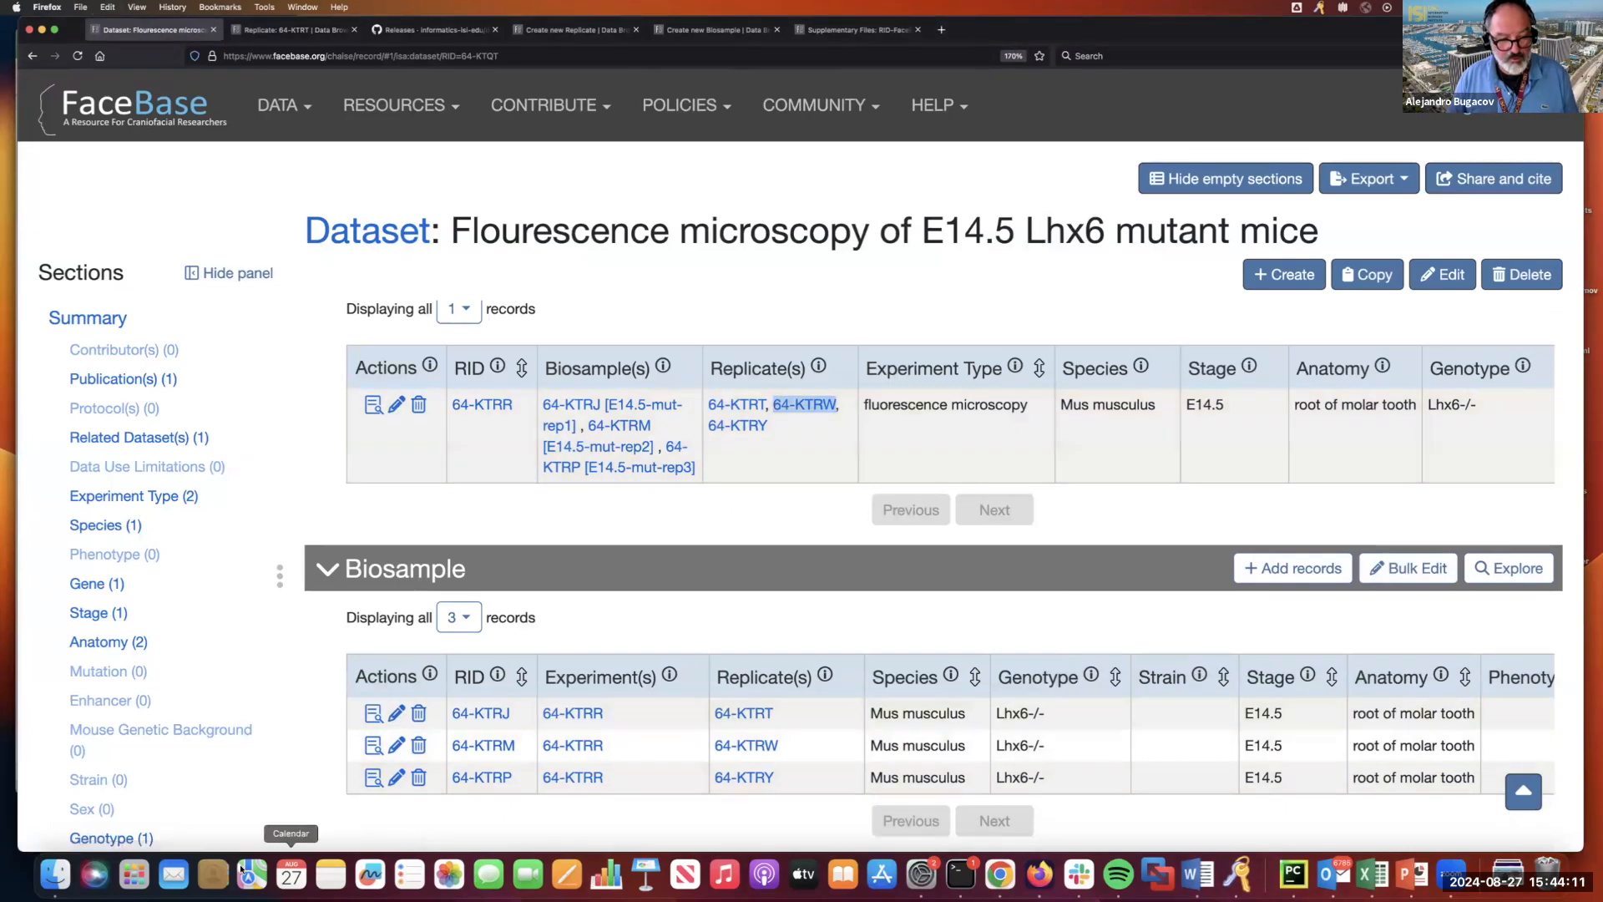
left_click(55, 873)
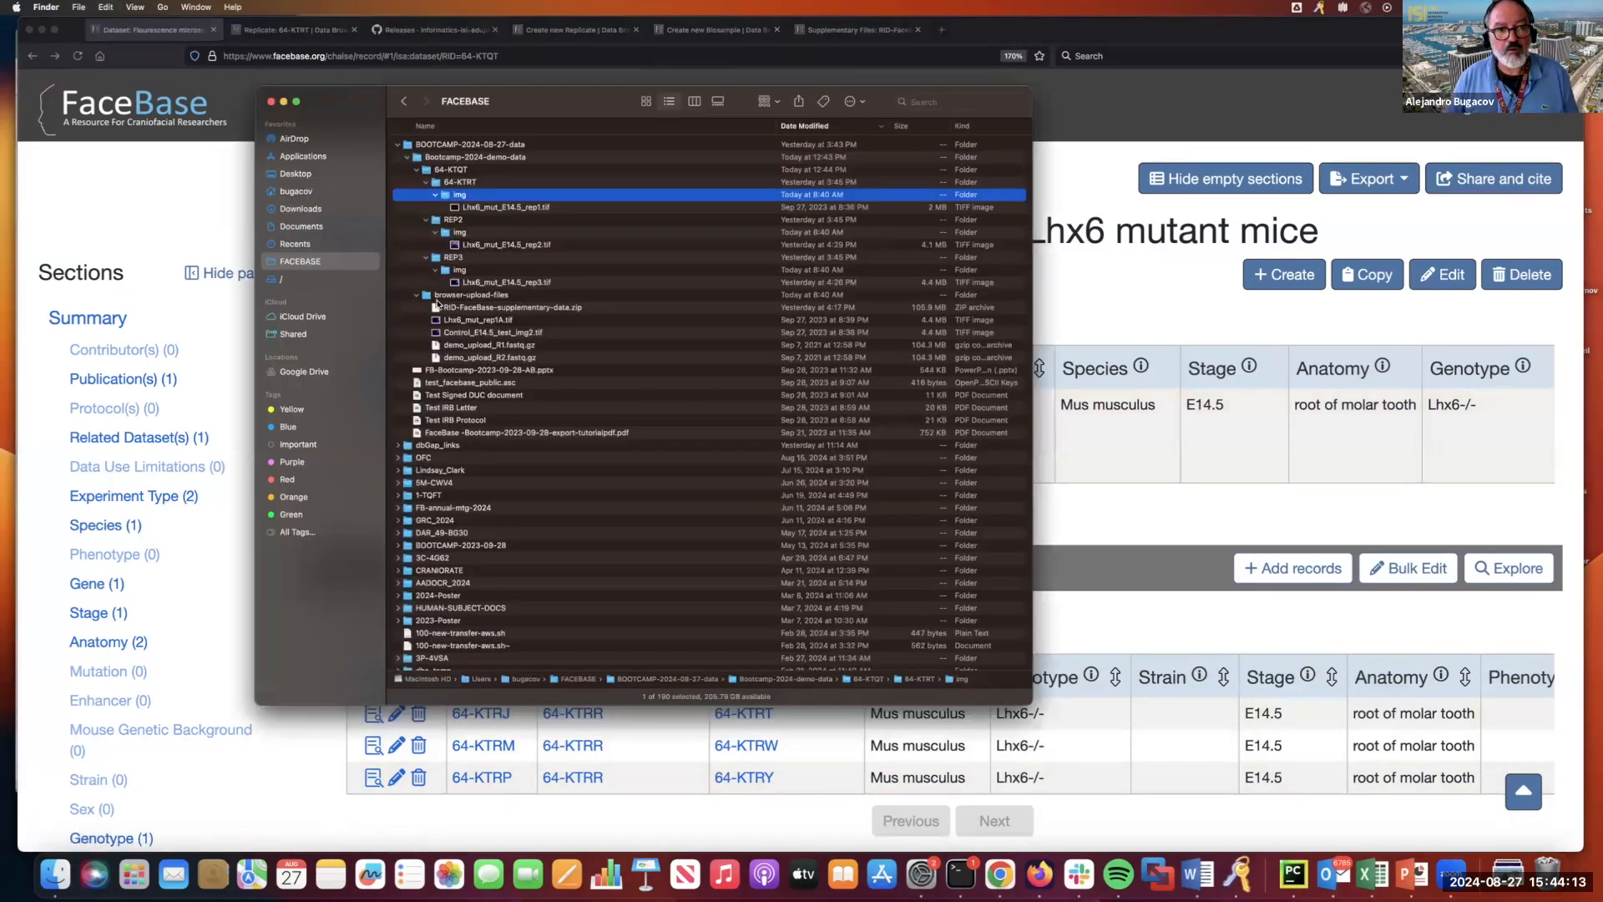
left_click(452, 221)
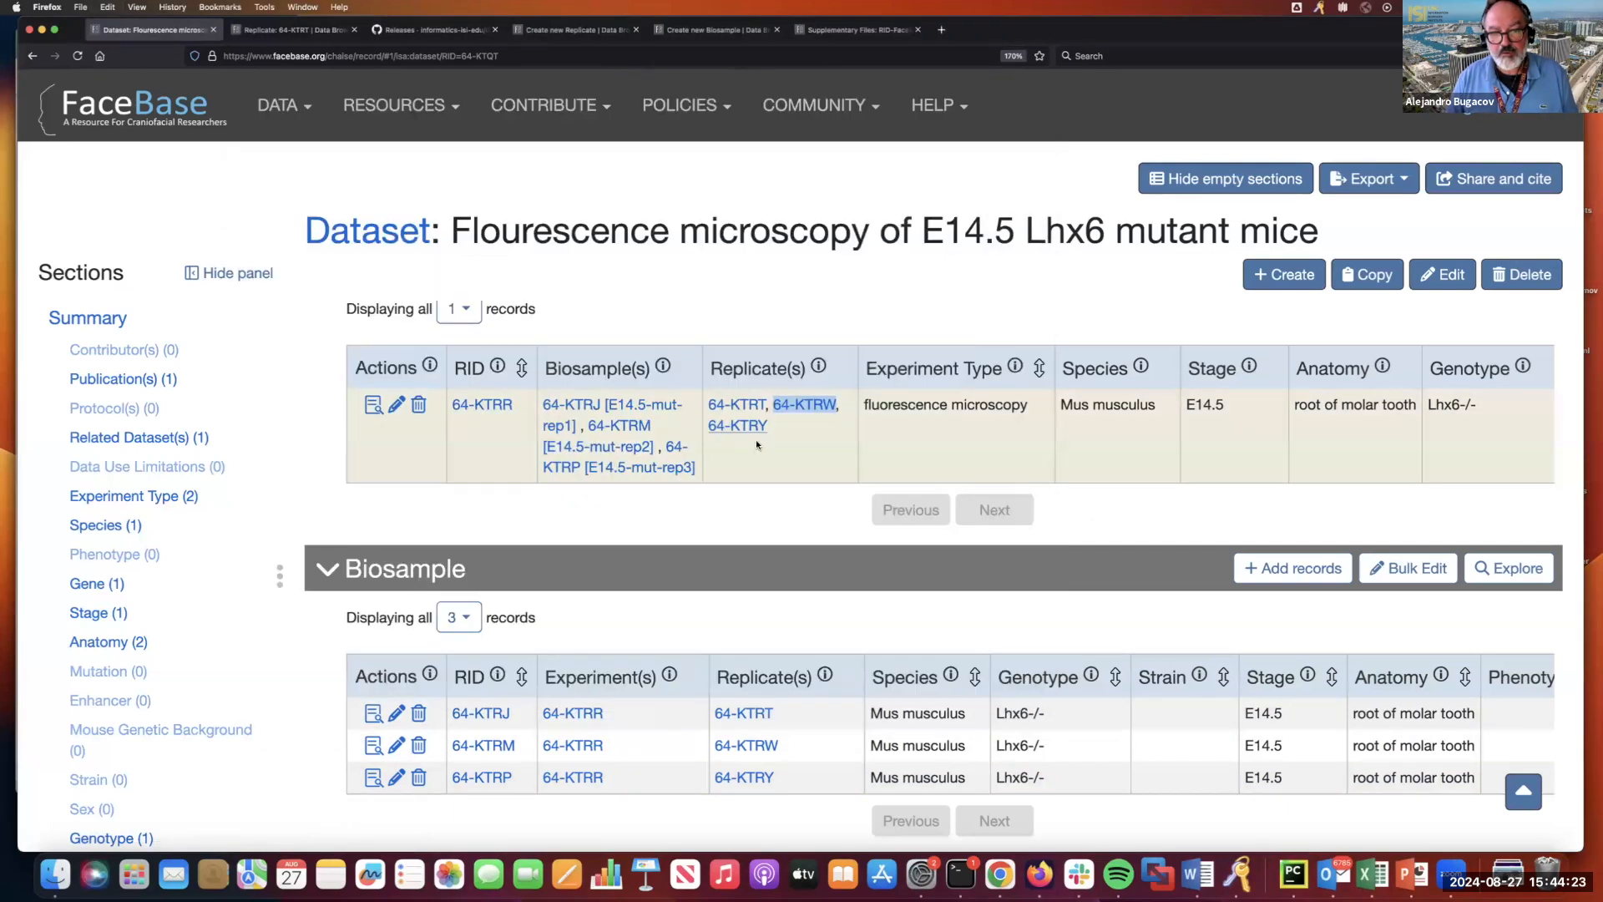
mouse_move(736, 425)
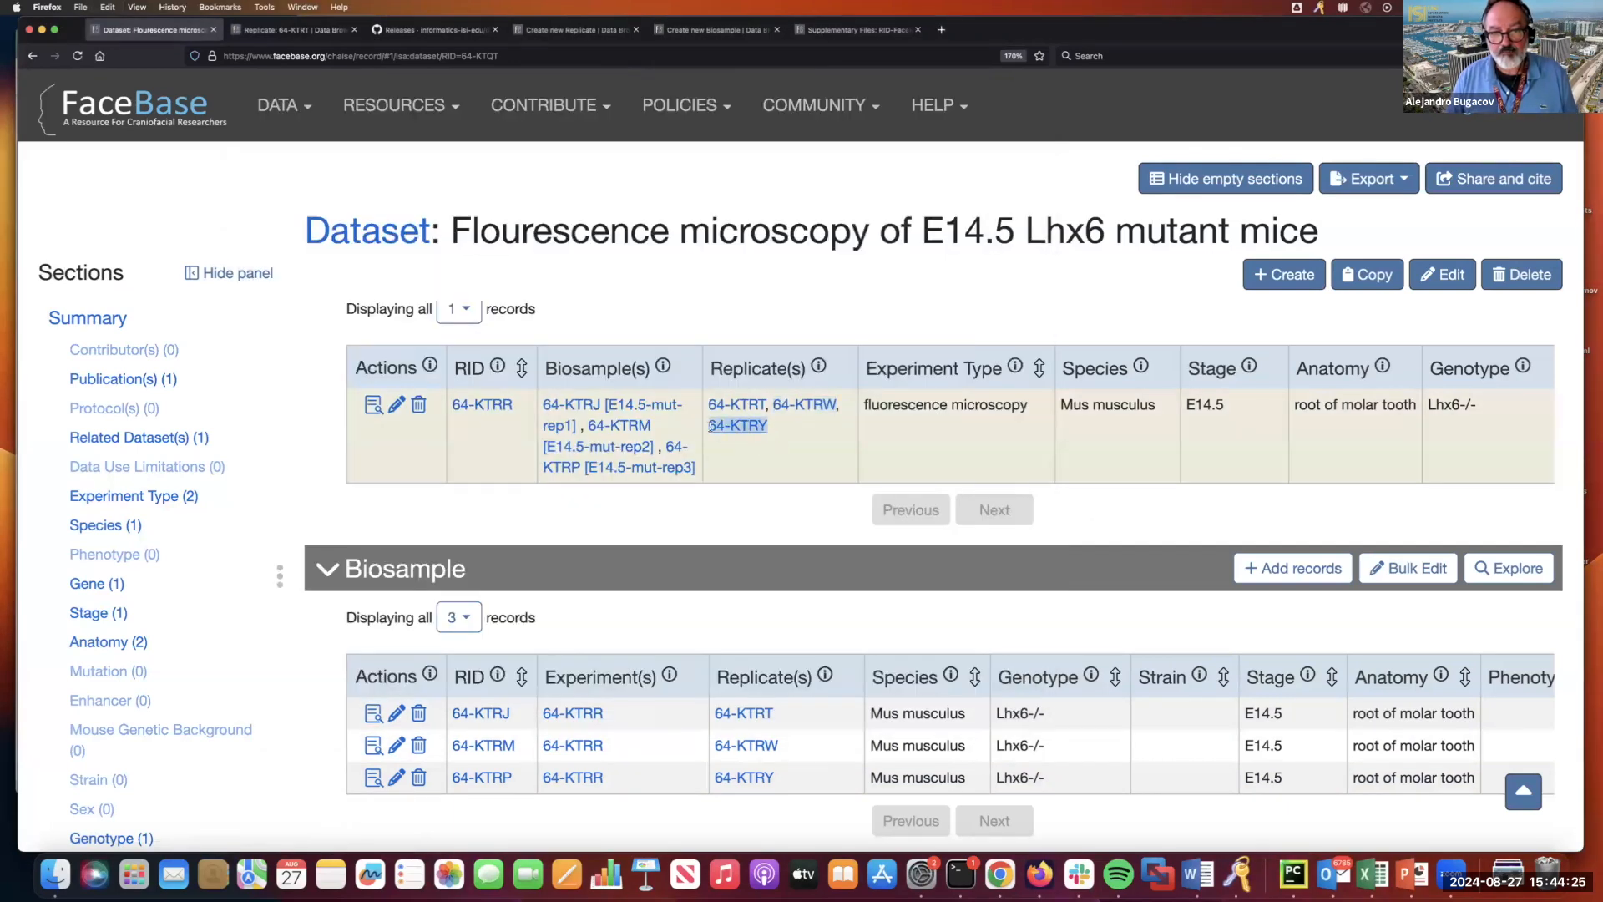
mouse_move(745, 777)
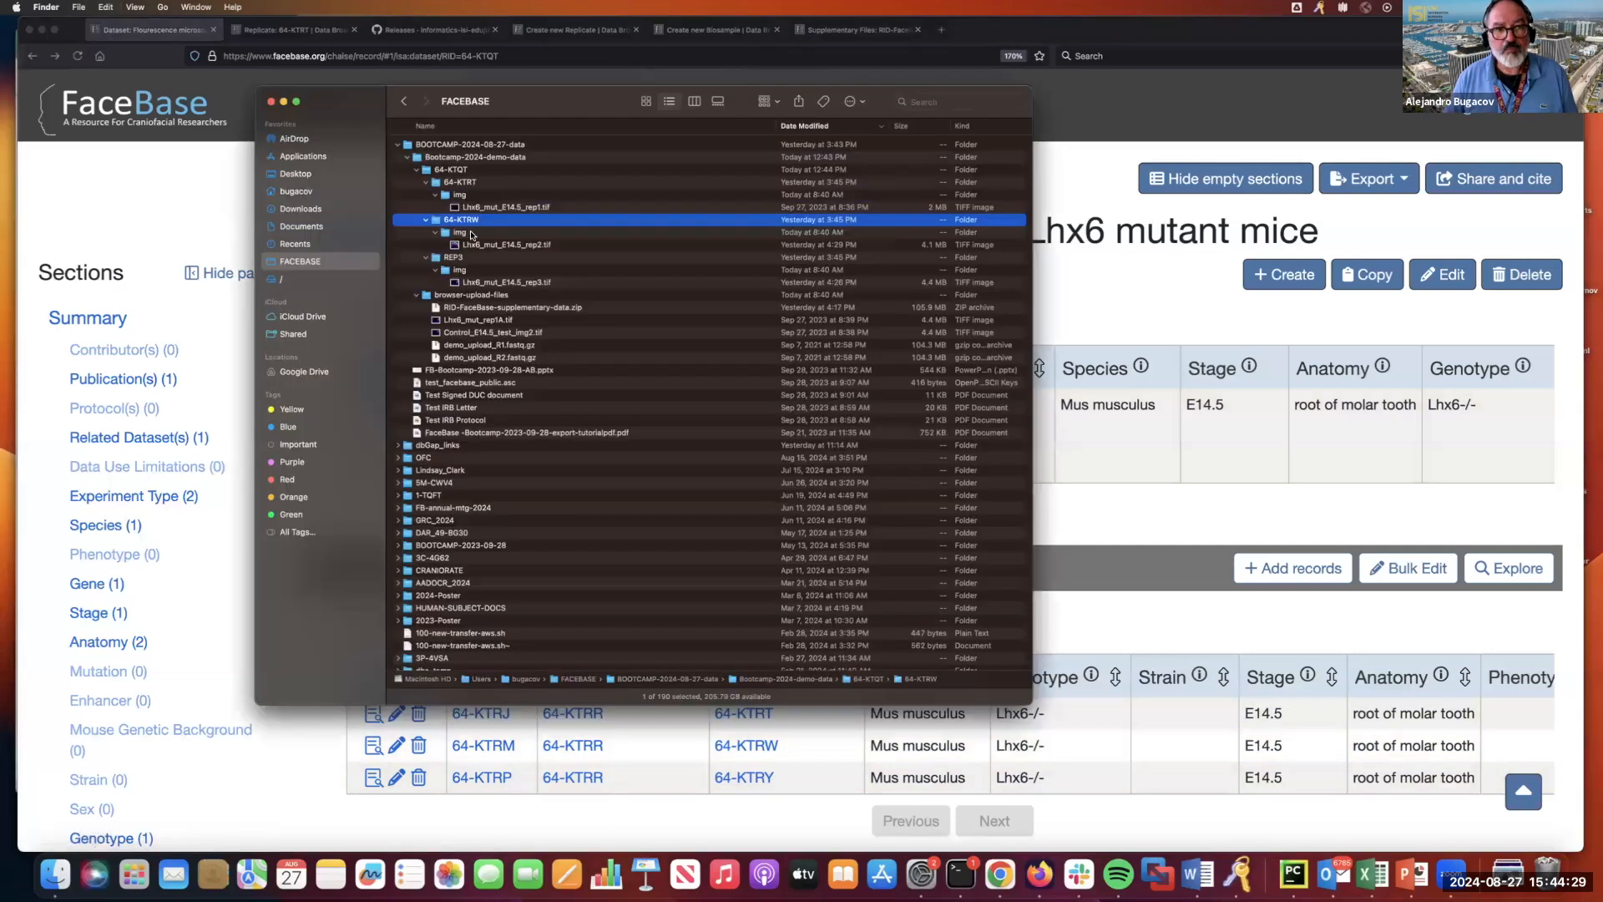
left_click(452, 257)
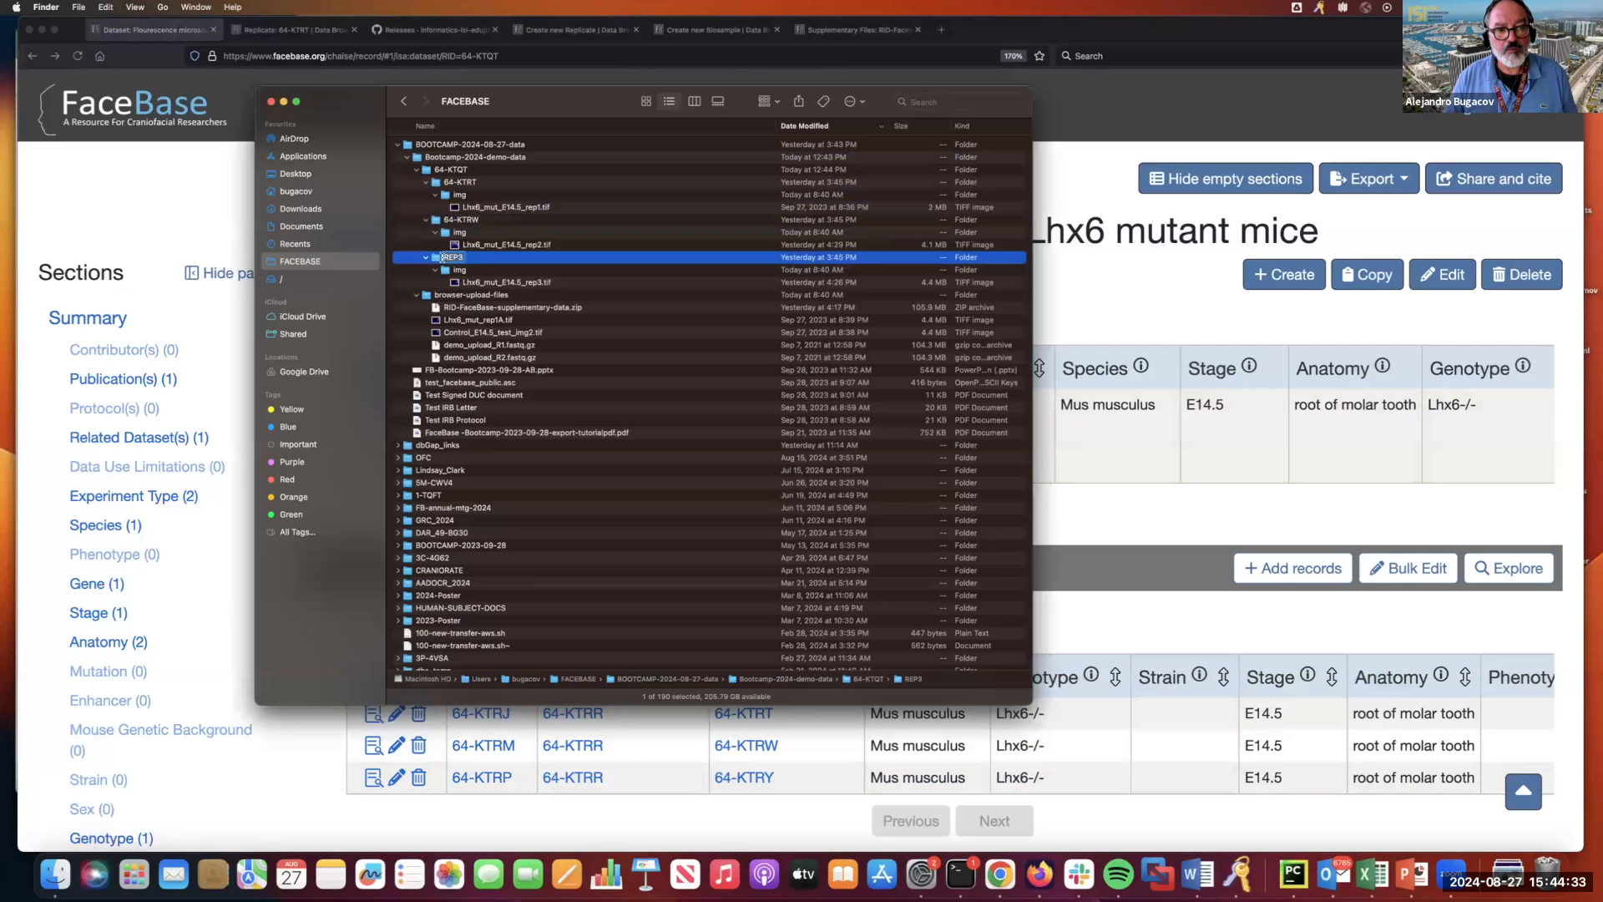
Show the 64-KTQT folder with each replicate's img subfolder and TIFF image listed.
left_click(462, 257)
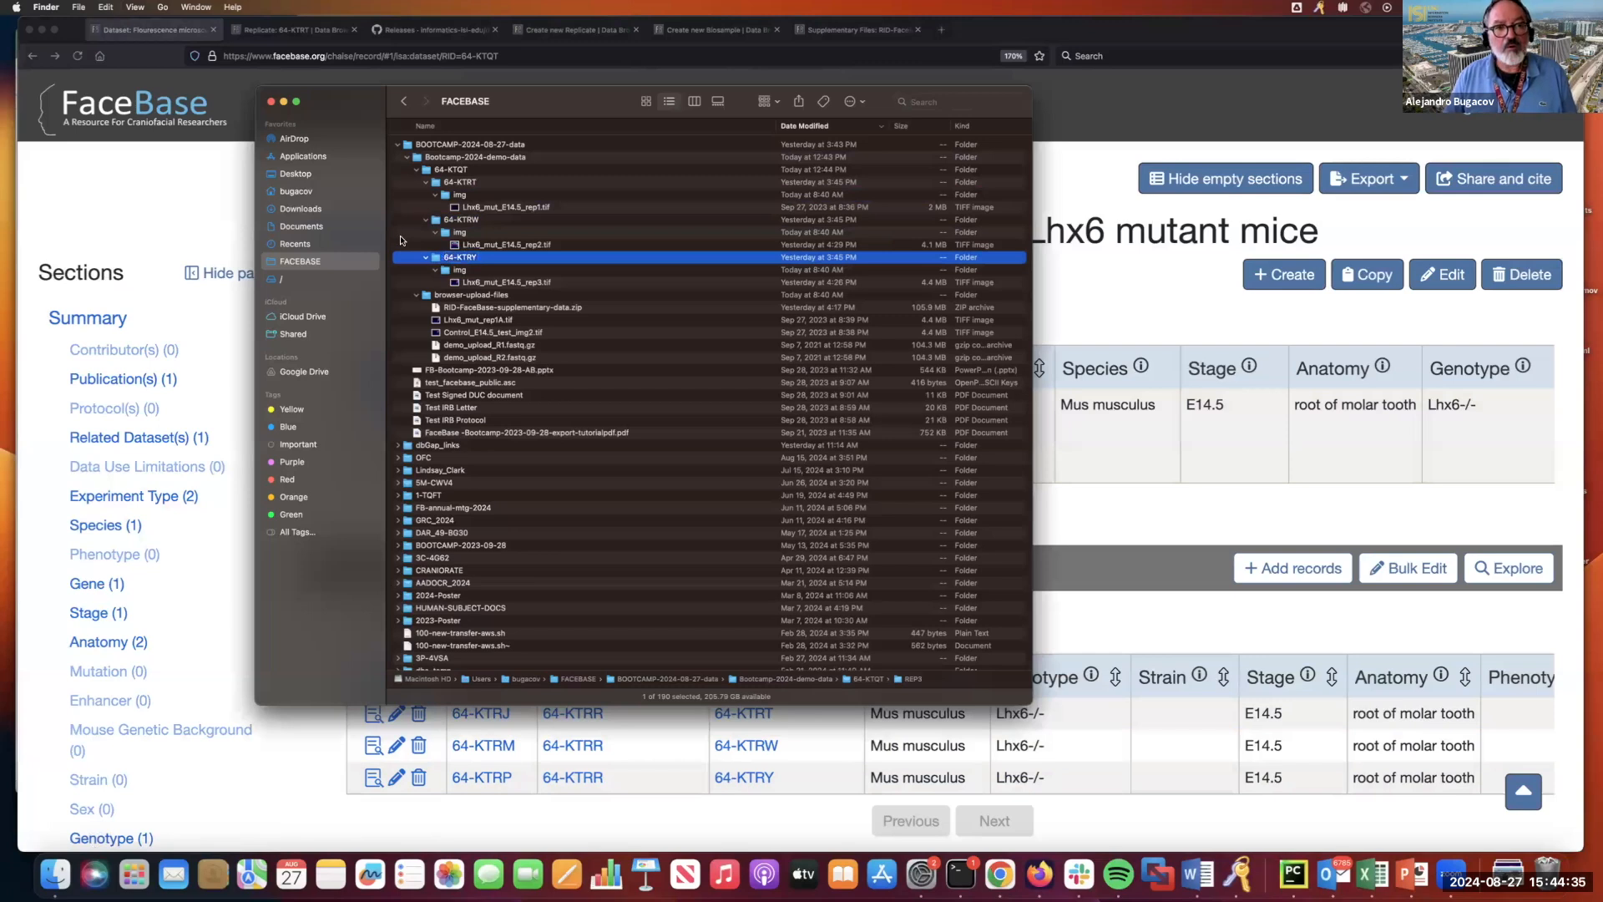
mouse_move(493, 112)
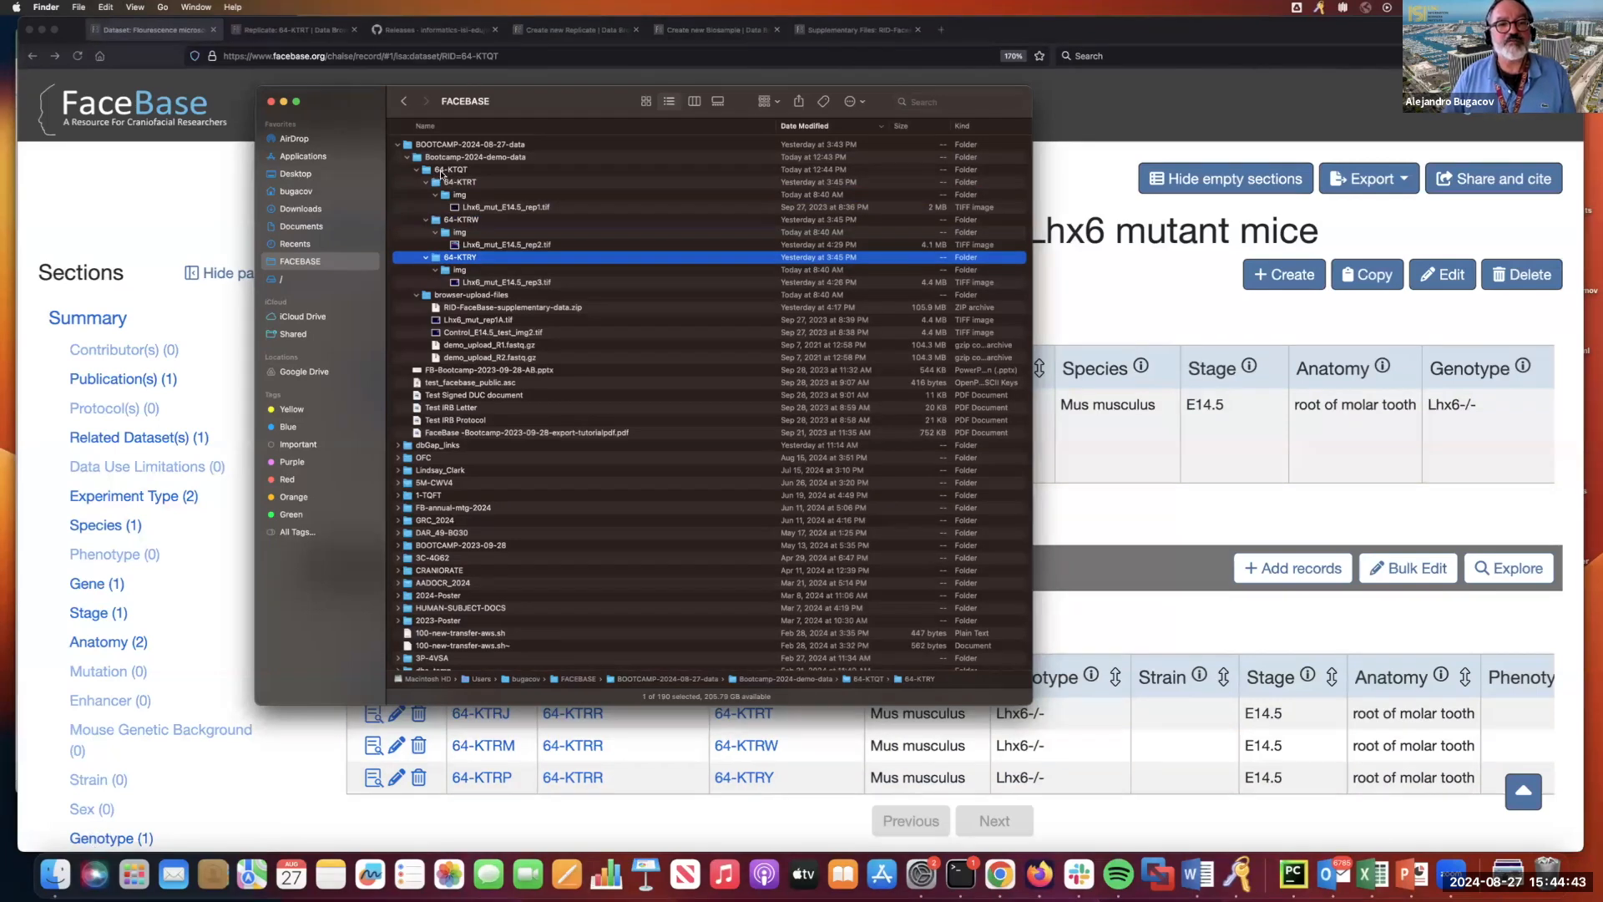
left_click(454, 168)
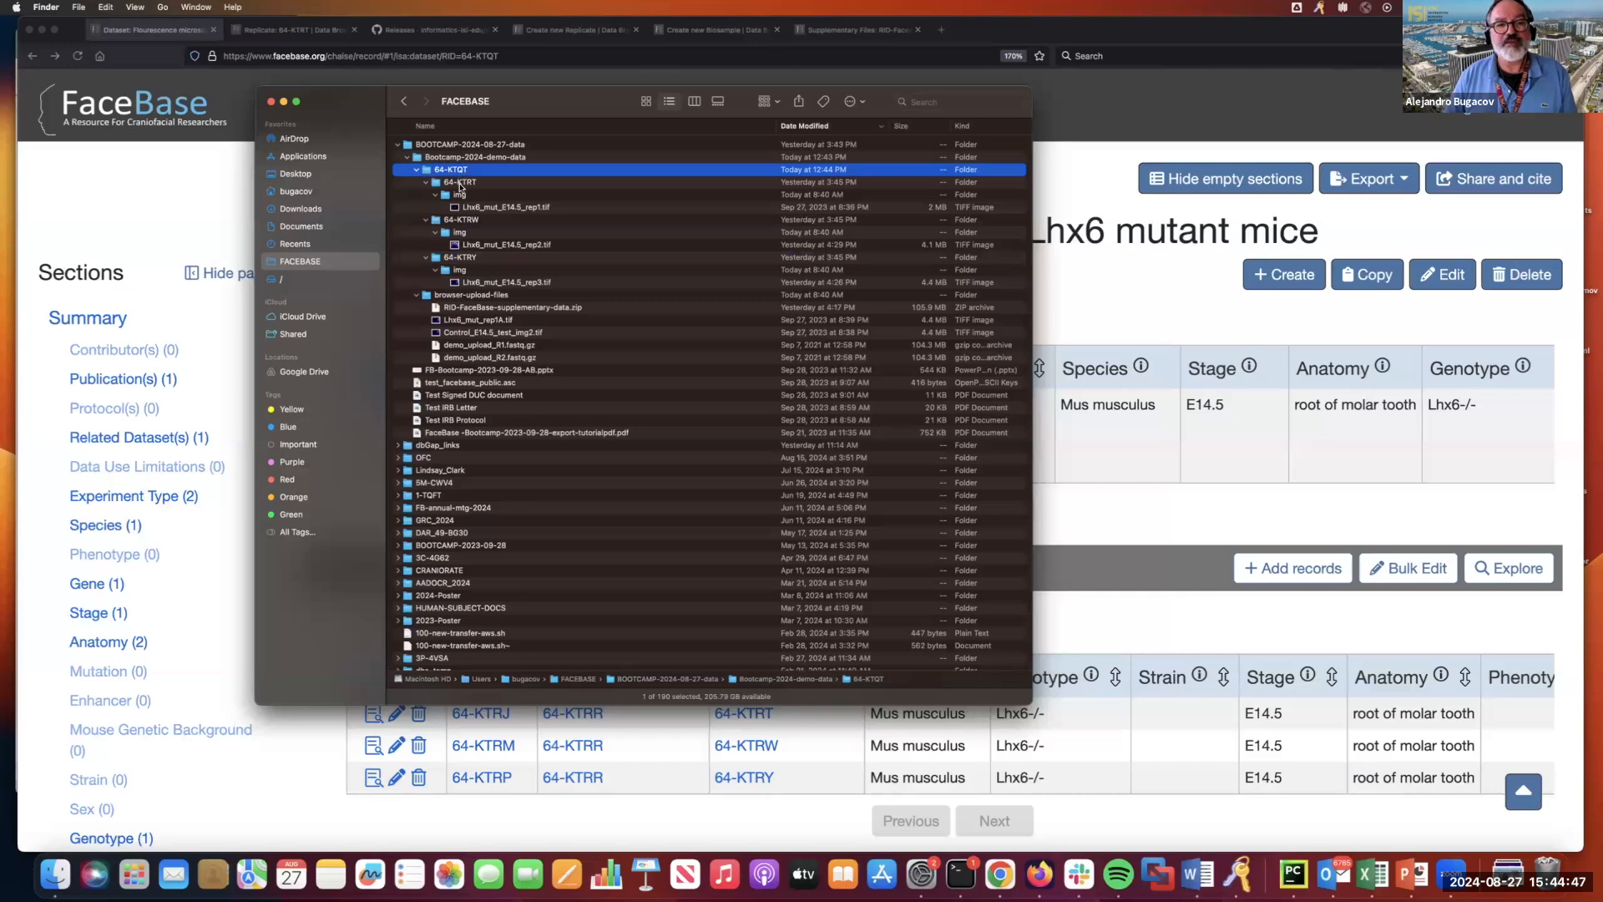
left_click(461, 218)
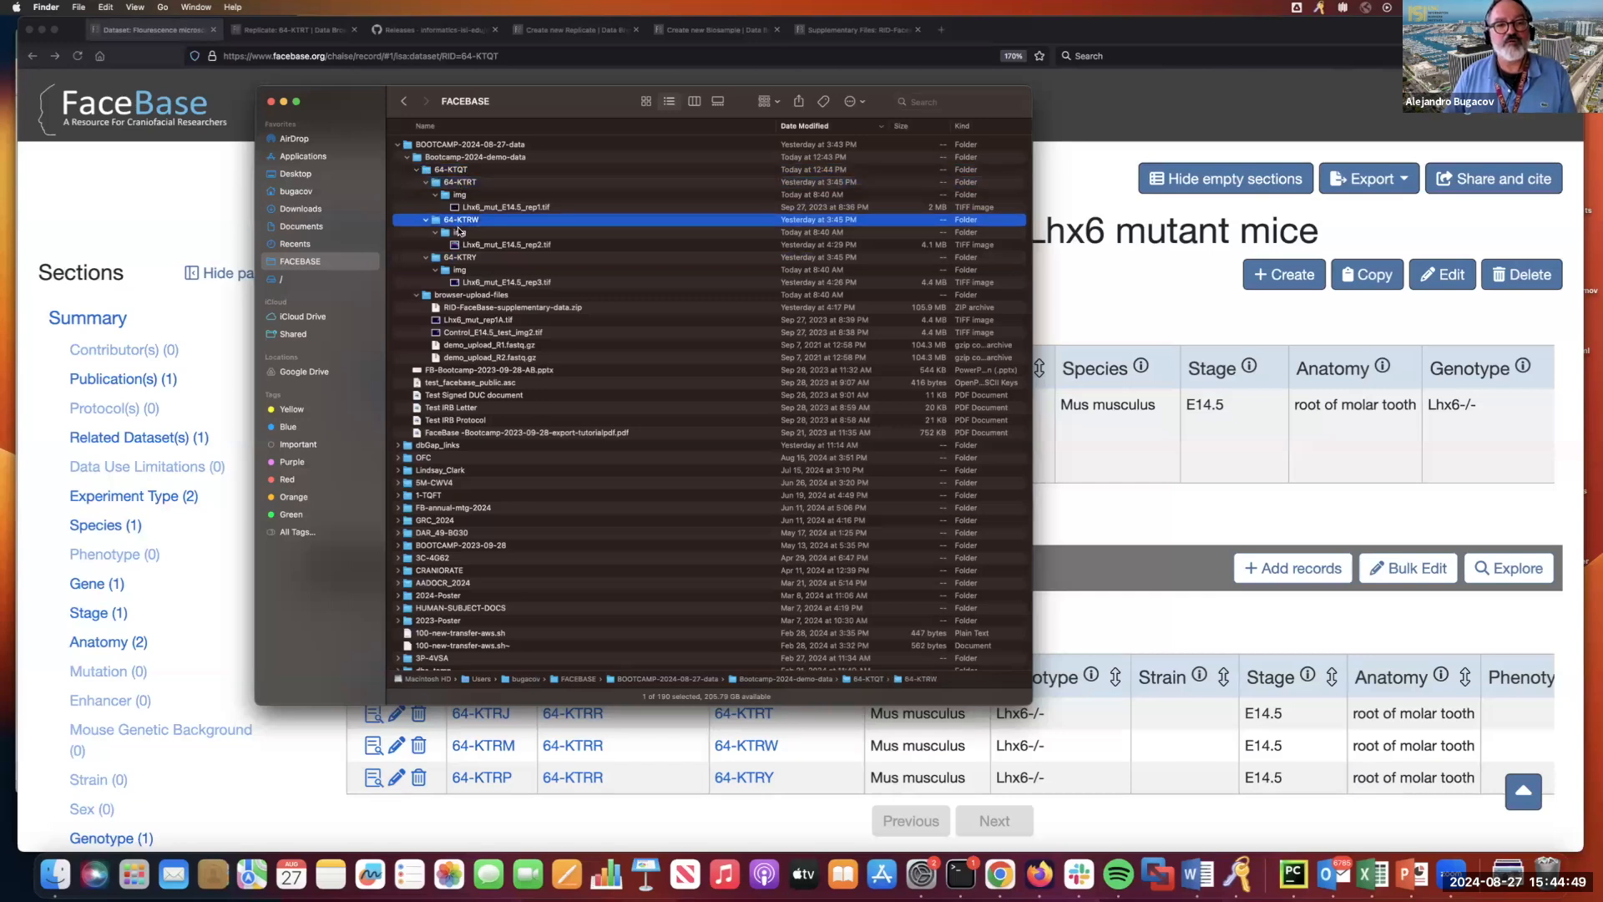
left_click(461, 257)
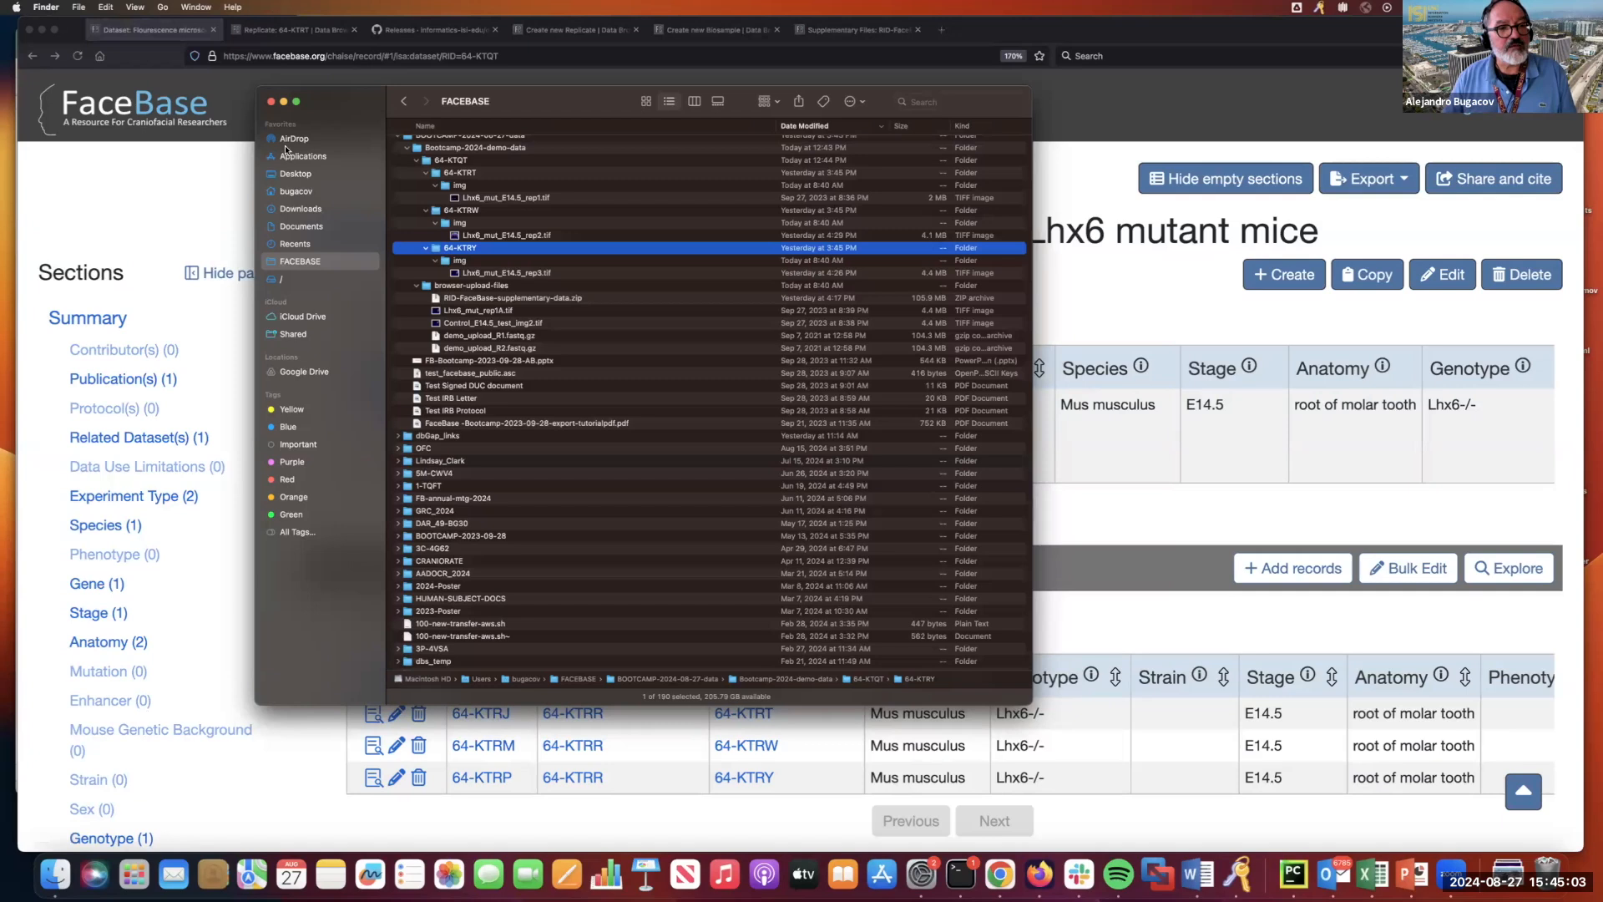
Launch DERIVA Upload Utility 1.6.3 from Applications > DERIVA Client Tools.
left_click(302, 155)
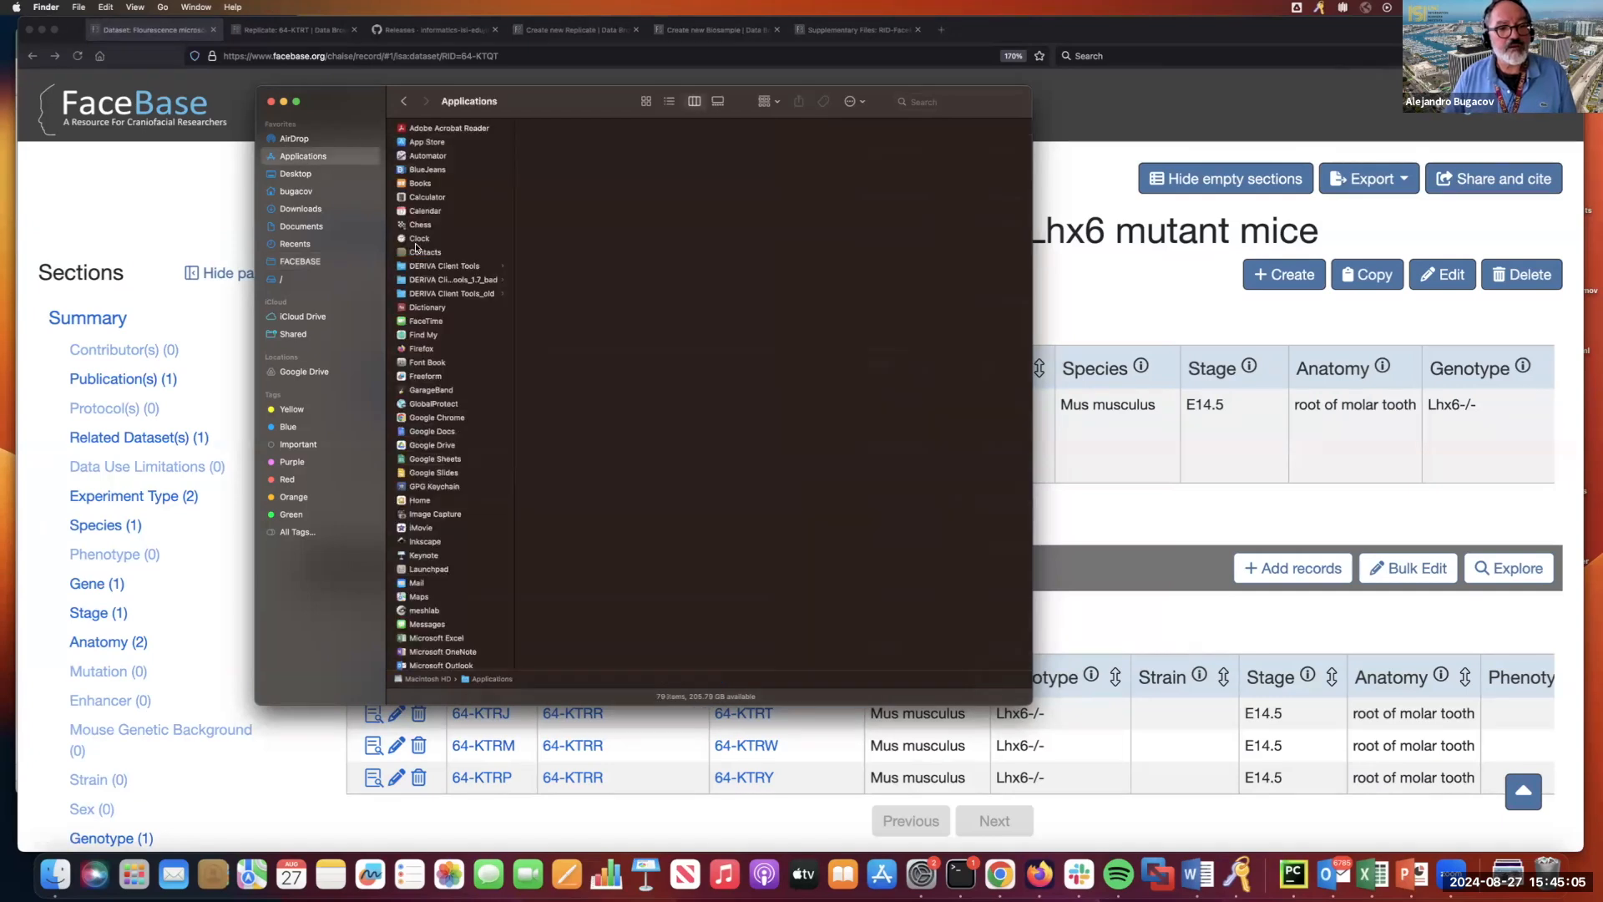
mouse_move(452, 245)
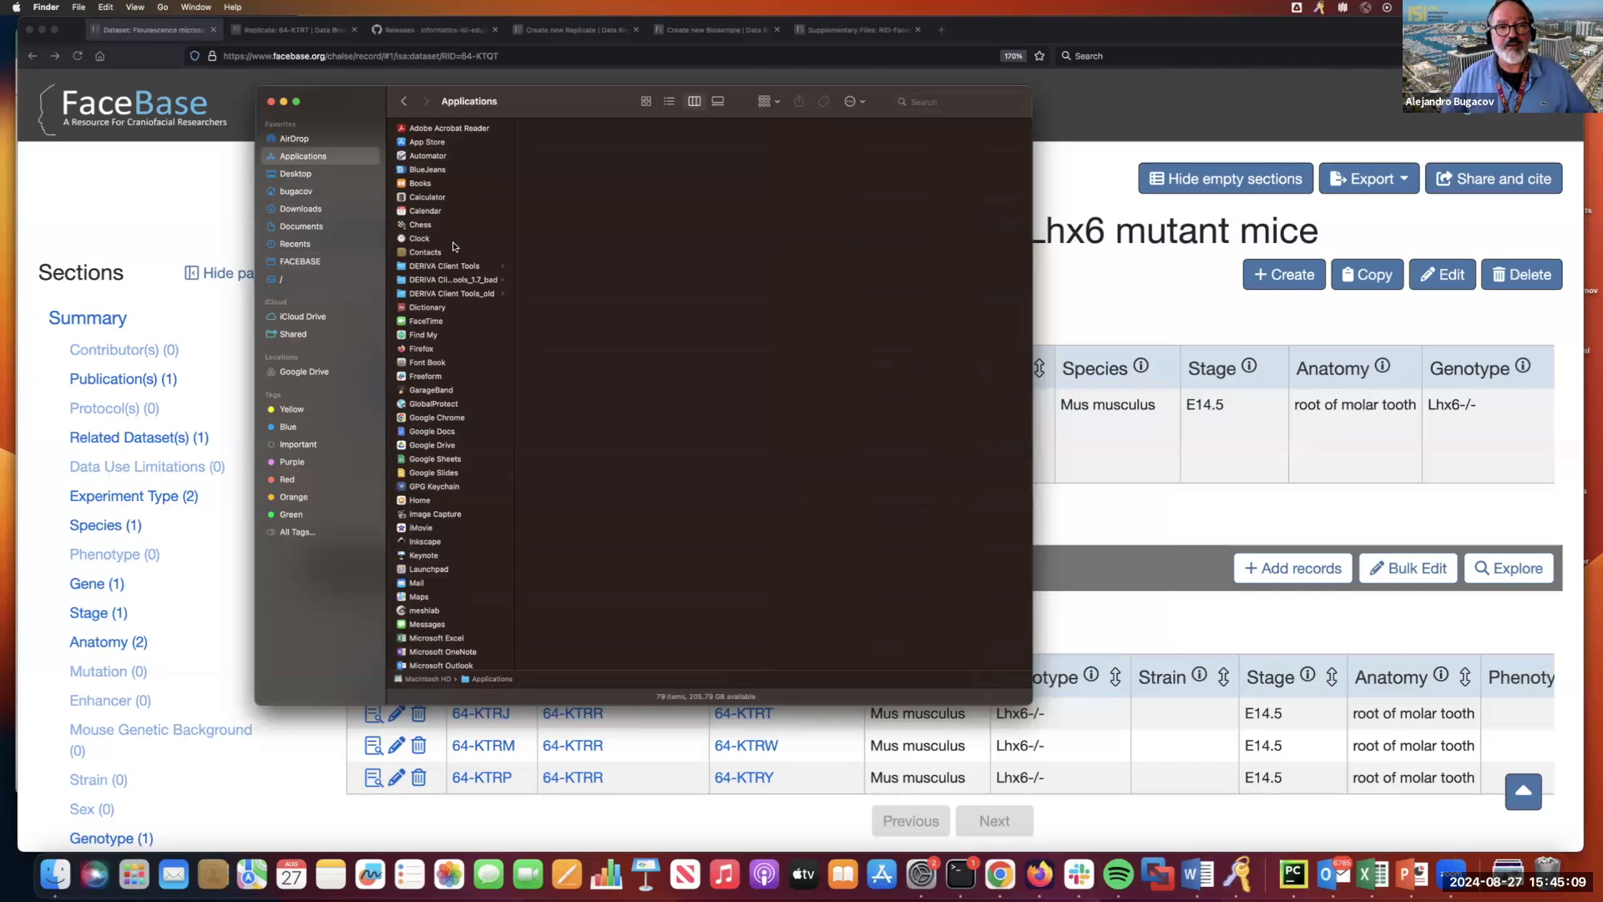
mouse_move(447, 272)
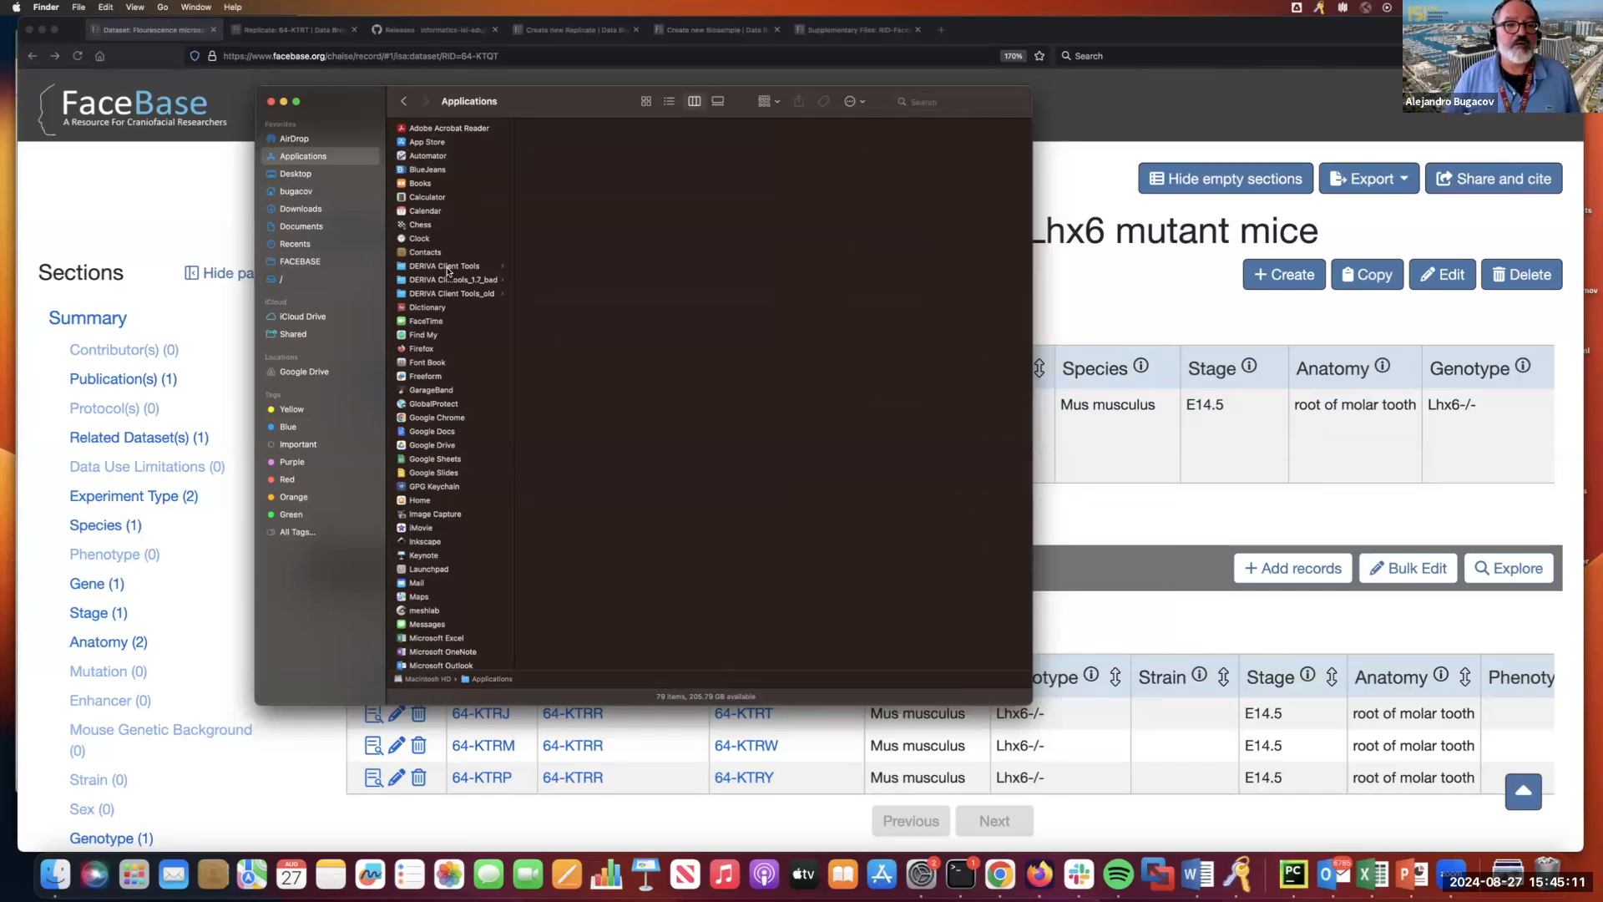
left_click(444, 265)
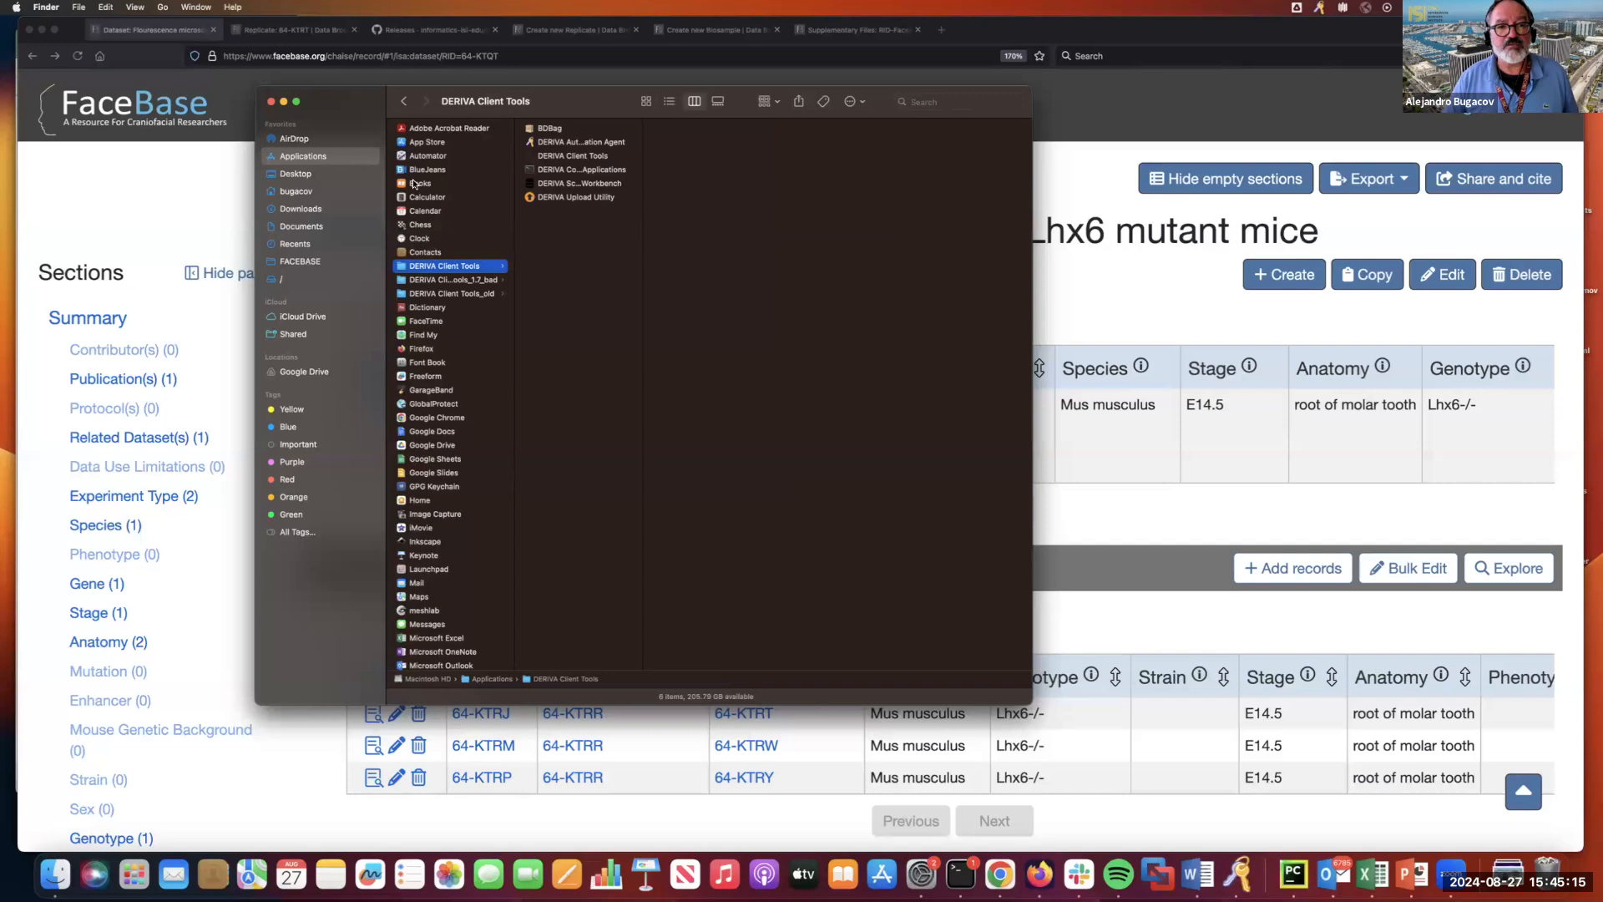
mouse_move(636, 198)
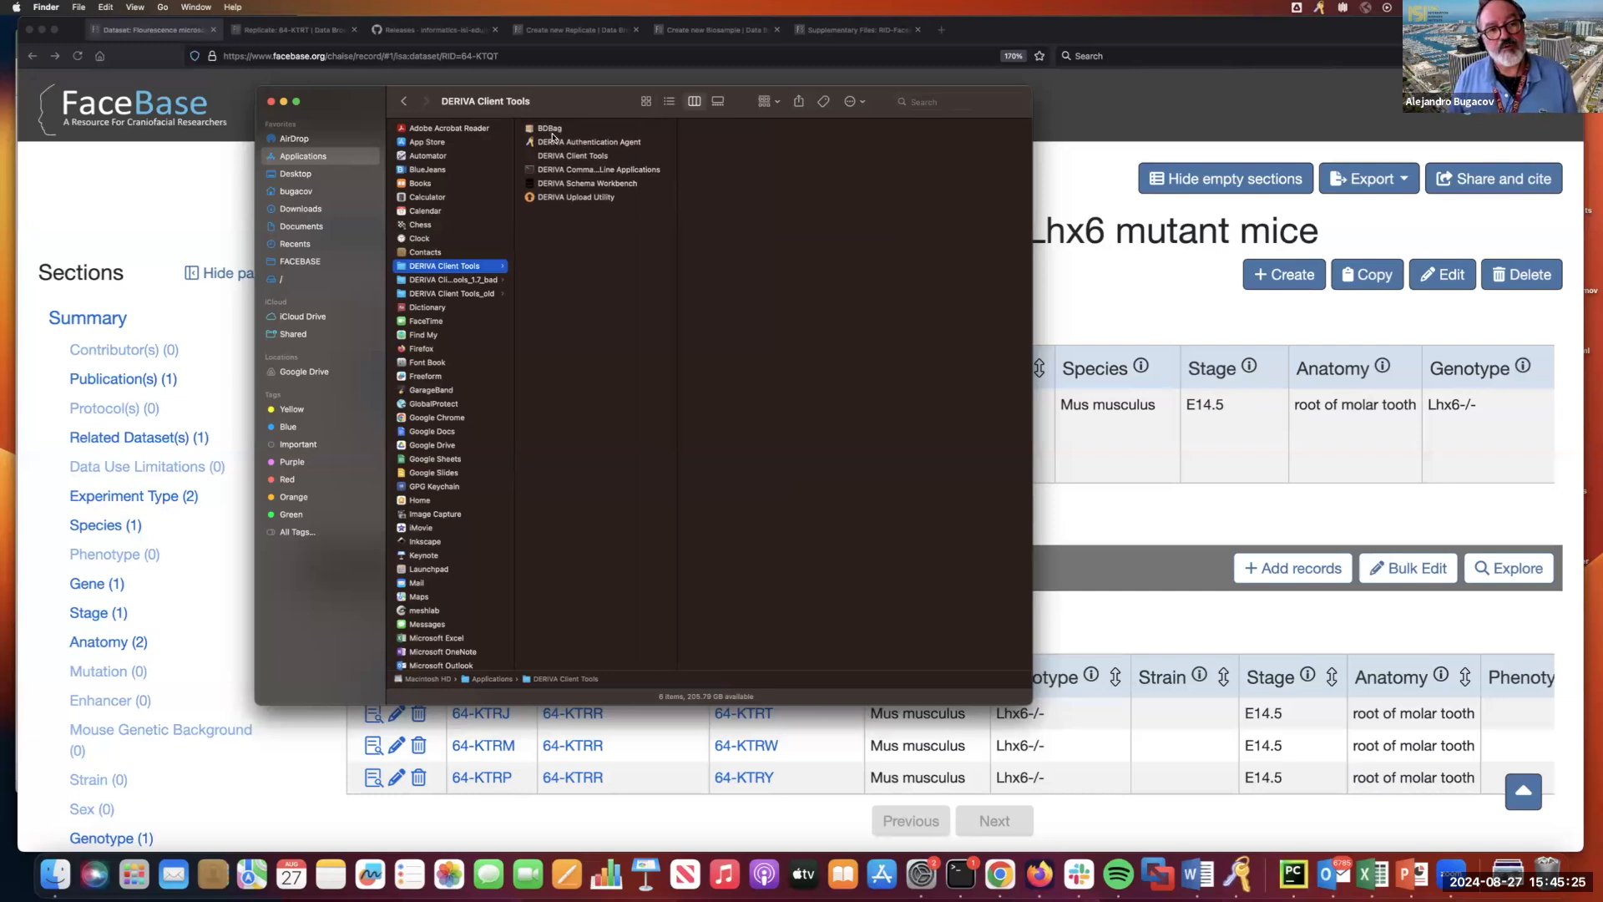
mouse_move(580, 212)
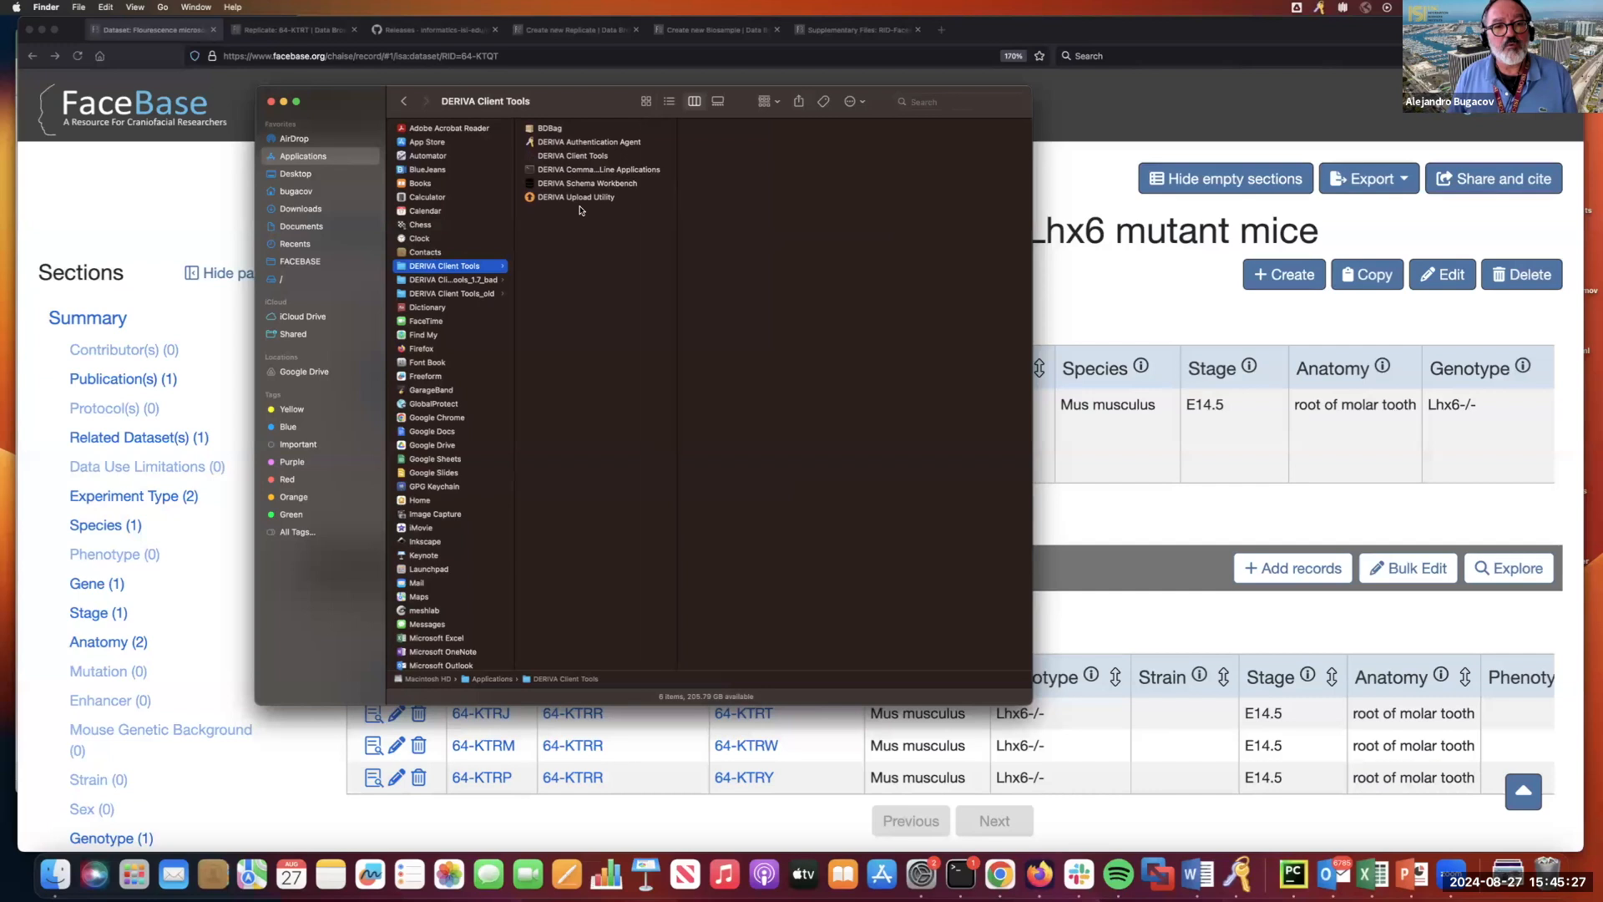
left_click(575, 197)
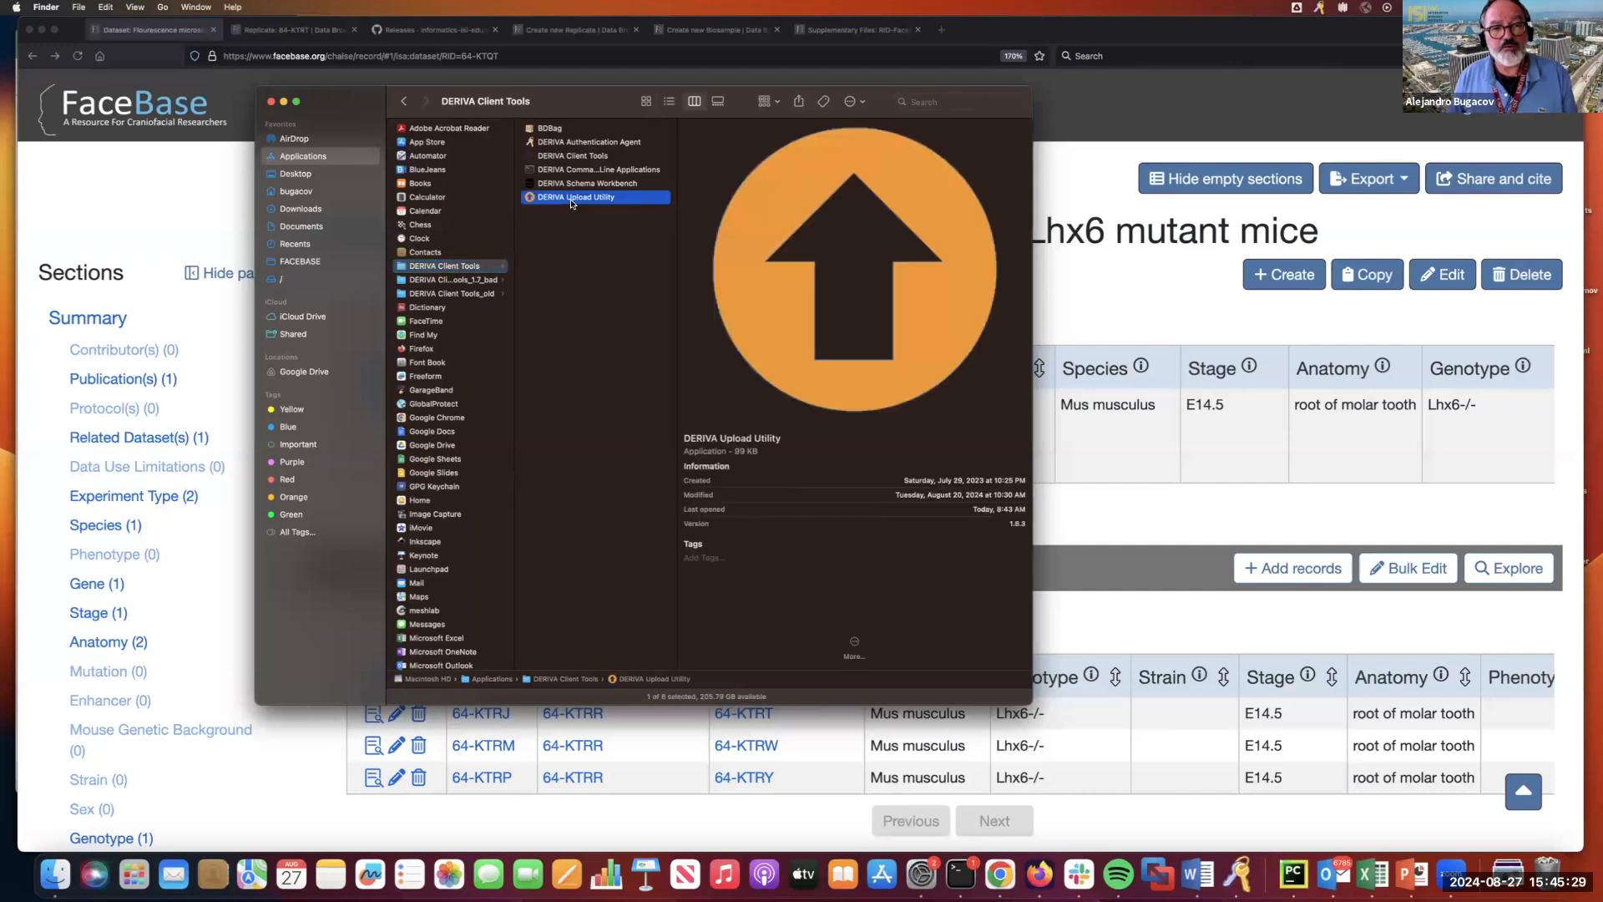
double_click(574, 197)
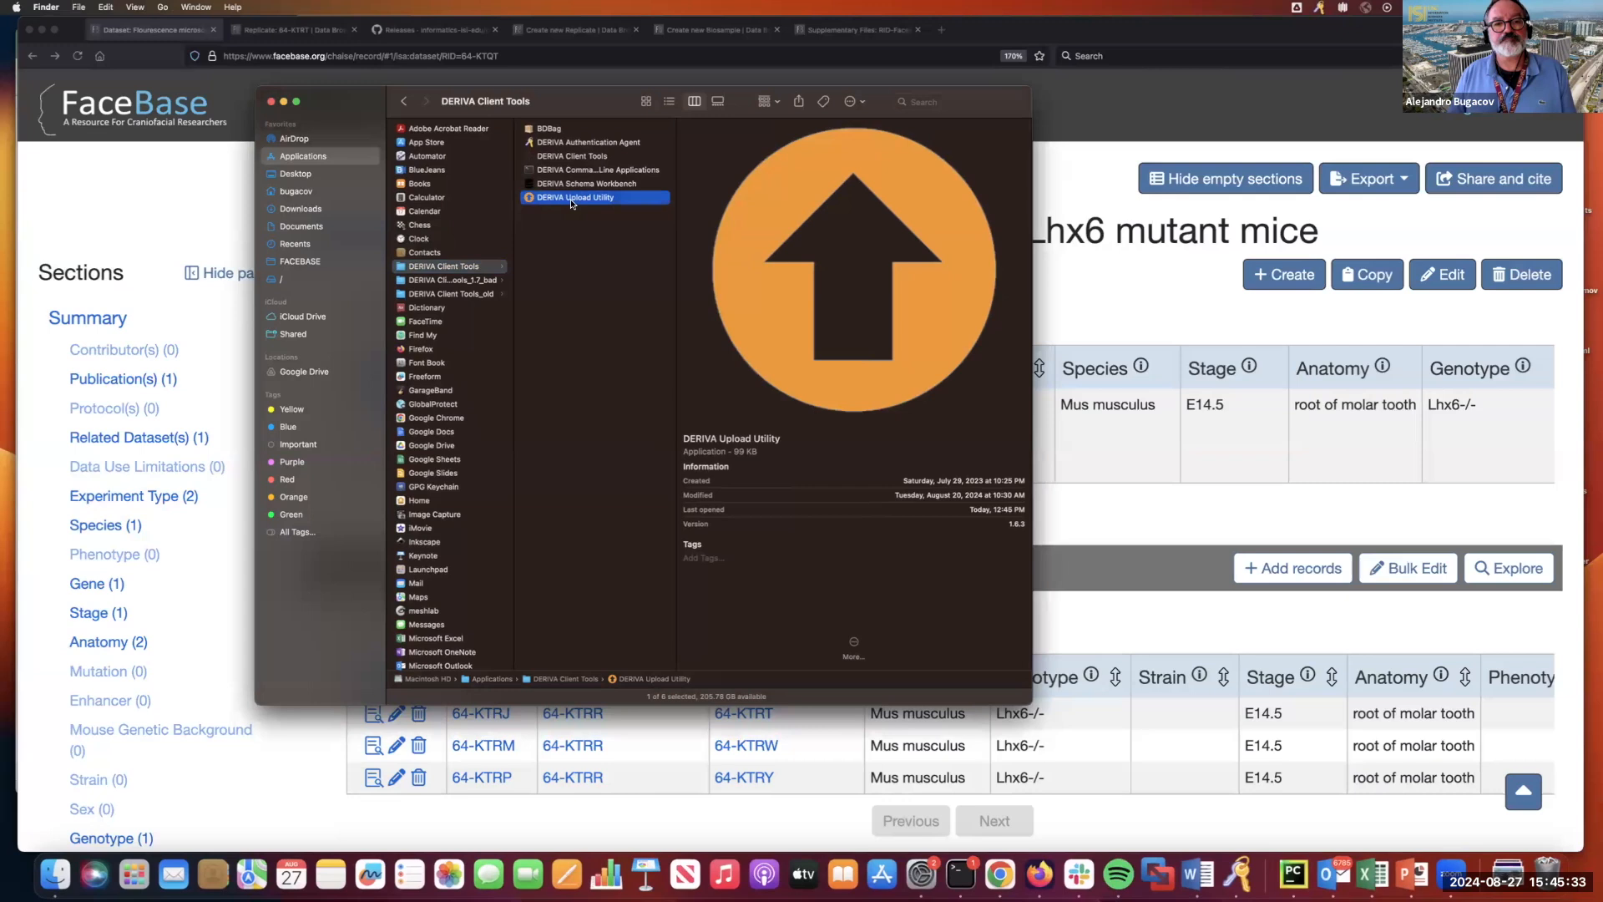
double_click(575, 197)
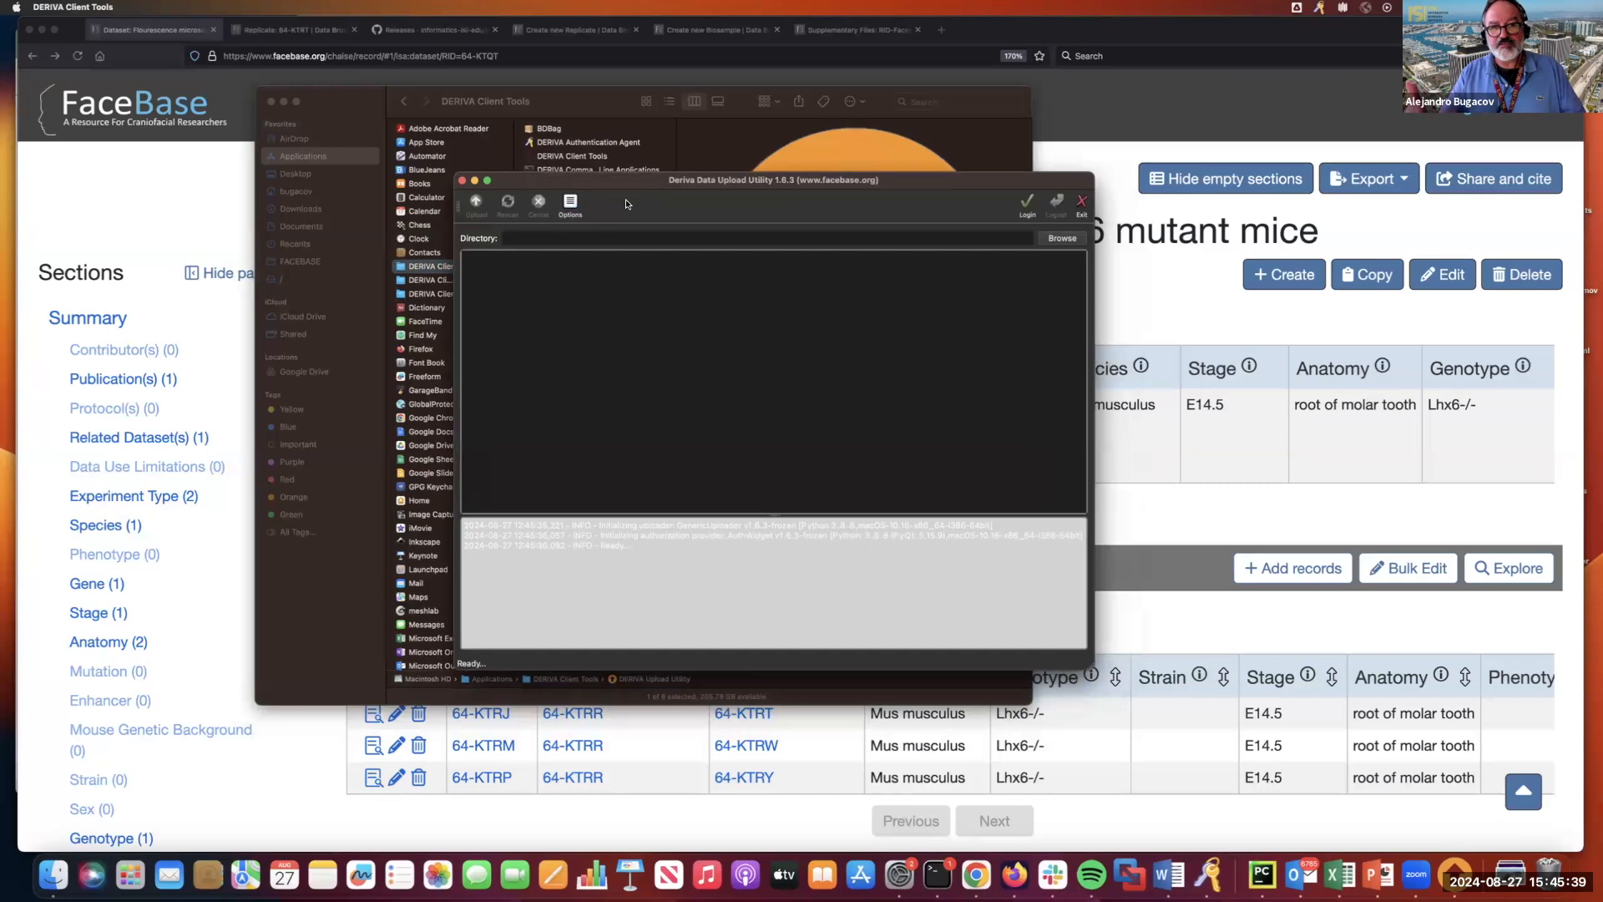
mouse_move(985, 215)
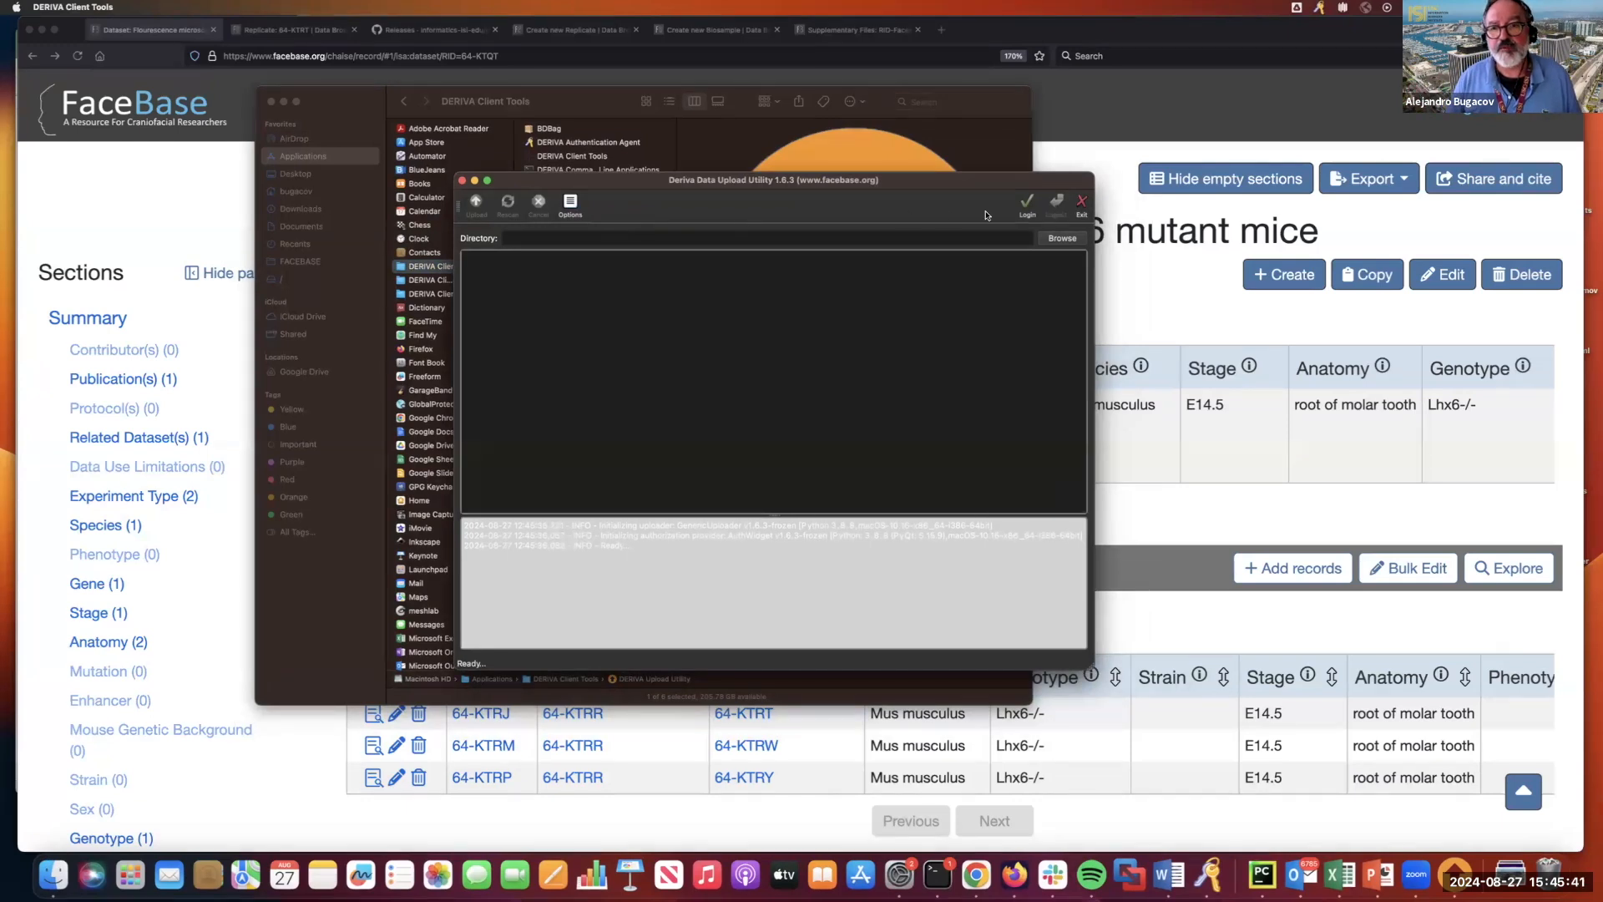
left_click(1025, 203)
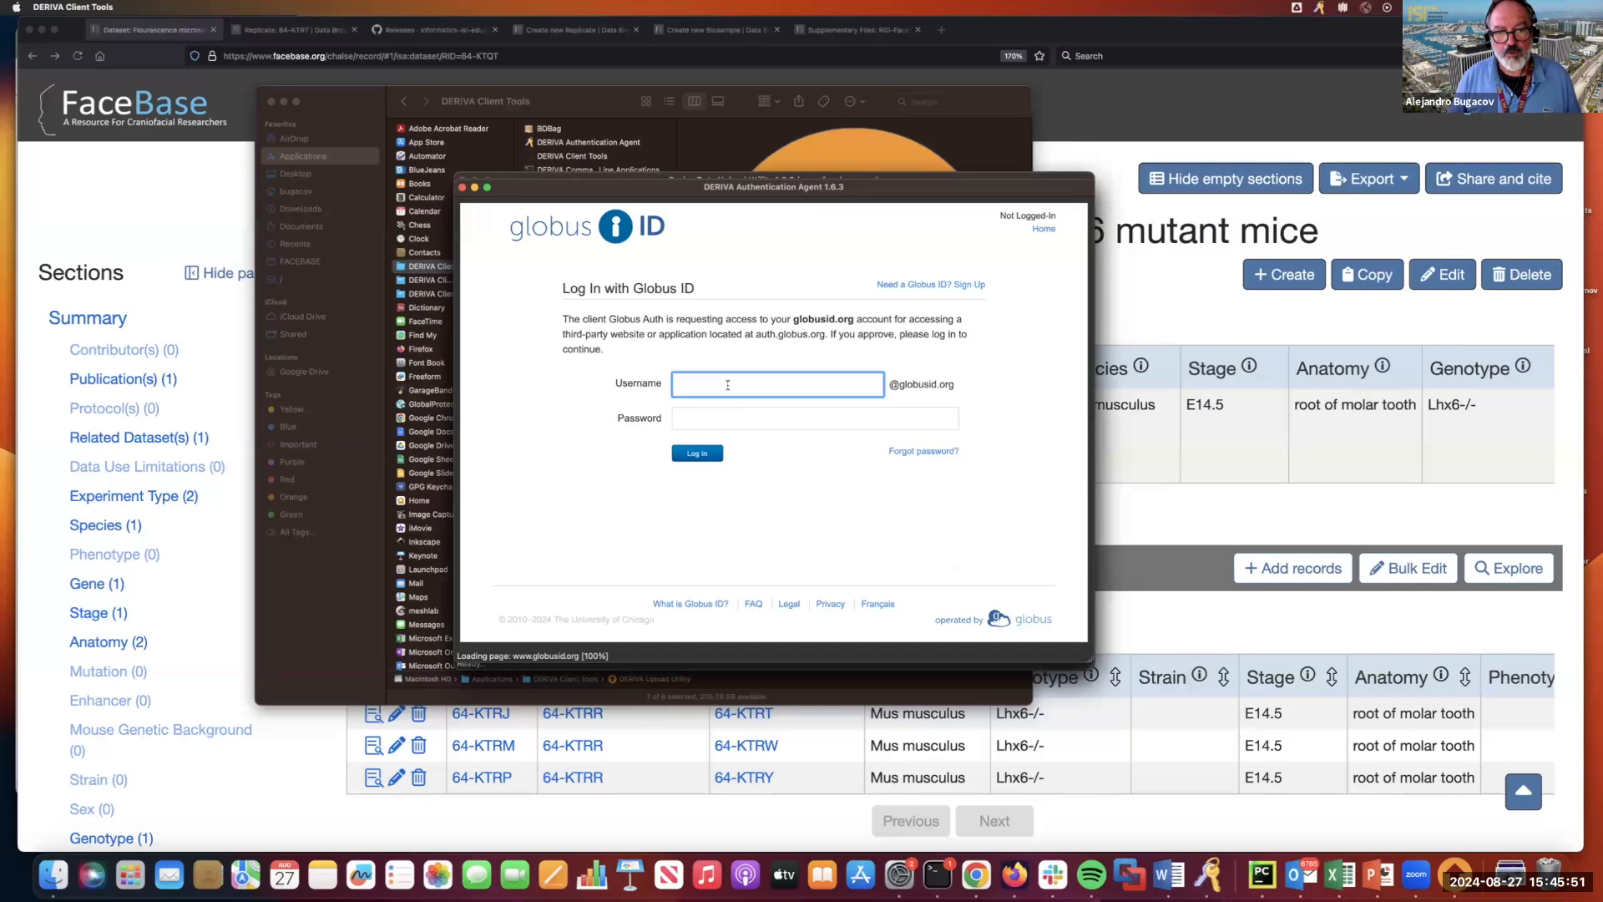
type("bugacov")
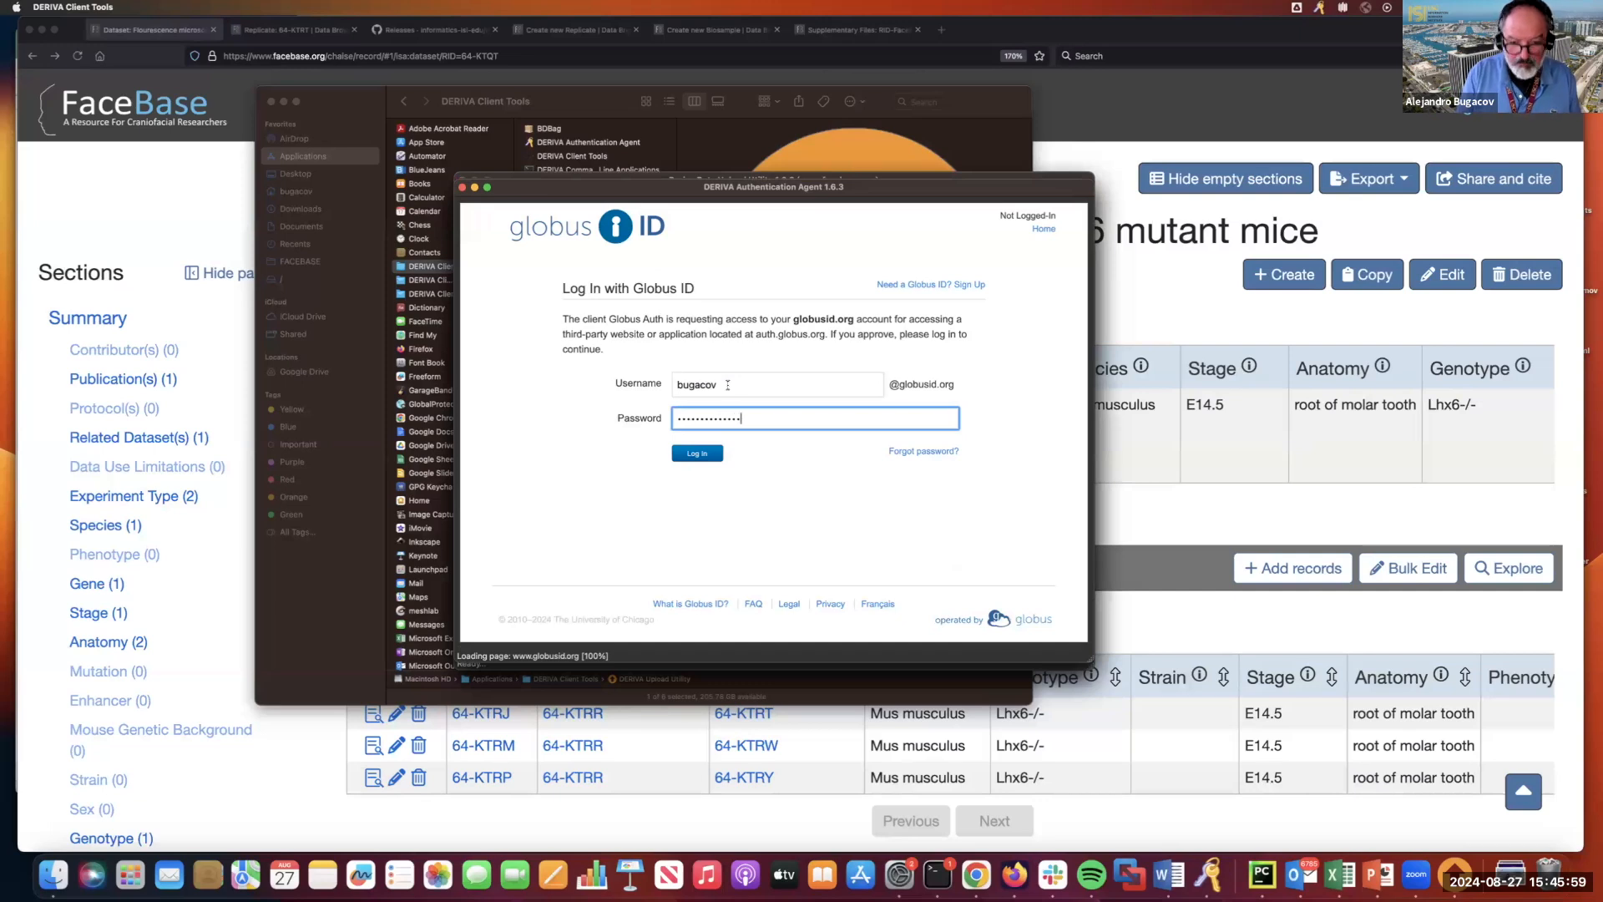
left_click(696, 453)
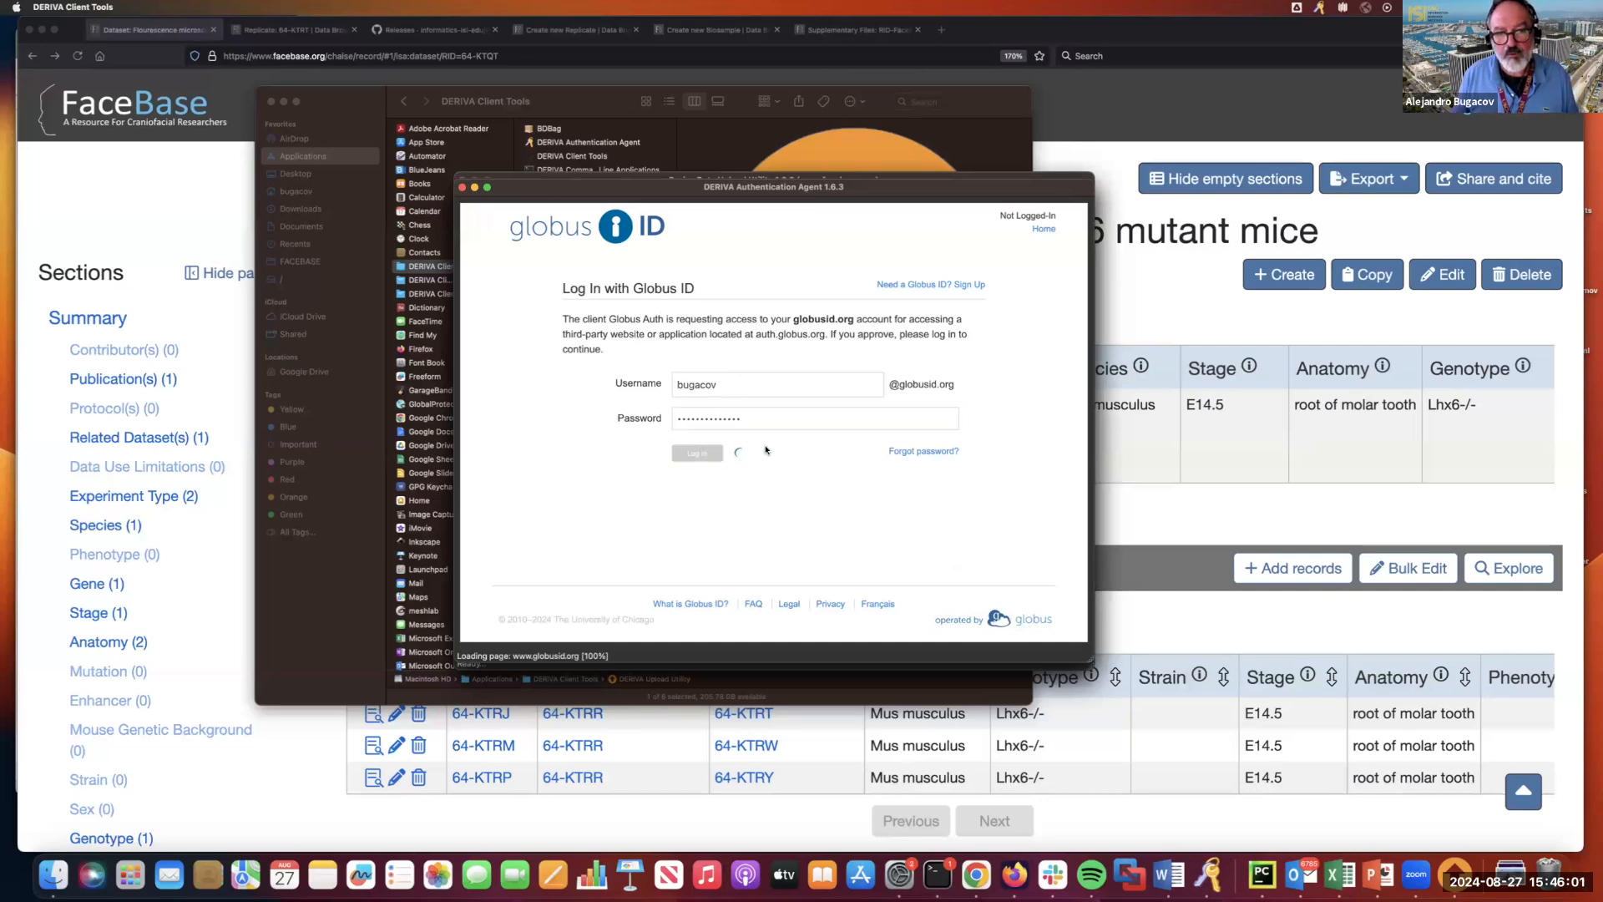
left_click(697, 453)
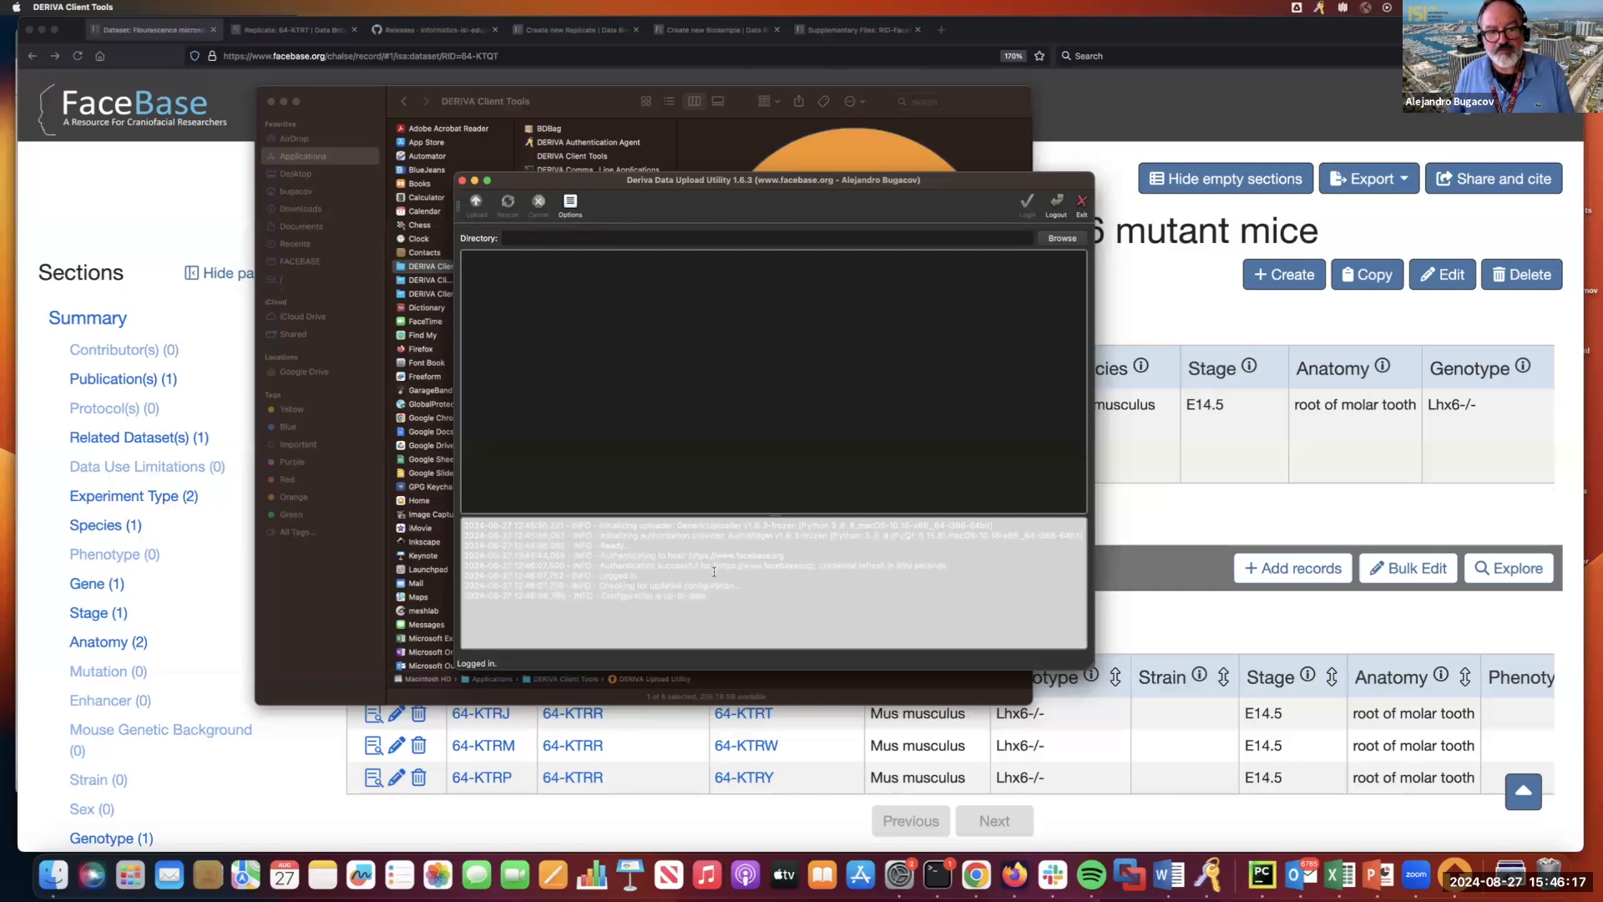
mouse_move(687, 513)
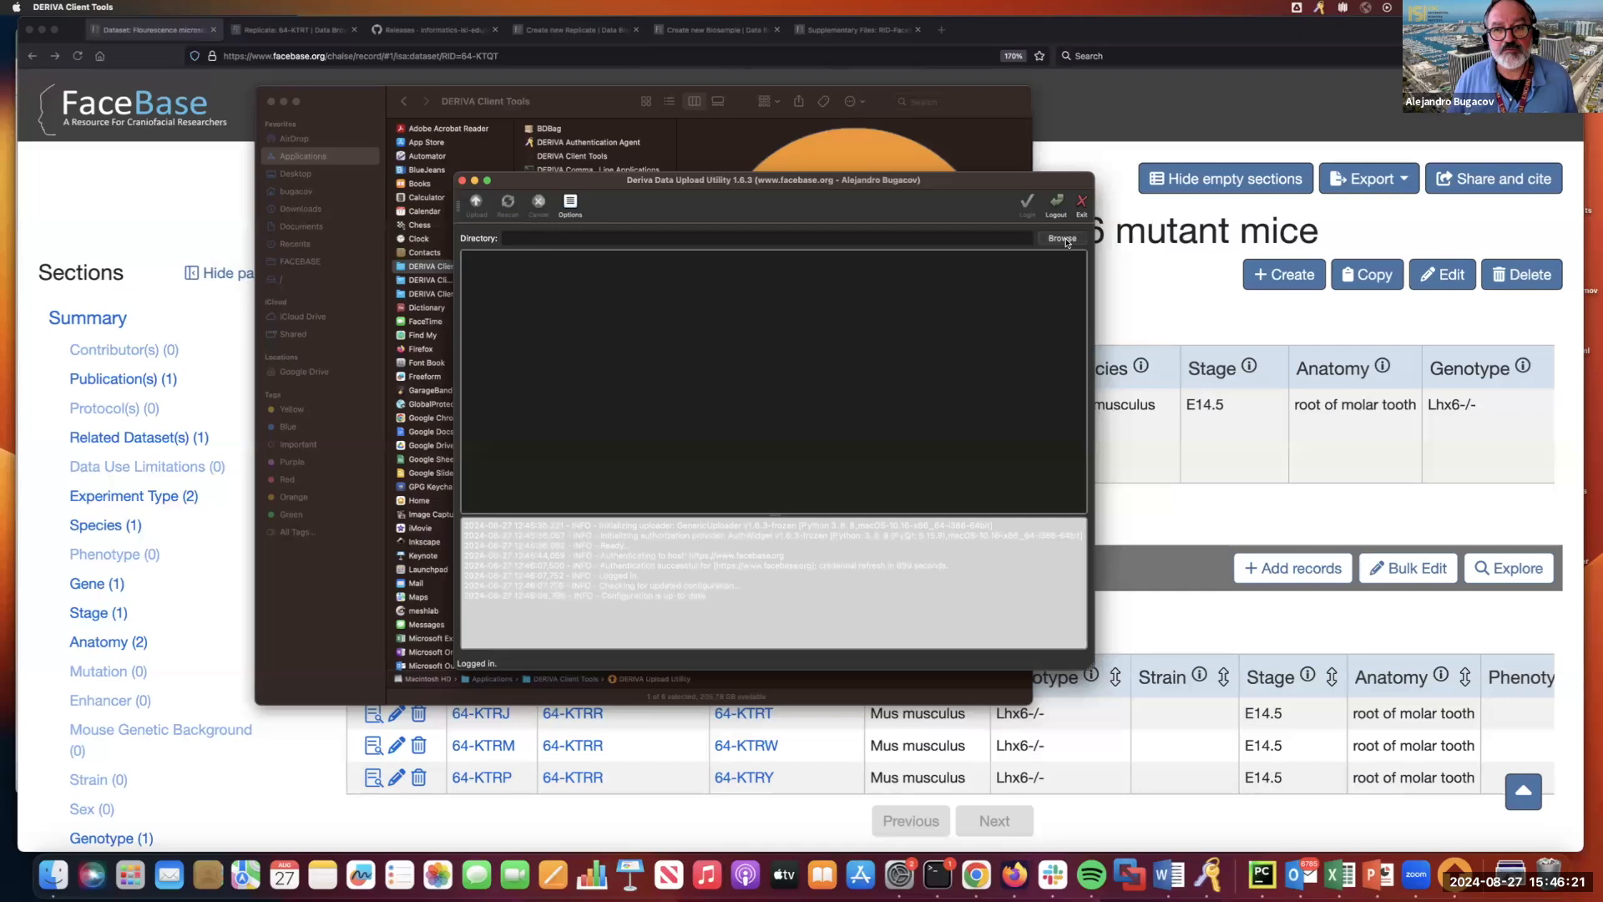
Set 64-KTQT under FACEBASE > Bootcamp-2024-demo-data as the directory and upload its three TIFFs to Complete.
left_click(1062, 239)
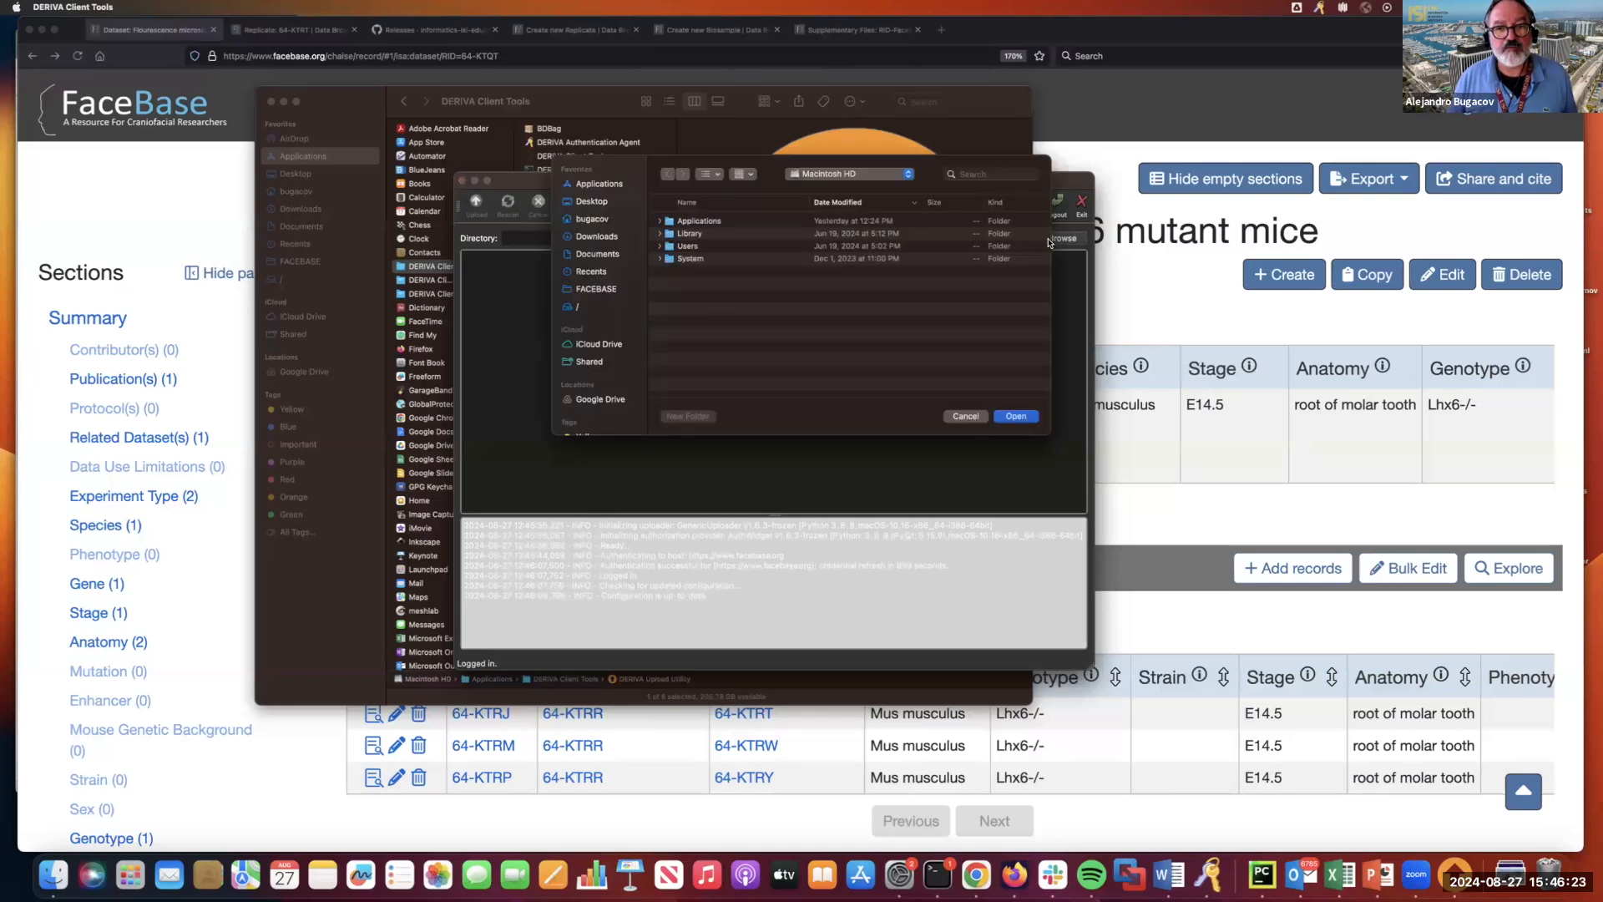
left_click(597, 289)
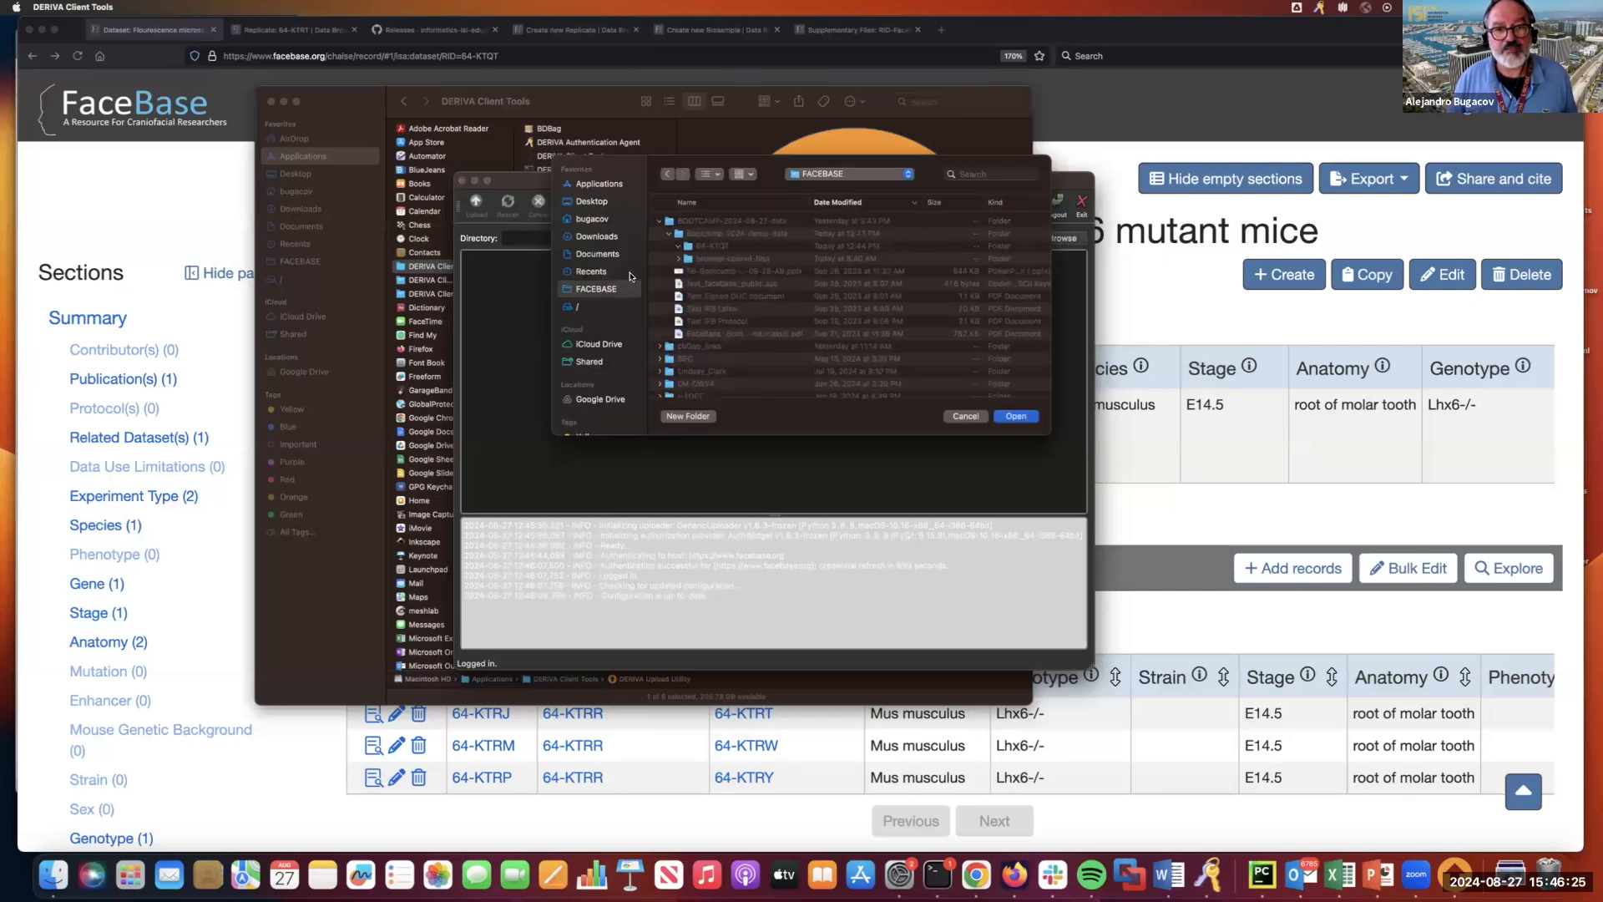
left_click(676, 234)
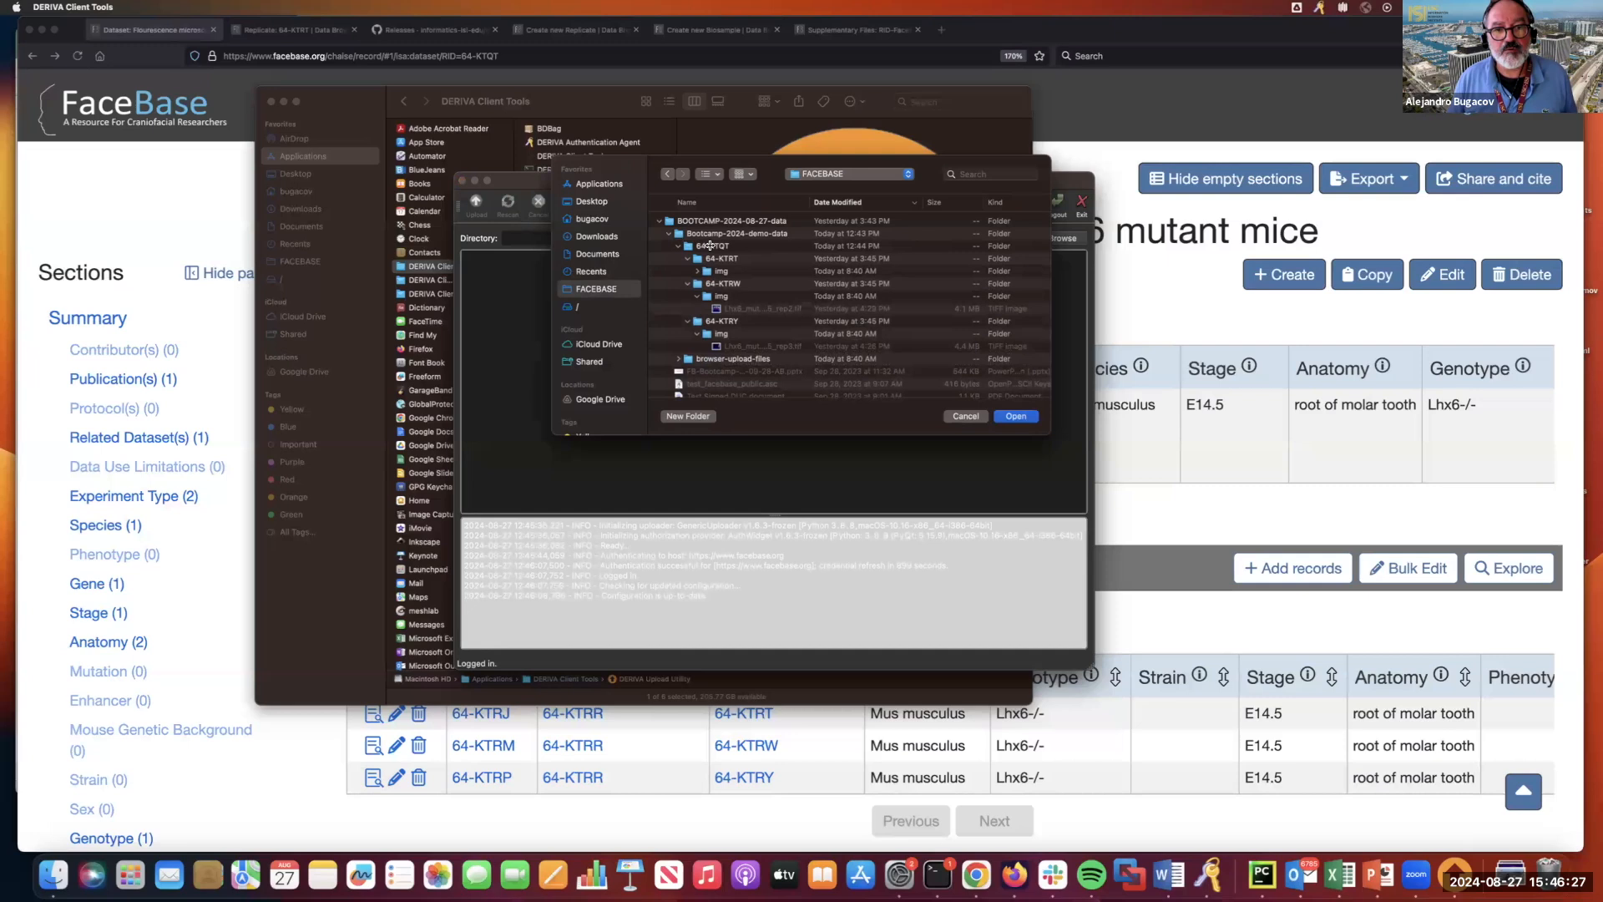
left_click(713, 245)
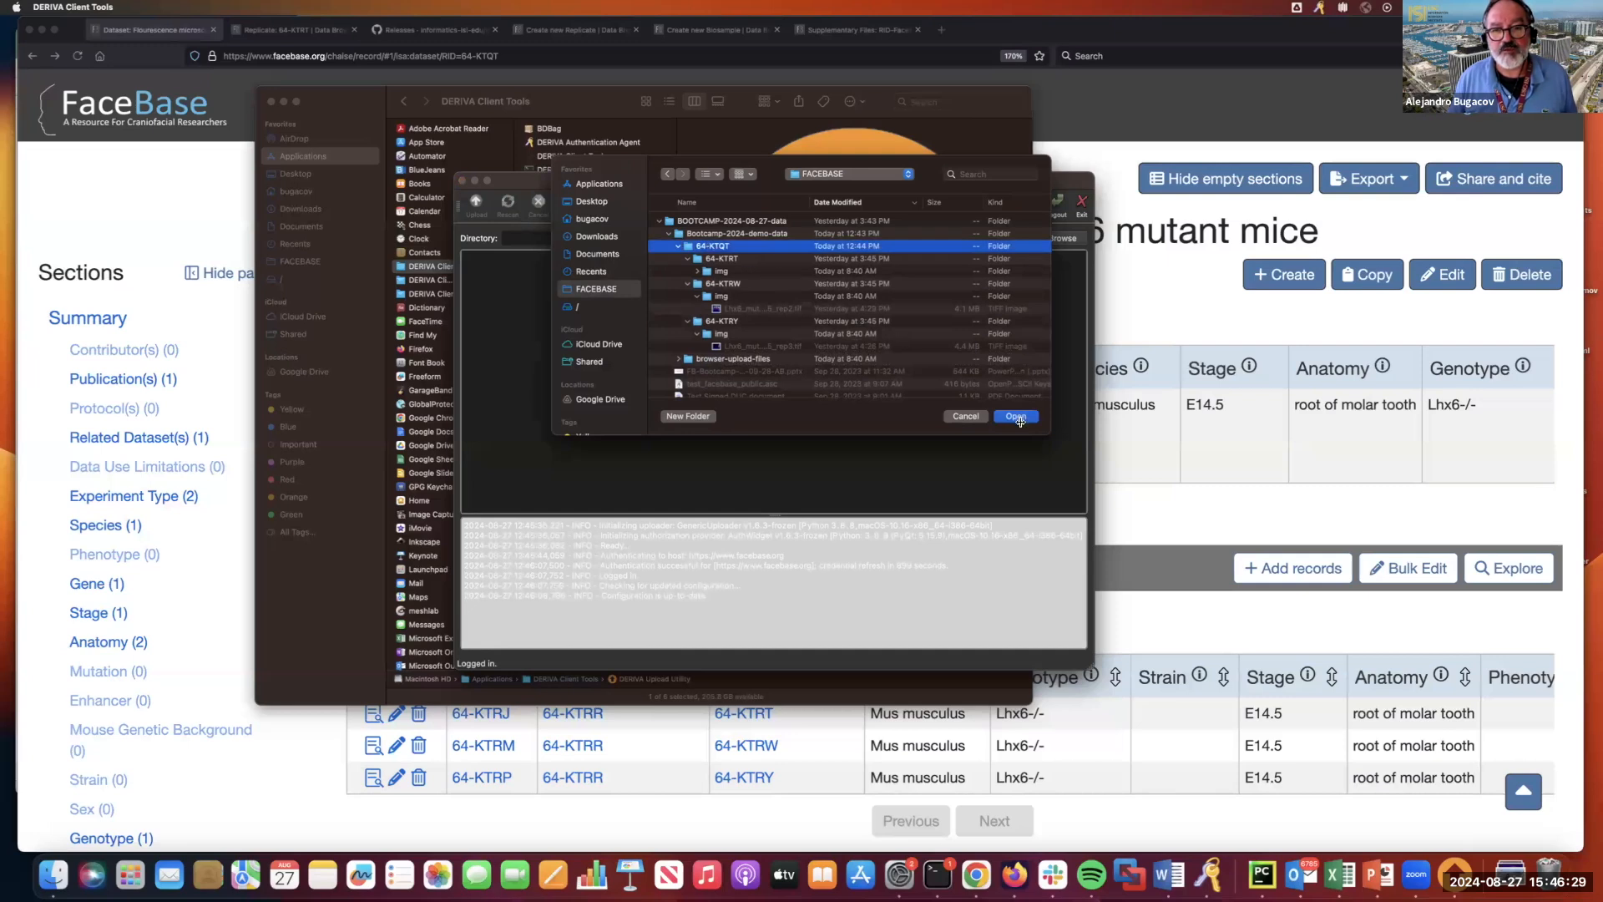
left_click(1013, 416)
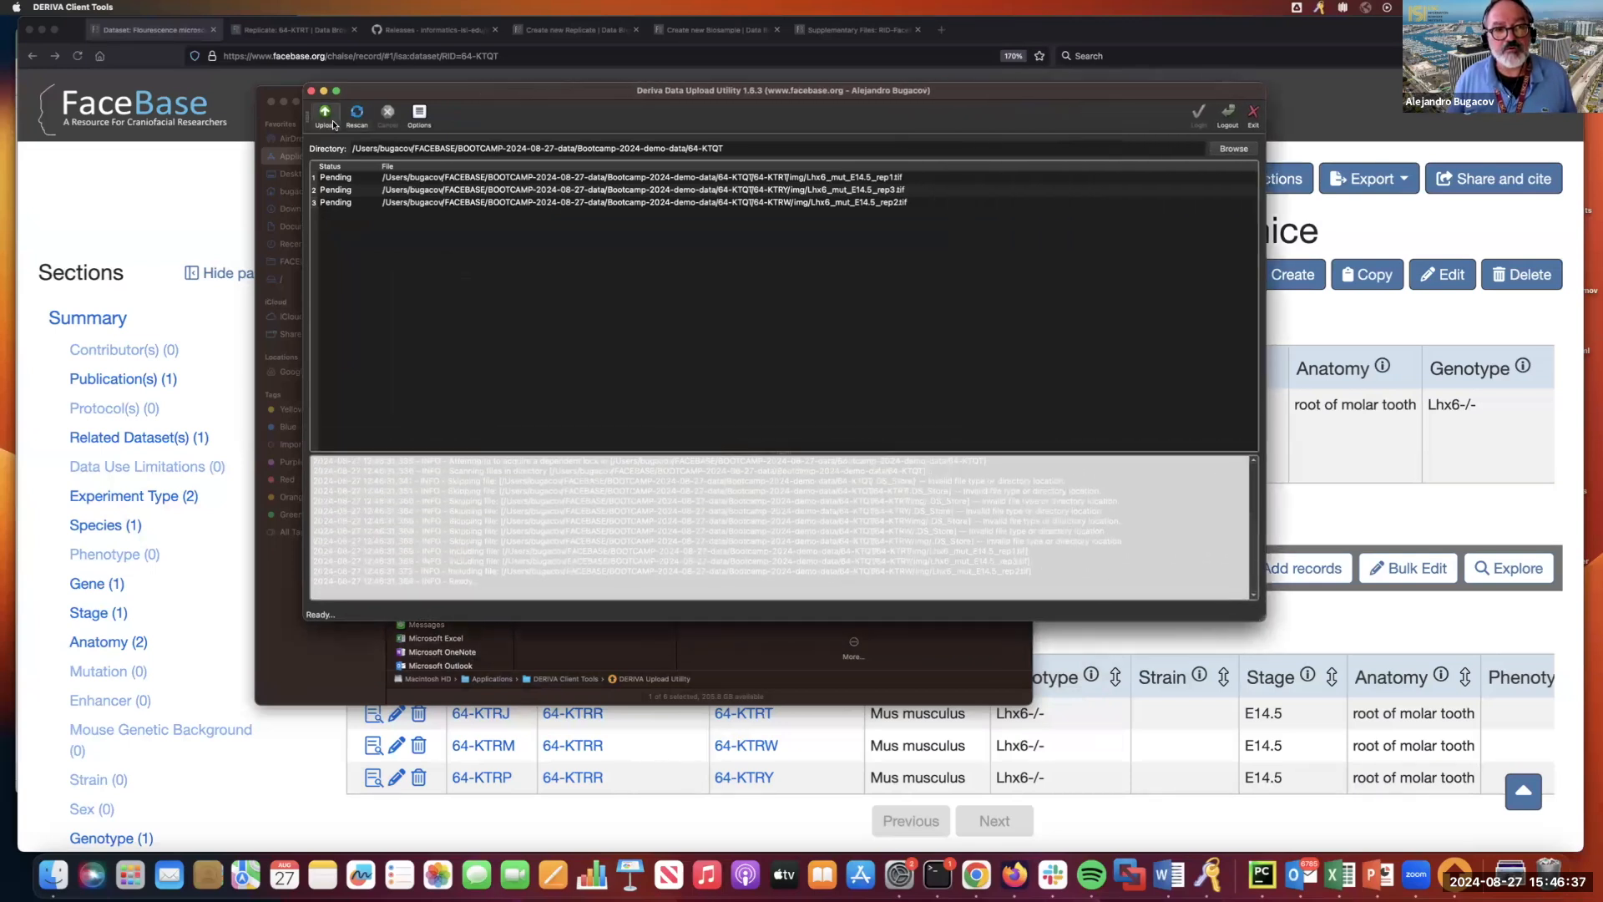
left_click(324, 112)
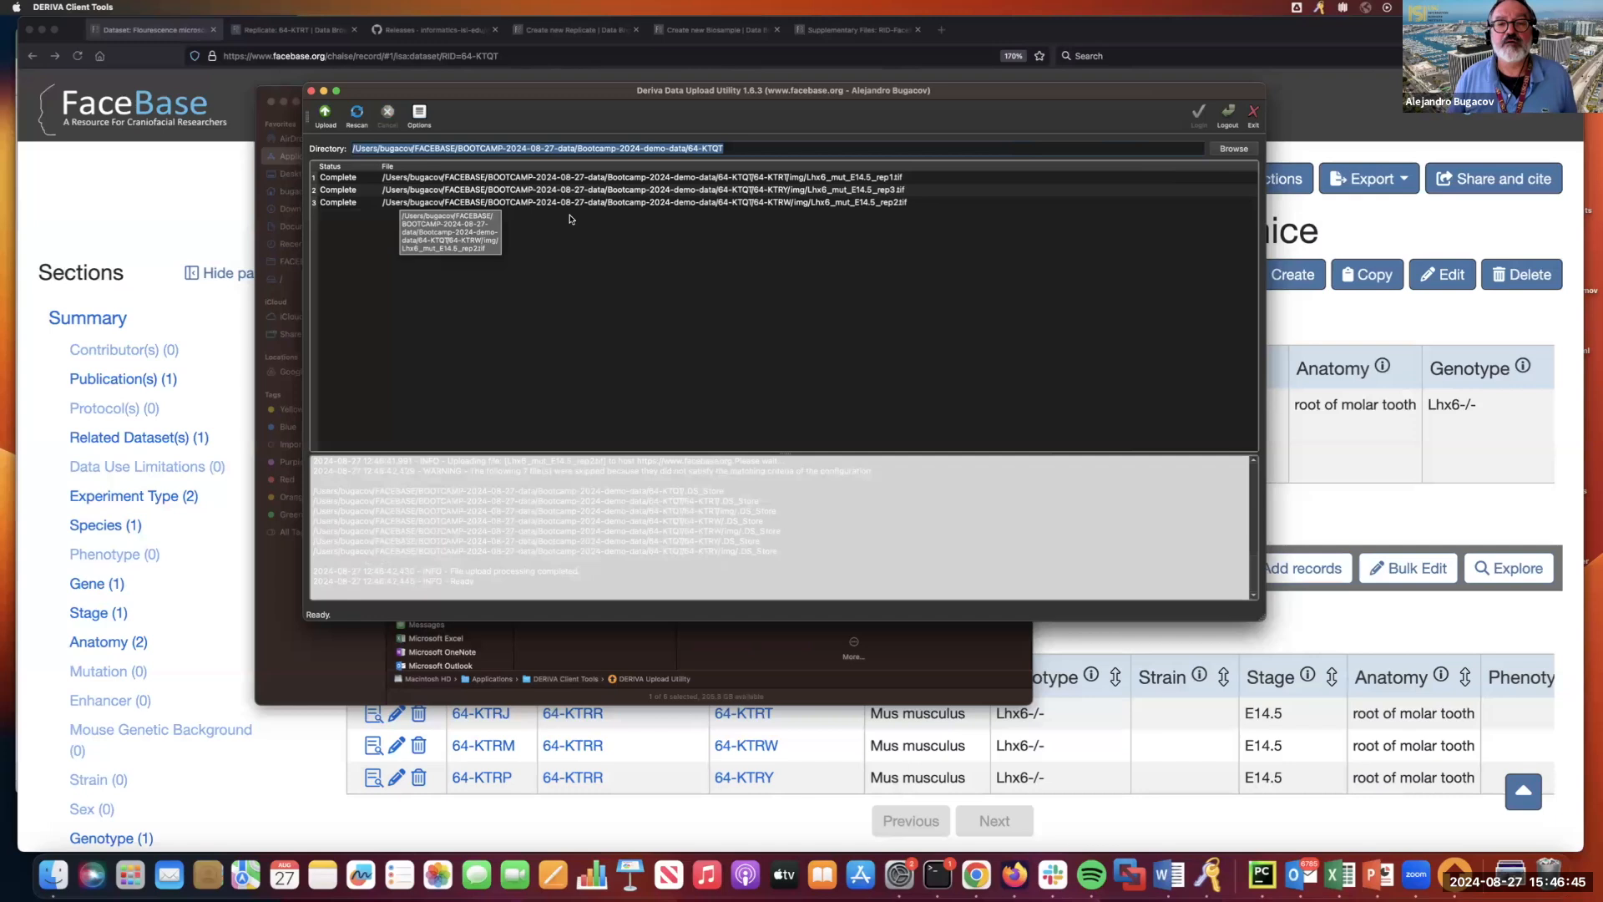
mouse_move(718, 309)
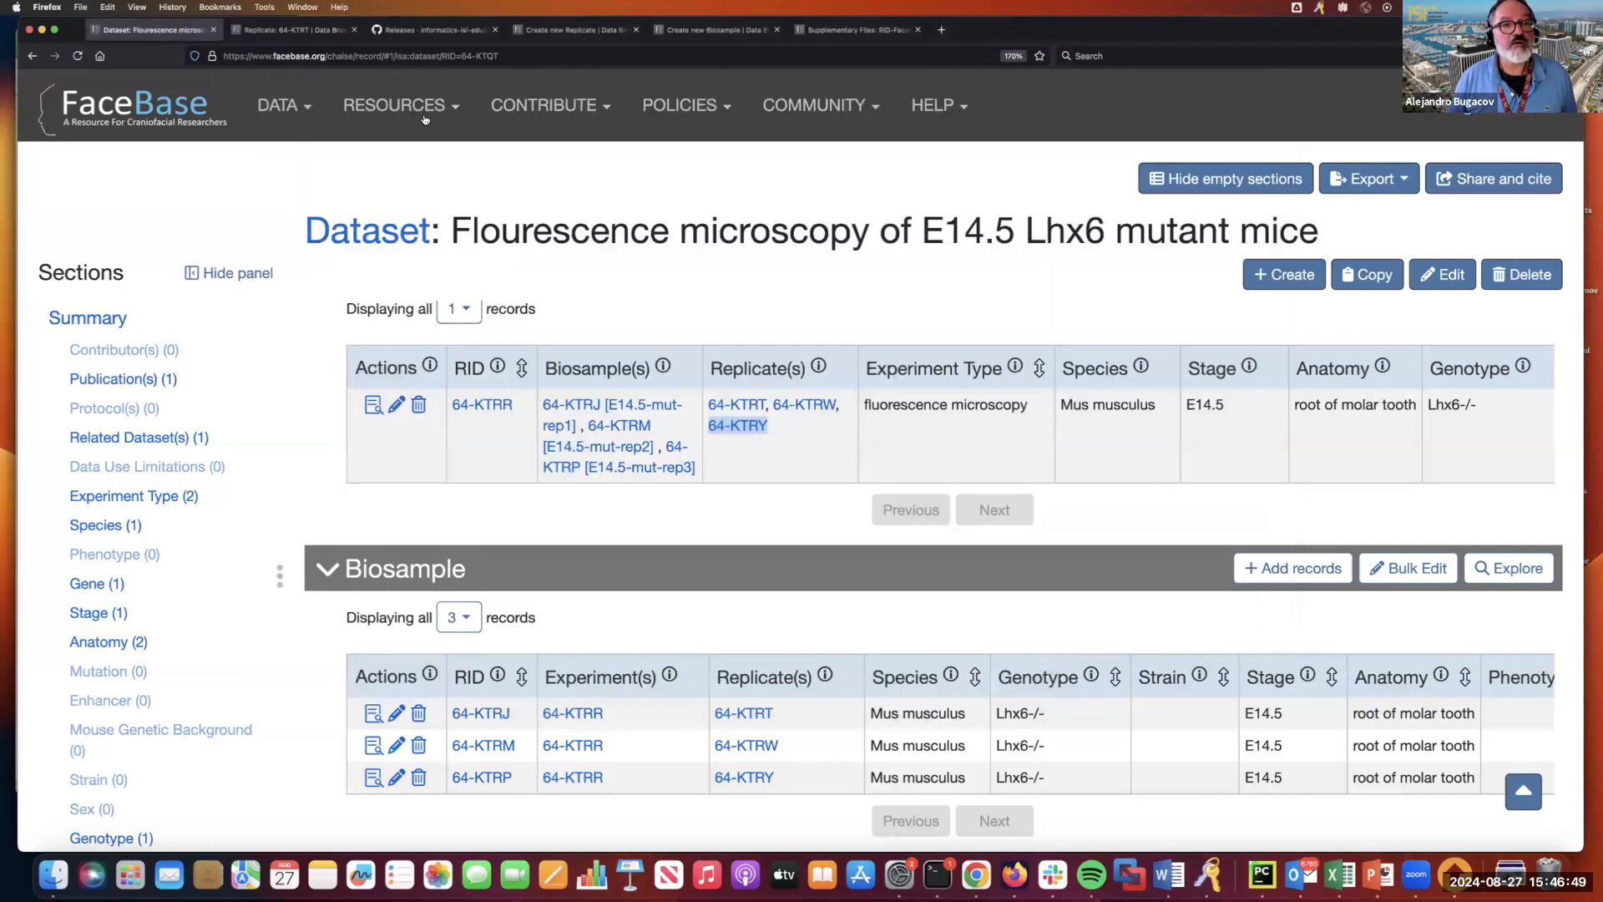
mouse_move(365, 230)
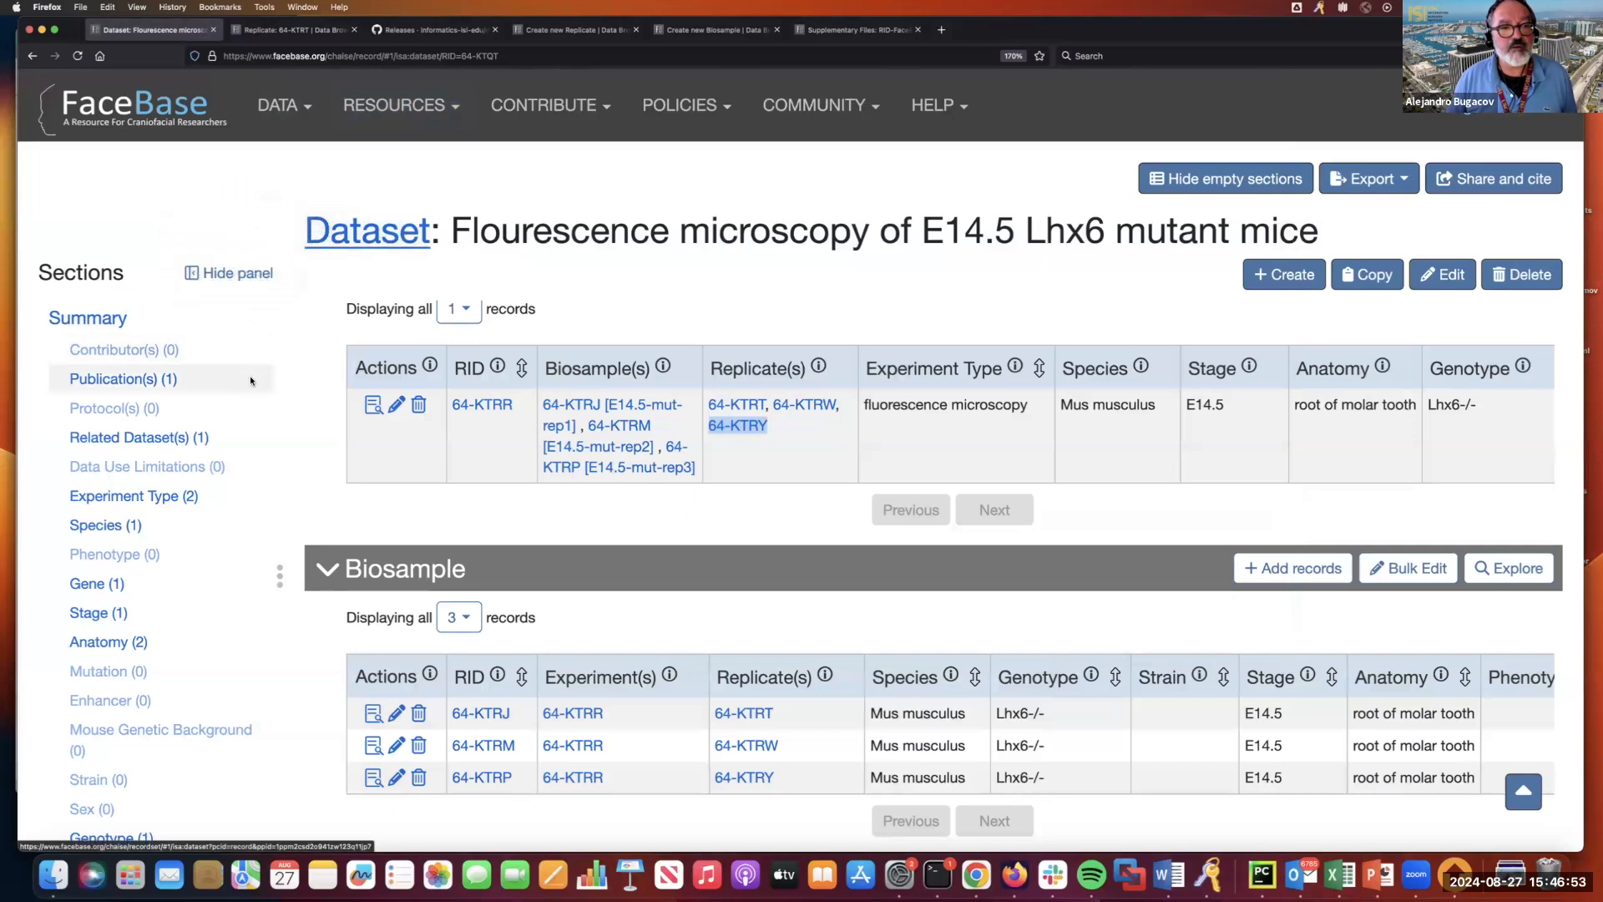
Toggle empty sections and reach the Imaging Data table listing the four TIFF records.
left_click(1224, 178)
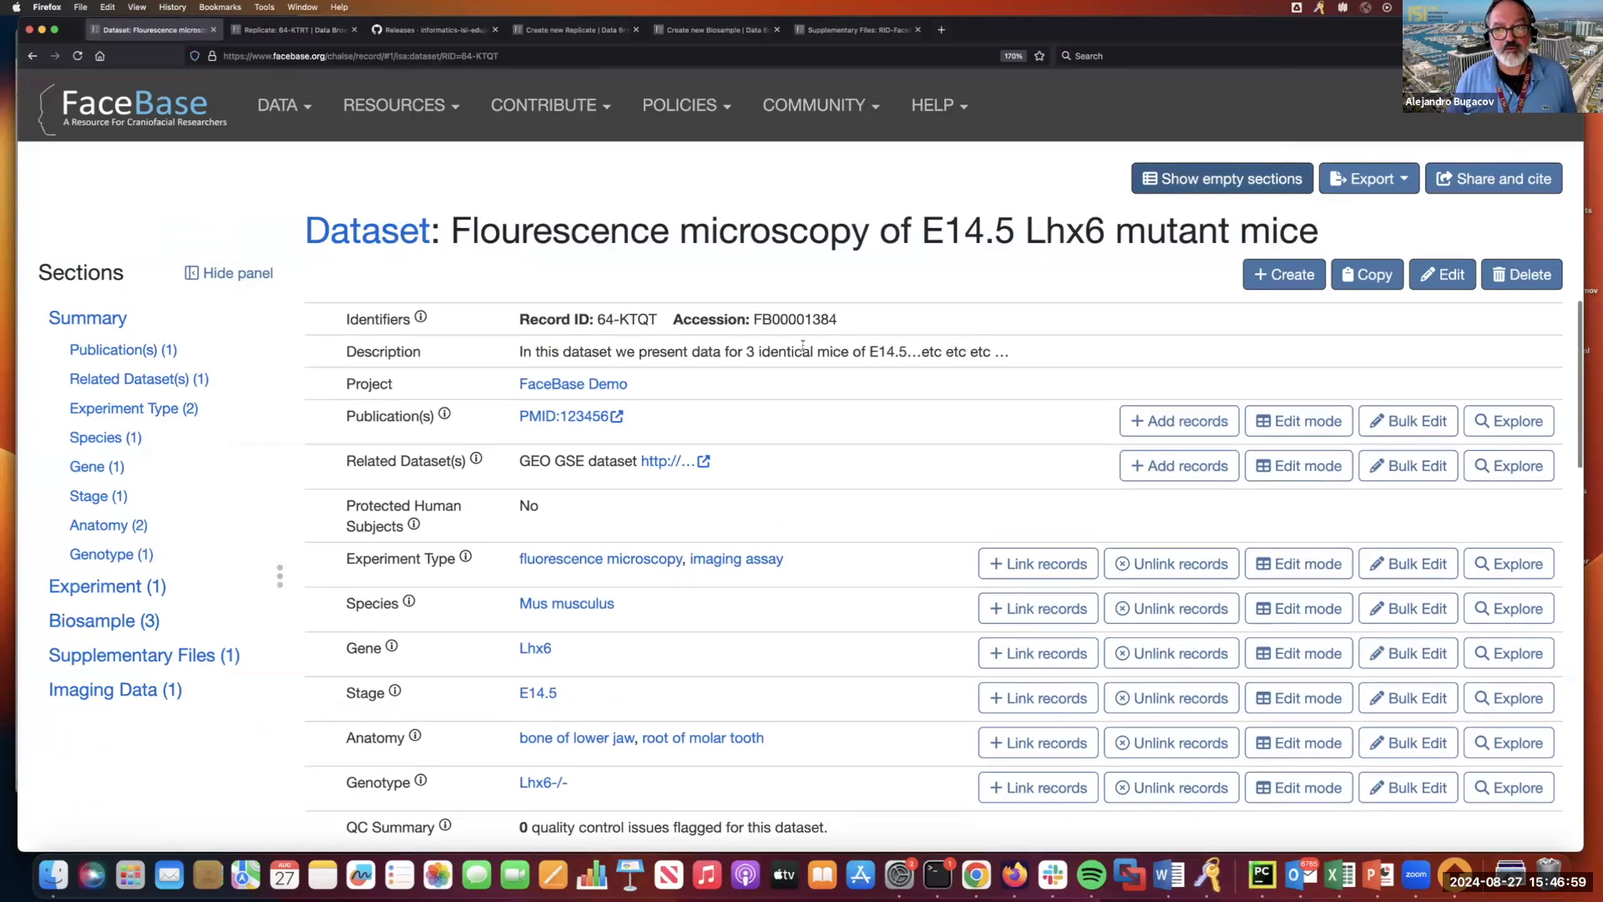
scroll("down", 3)
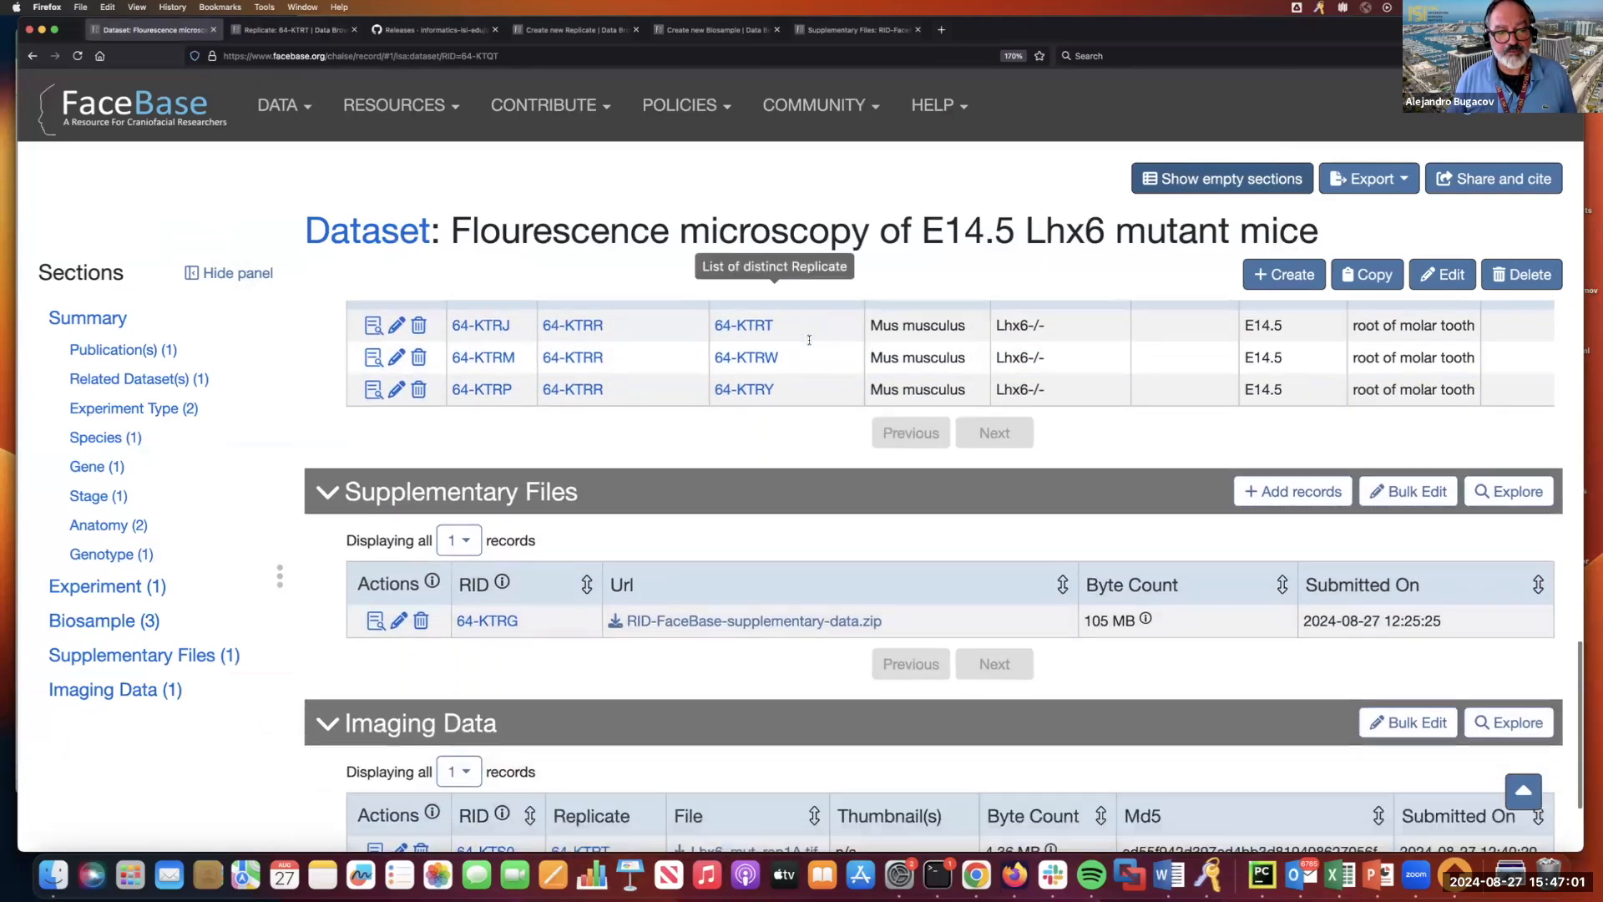
scroll("down", 3)
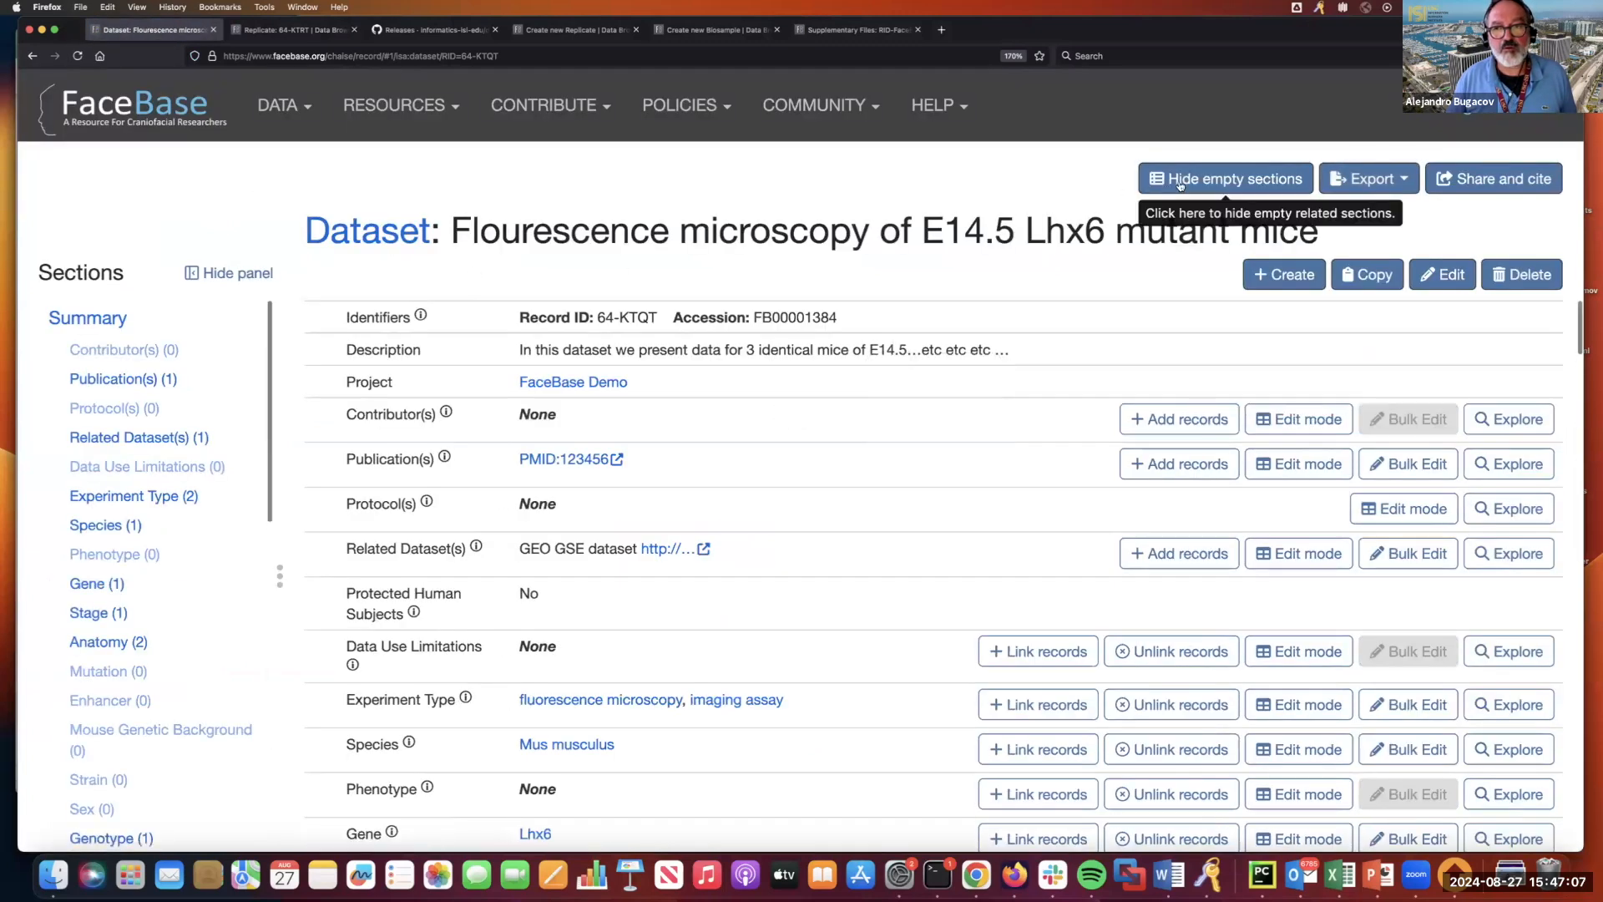
left_click(1224, 179)
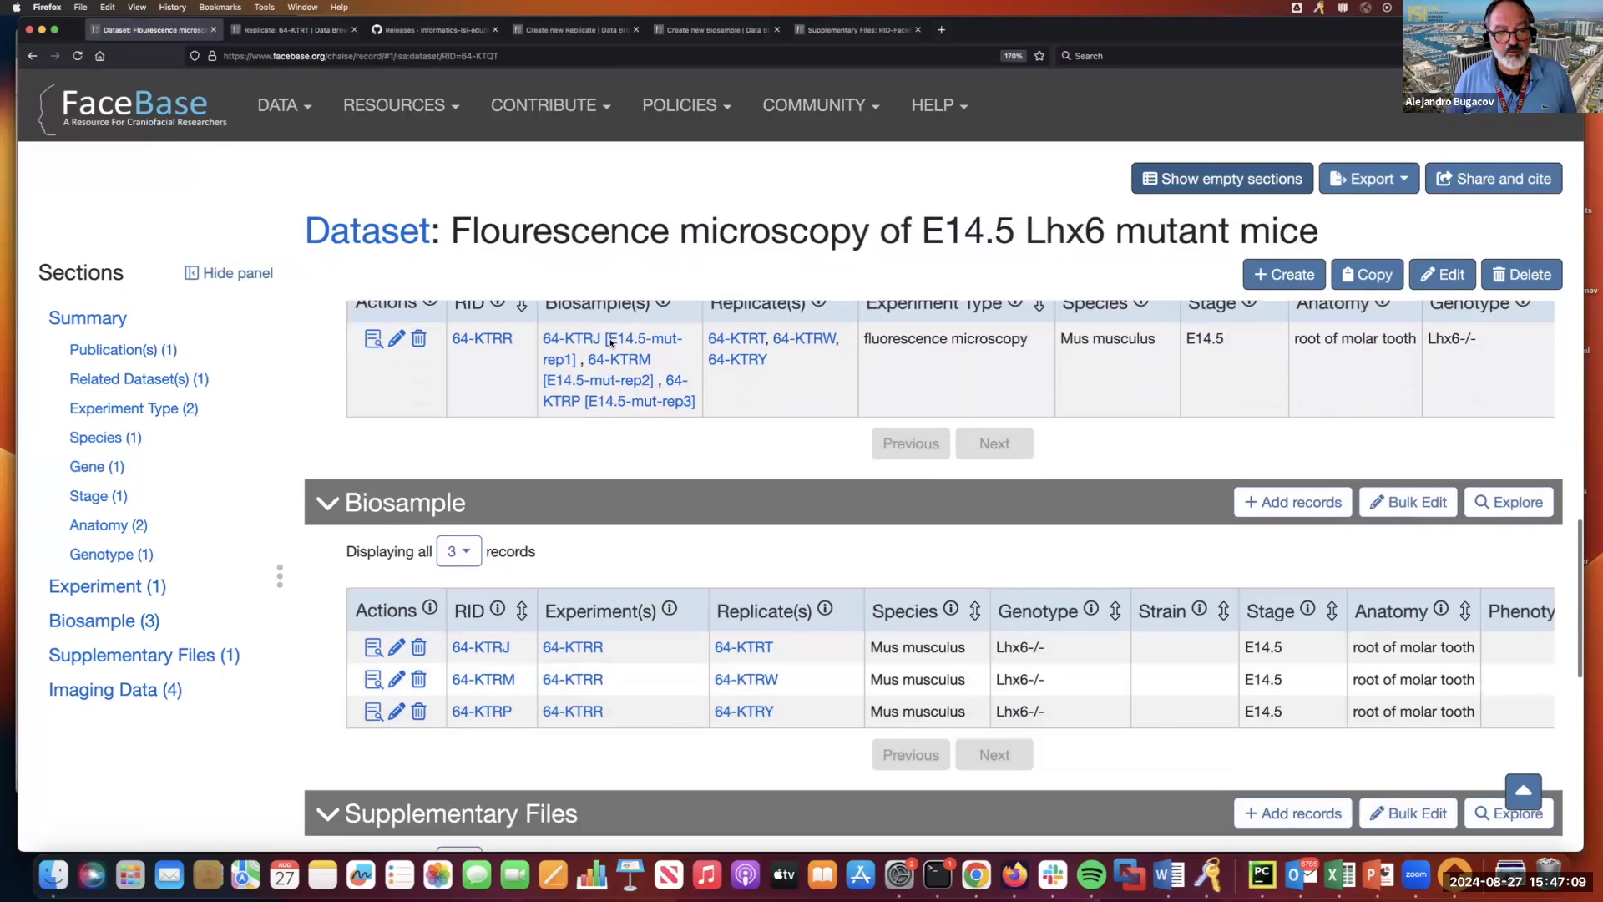
scroll("down", 3)
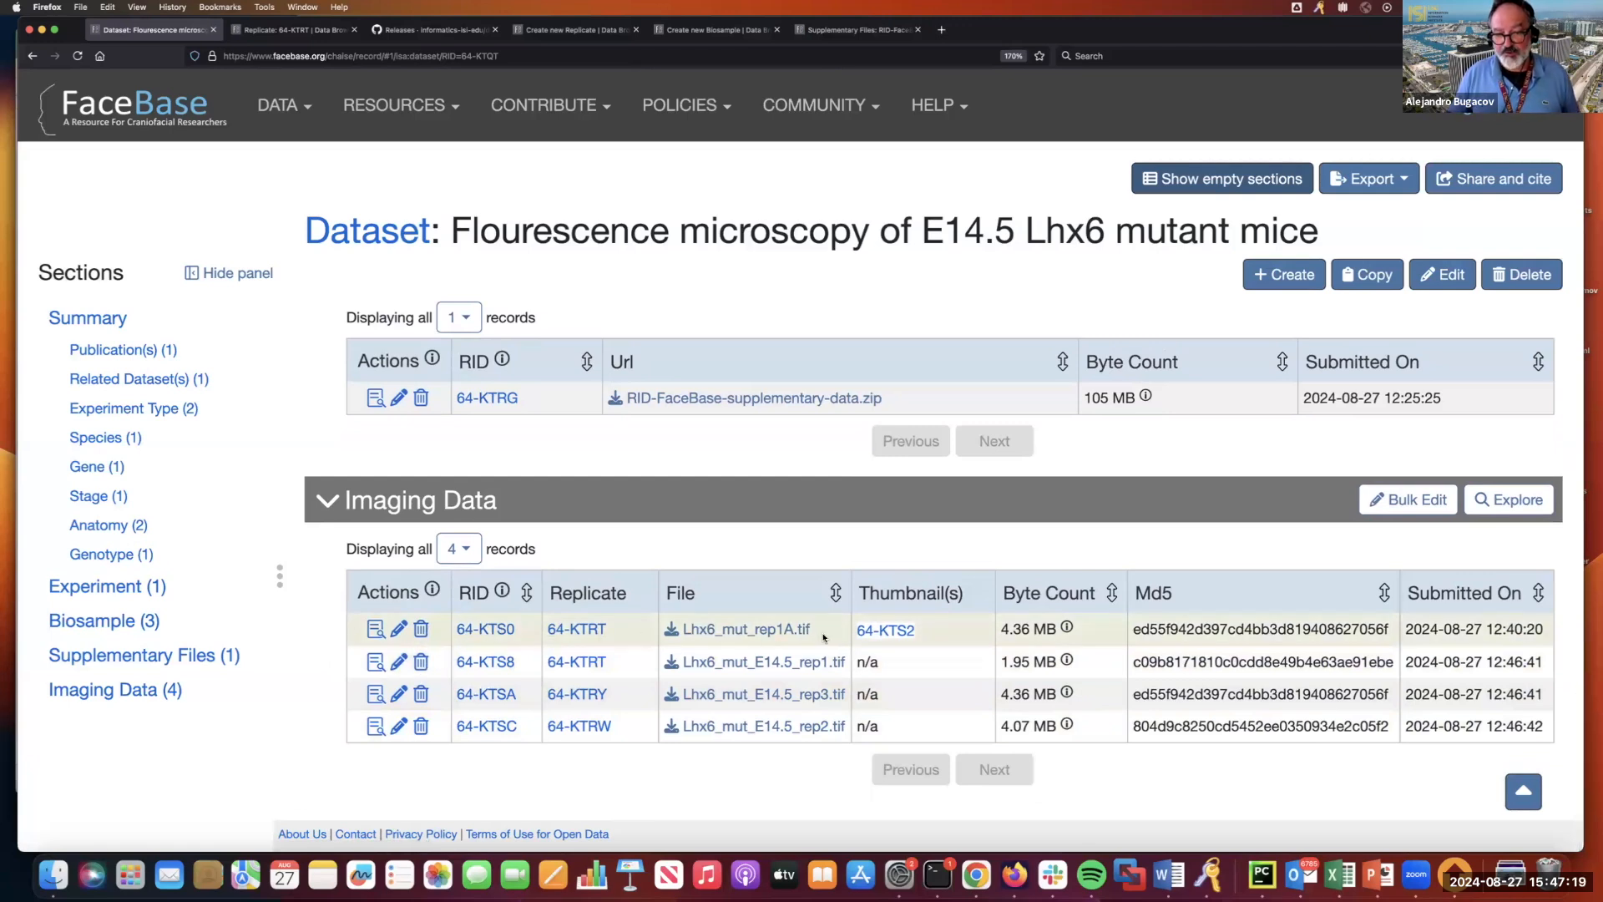
mouse_move(473, 766)
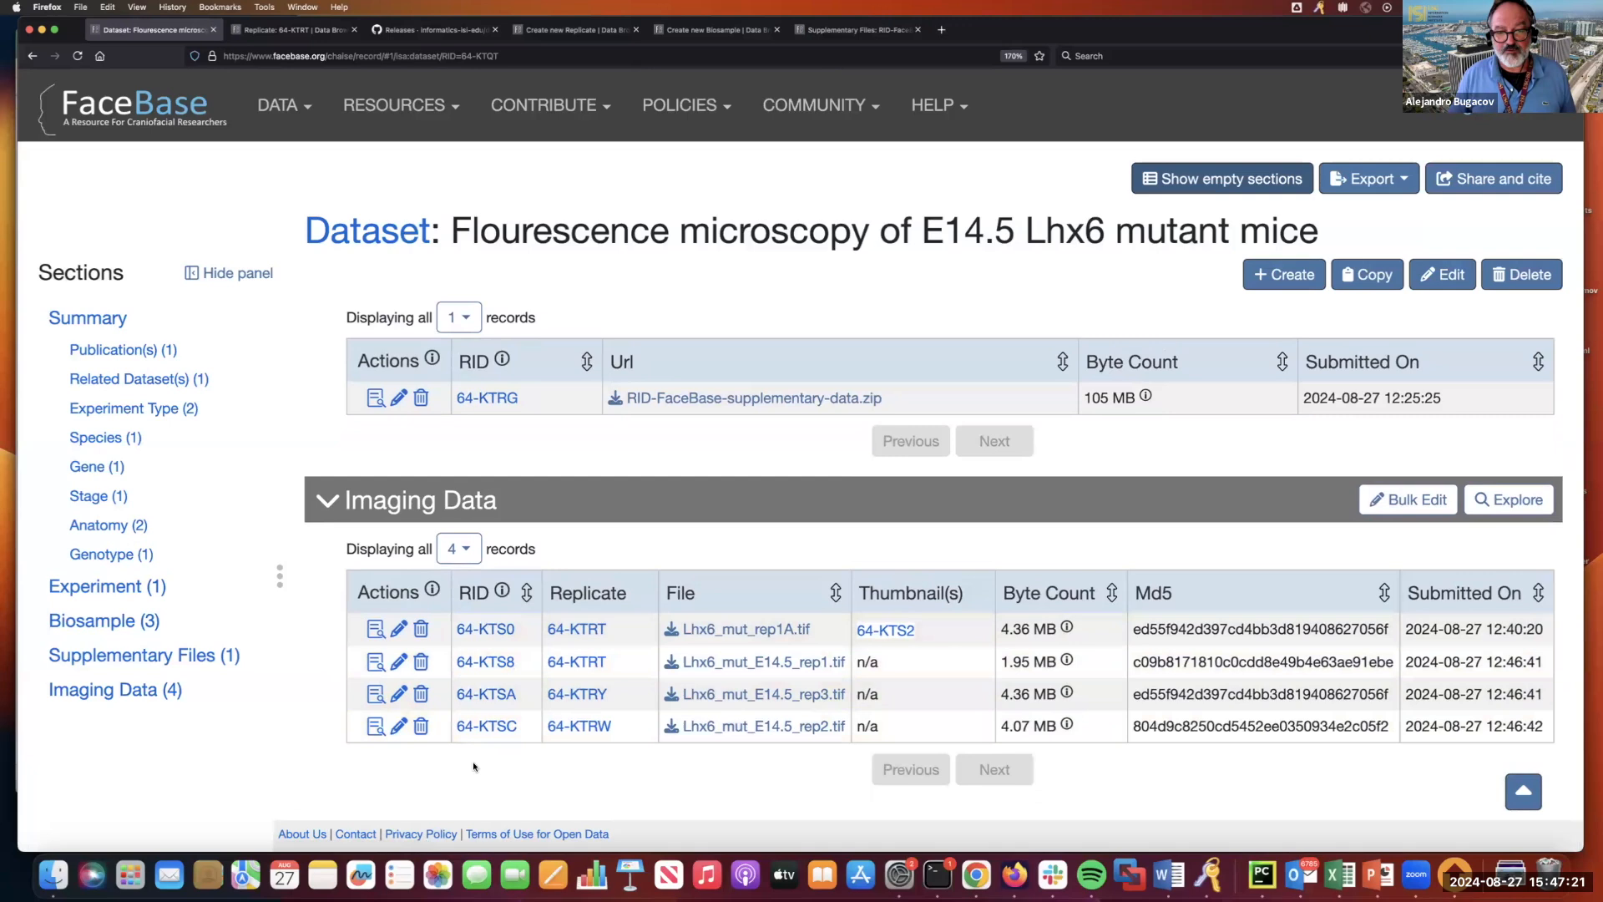
mouse_move(700, 661)
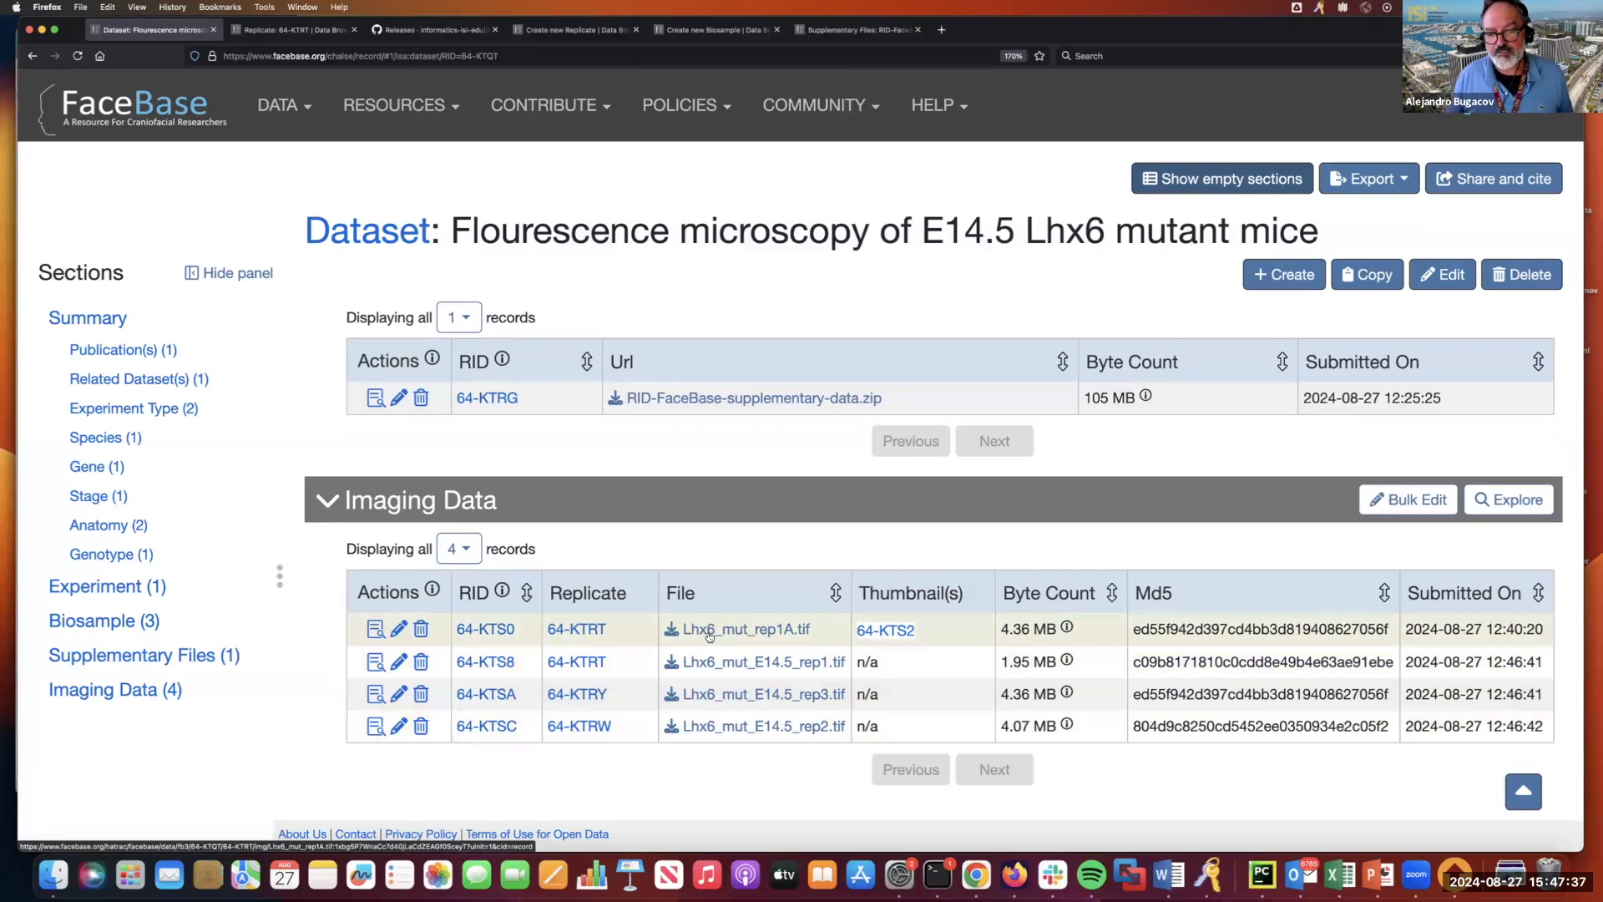
mouse_move(499, 509)
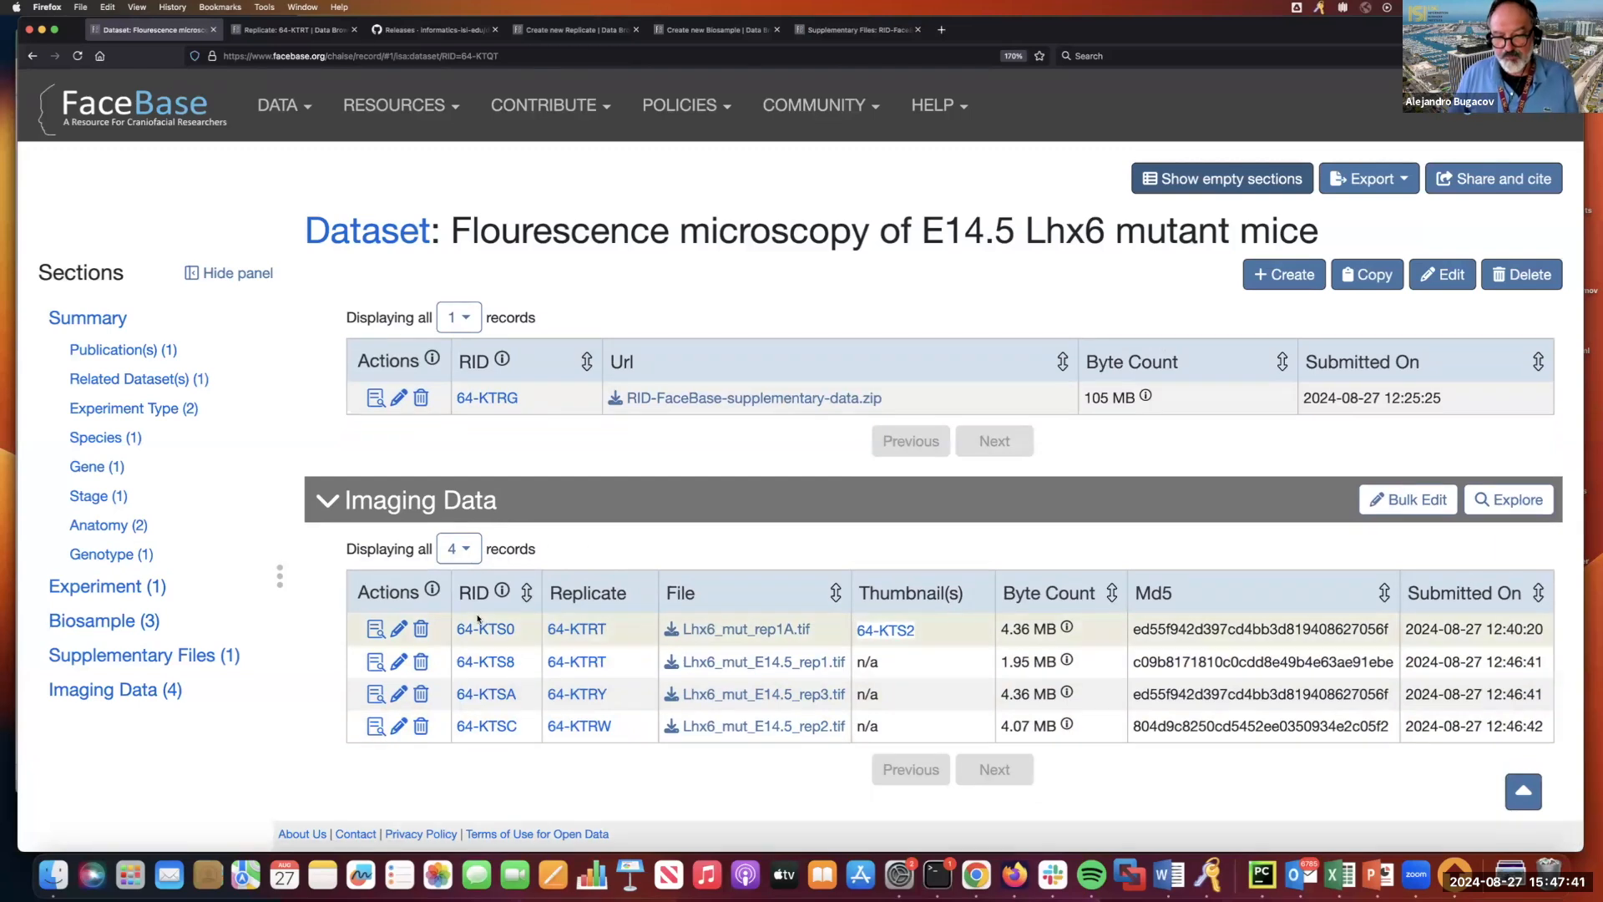
mouse_move(326, 648)
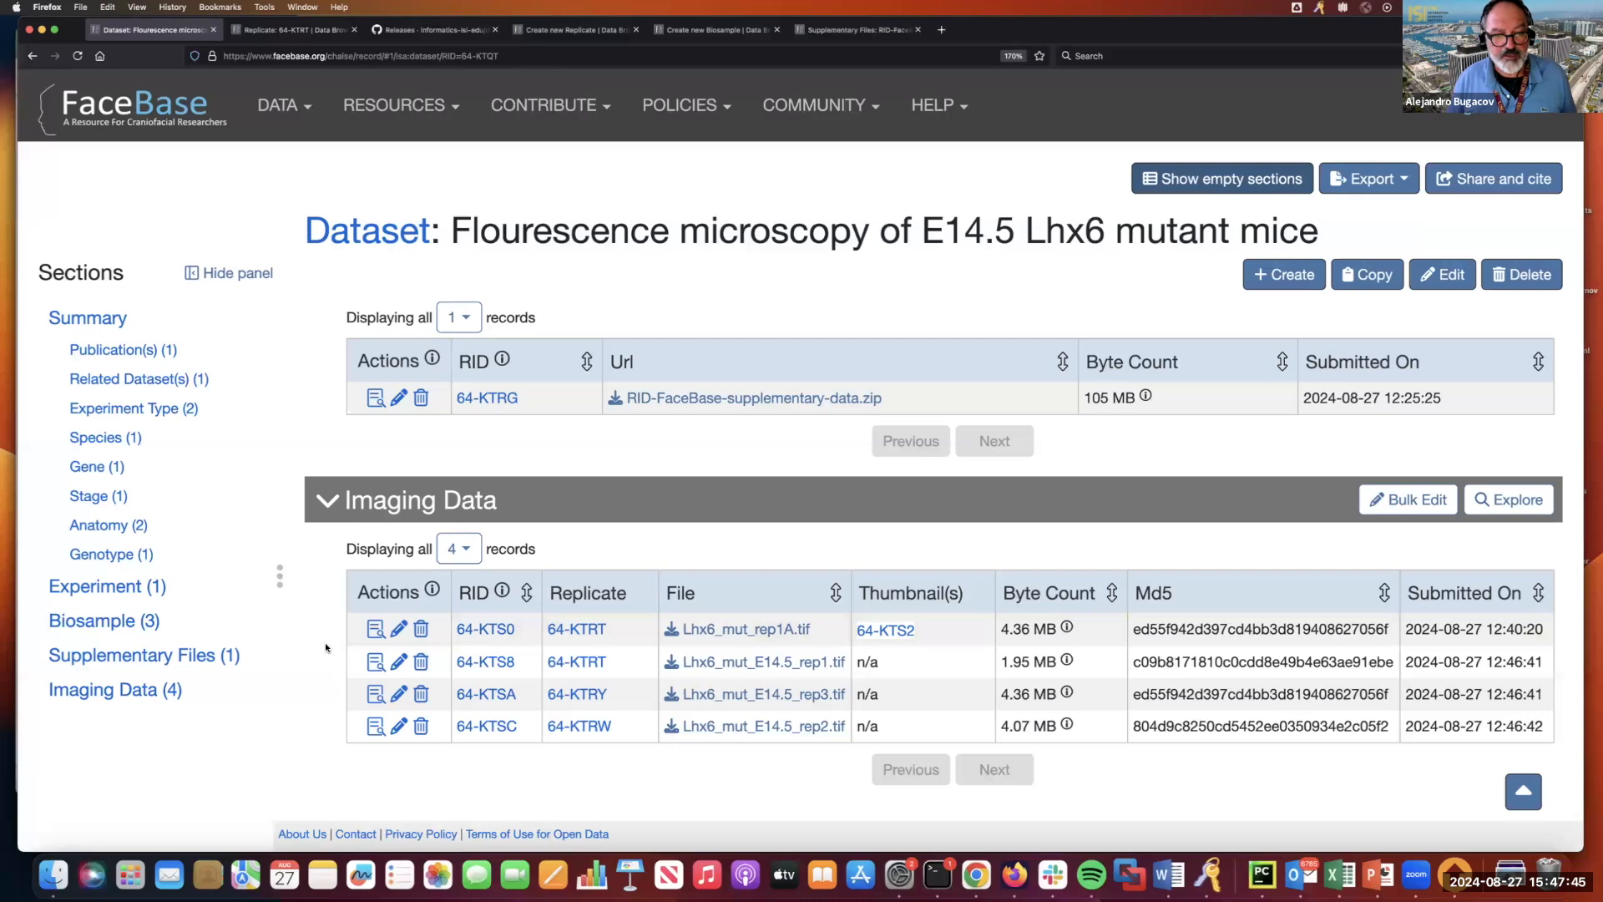
mouse_move(820, 588)
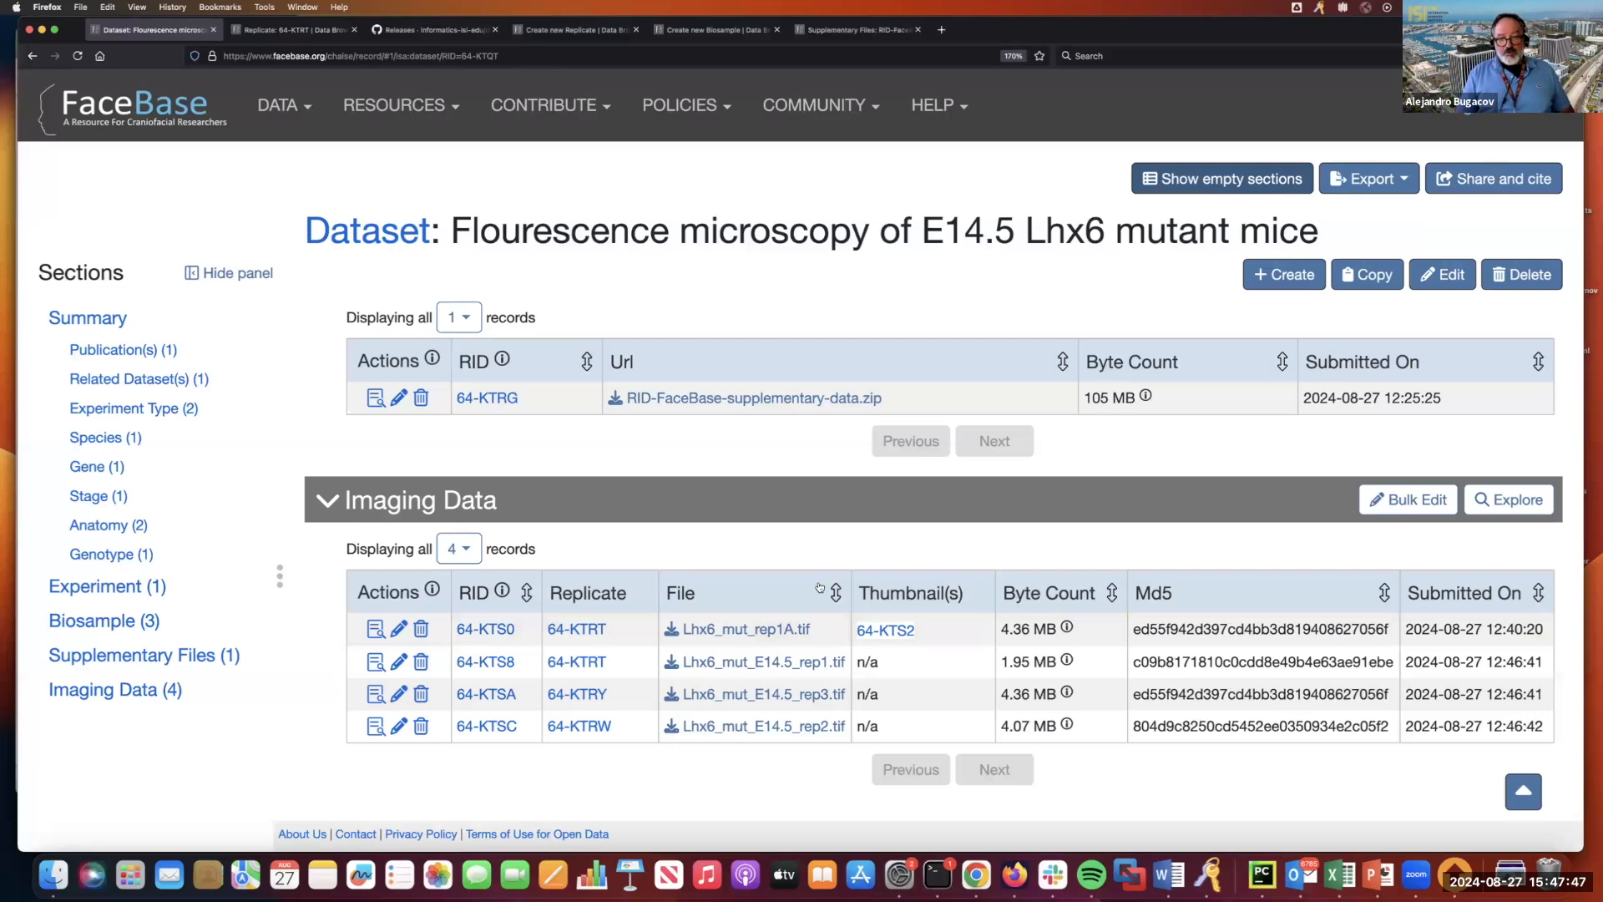
mouse_move(634, 578)
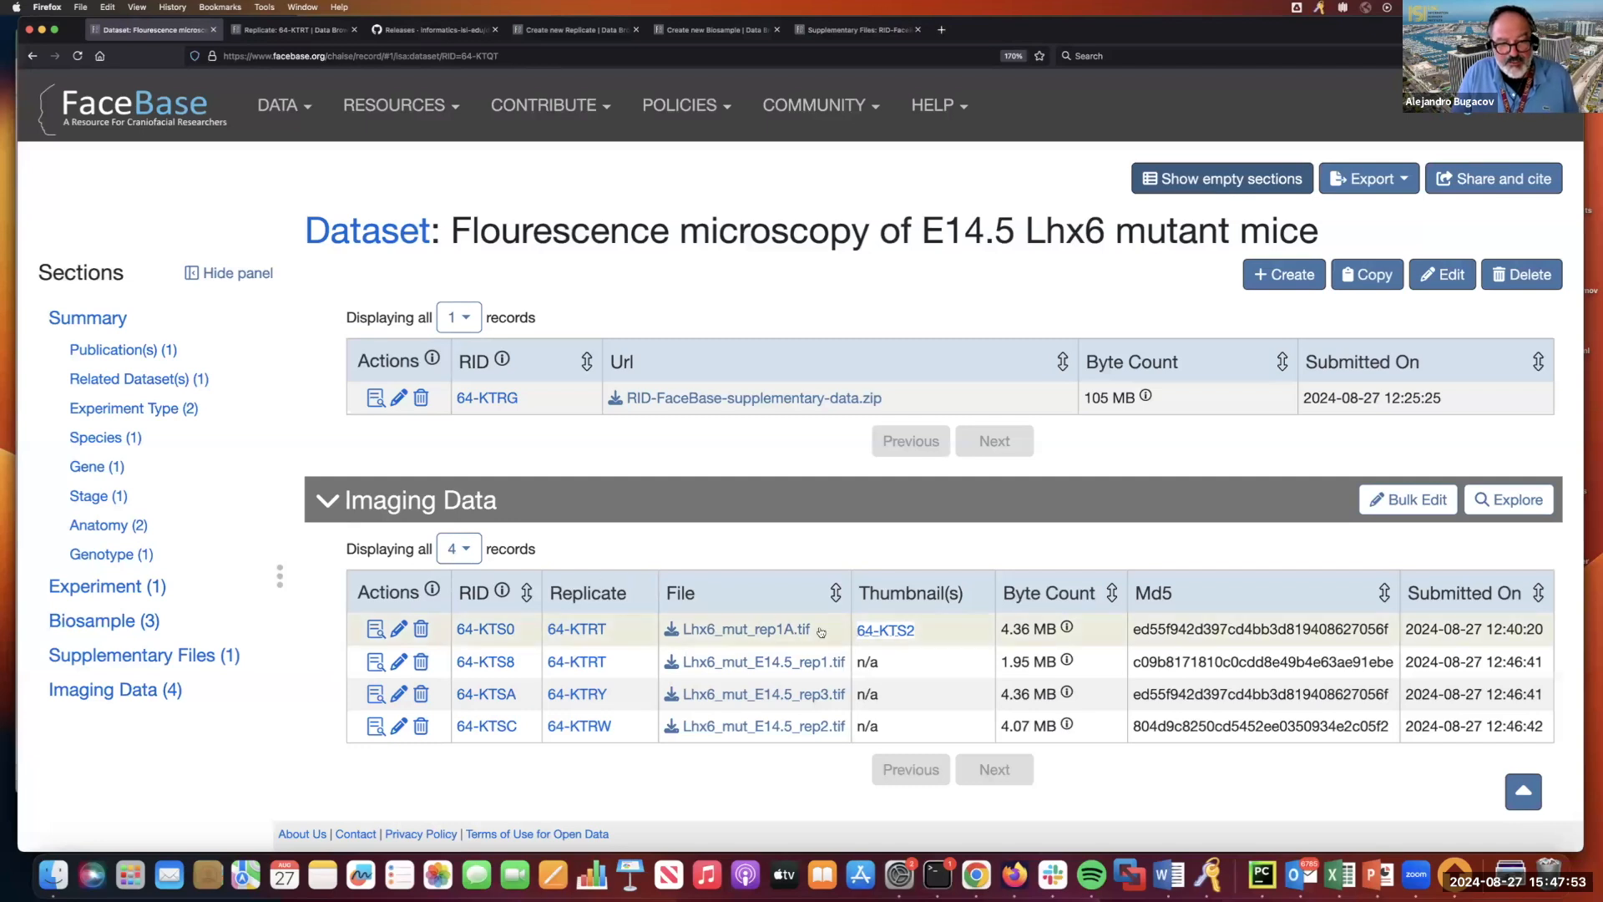
mouse_move(374, 630)
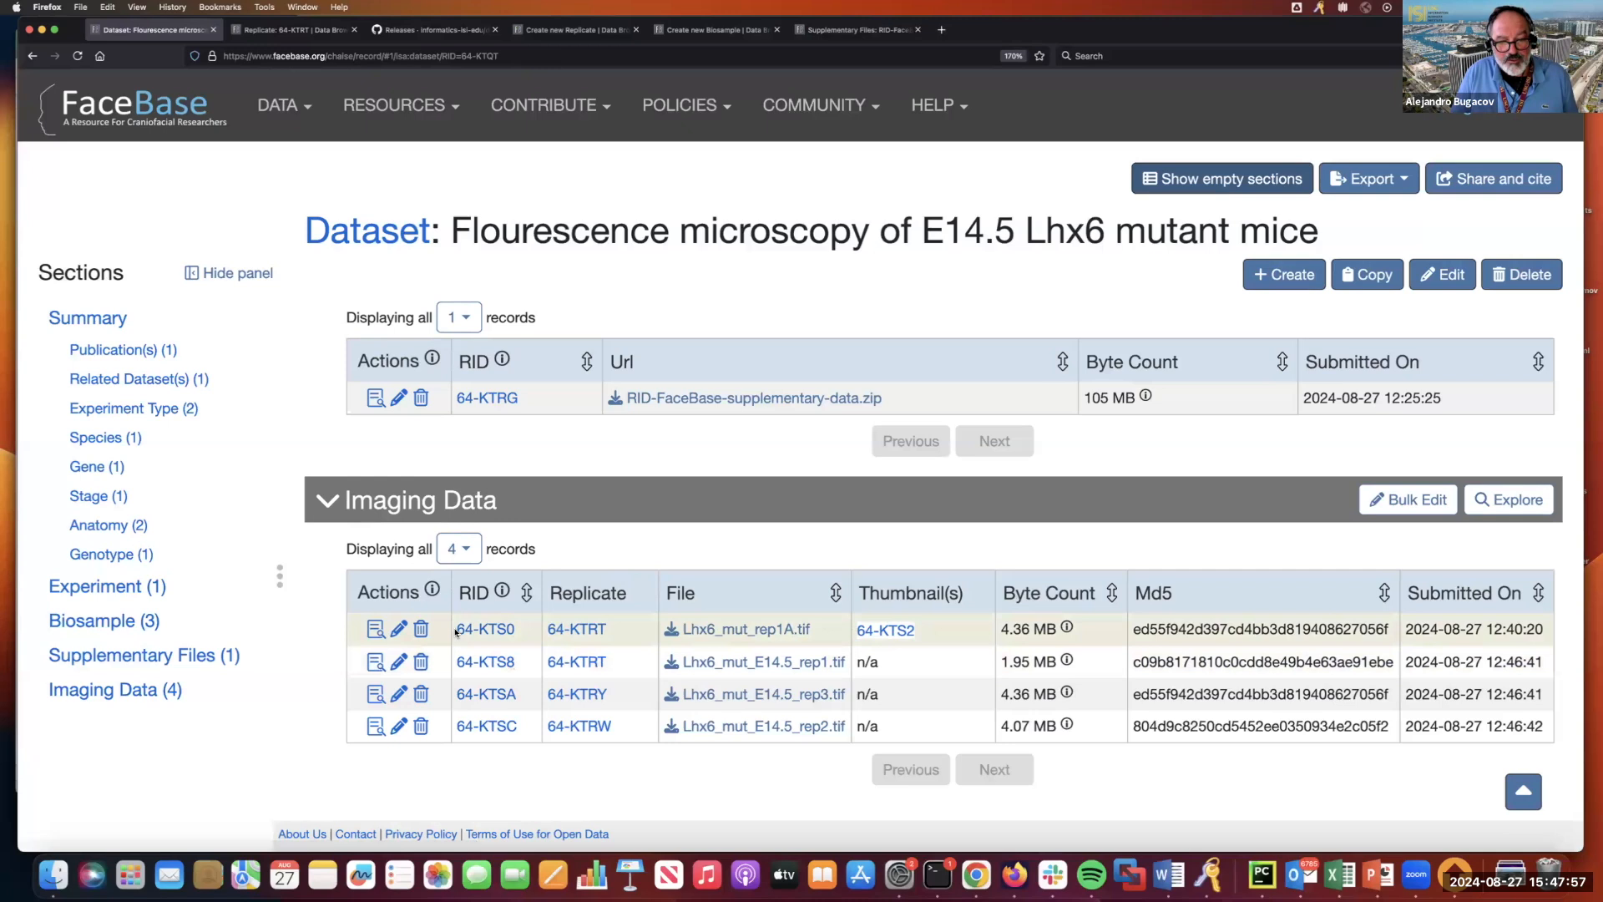
mouse_move(399, 661)
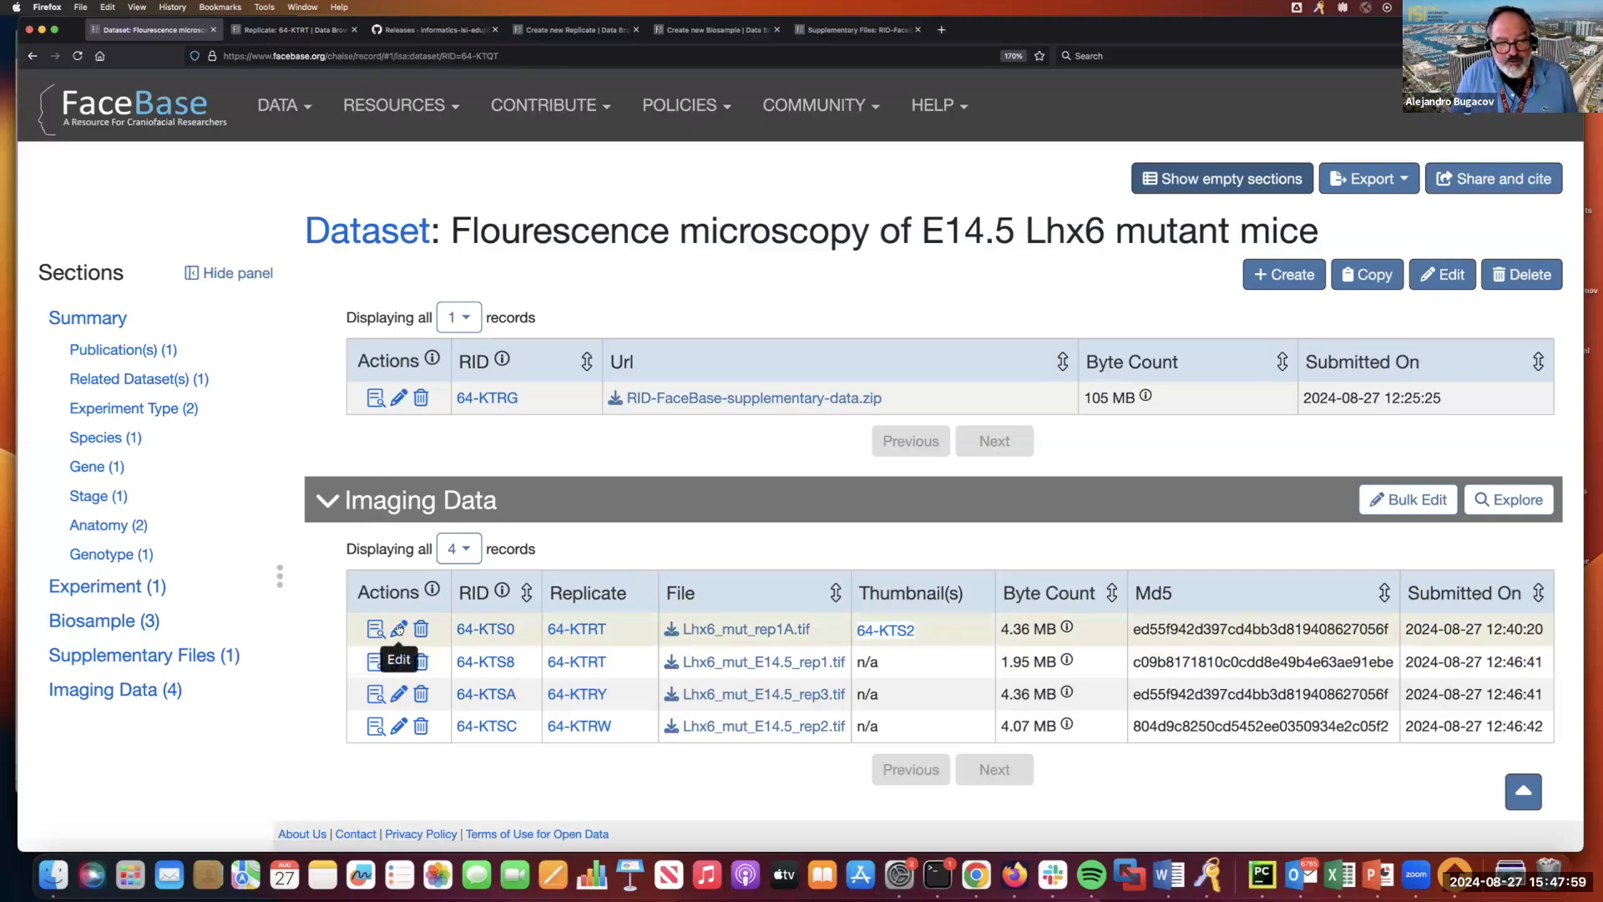
mouse_move(314, 629)
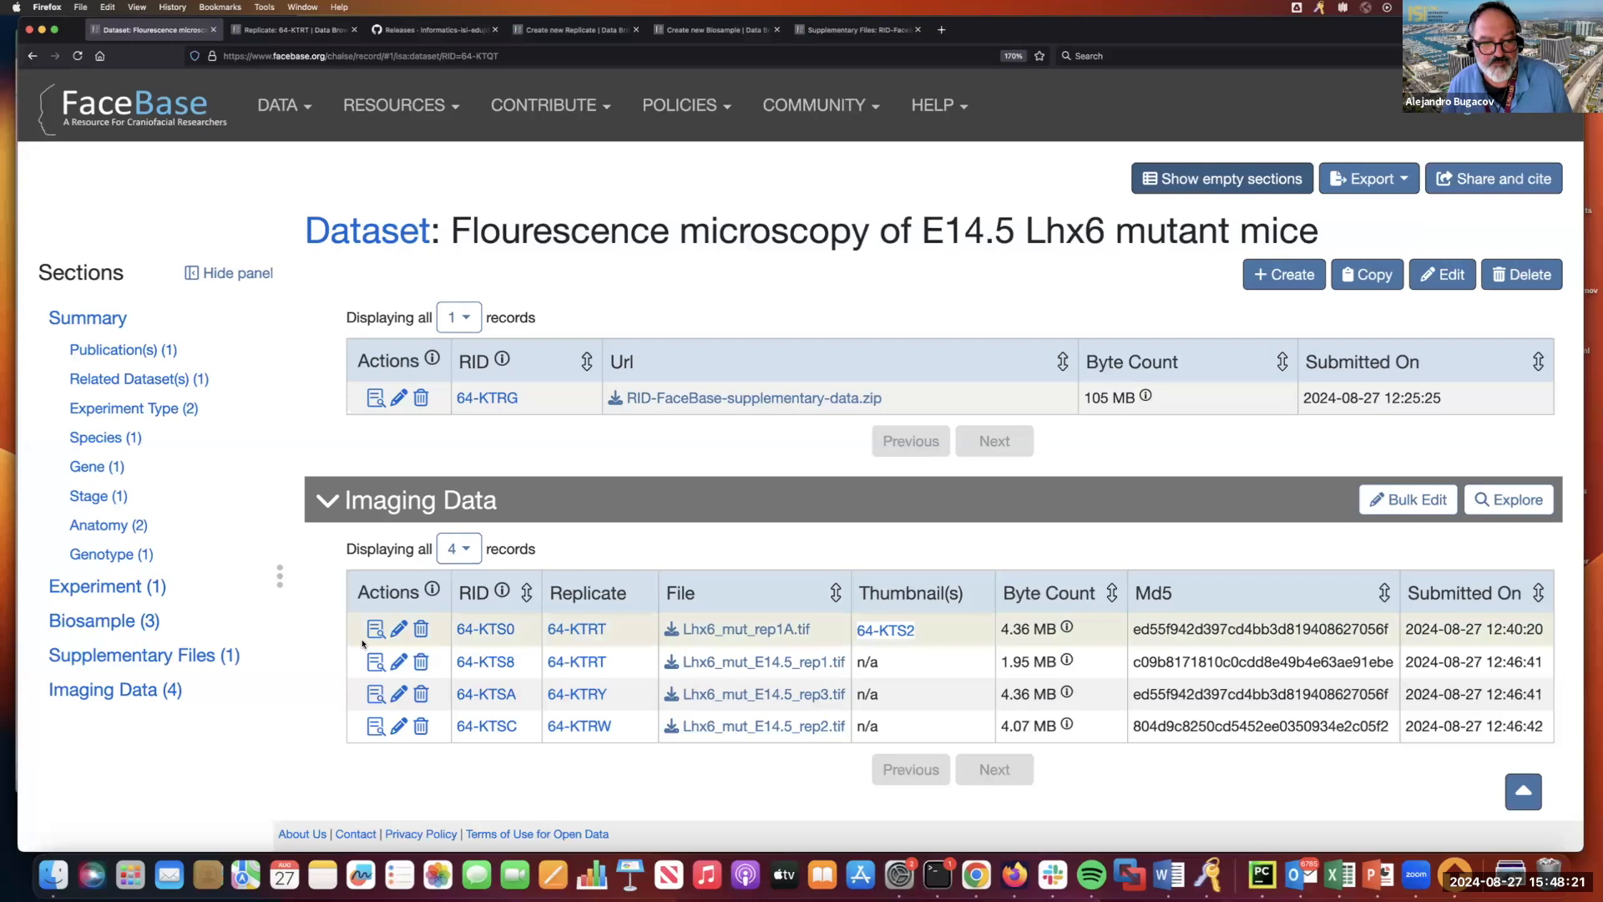
left_click(79, 57)
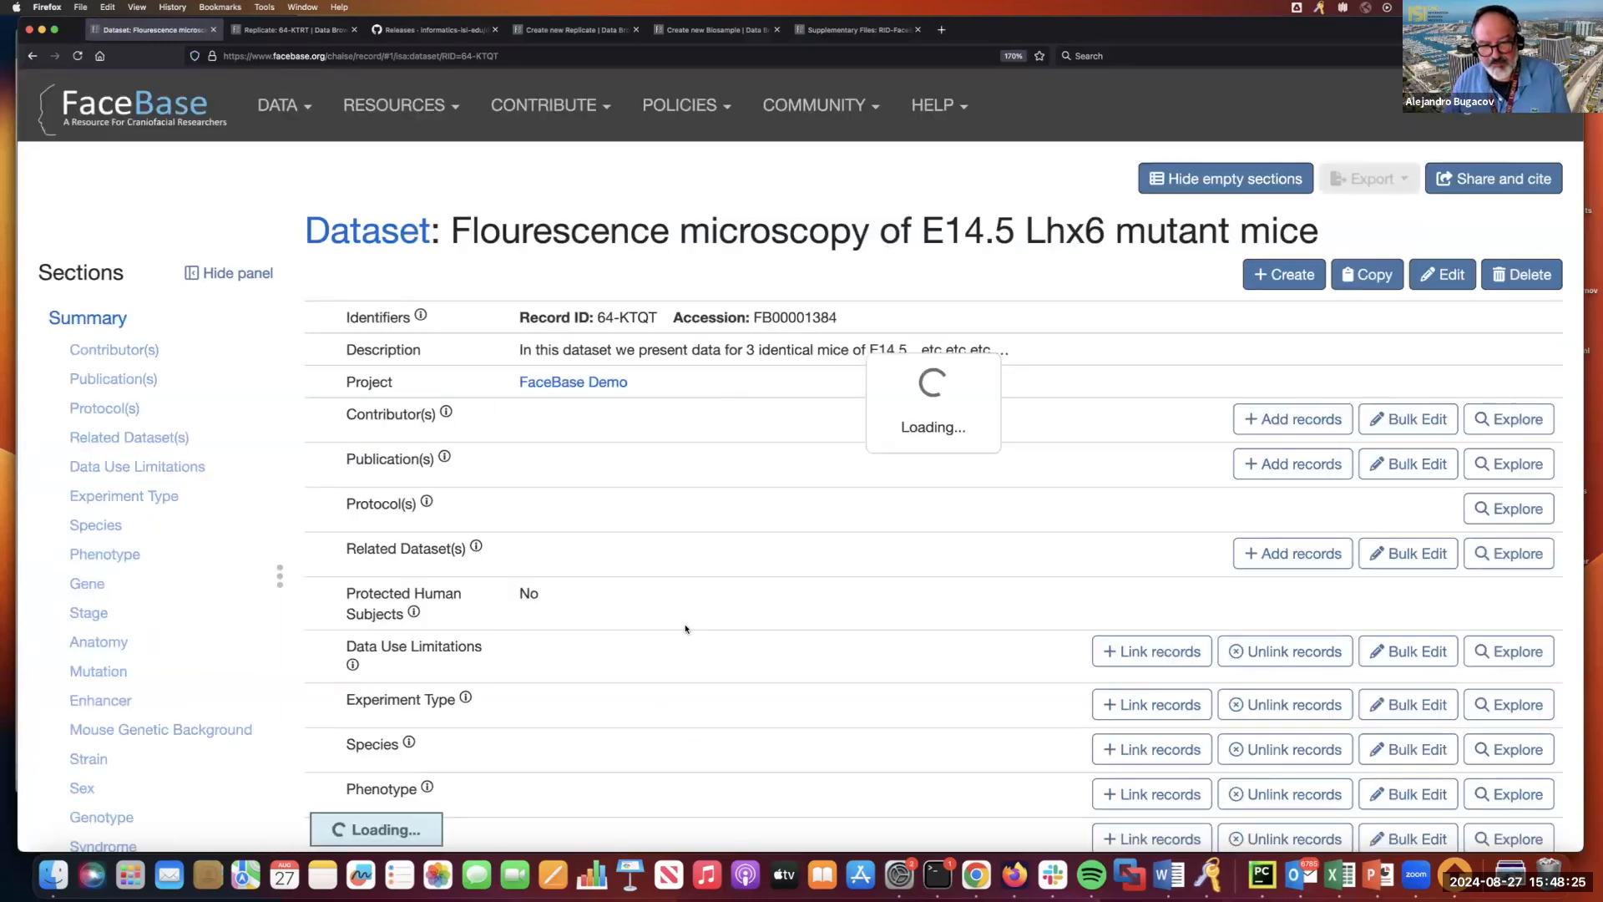
mouse_move(1224, 179)
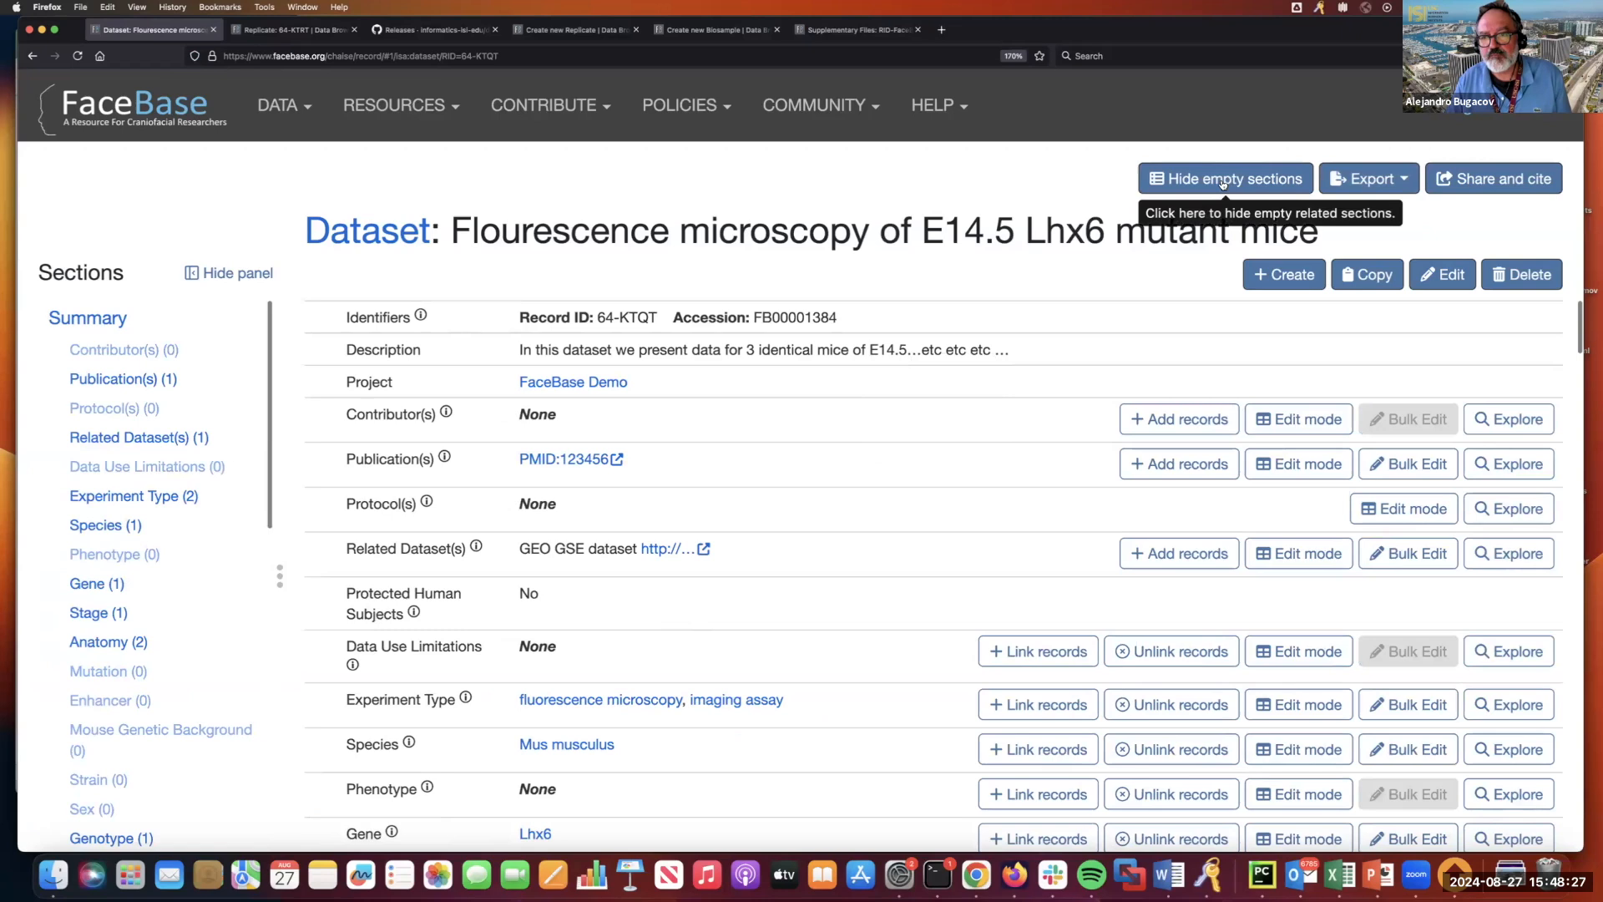
Hide empty sections and open the imaging record for Lhx6_mut_rep1A.tif (64-KTS0).
left_click(1224, 178)
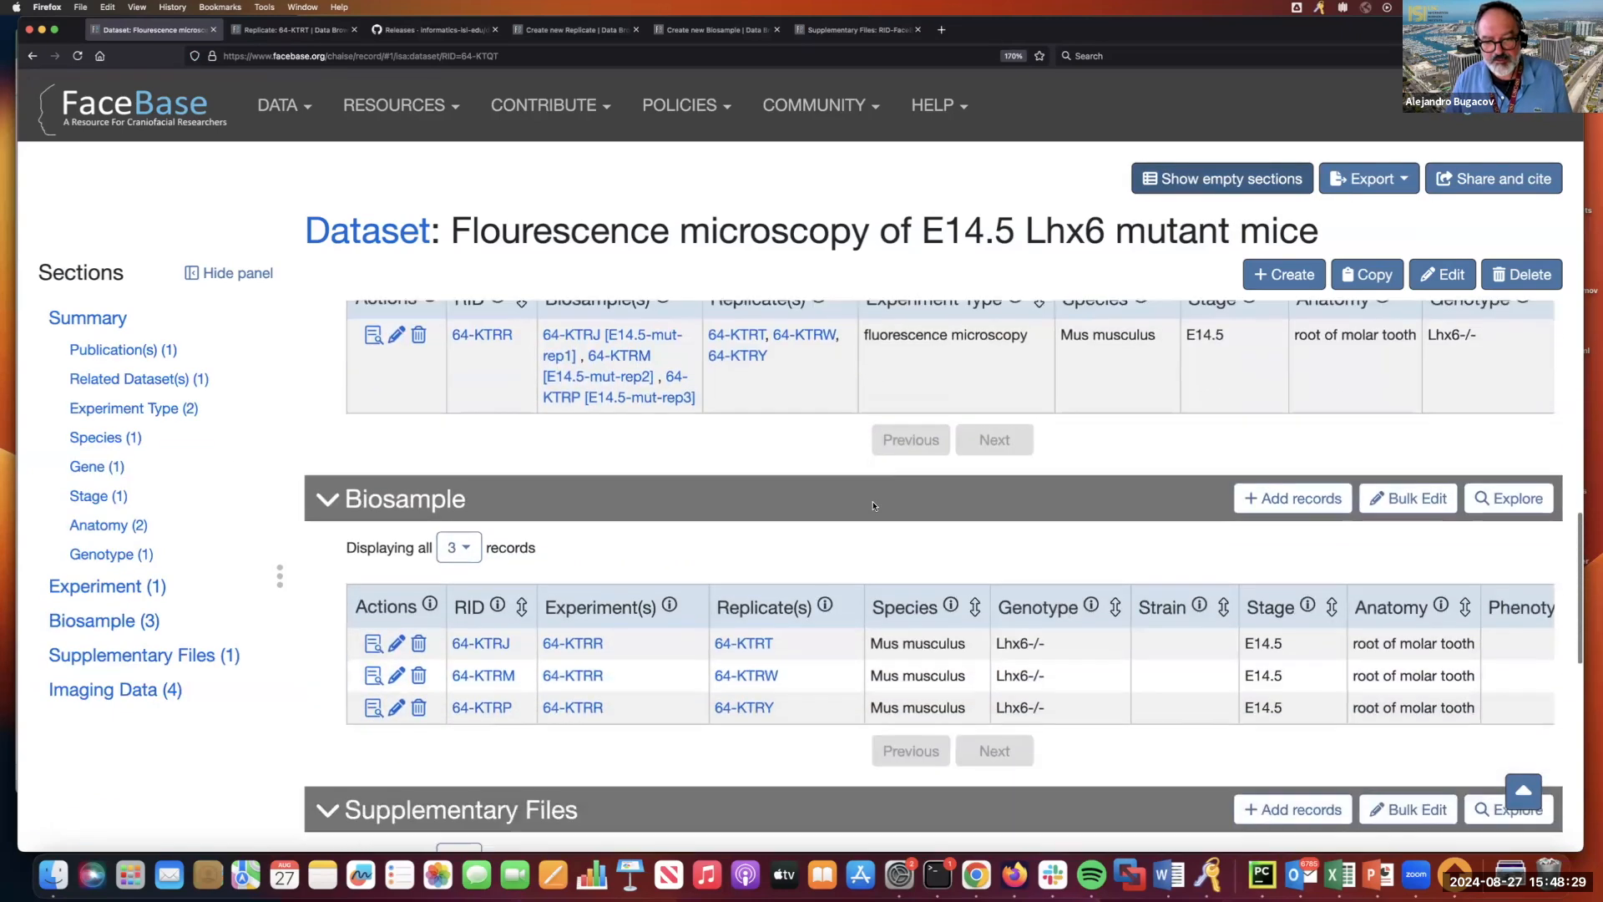
scroll("down", 3)
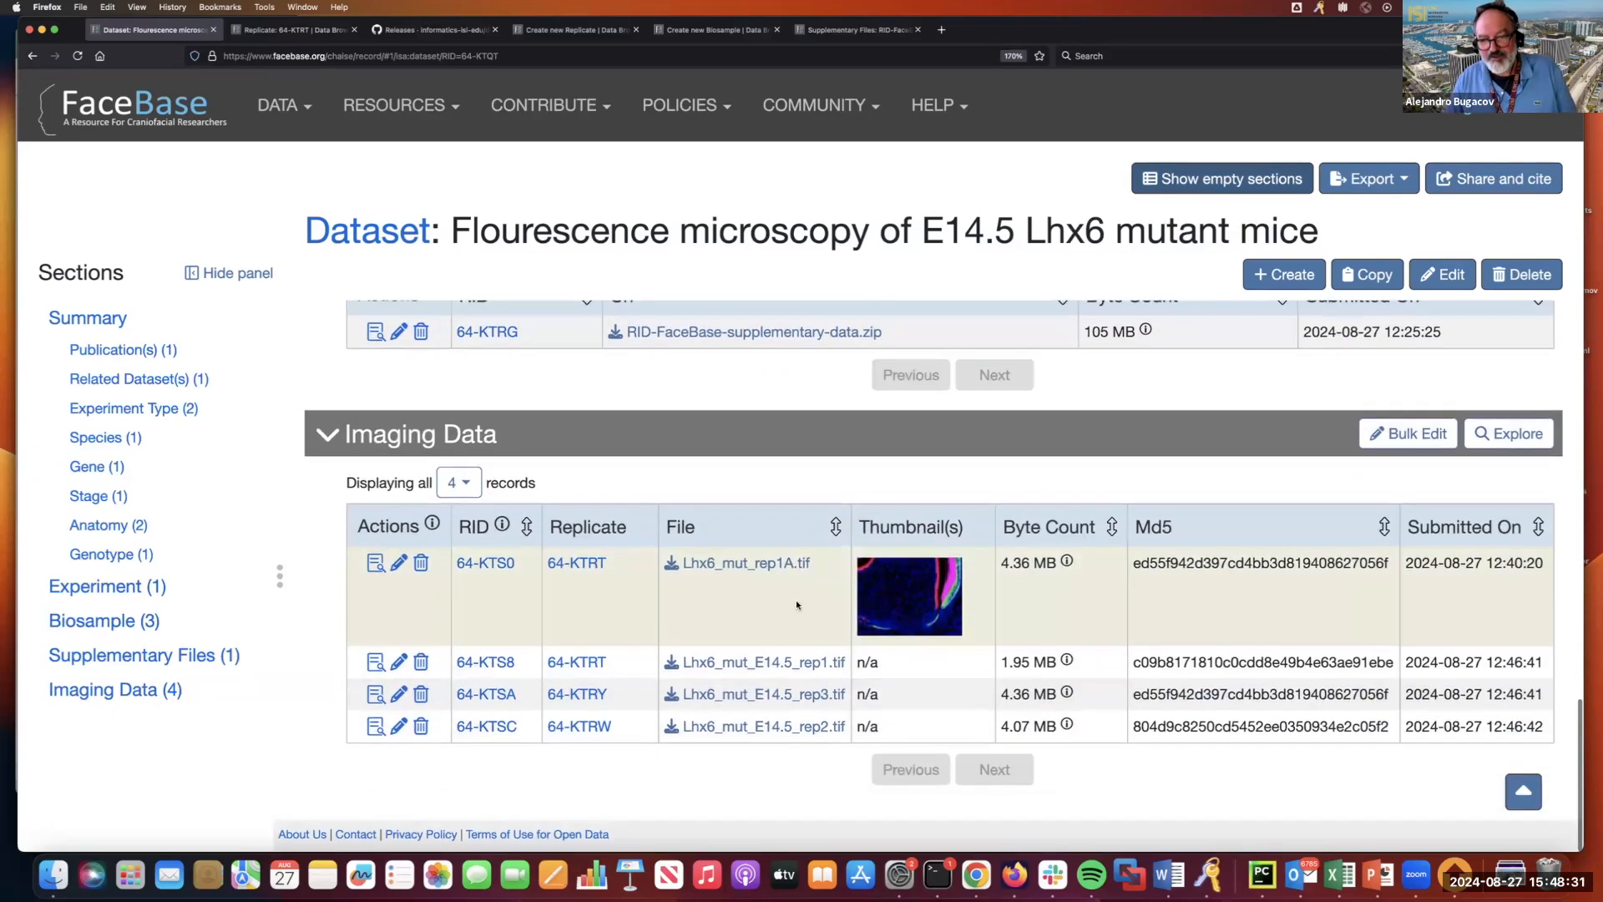
mouse_move(471, 574)
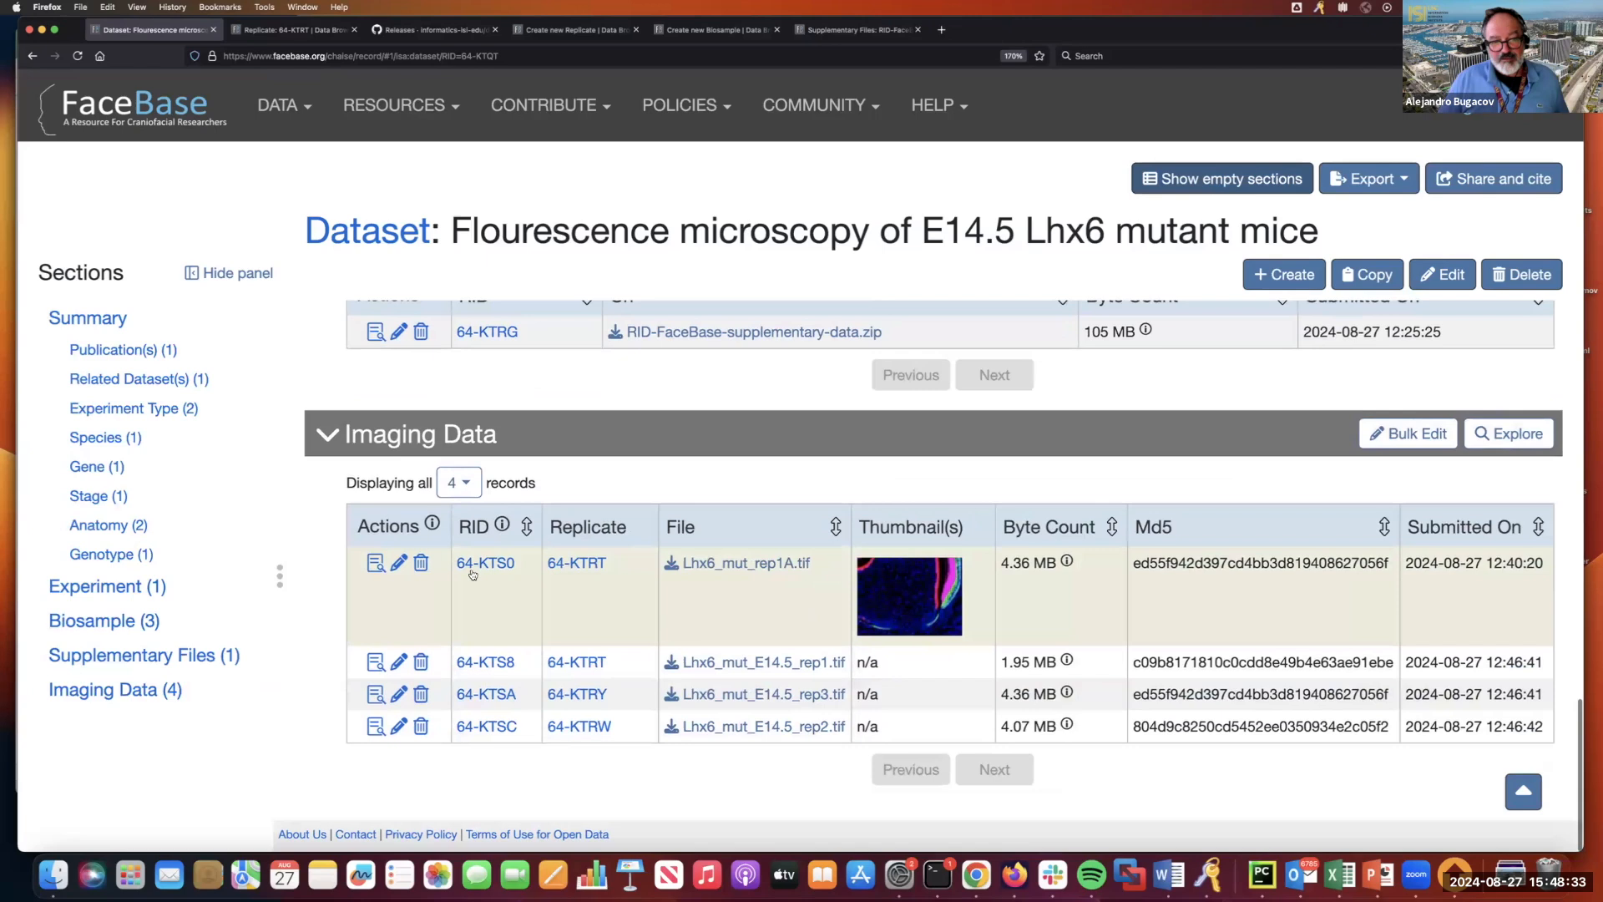
mouse_move(330, 576)
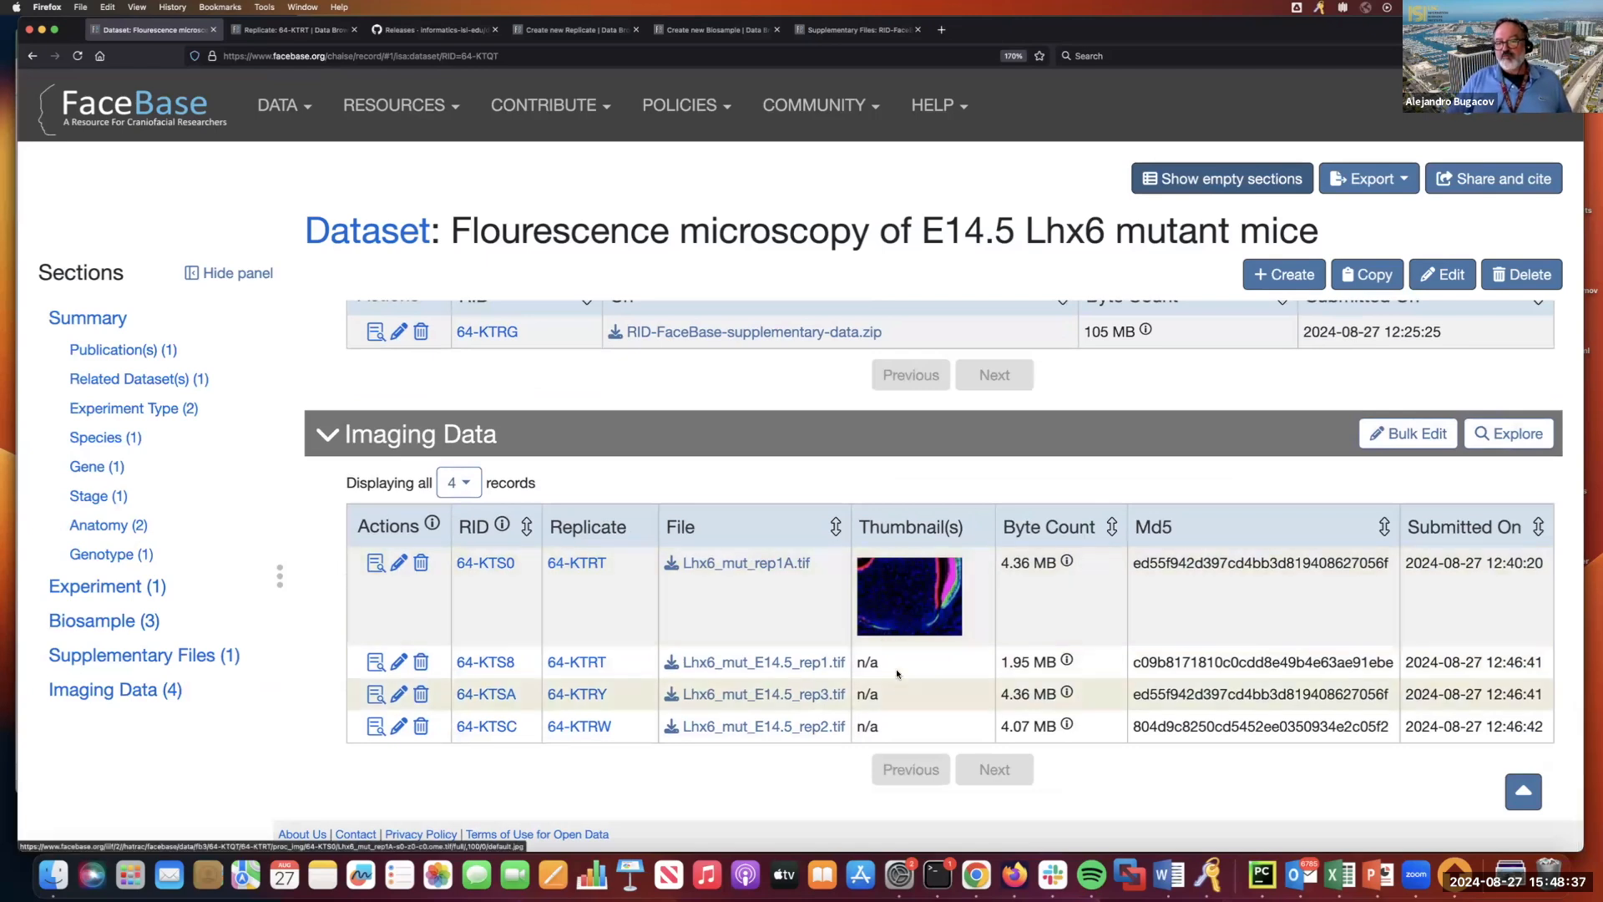
mouse_move(938, 678)
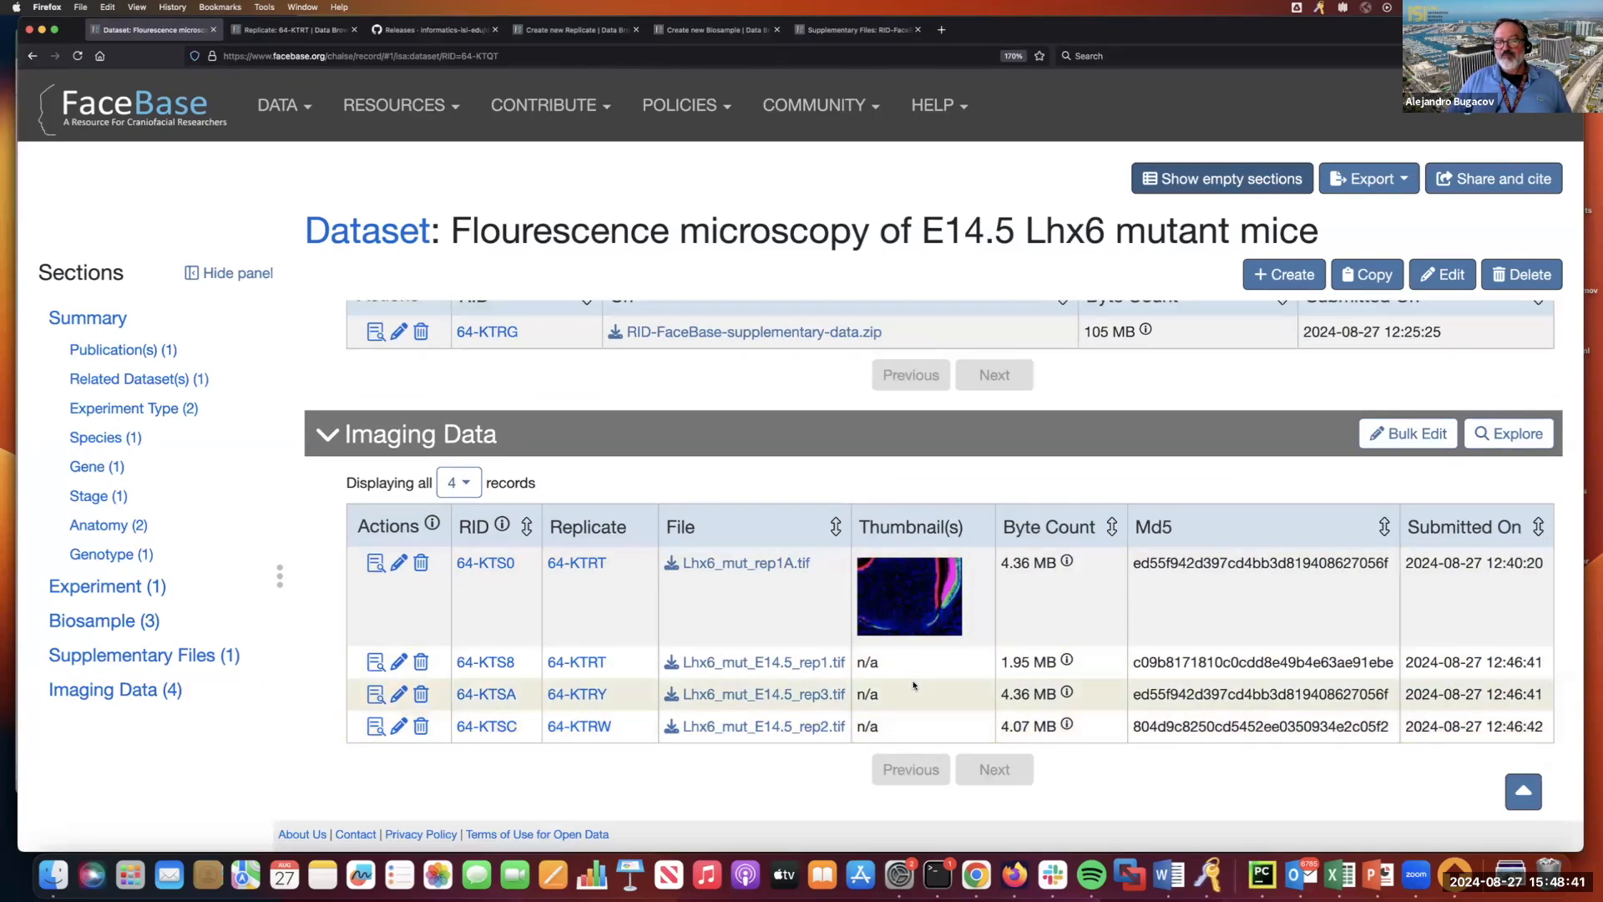
mouse_move(902, 689)
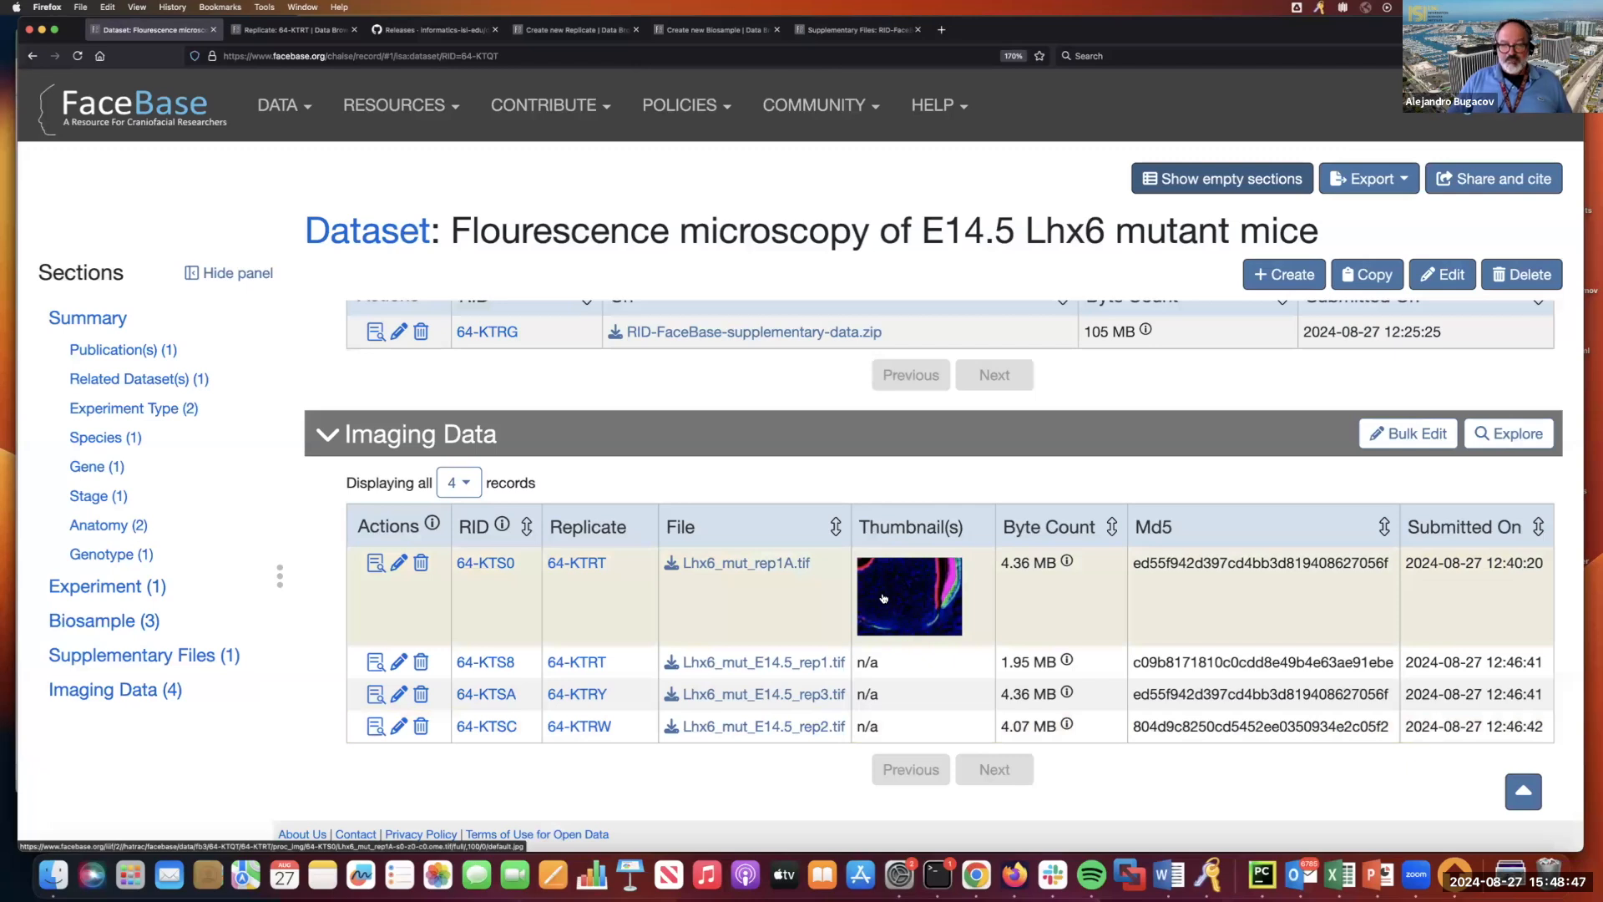
mouse_move(376, 563)
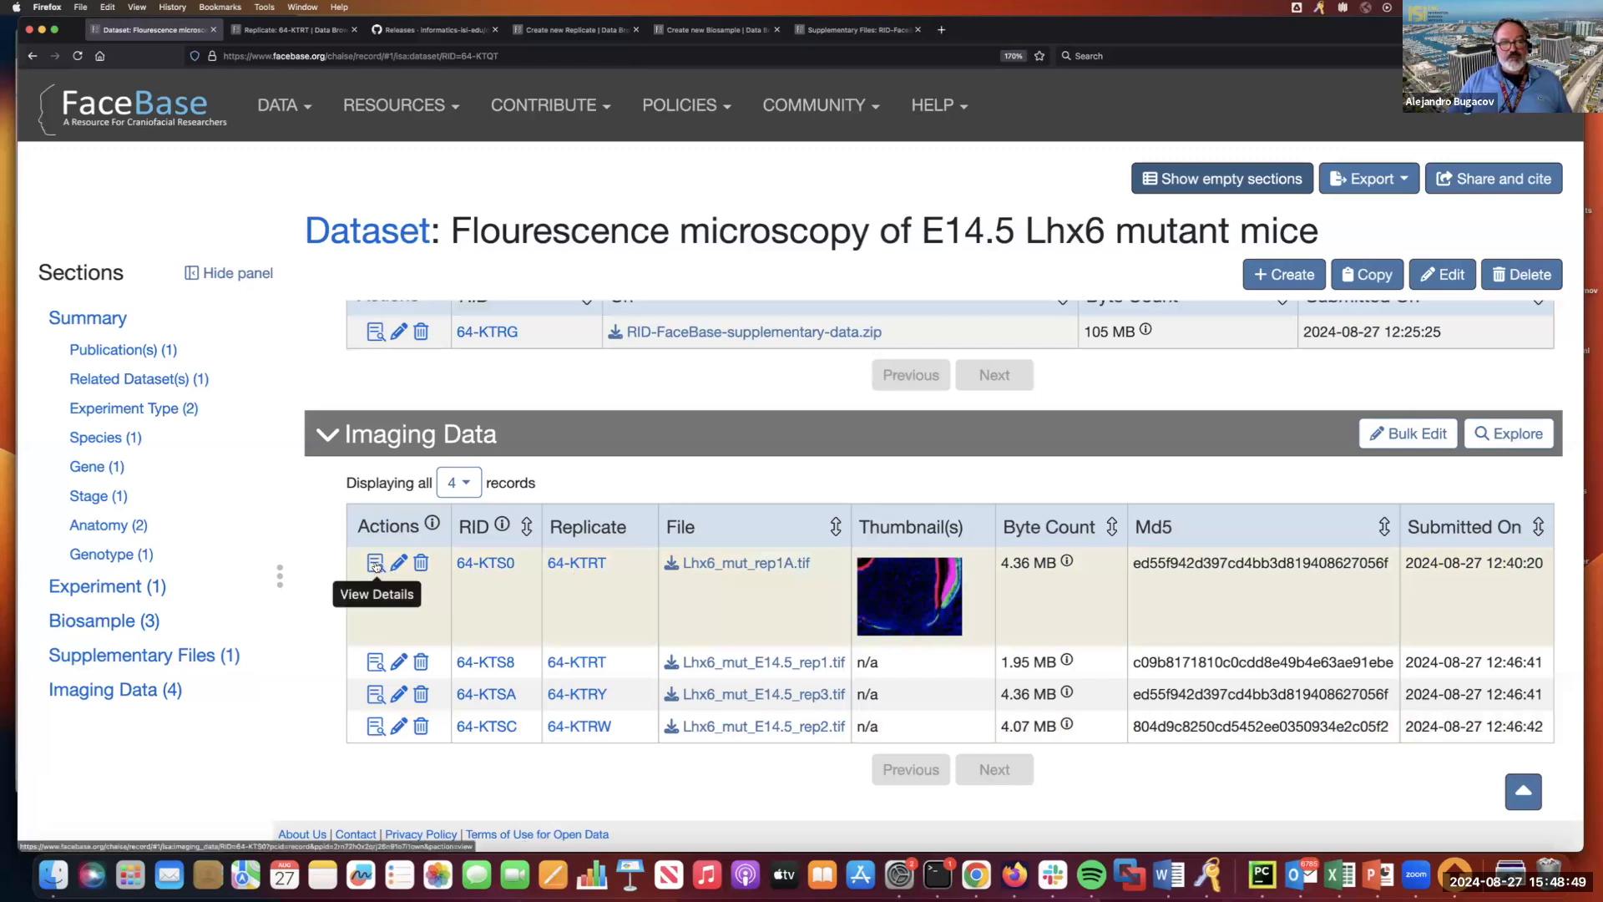
left_click(374, 563)
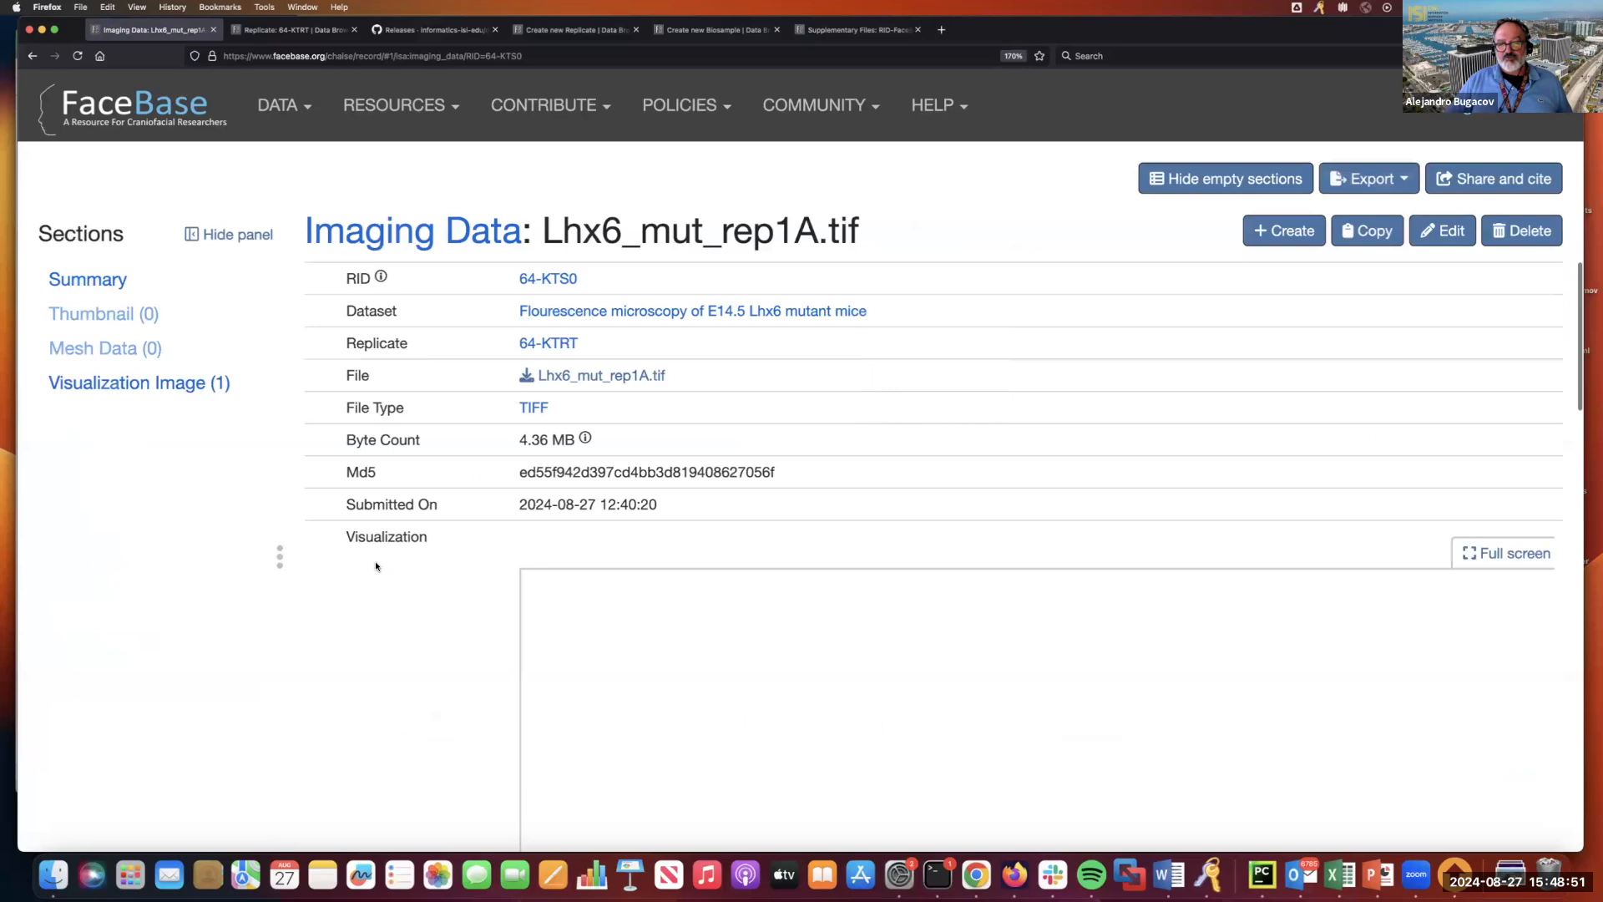
Bring the fluorescence image into view in the record's embedded visualization viewer.
scroll("down", 3)
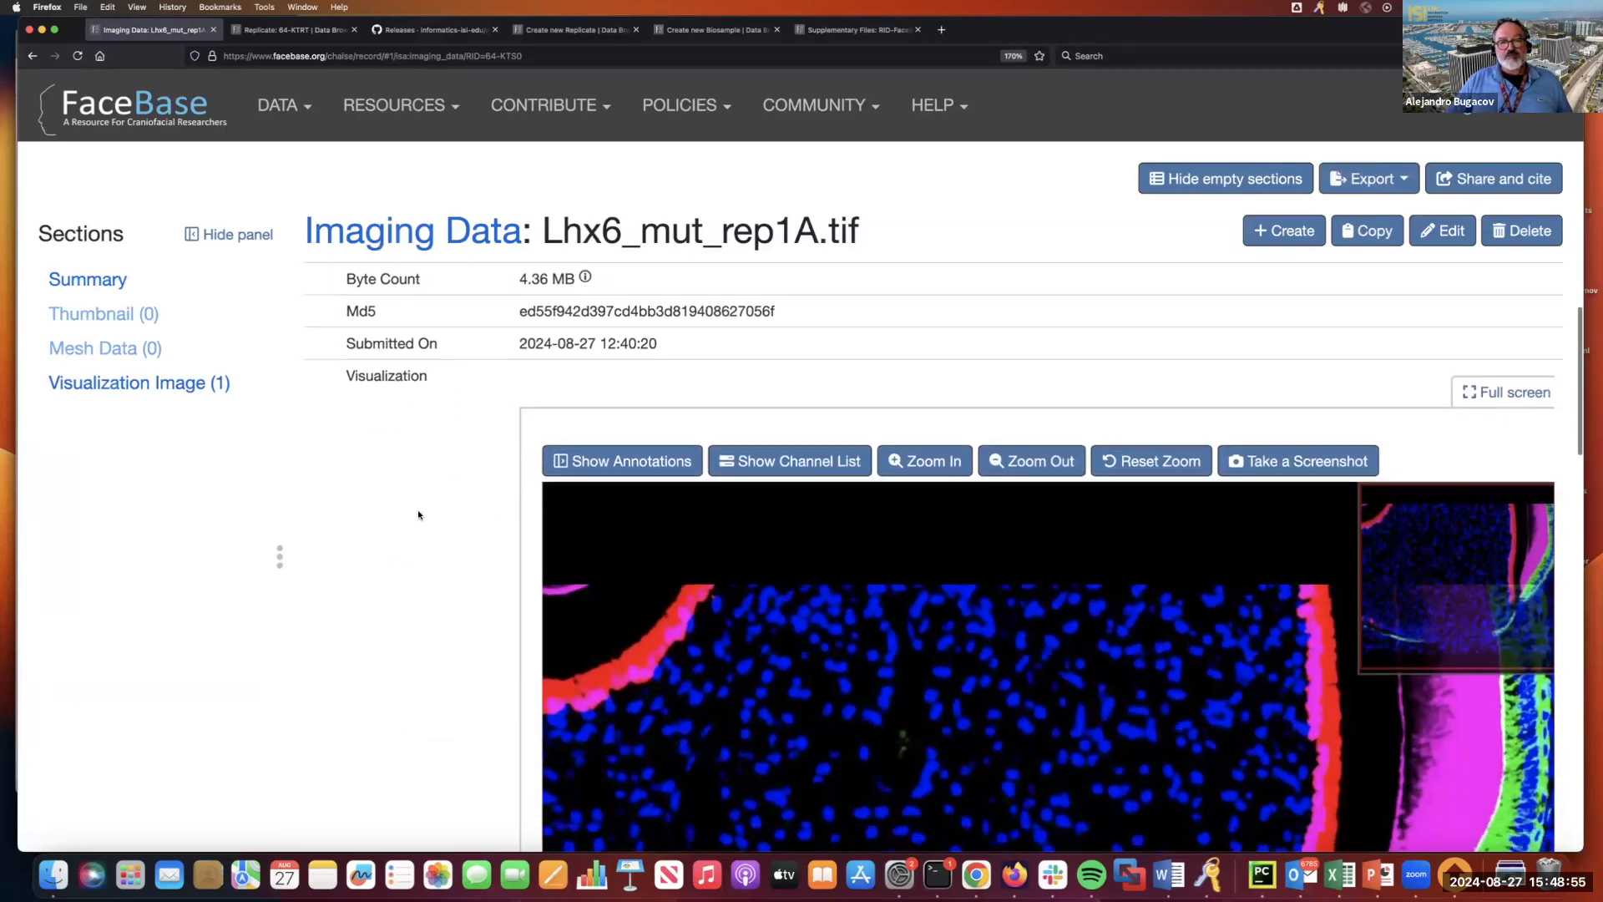
scroll("down", 3)
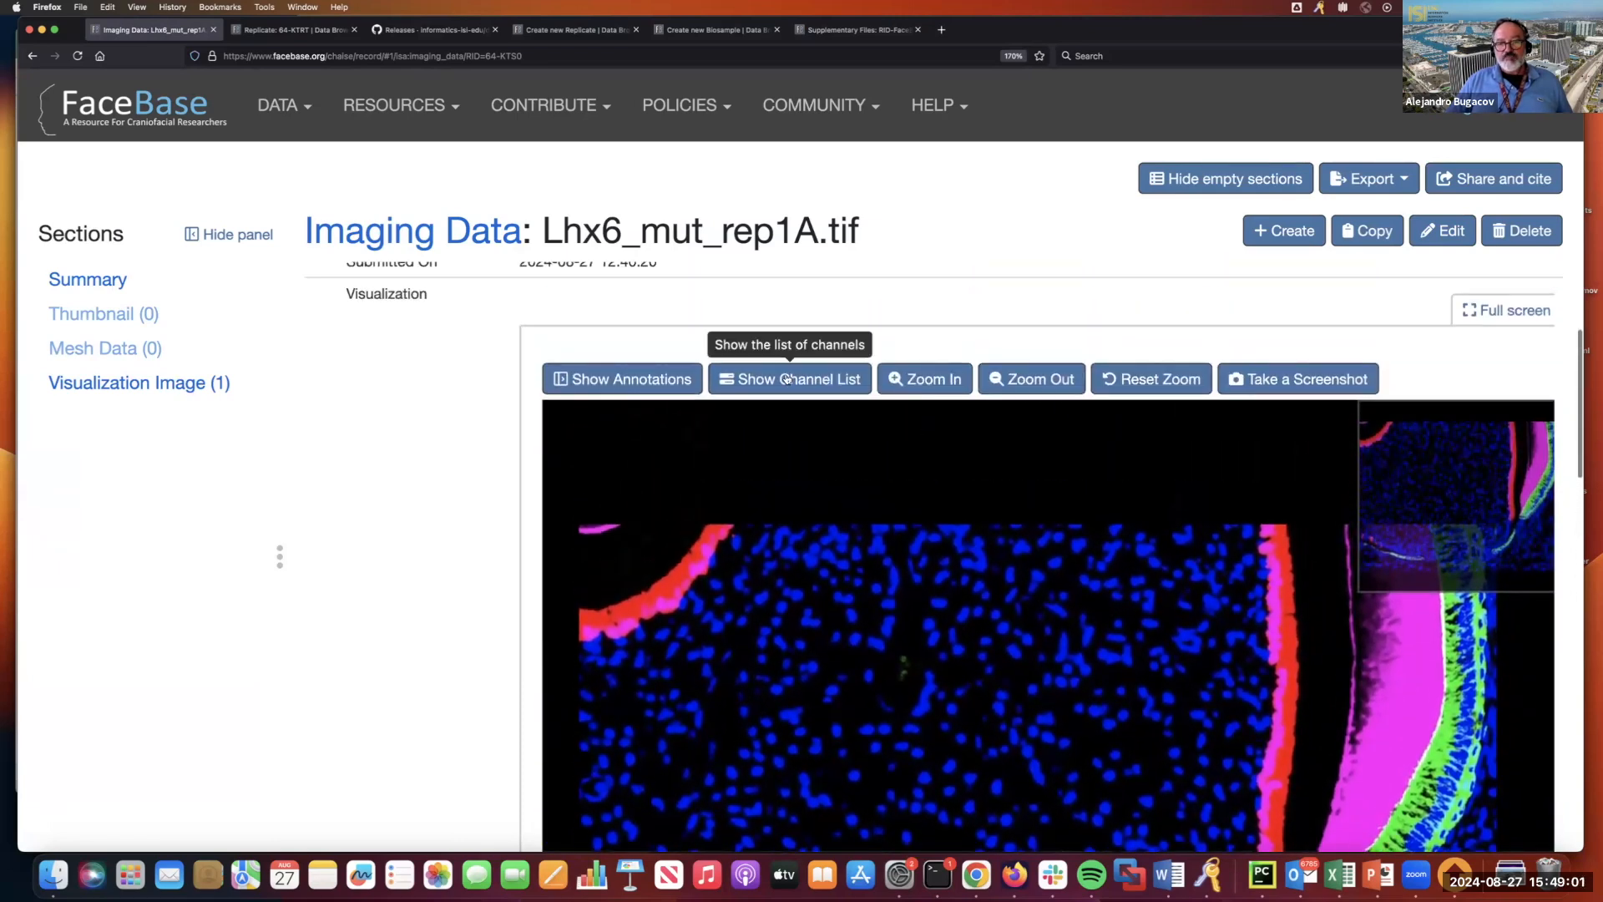
mouse_move(873, 386)
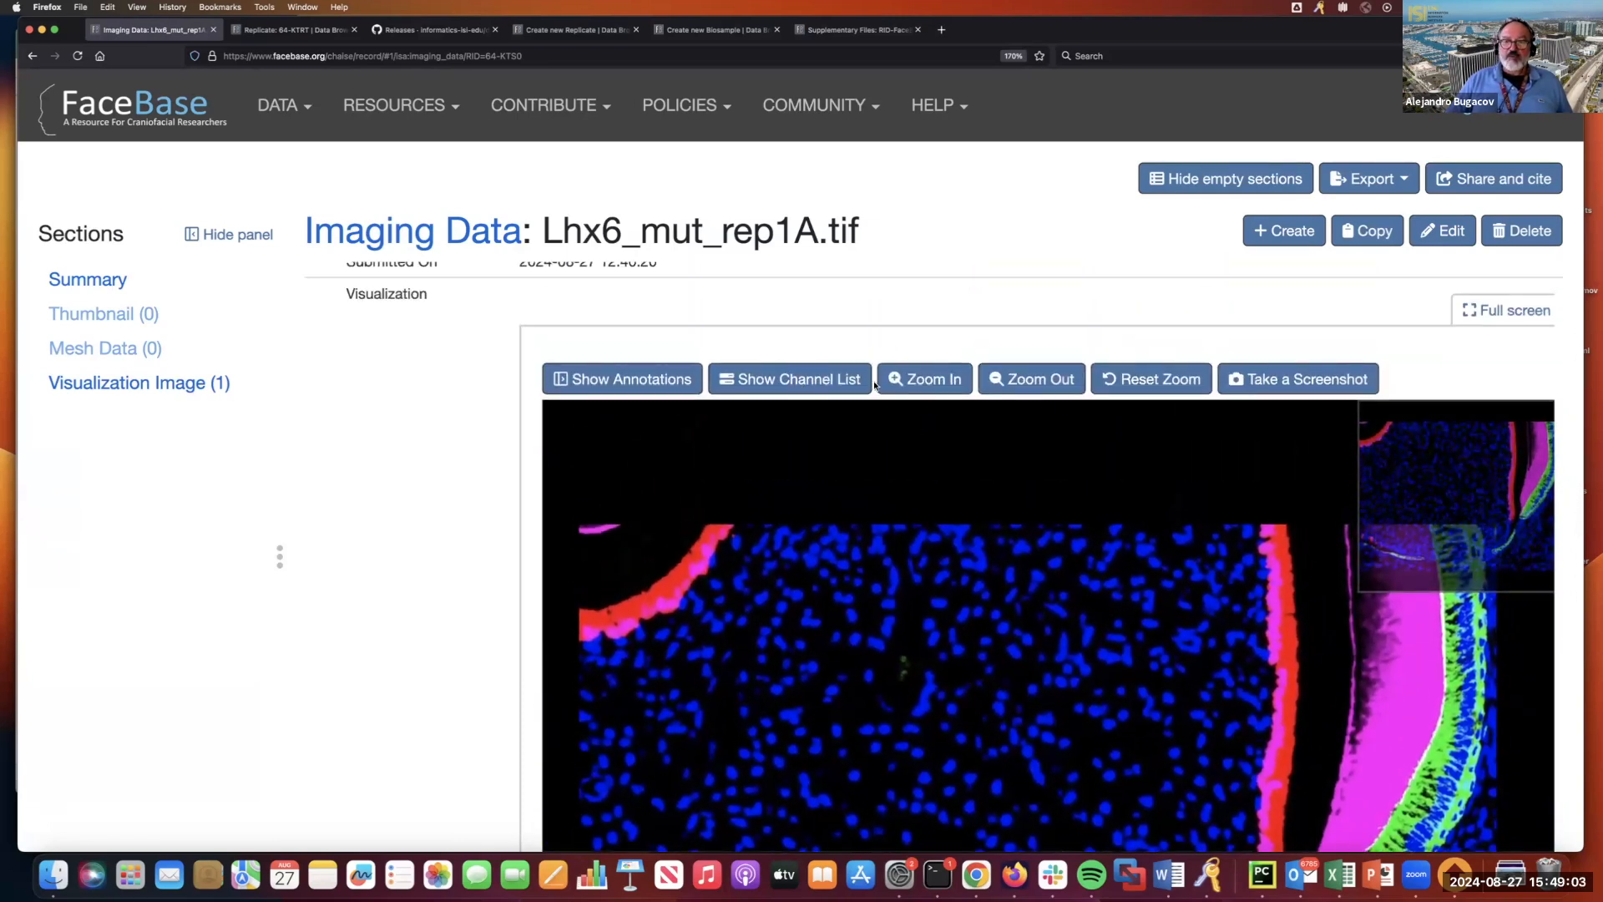